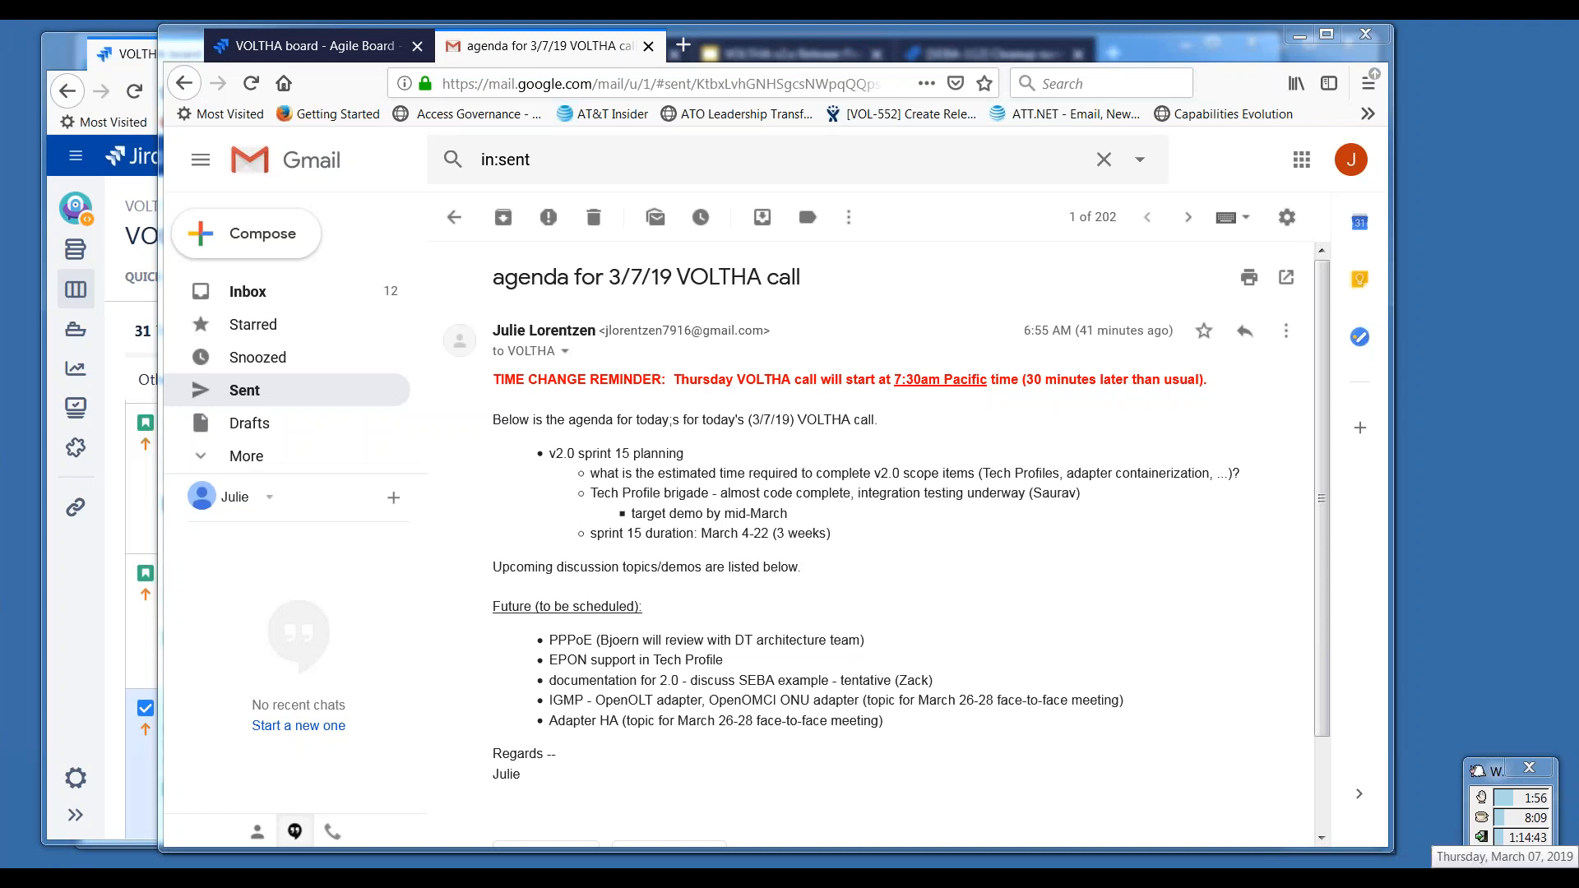
mouse_move(1372, 847)
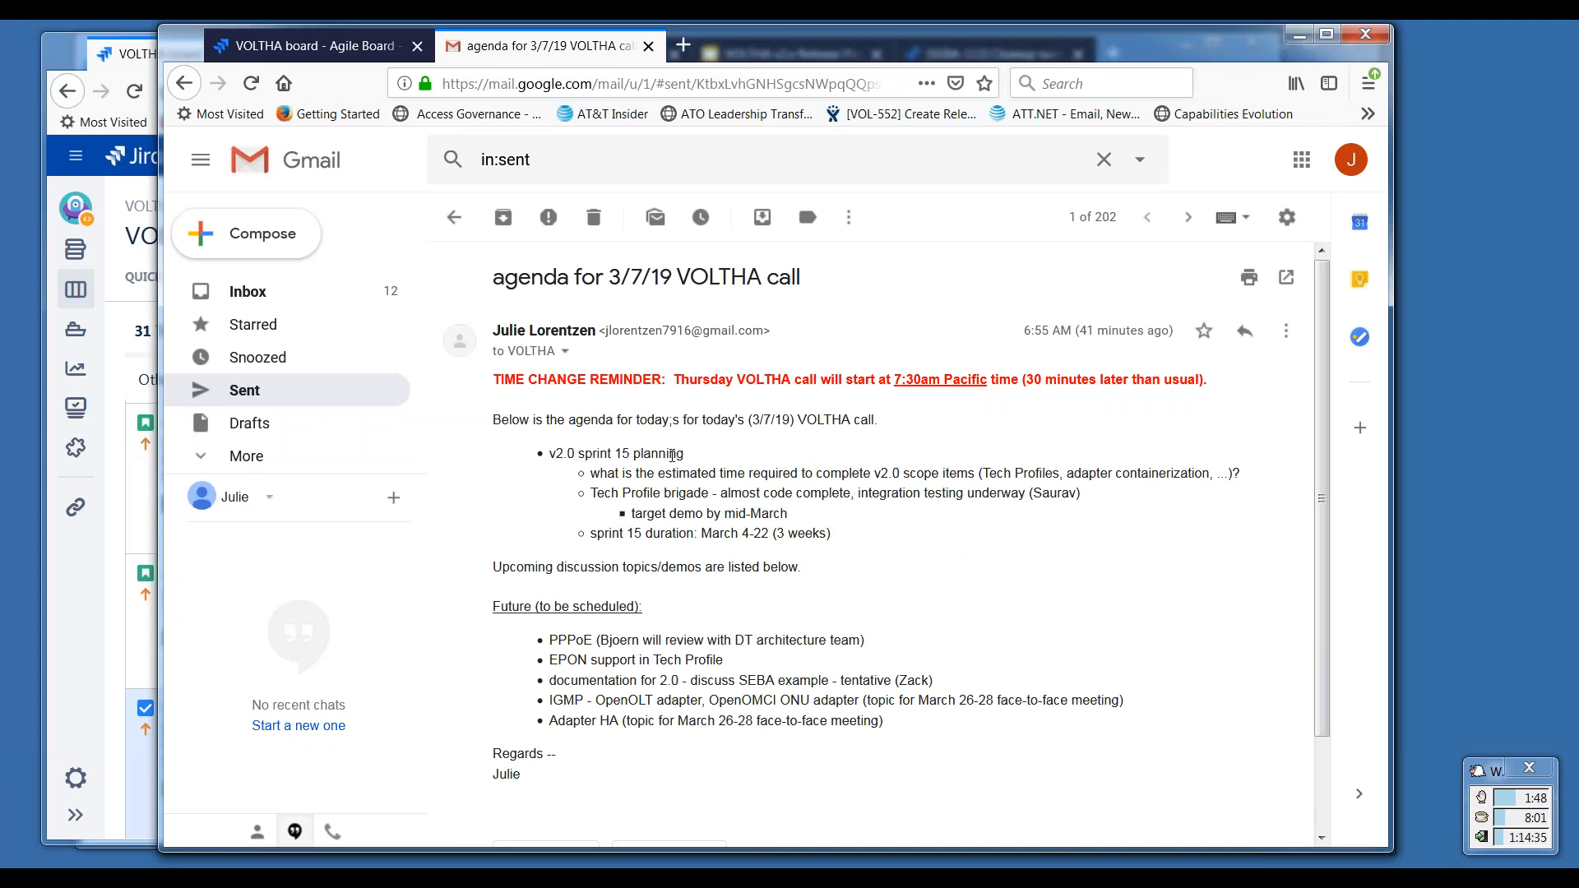
mouse_move(987, 573)
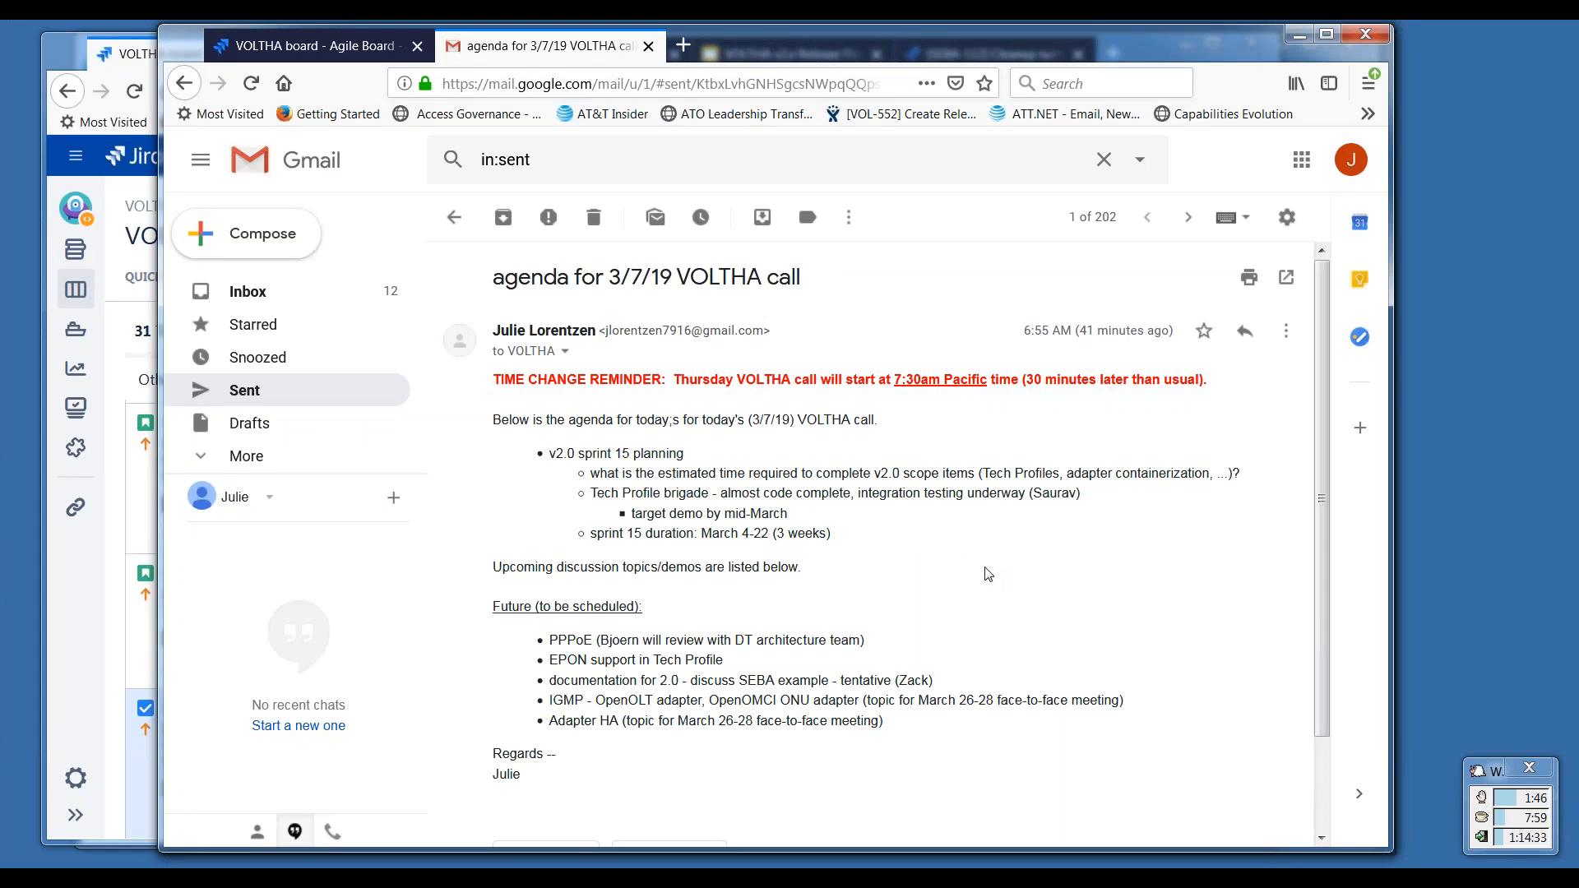
mouse_move(1051, 618)
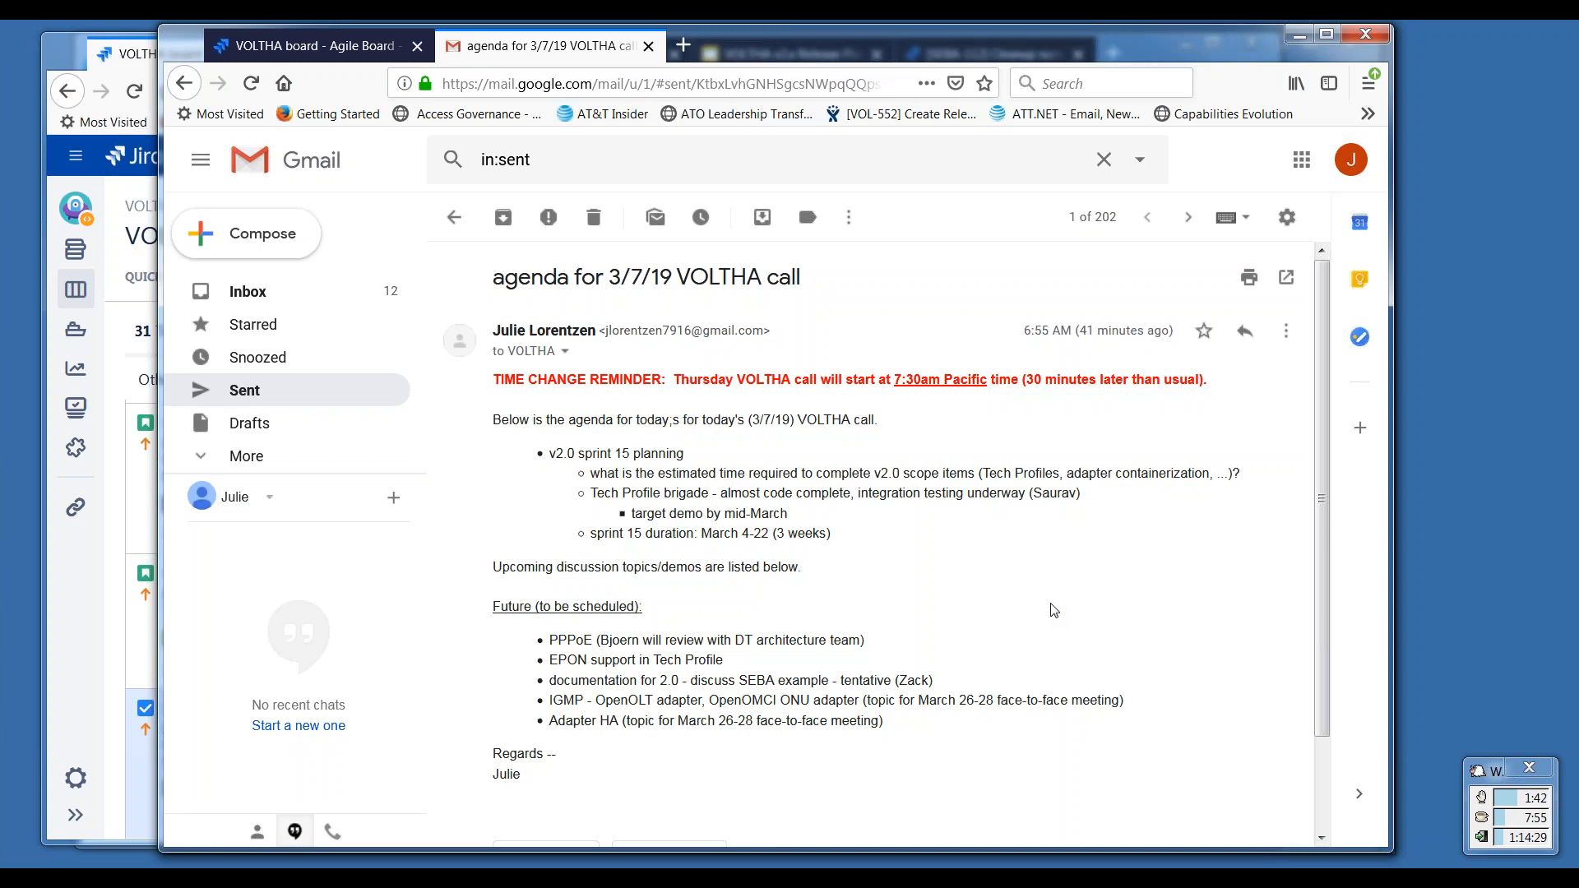
mouse_move(925, 557)
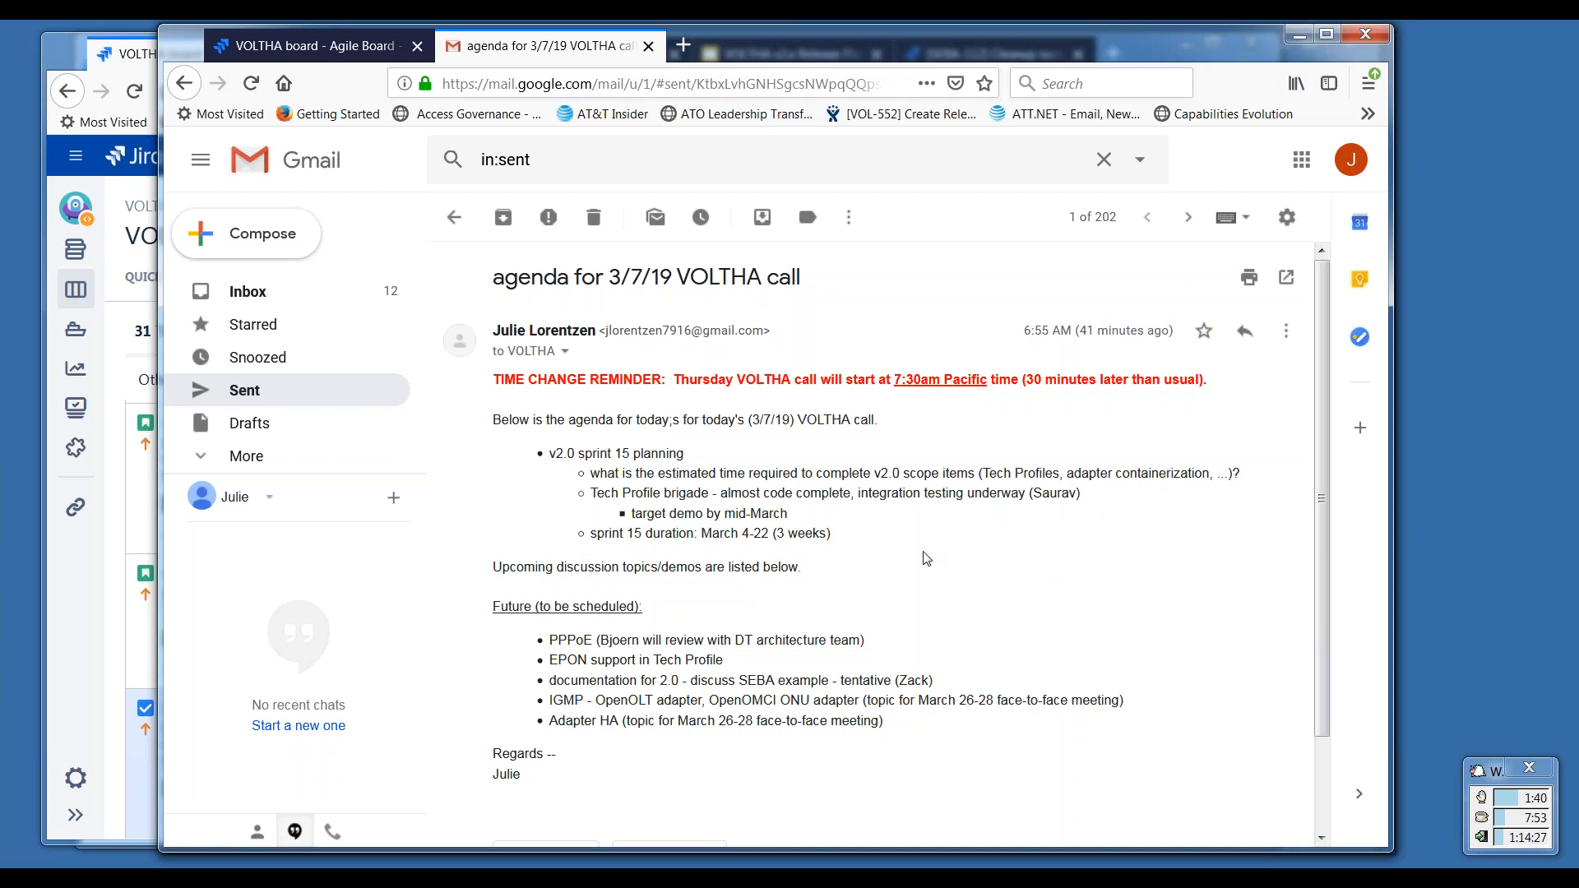
mouse_move(844, 537)
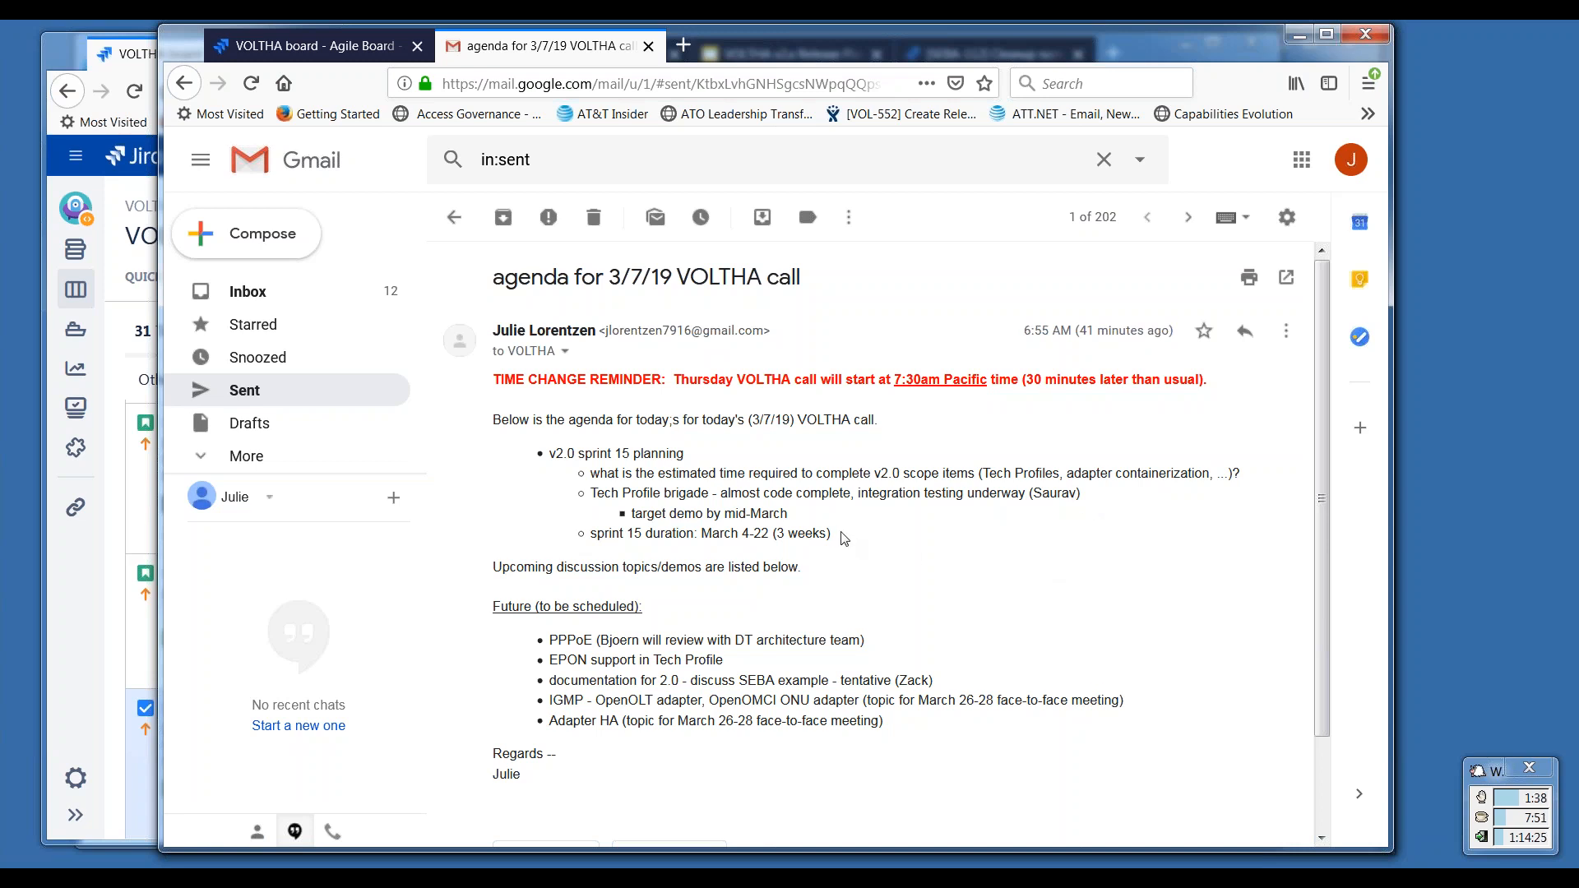
mouse_move(891, 537)
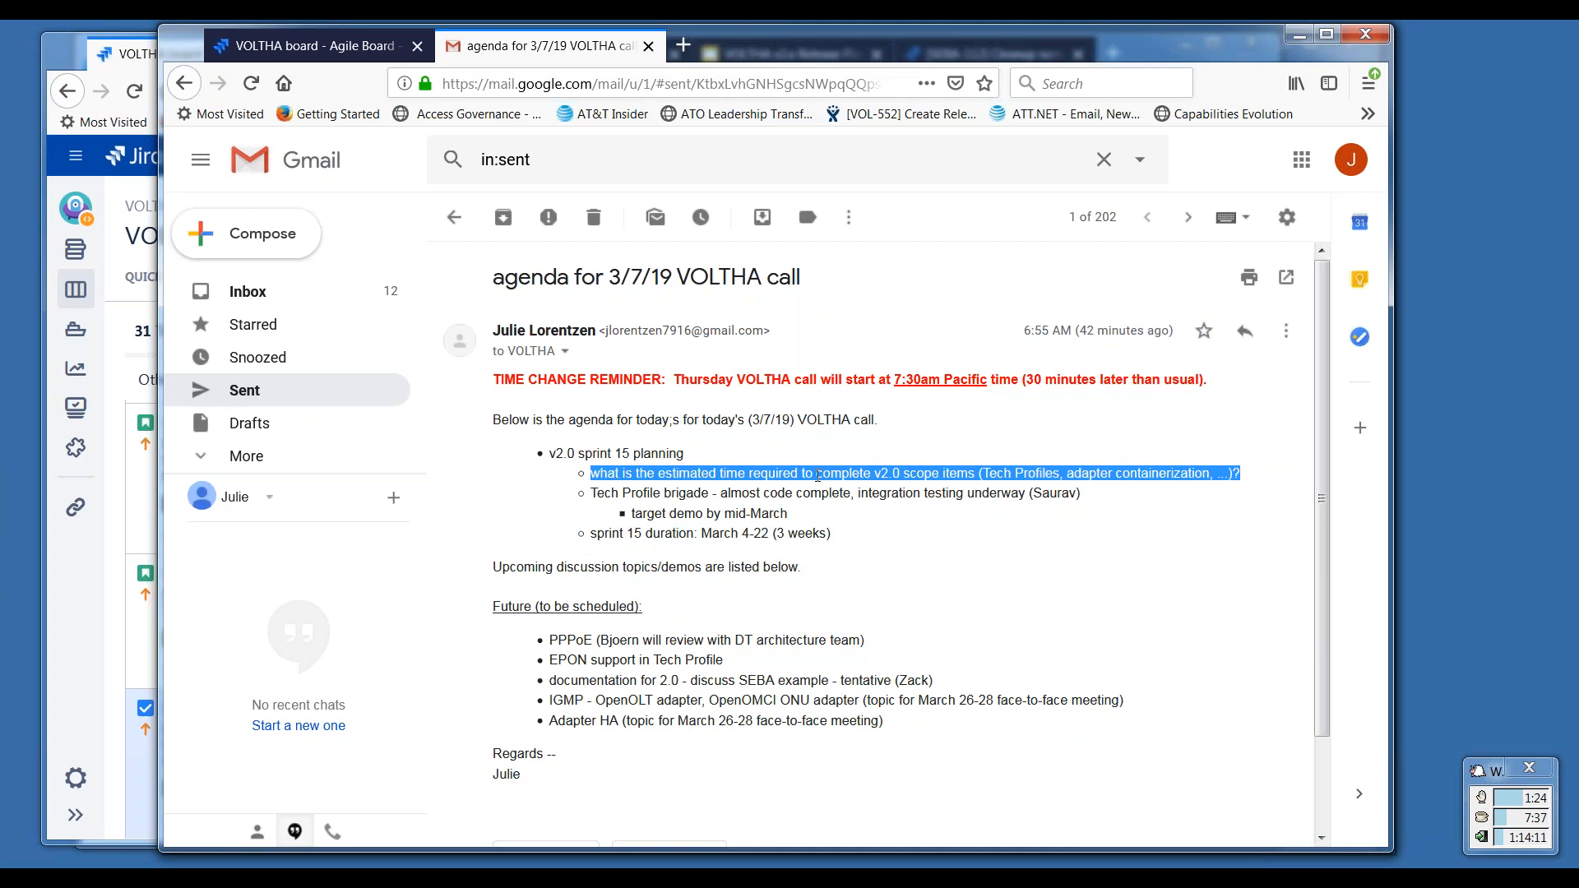
mouse_move(956, 490)
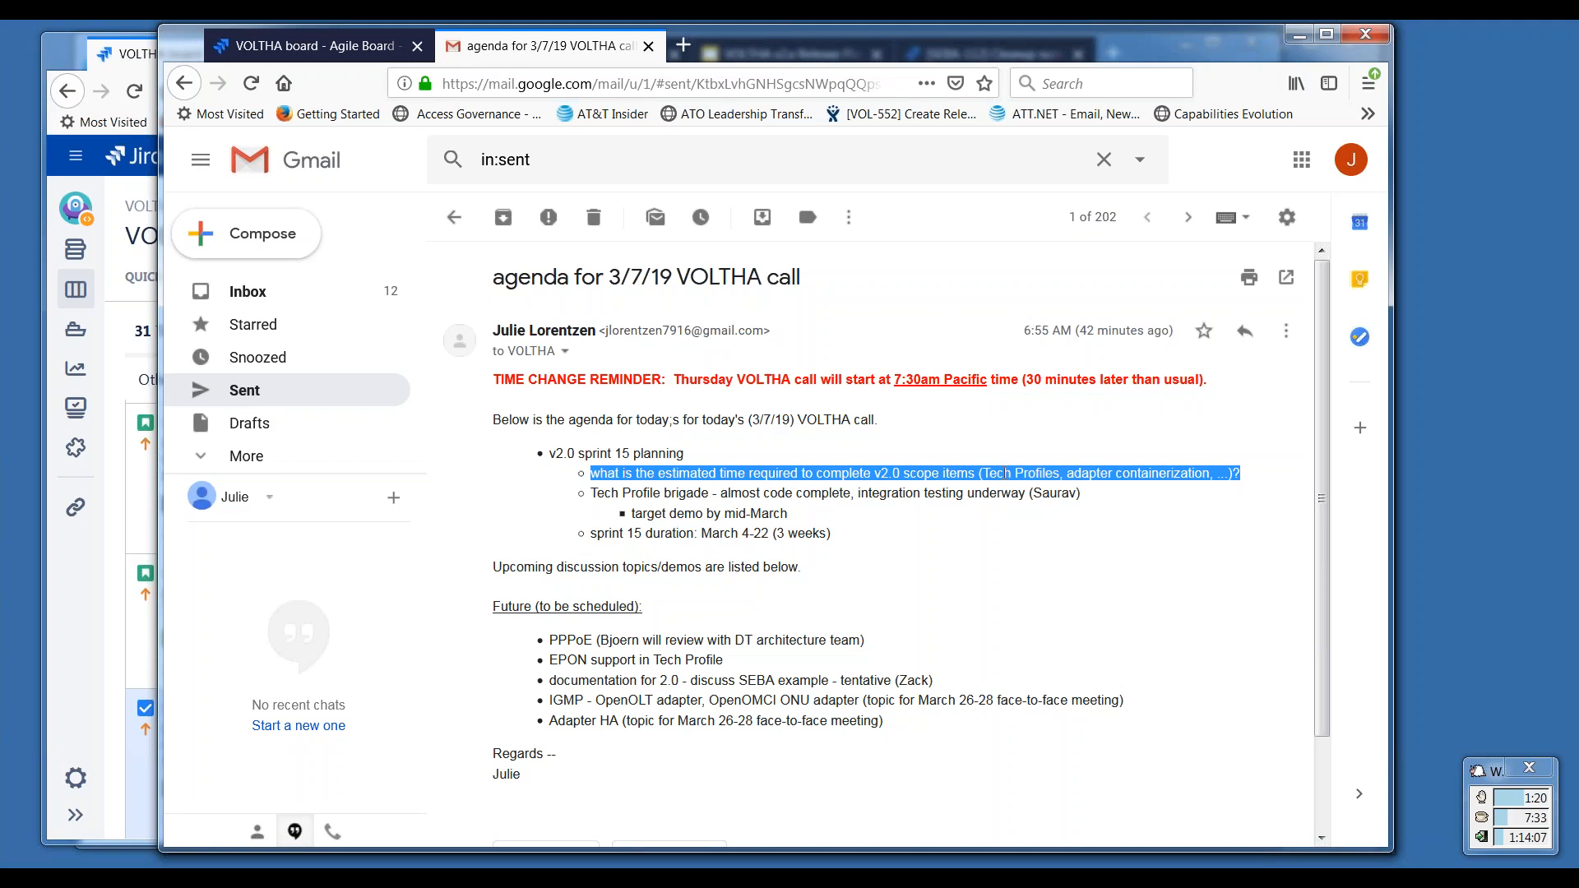
mouse_move(1044, 486)
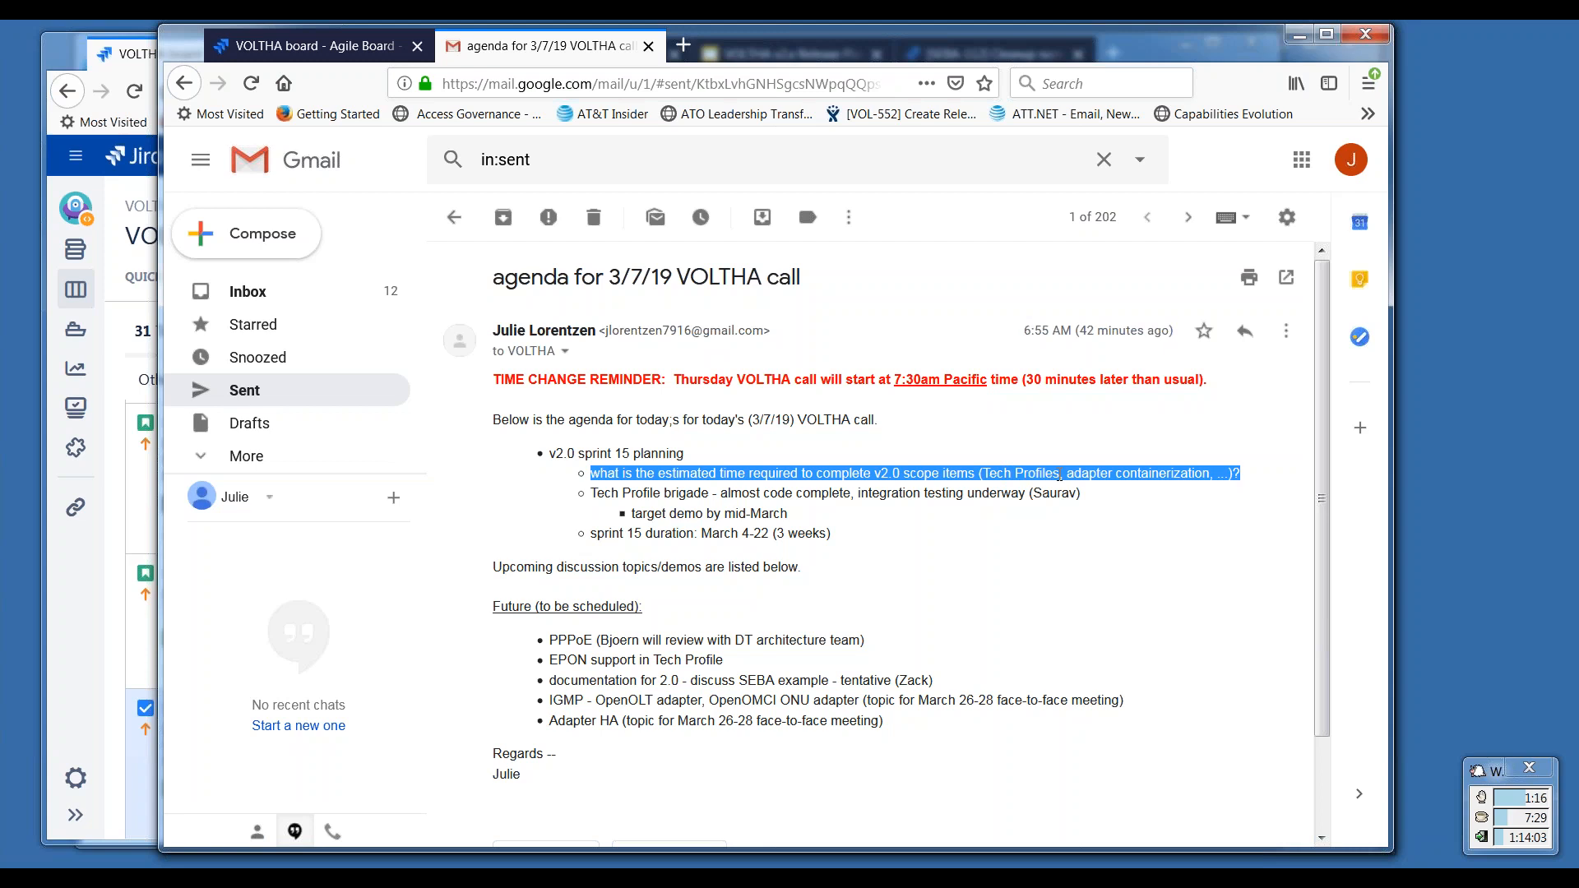
mouse_move(1064, 511)
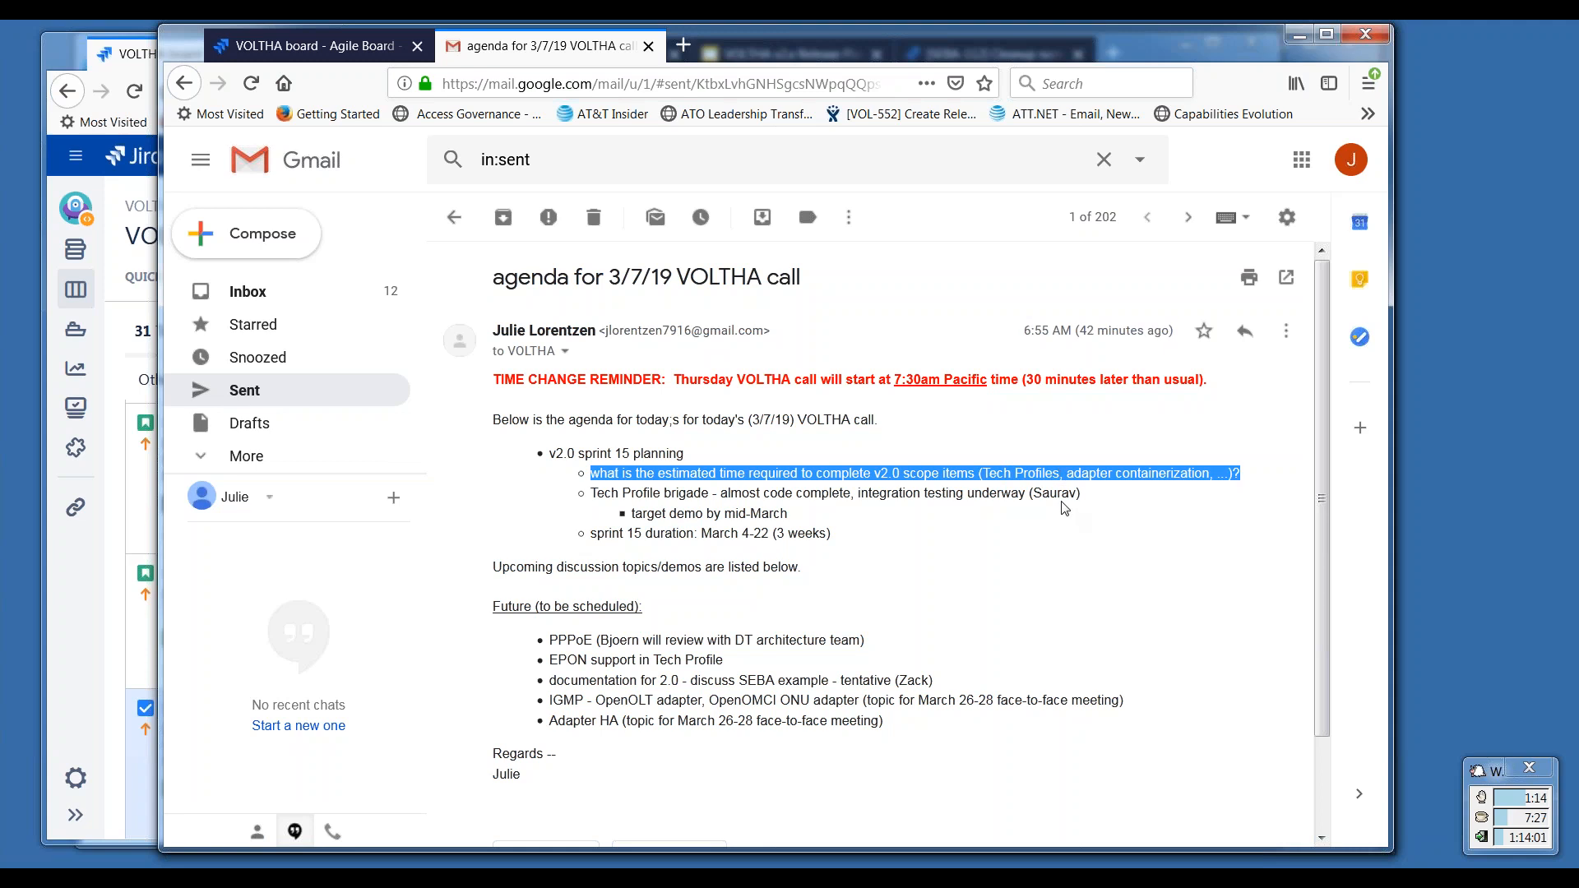
mouse_move(1070, 493)
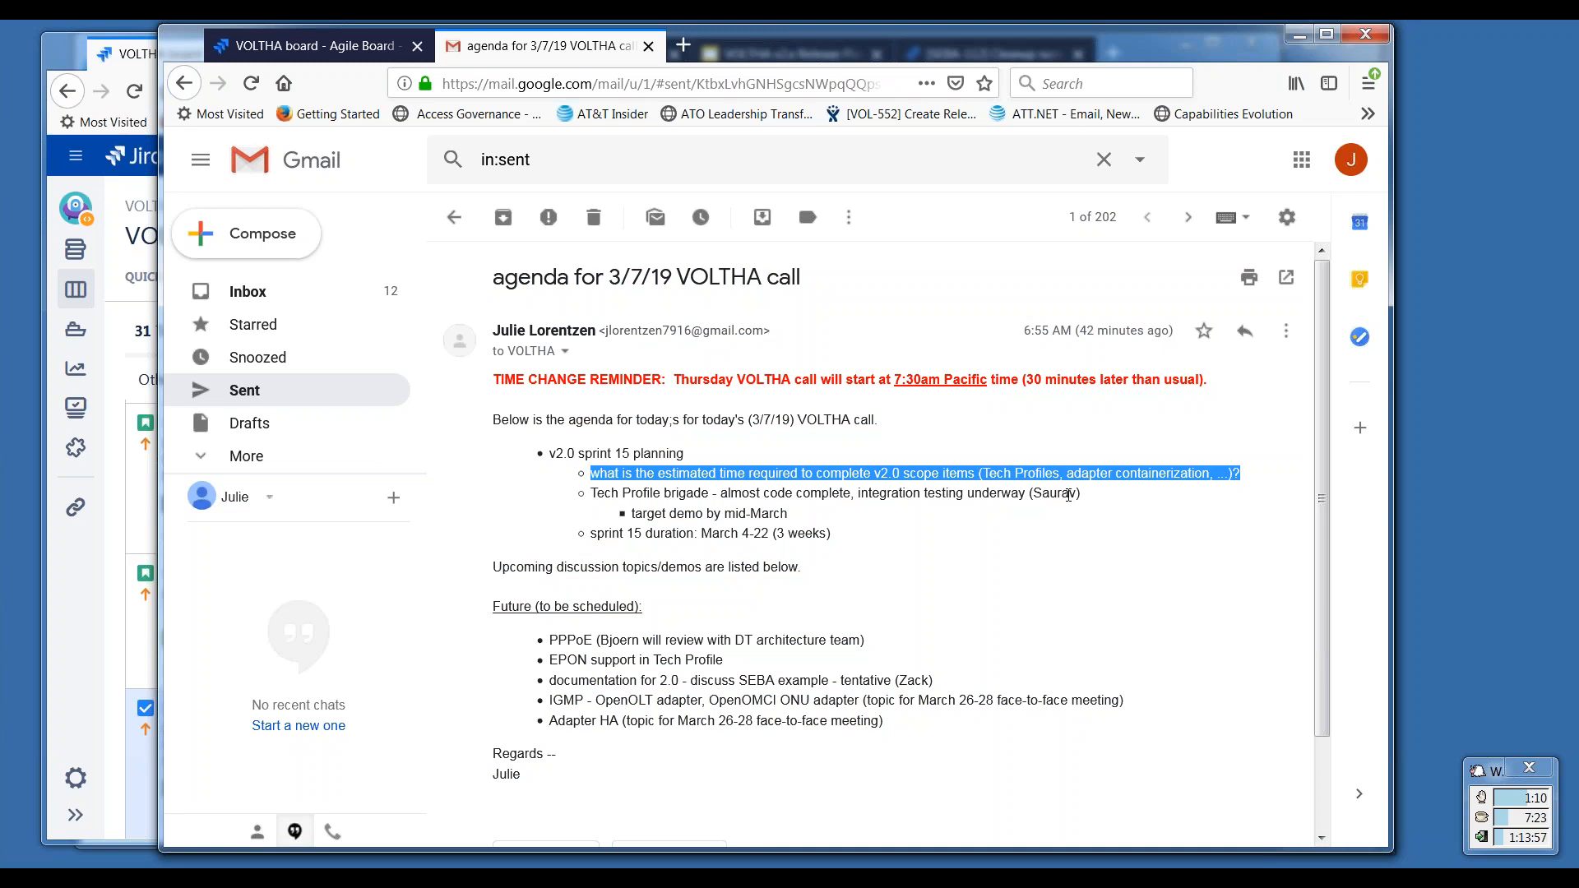
mouse_move(792, 518)
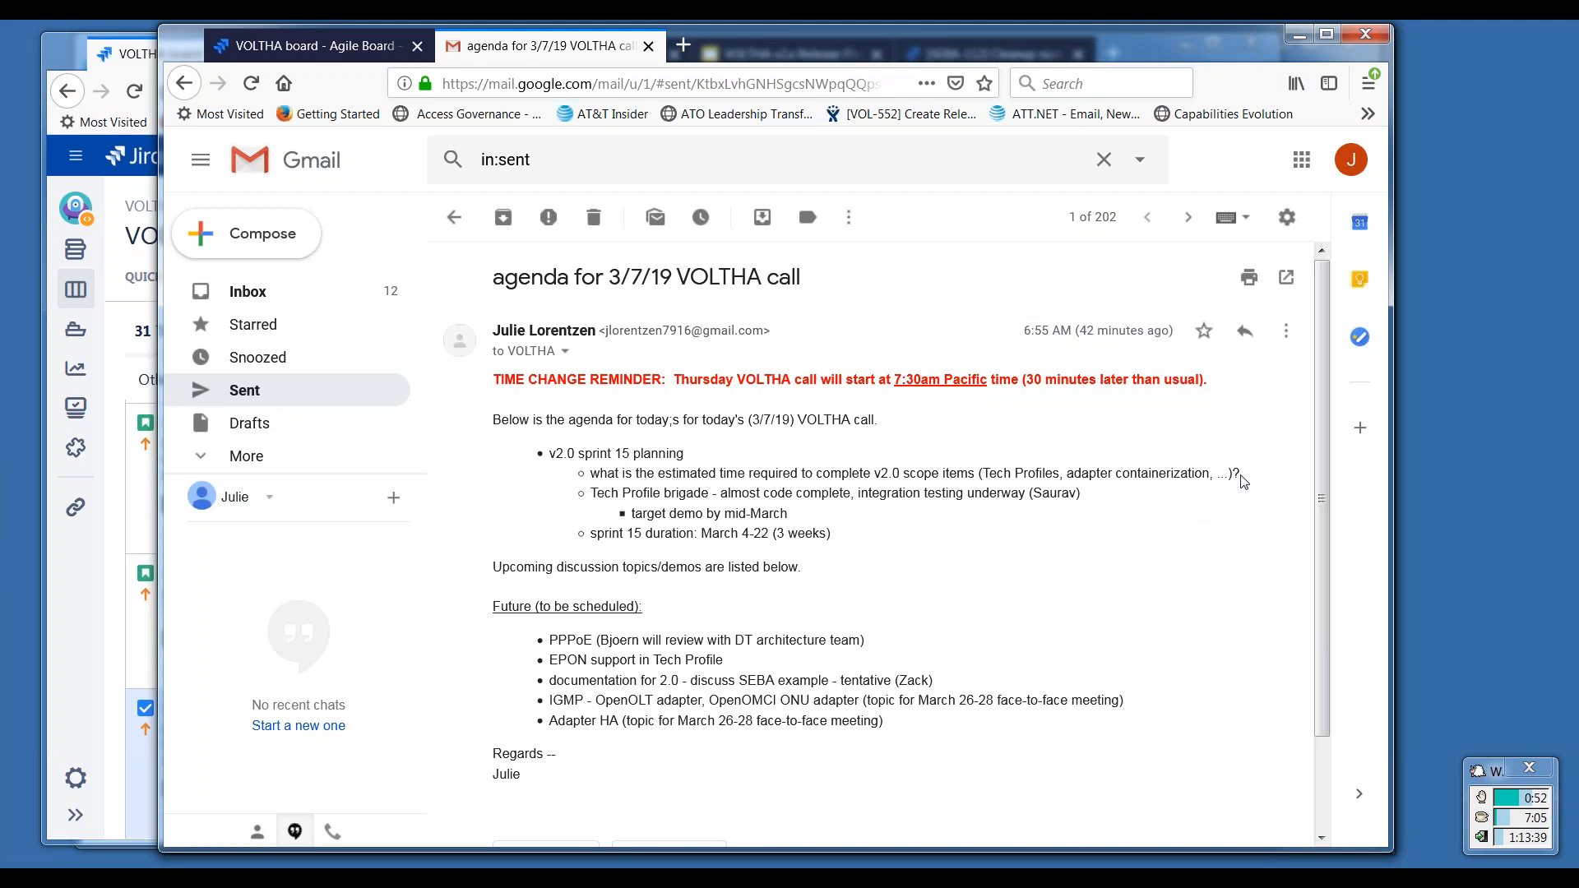
mouse_move(794, 517)
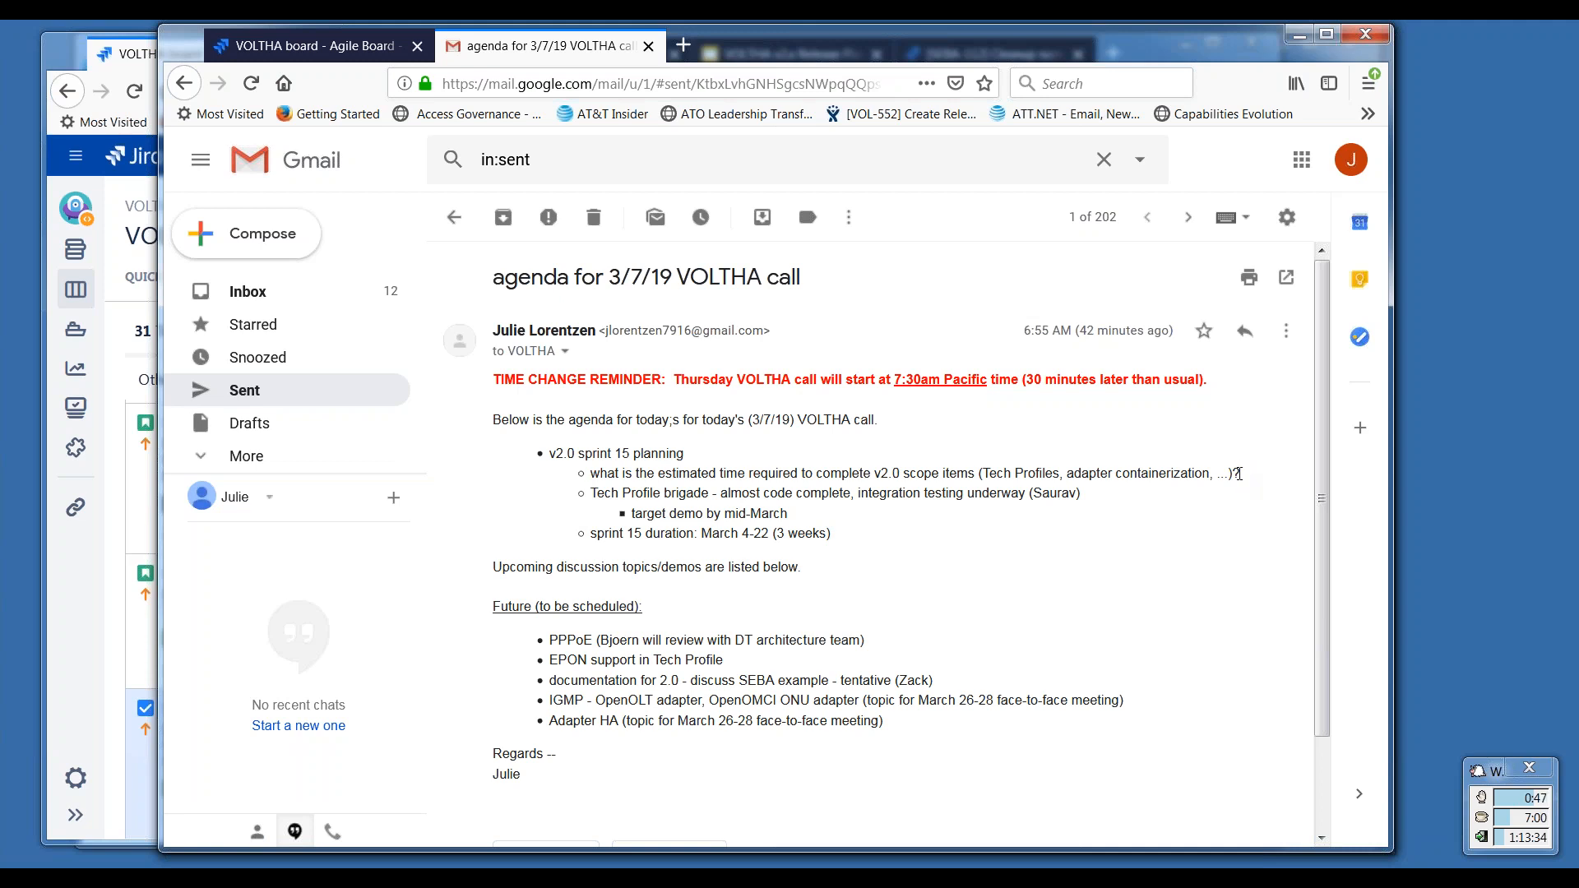
mouse_move(493, 431)
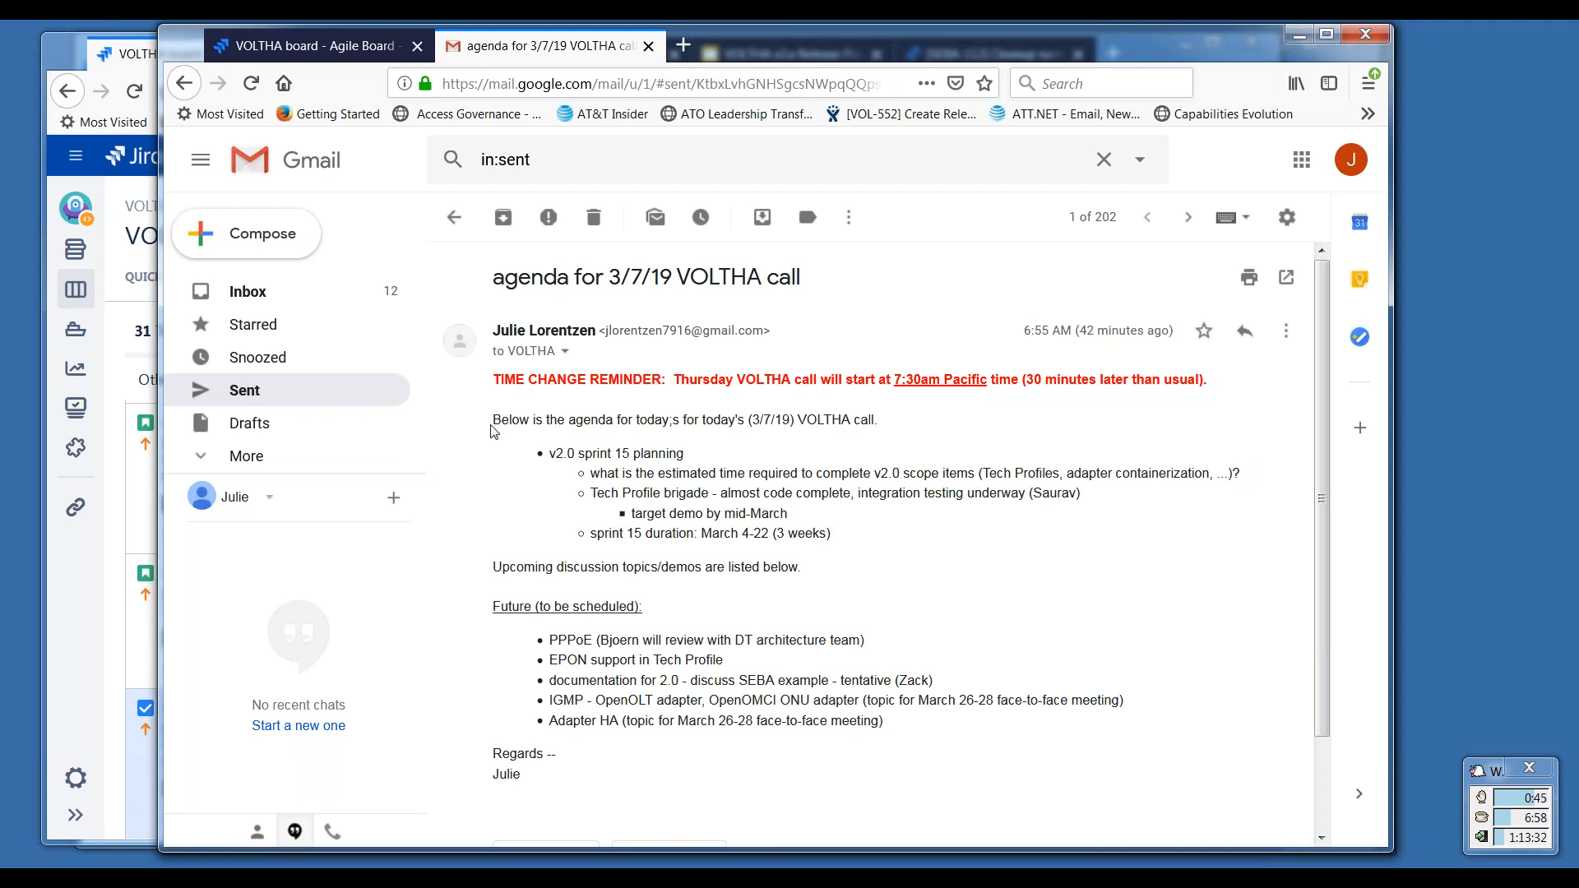
Copy the agenda into a new draft and add 'python-based containerized adapters - est 6-8 weeks'.
drag(490, 329, 493, 414)
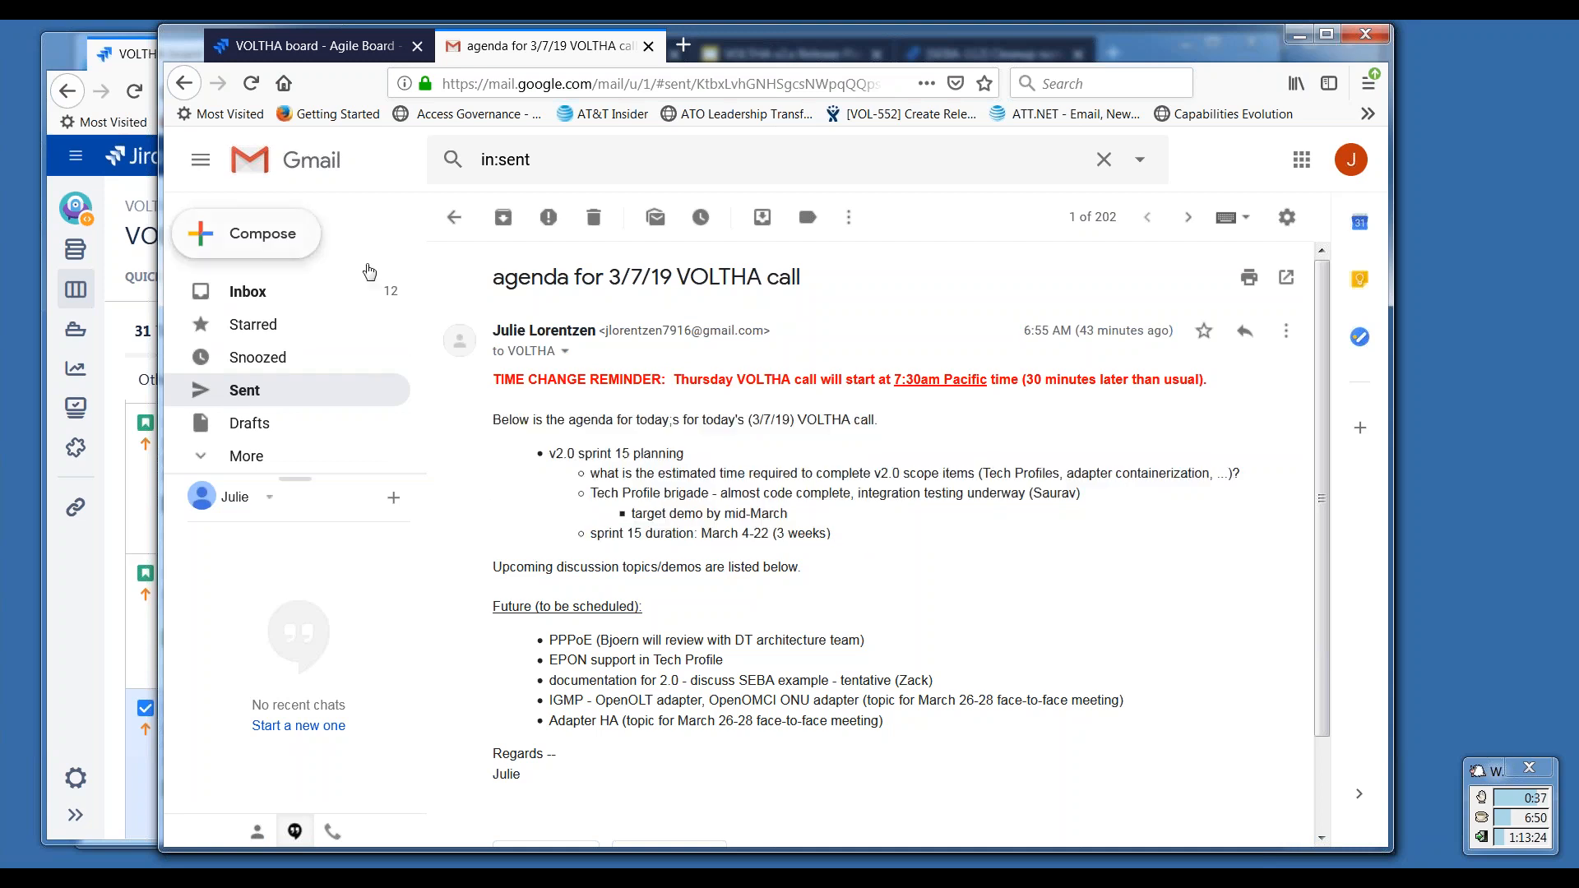
click(245, 233)
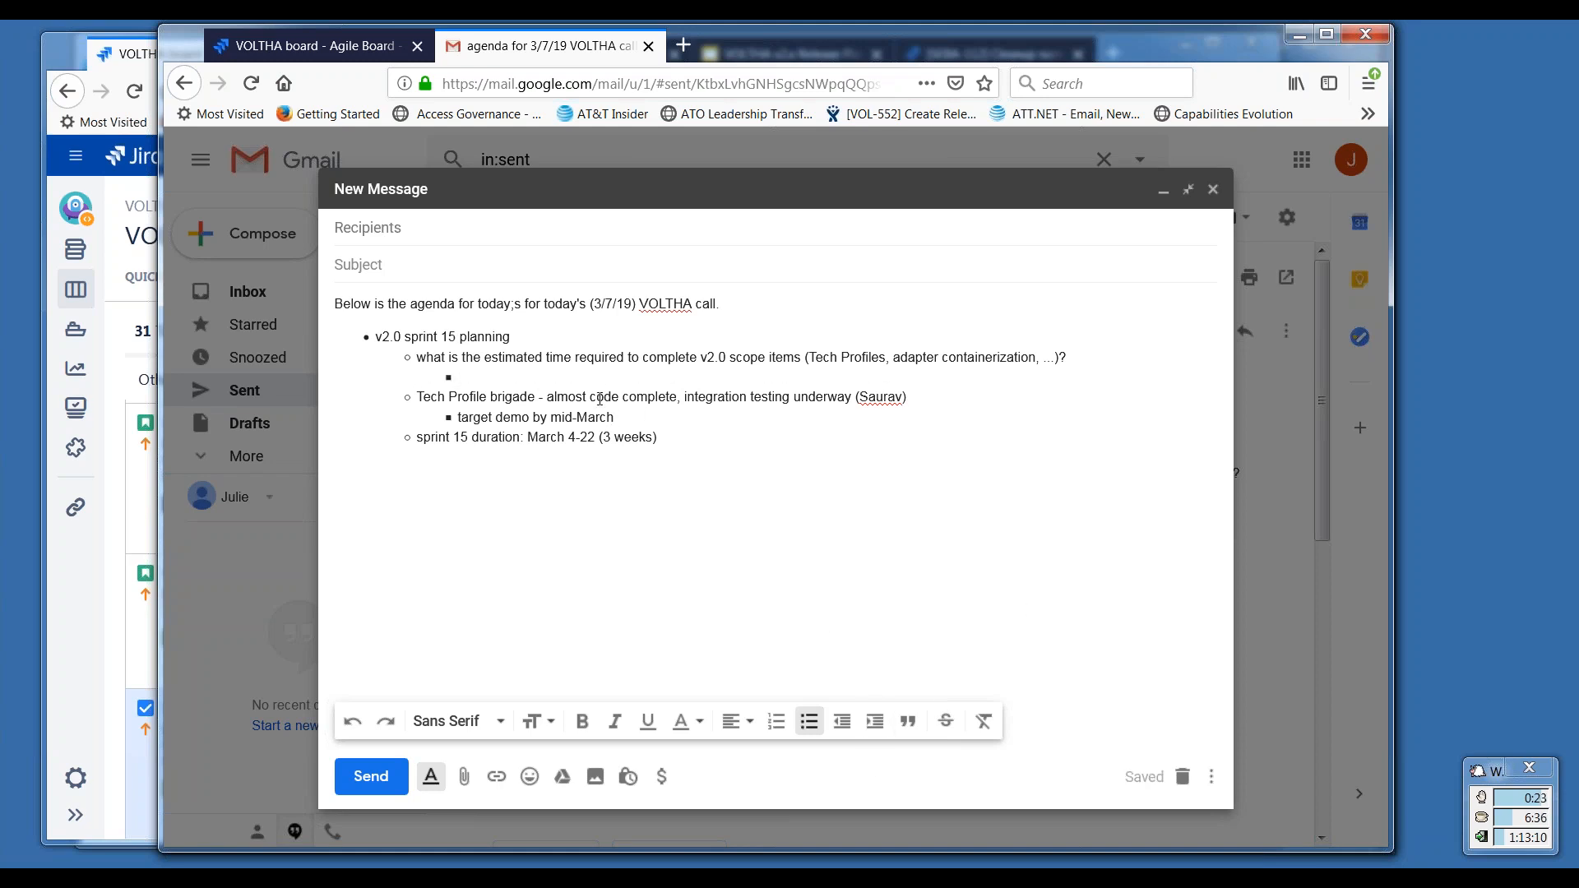
text(python-based)
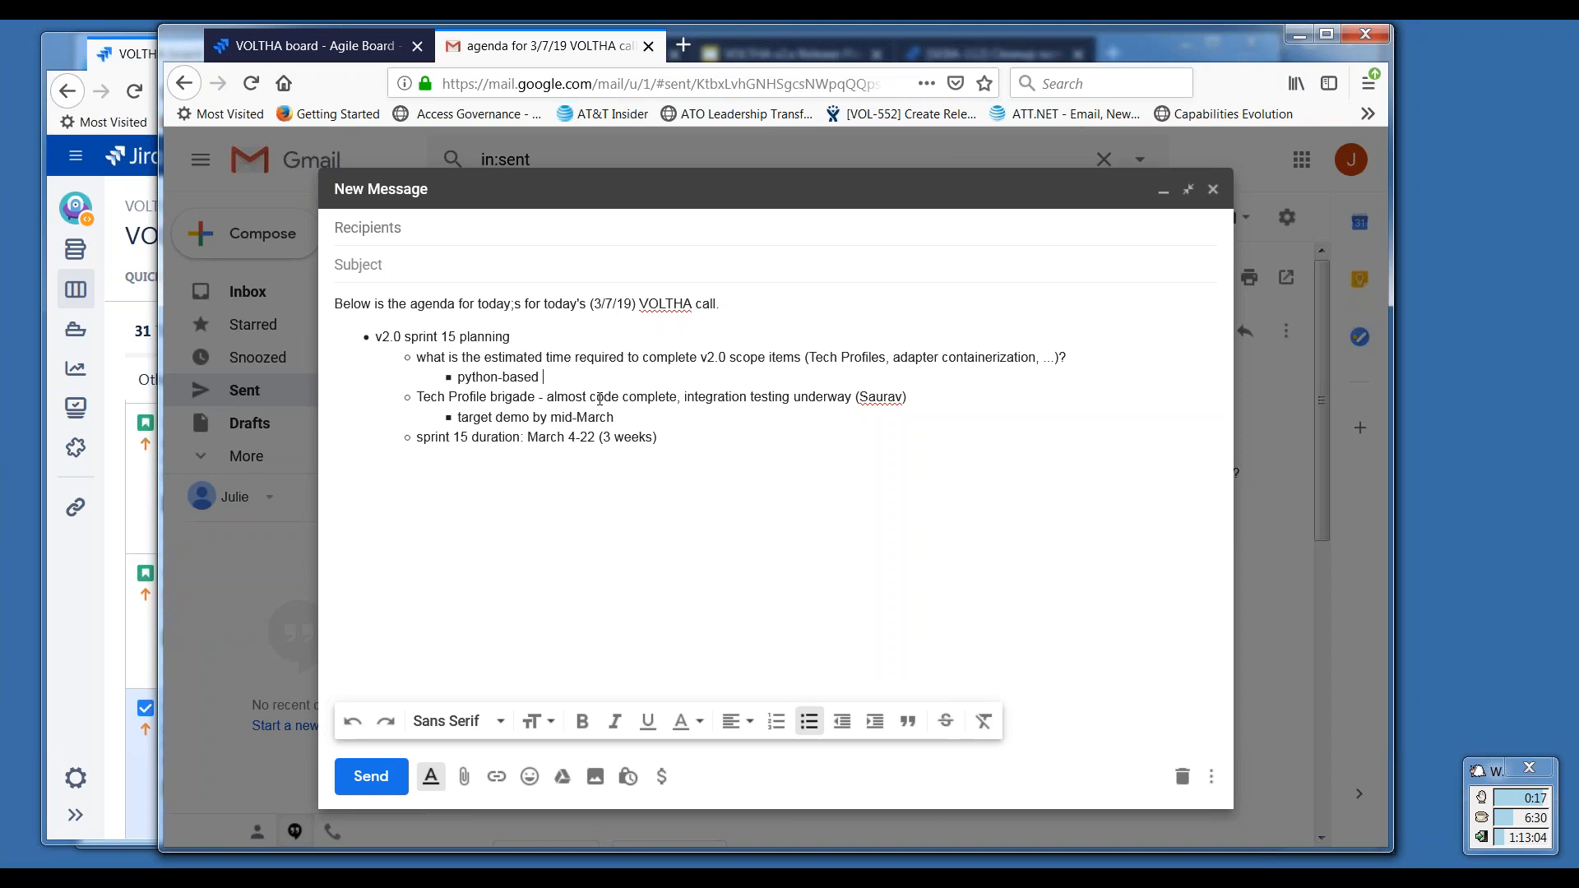
text(cont)
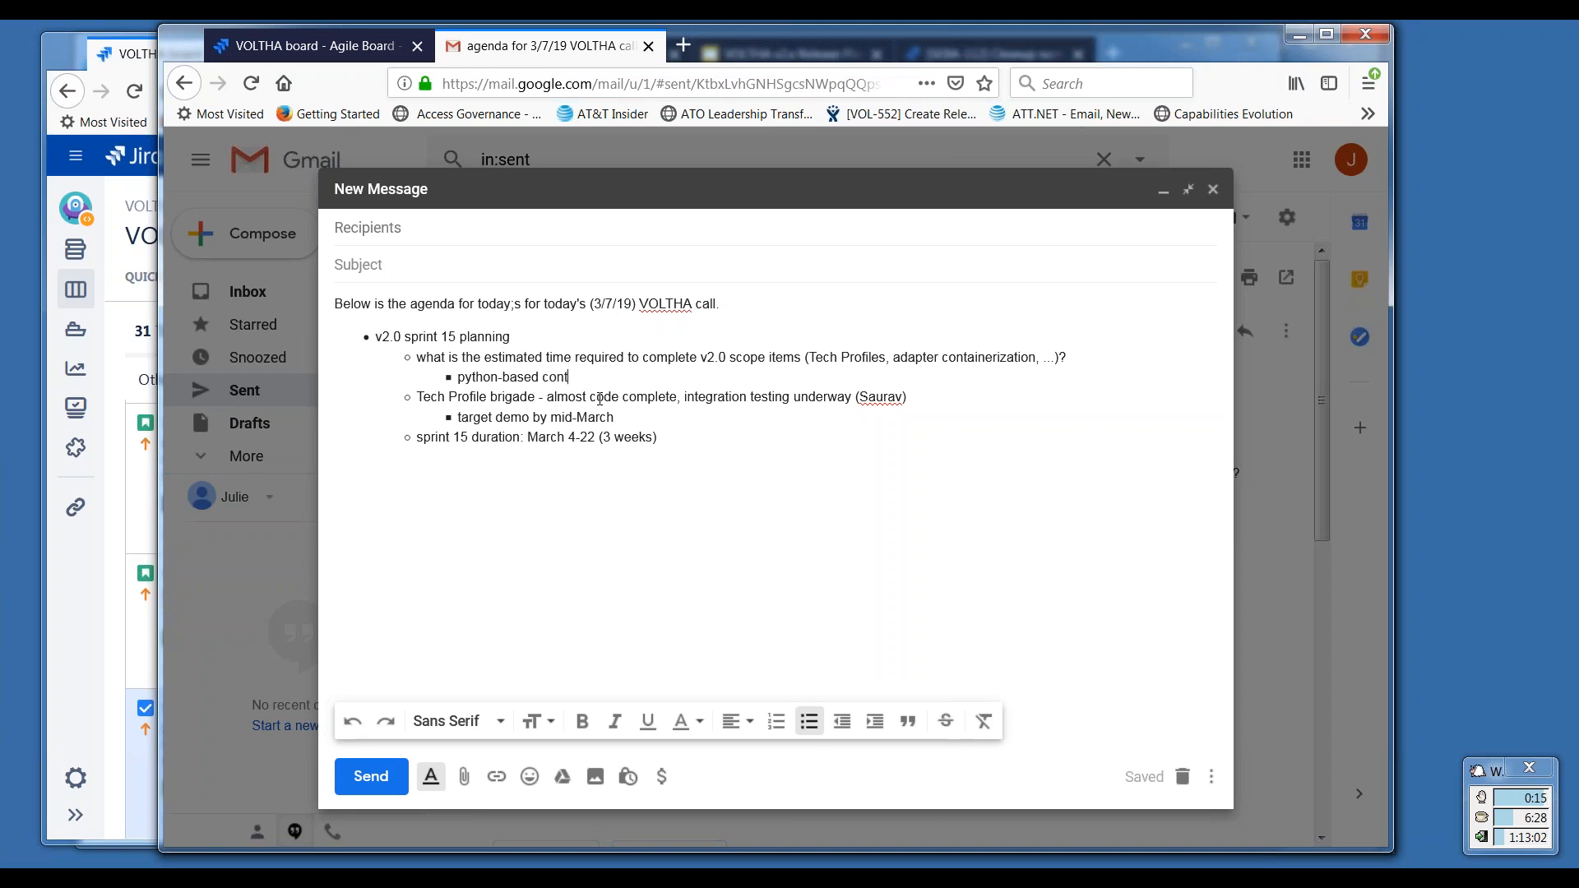
text(ainer)
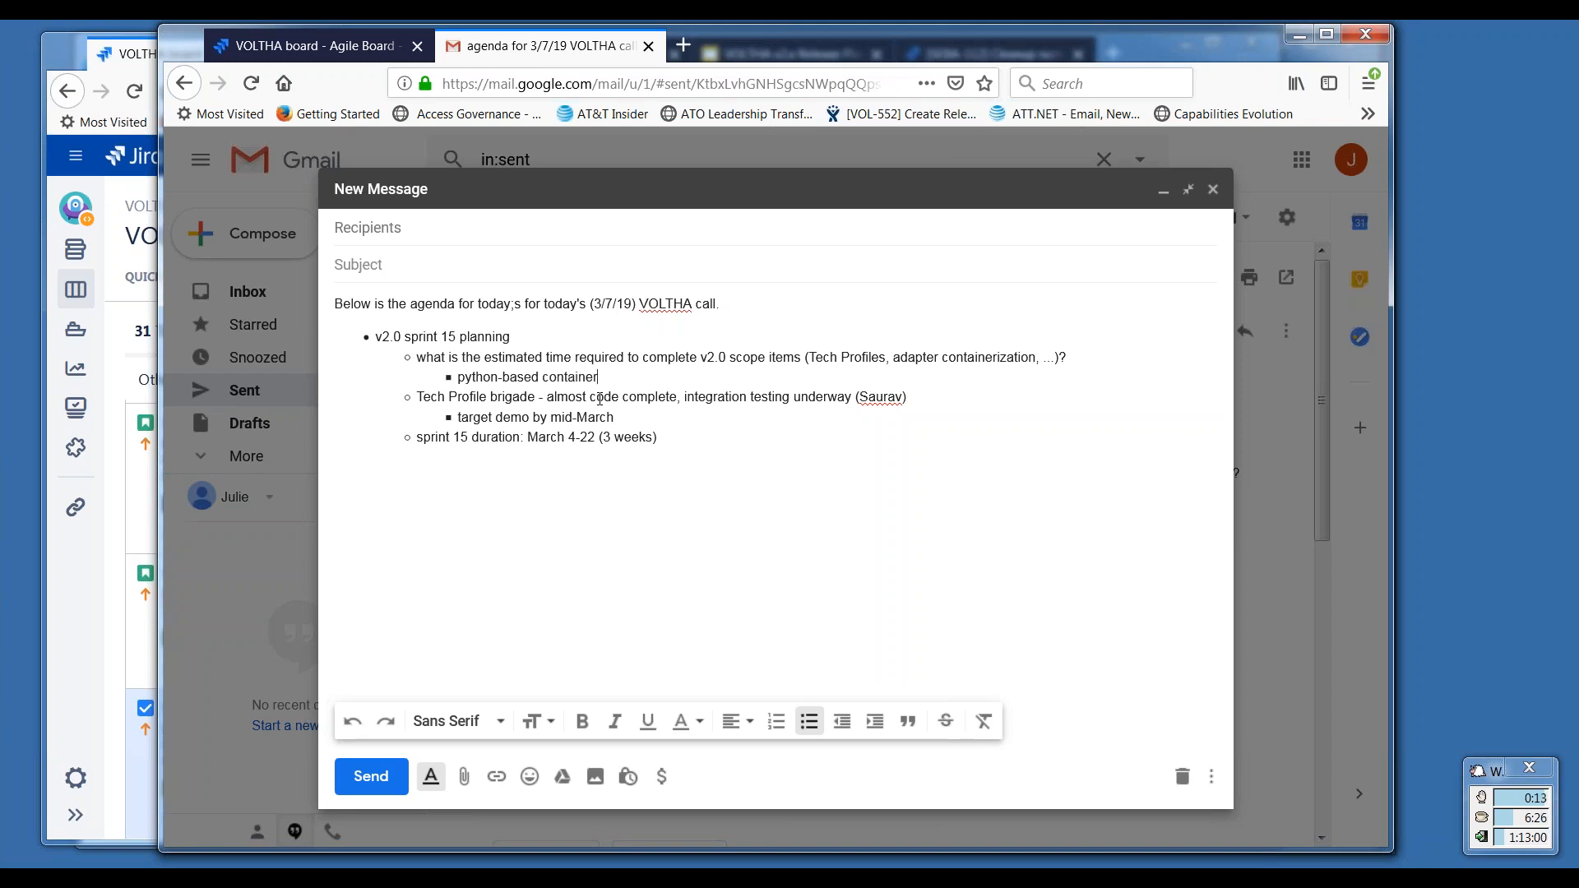
text(oz)
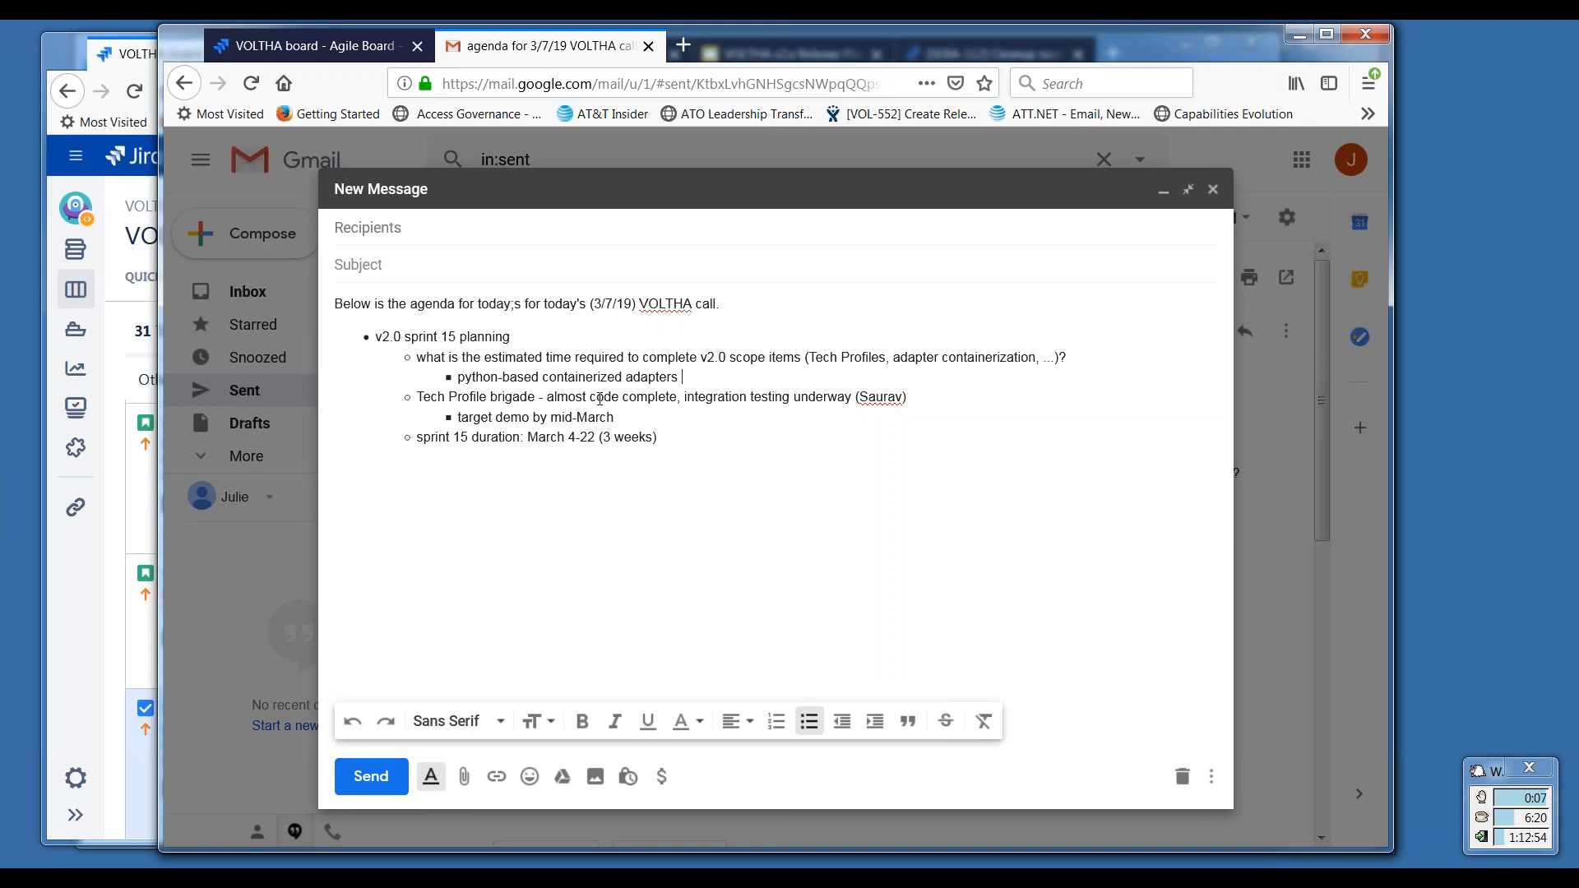
text(- est)
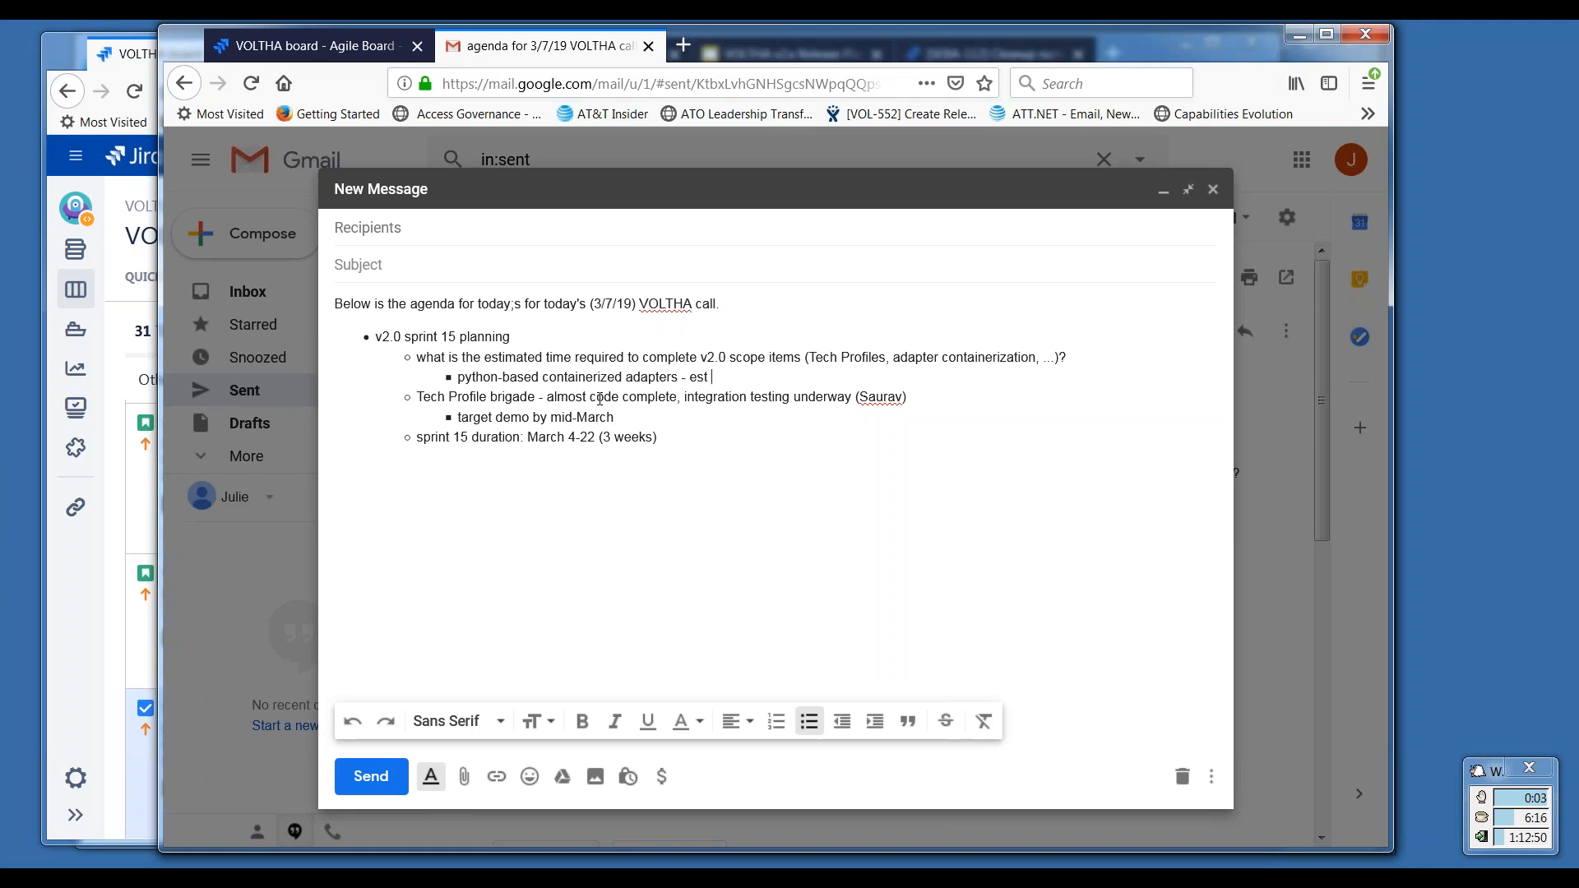
text(6-8 week)
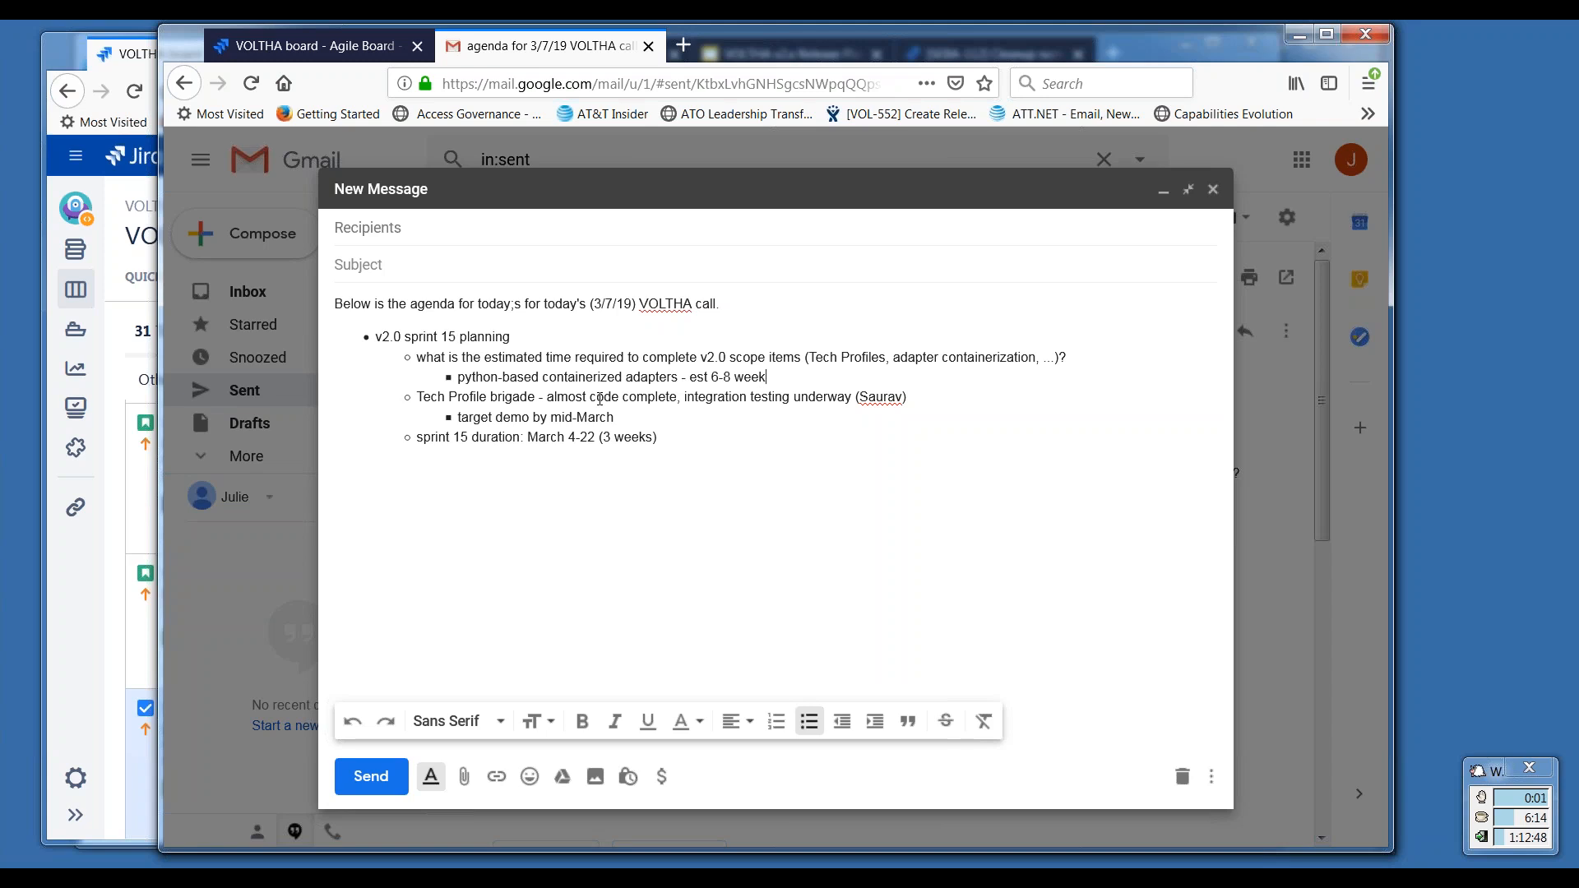
text(s)
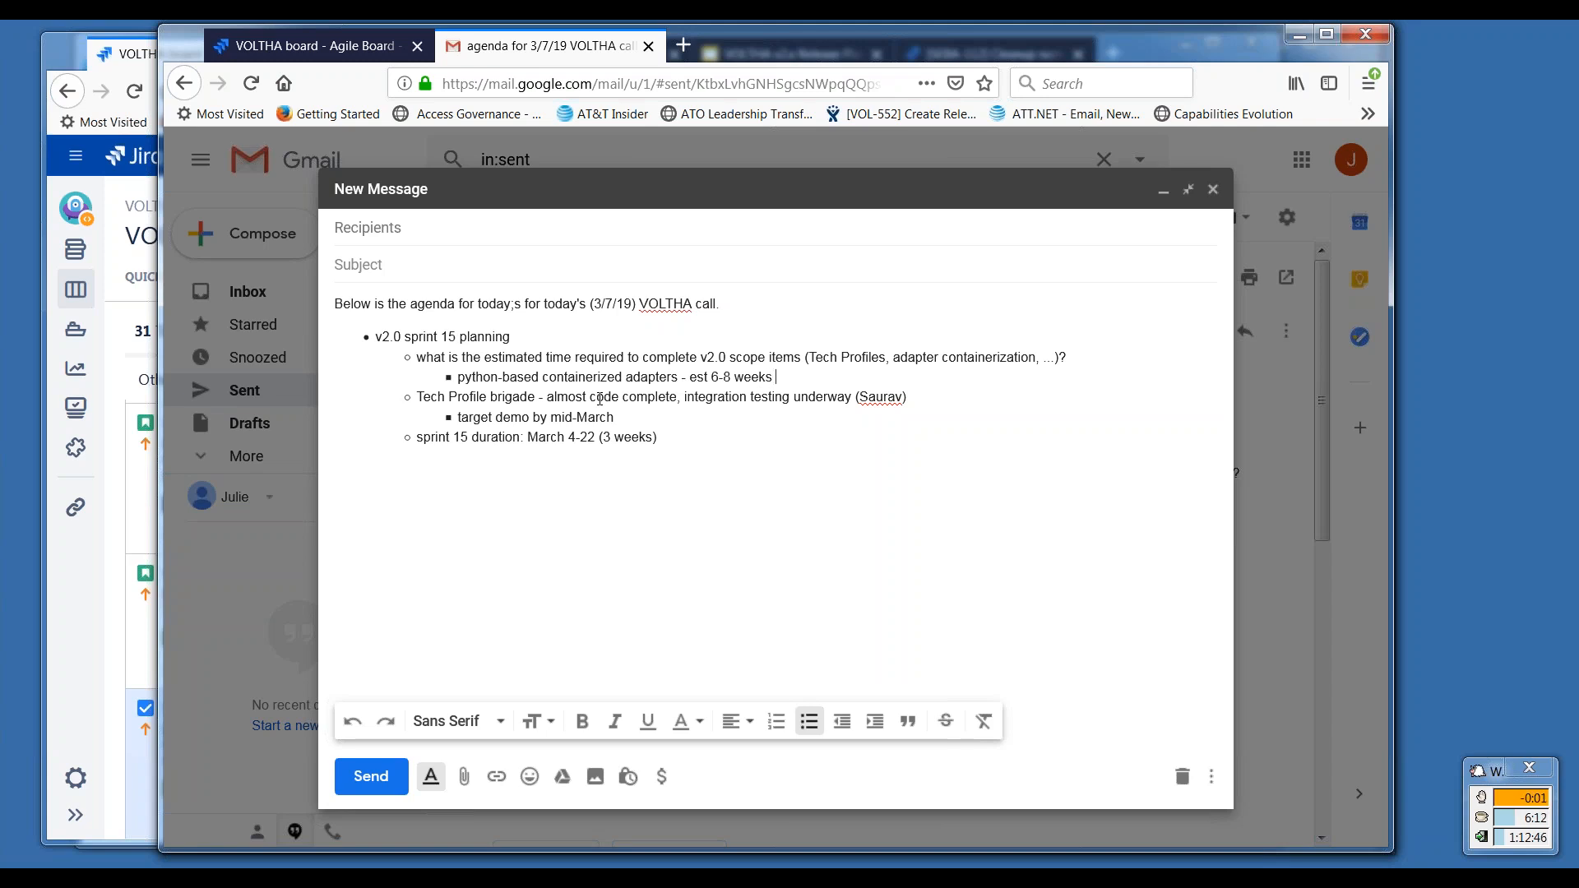
text(*)
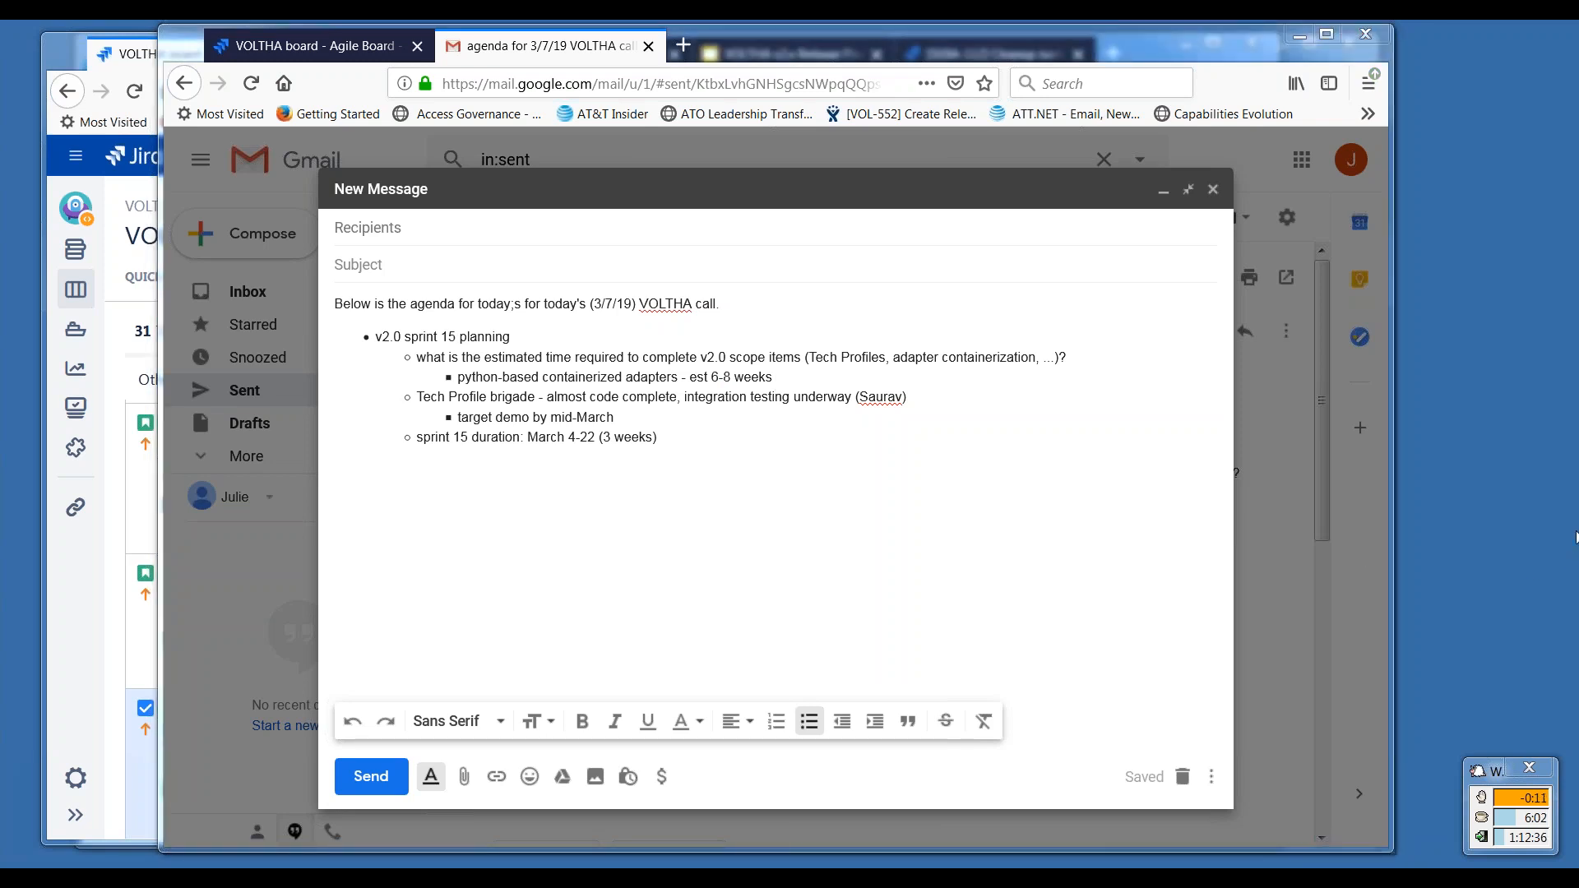
mouse_move(1570, 621)
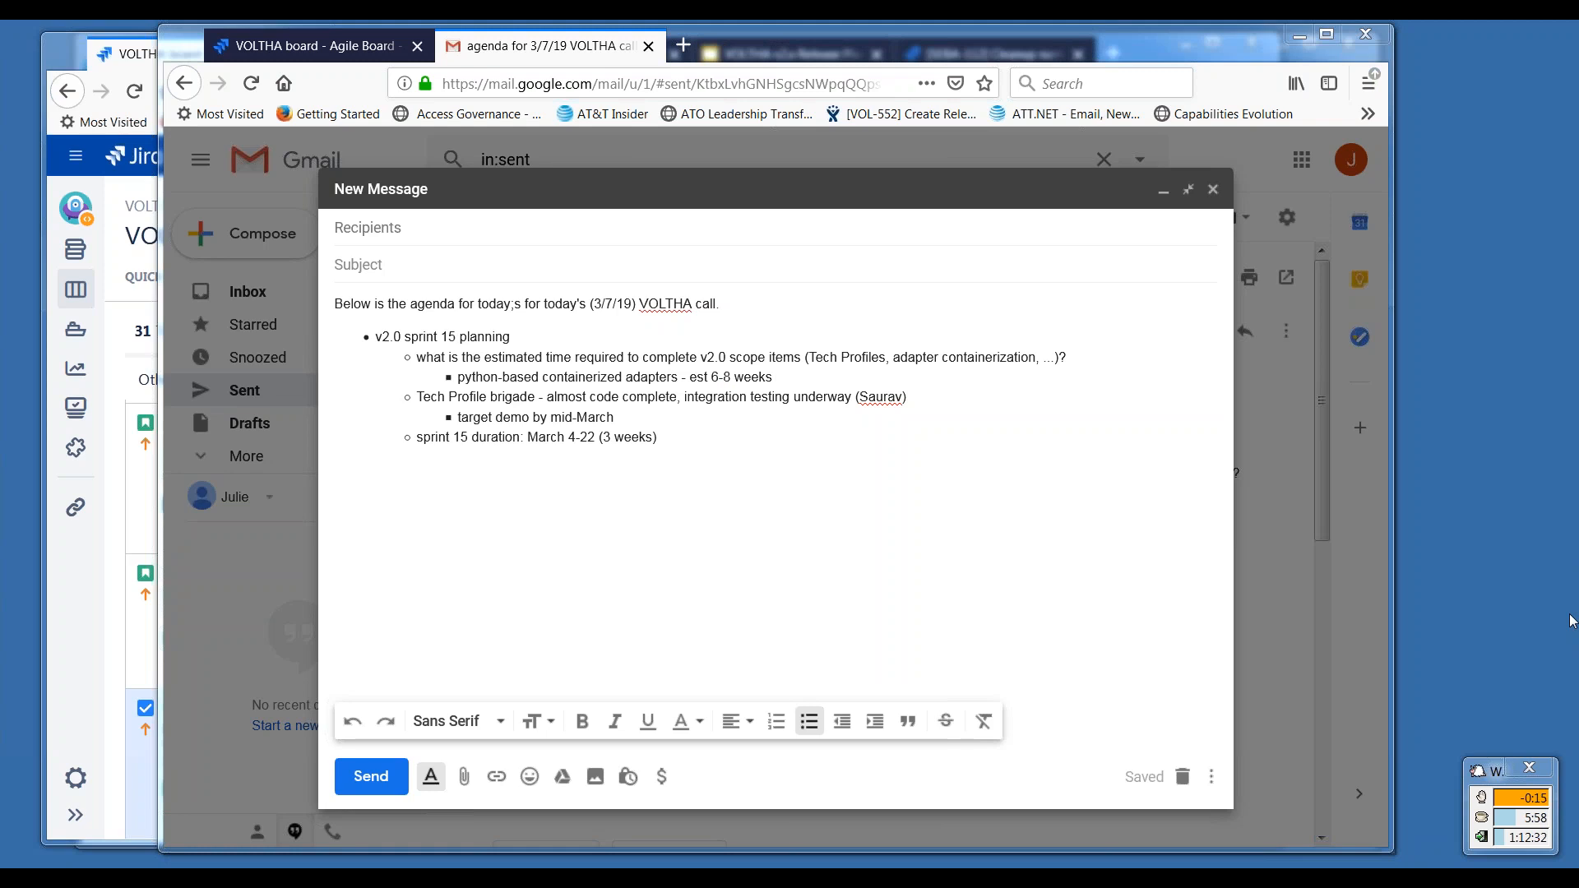
mouse_move(1571, 525)
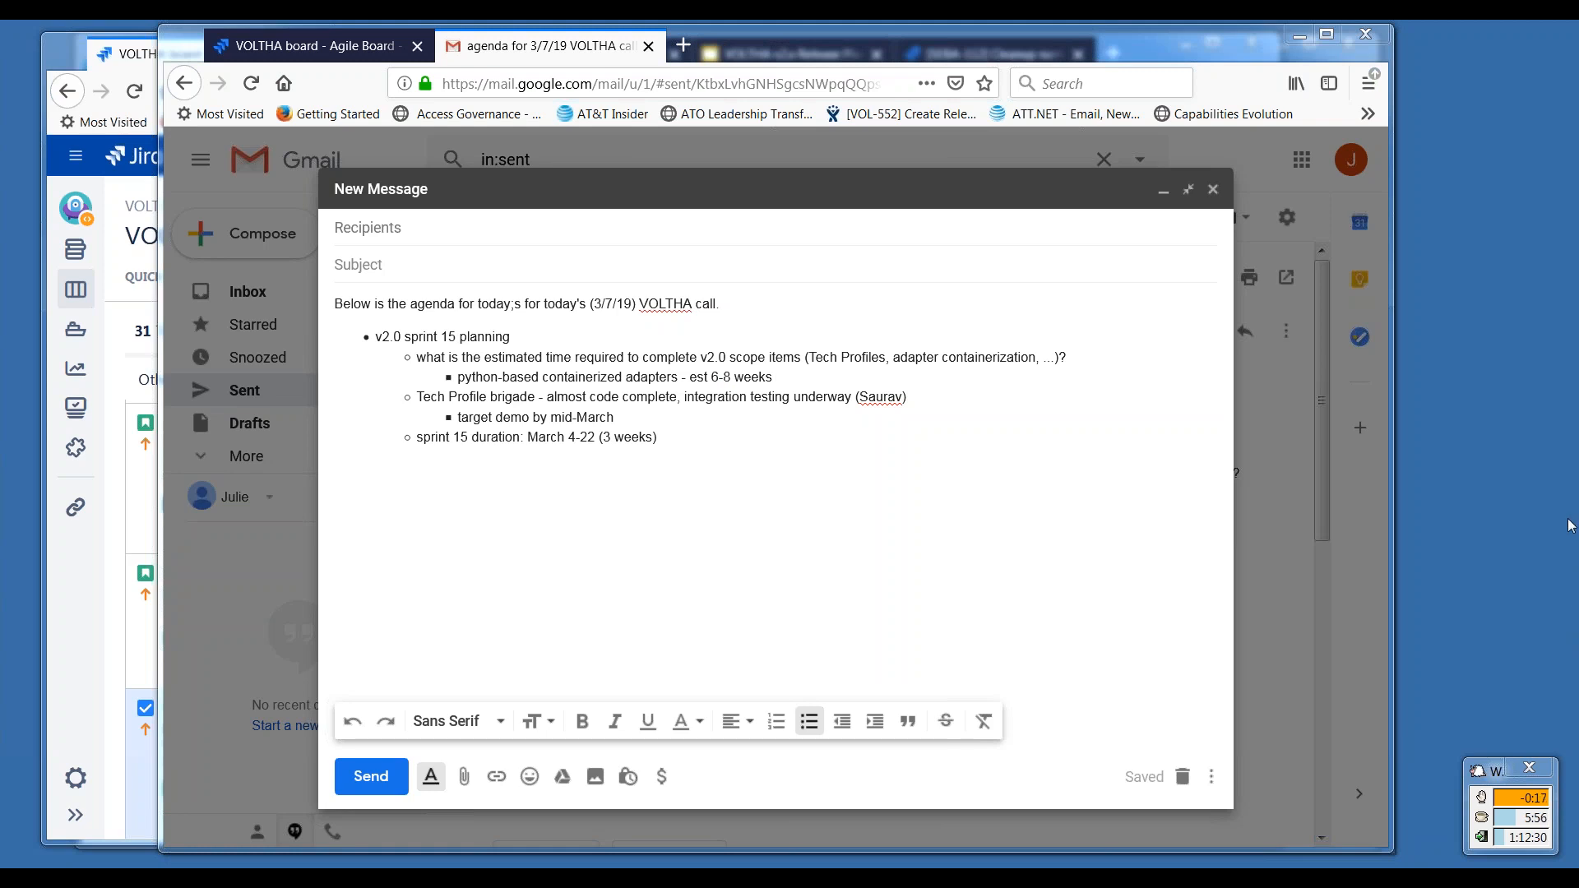
mouse_move(1572, 573)
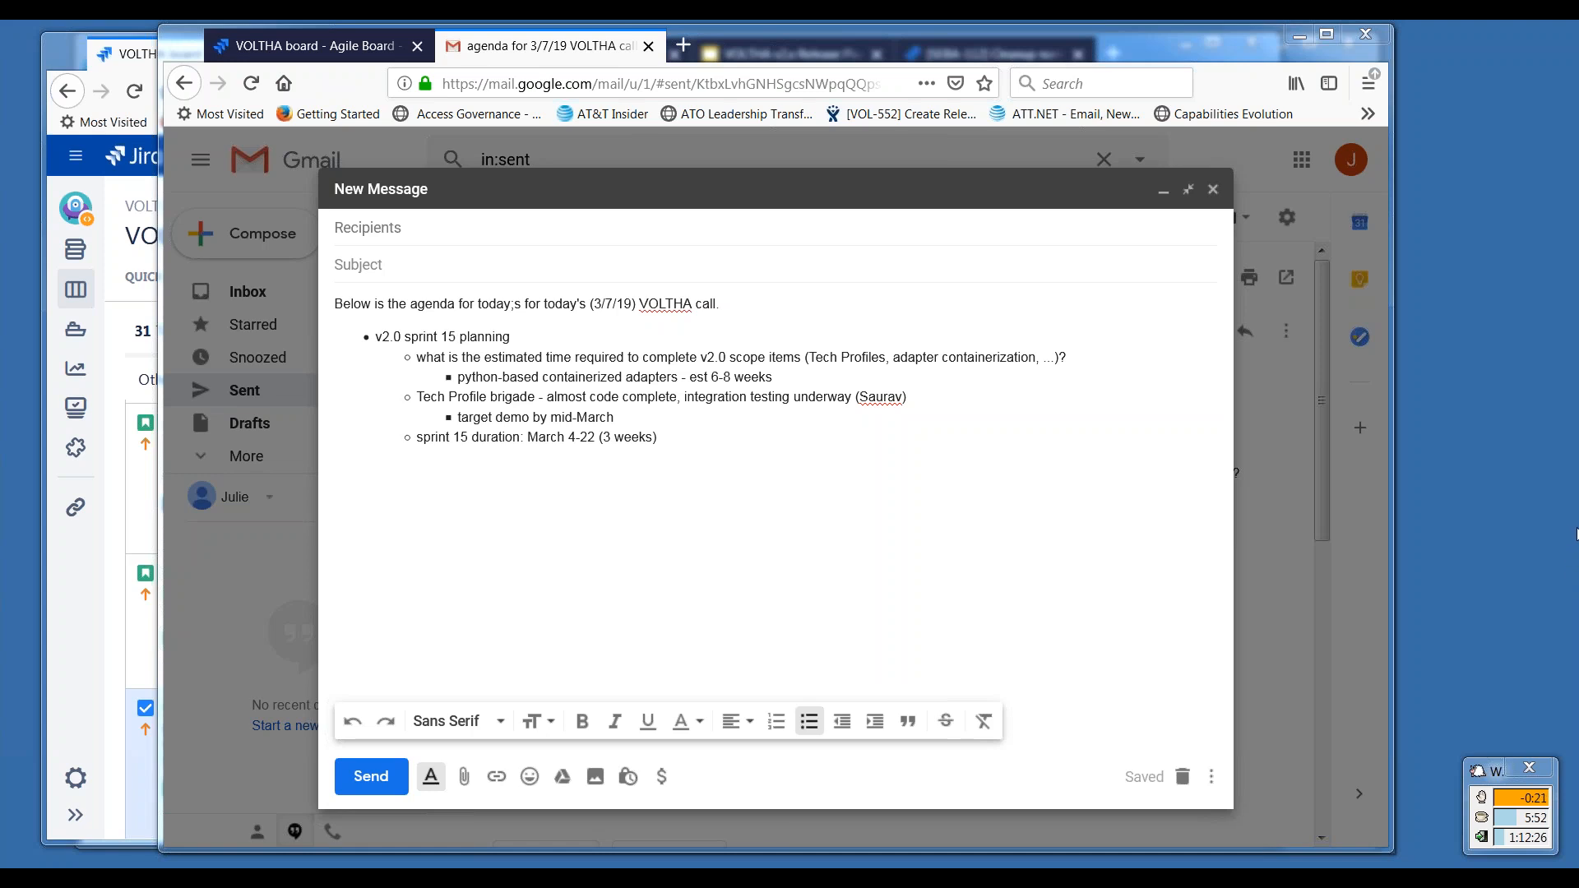
mouse_move(1213, 381)
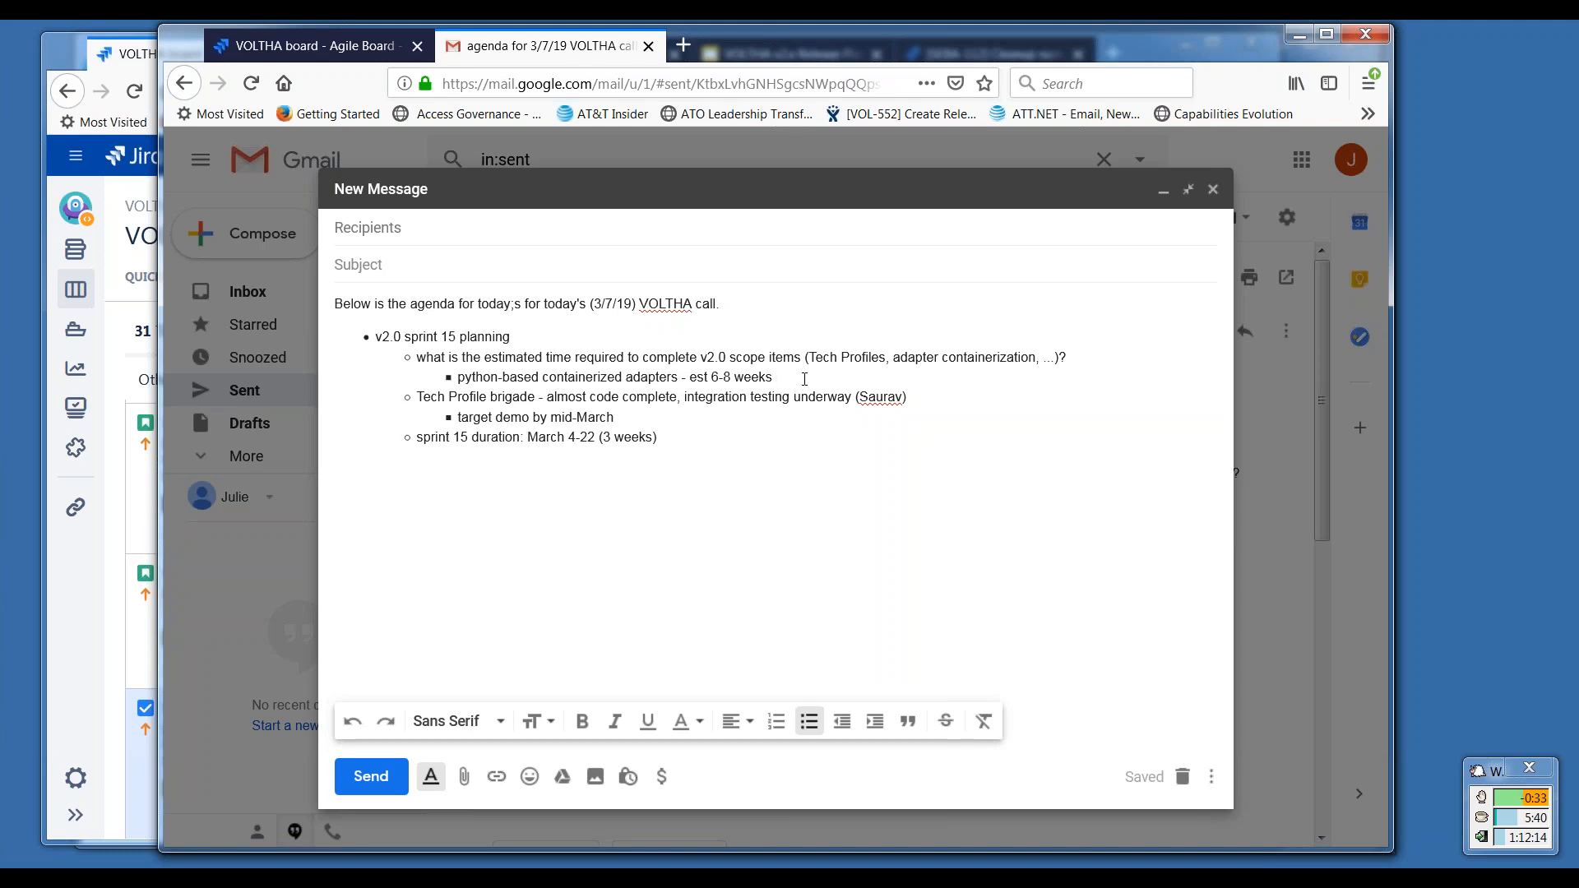
mouse_move(738, 399)
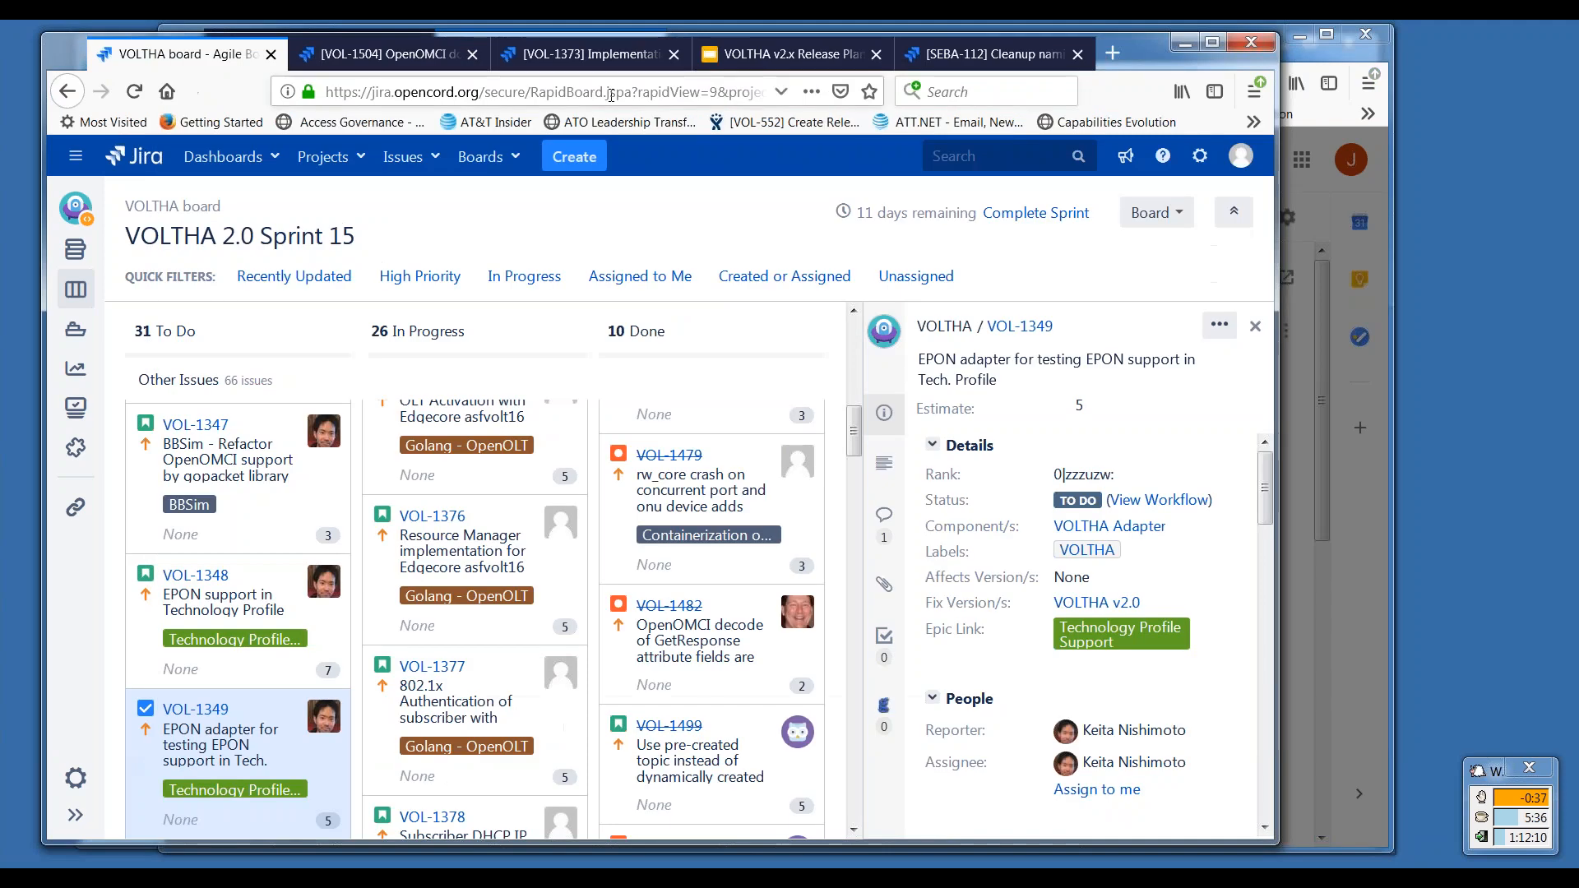
Return to the release planning deck and select the v1.x and v2.x milestones timeline image.
click(787, 54)
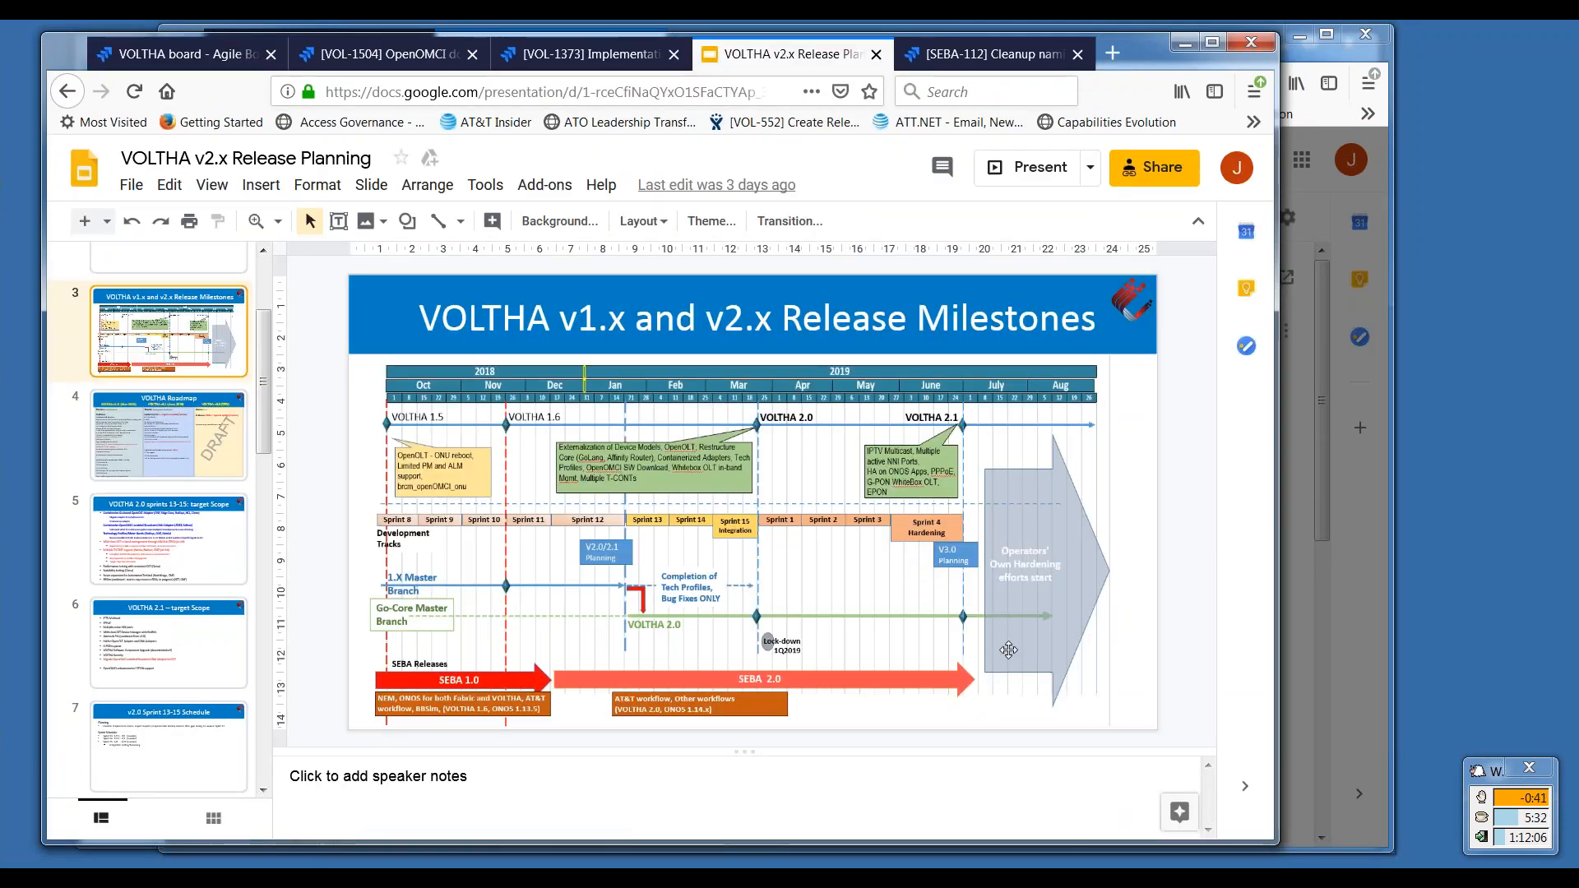
mouse_move(742, 496)
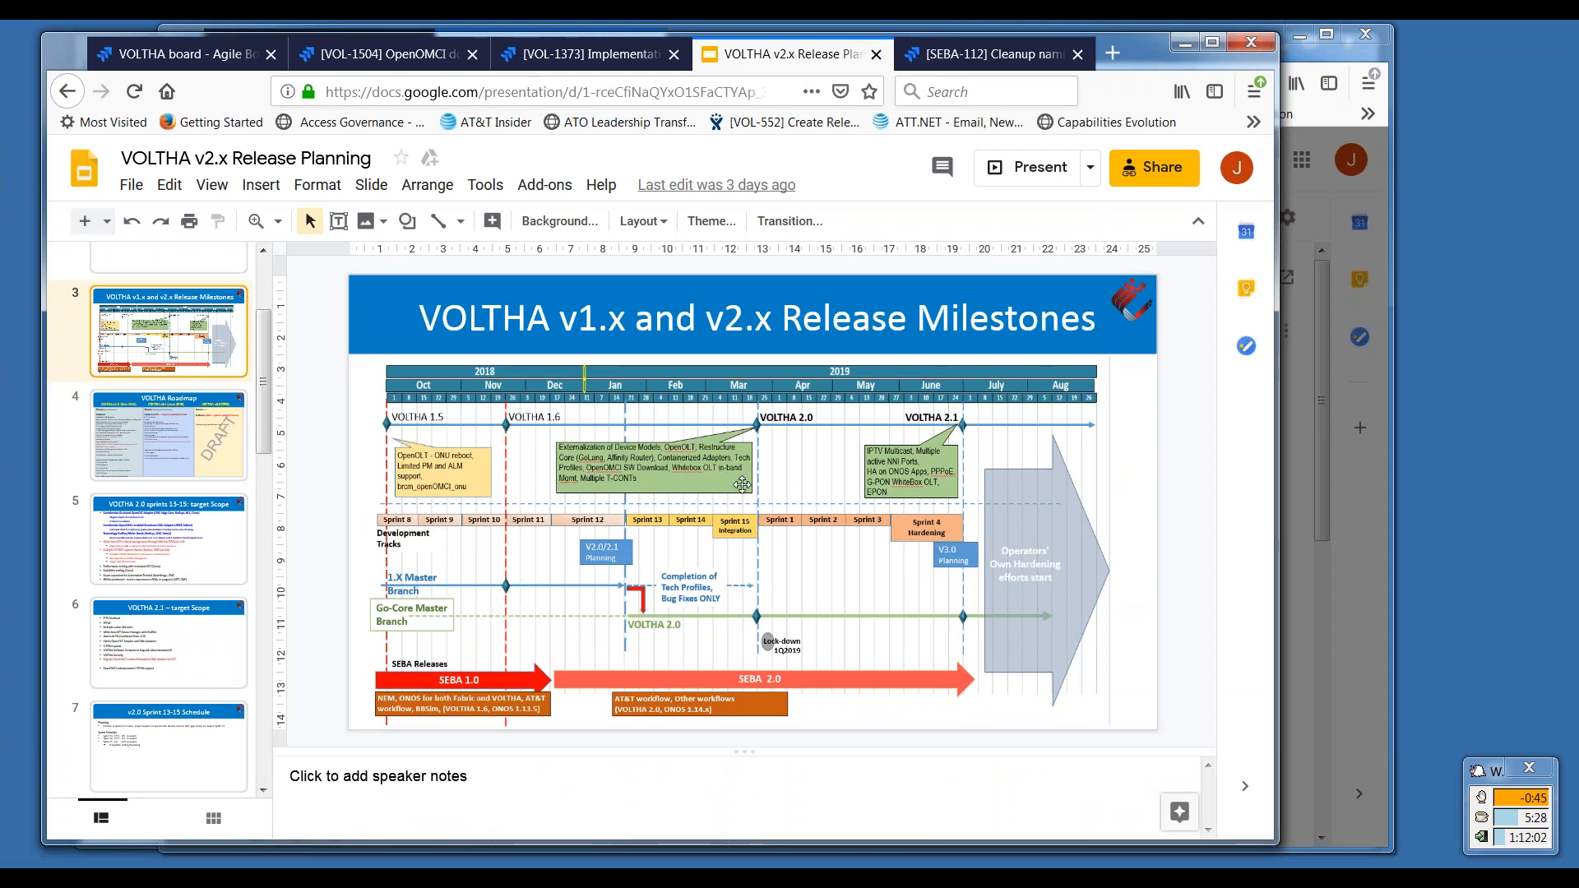
mouse_move(740, 470)
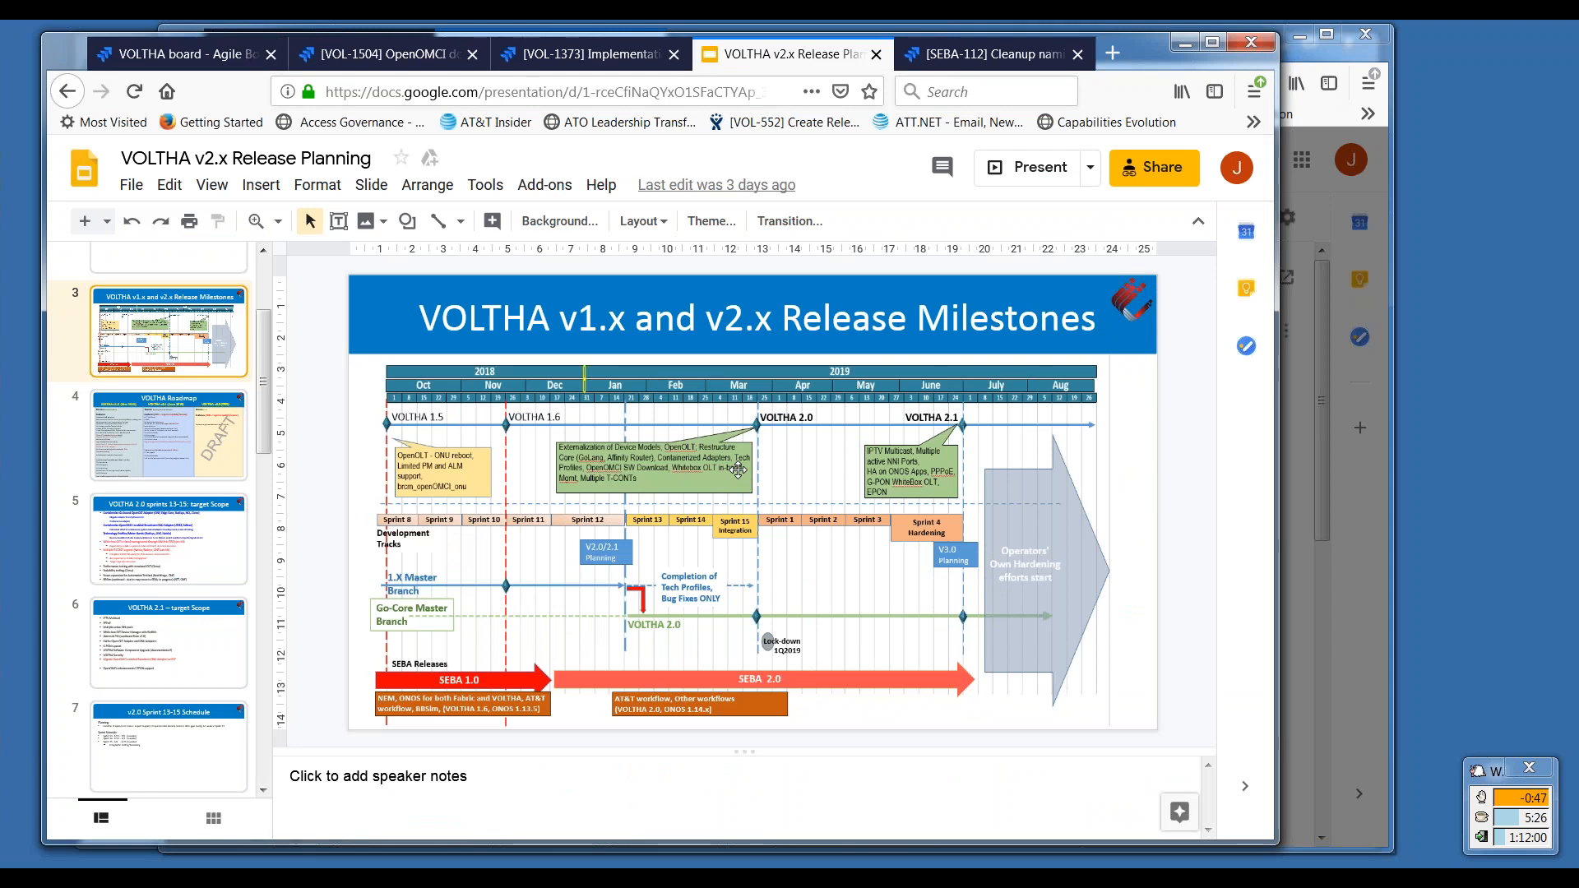
mouse_move(745, 478)
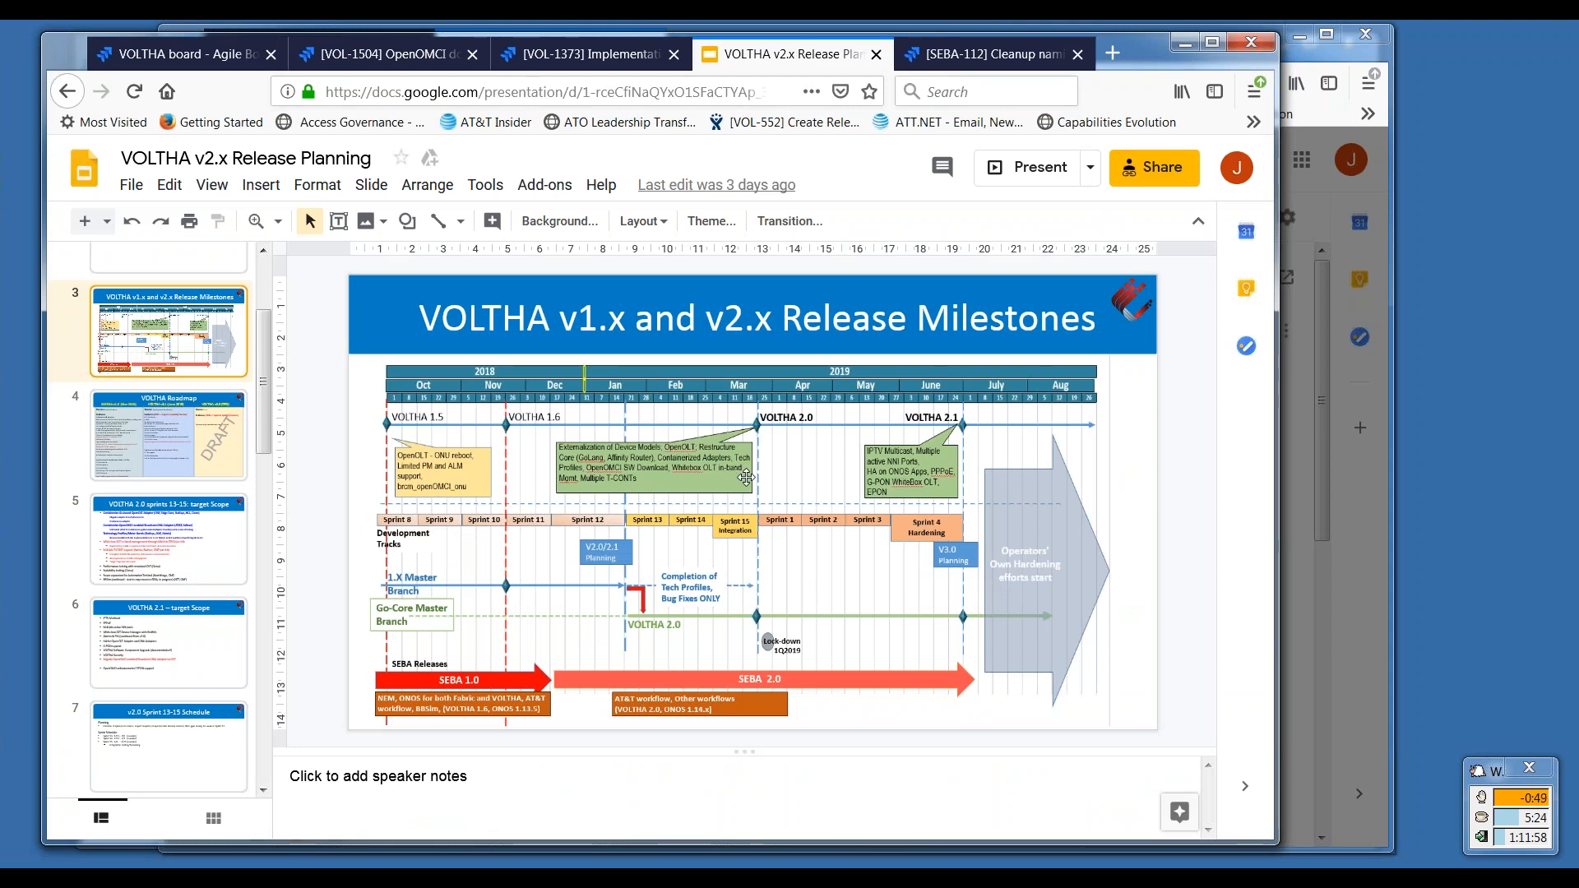
mouse_move(744, 480)
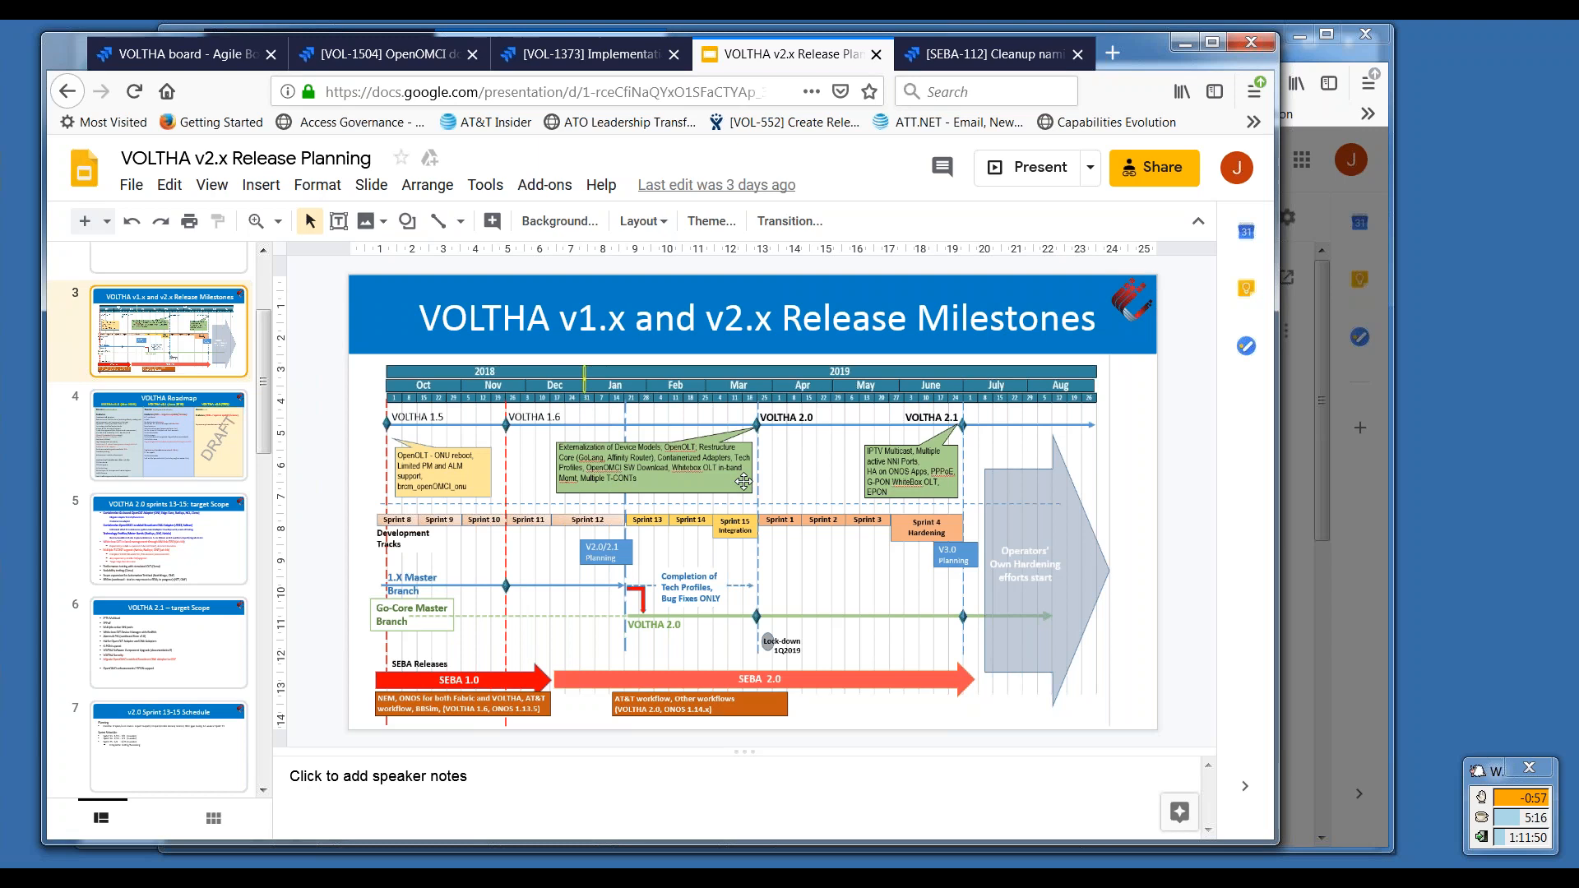
mouse_move(754, 494)
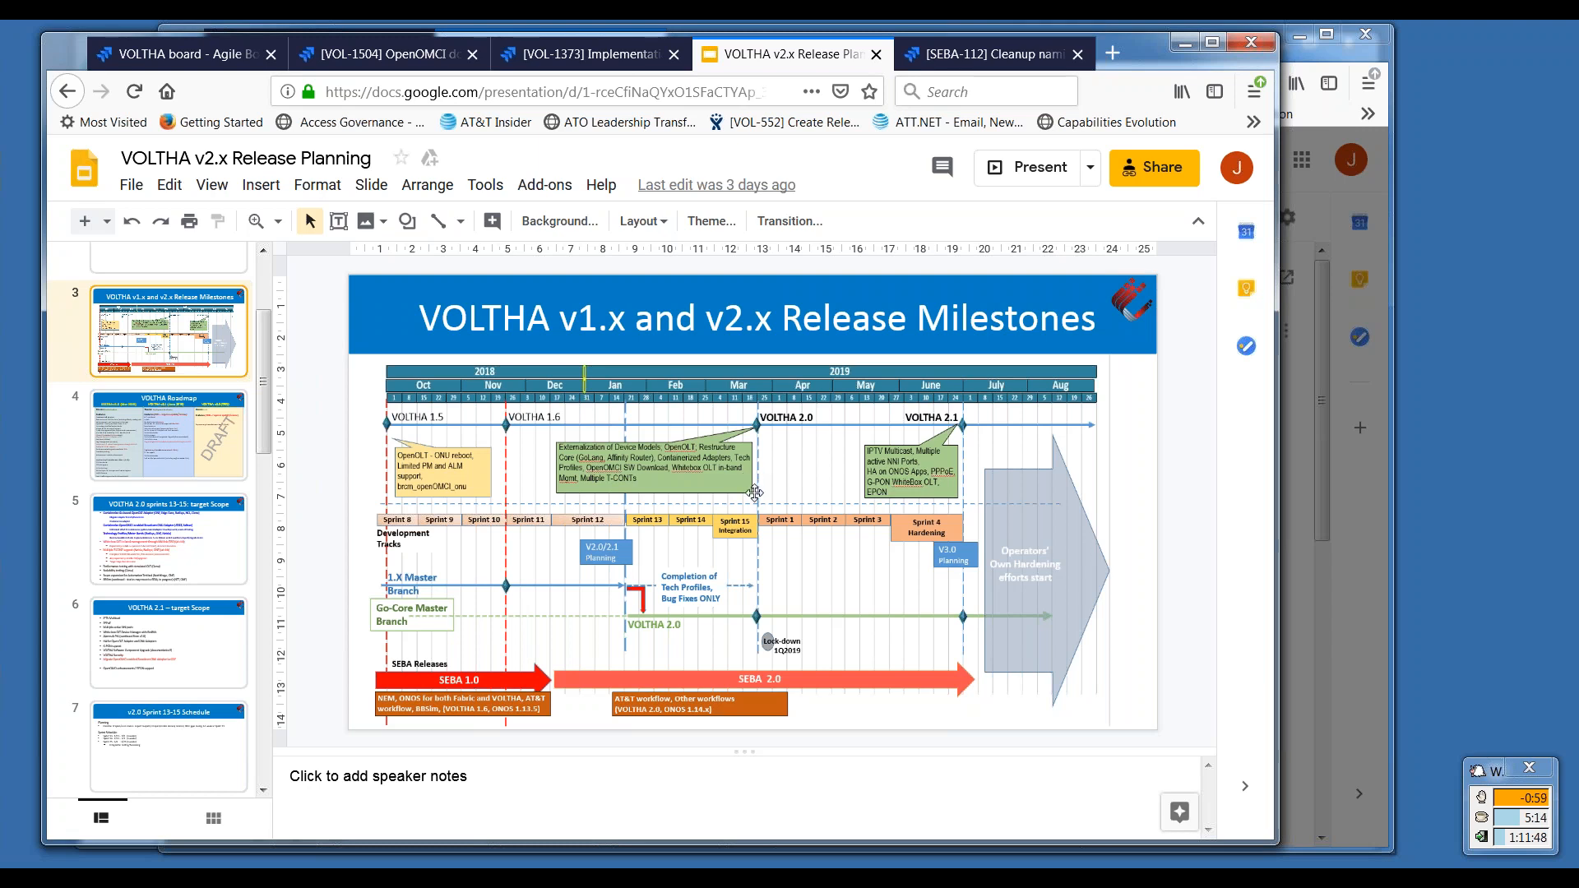
click(754, 492)
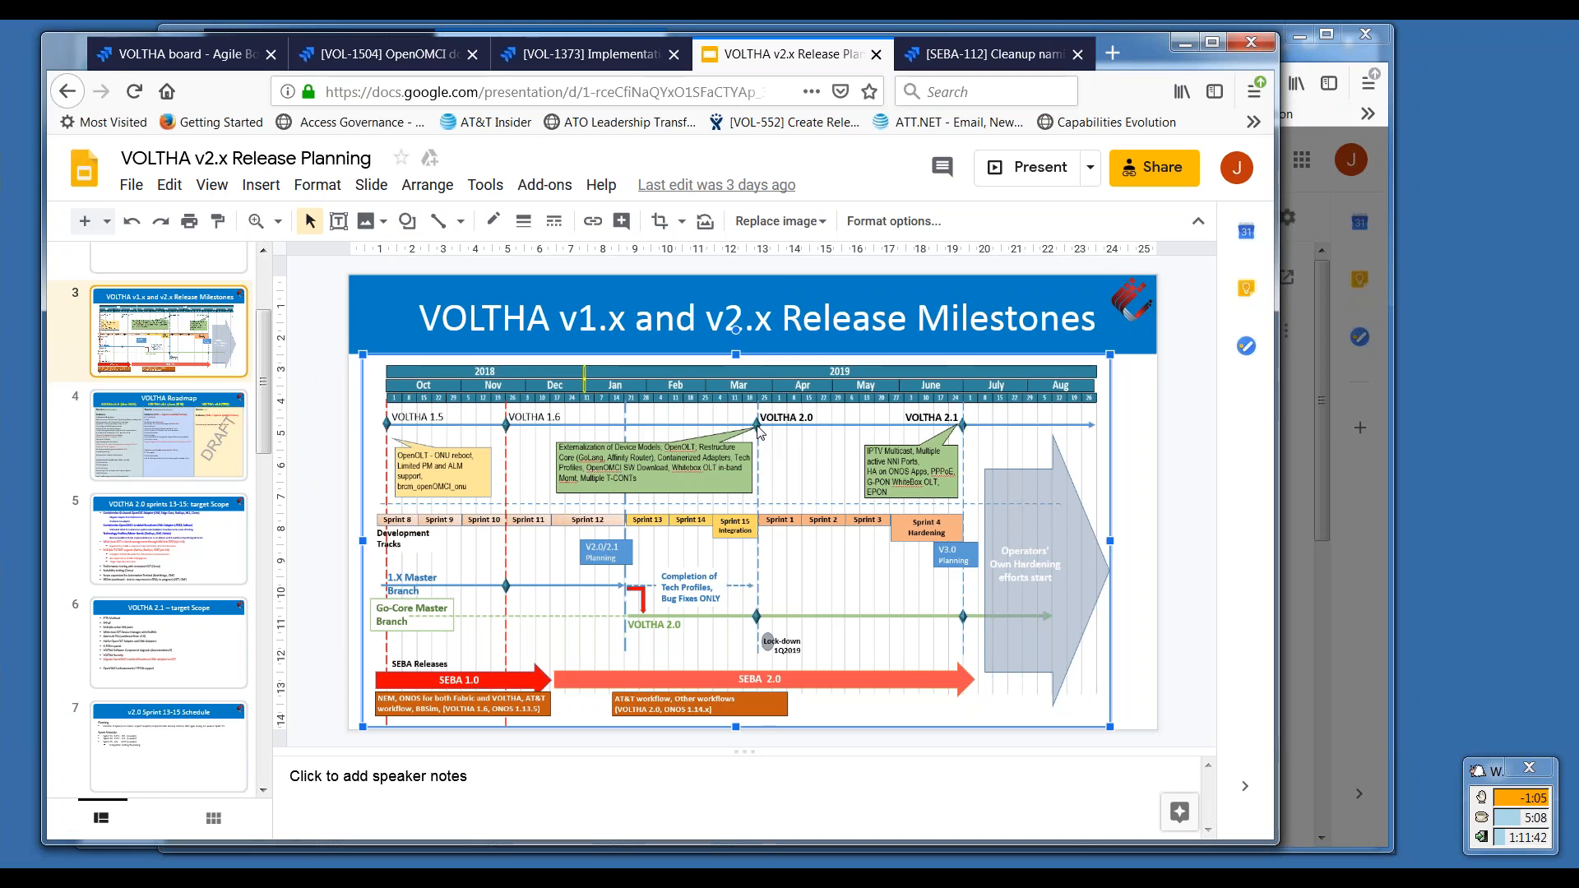
mouse_move(730, 476)
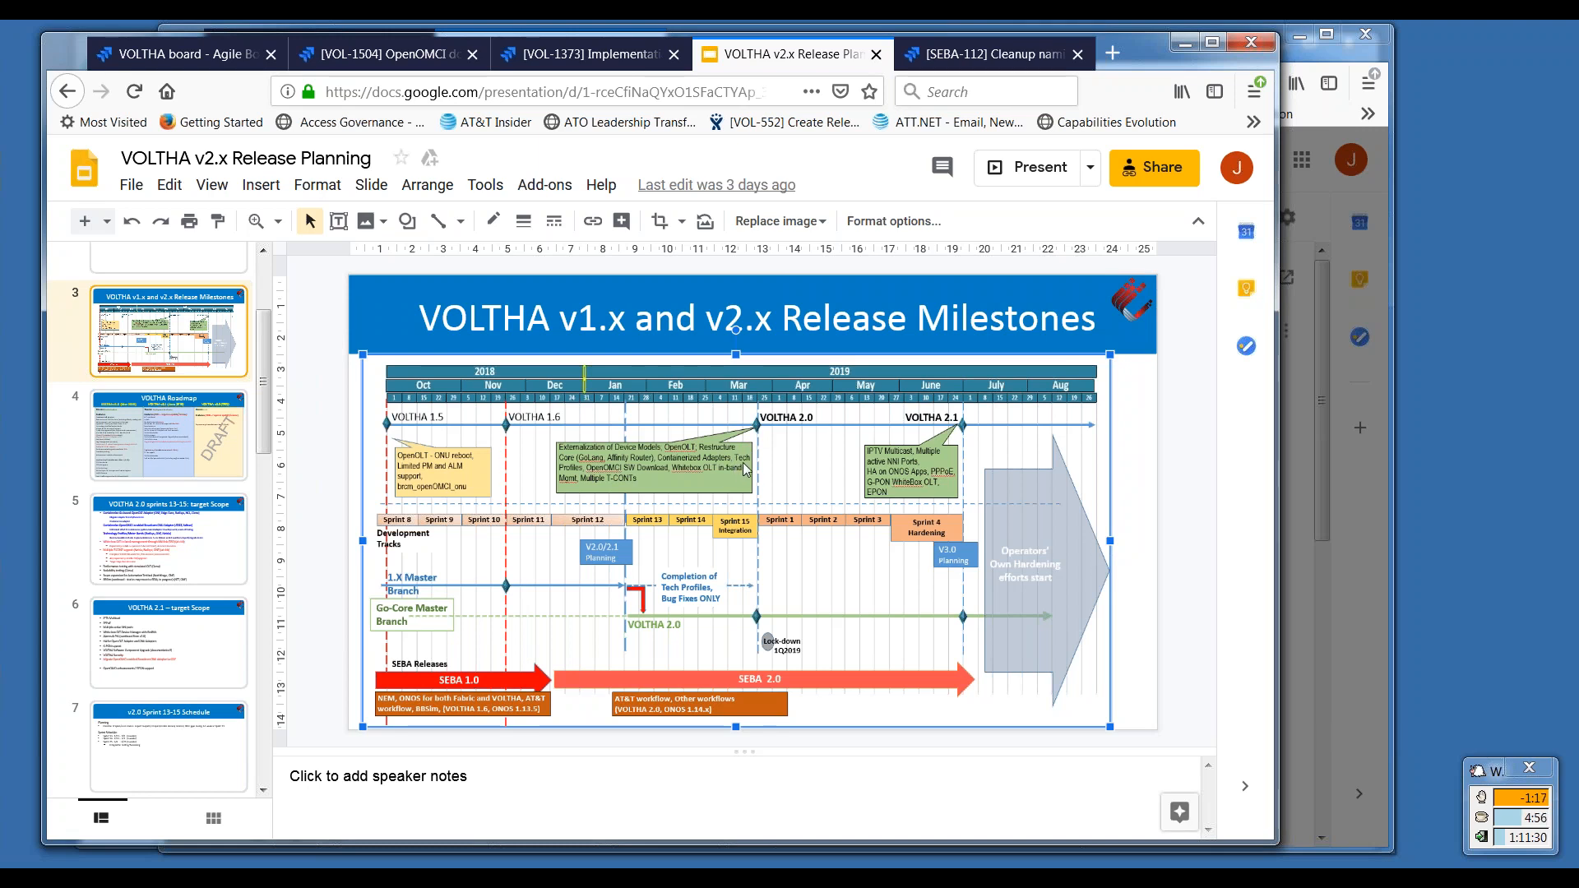
mouse_move(814, 432)
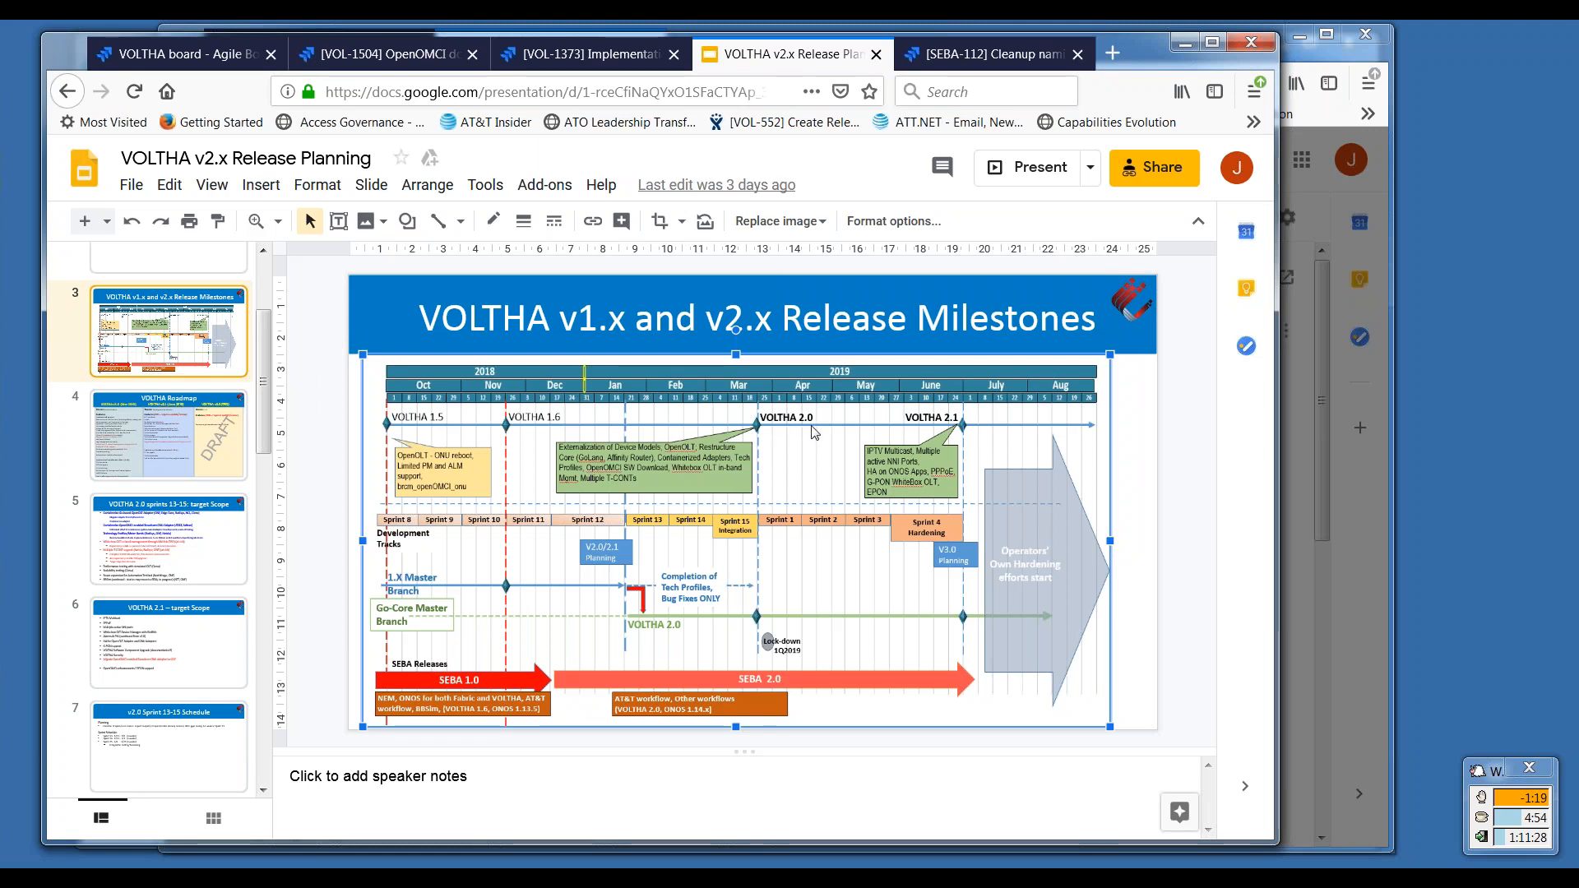
mouse_move(858, 468)
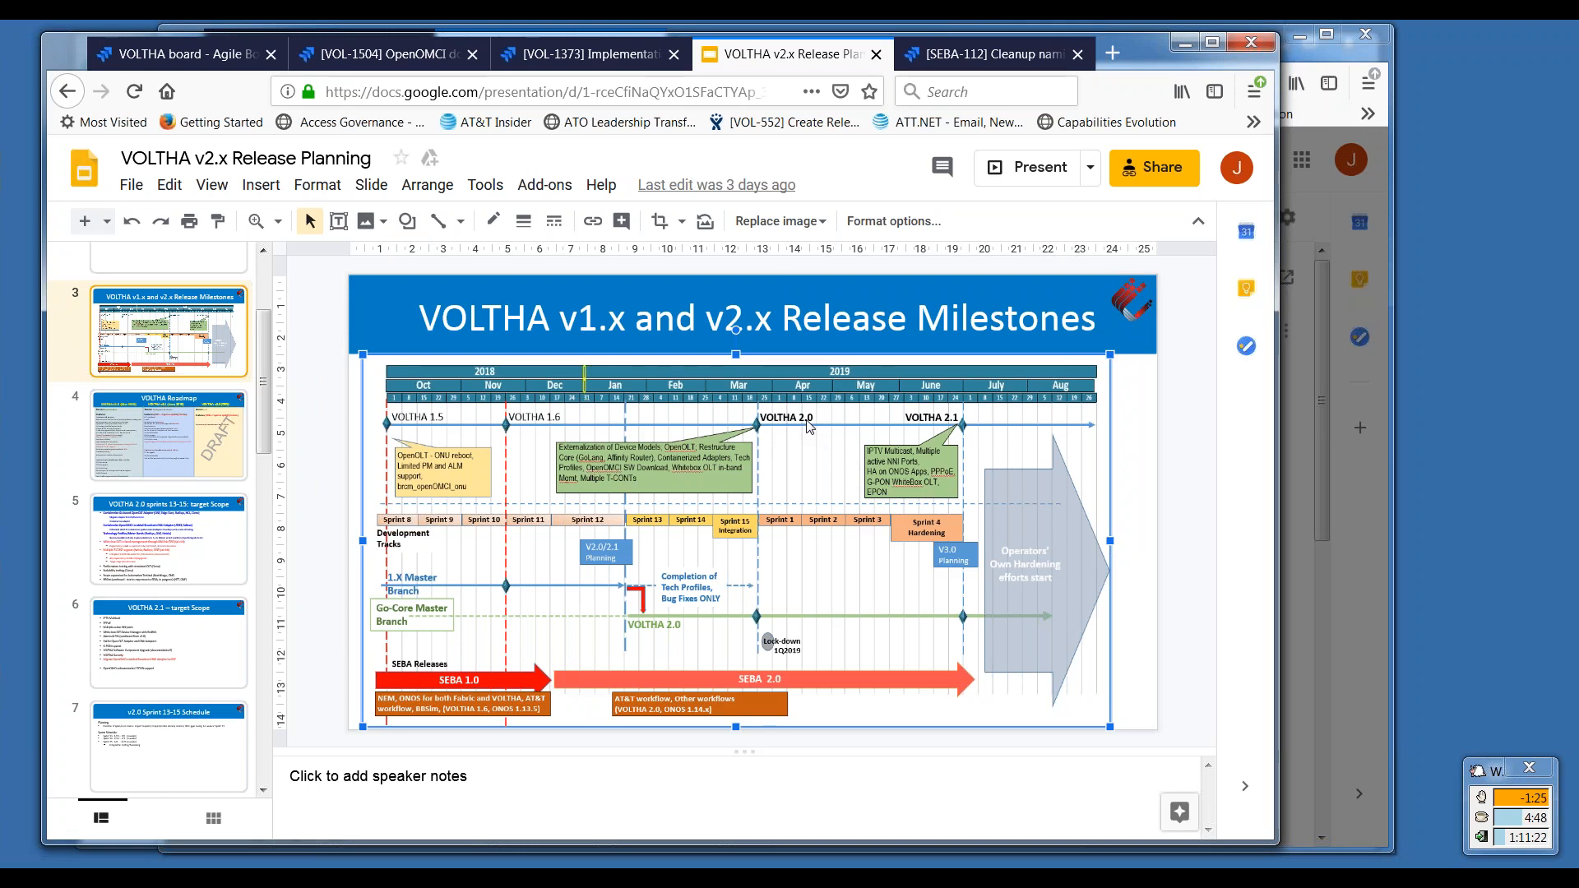
mouse_move(701, 476)
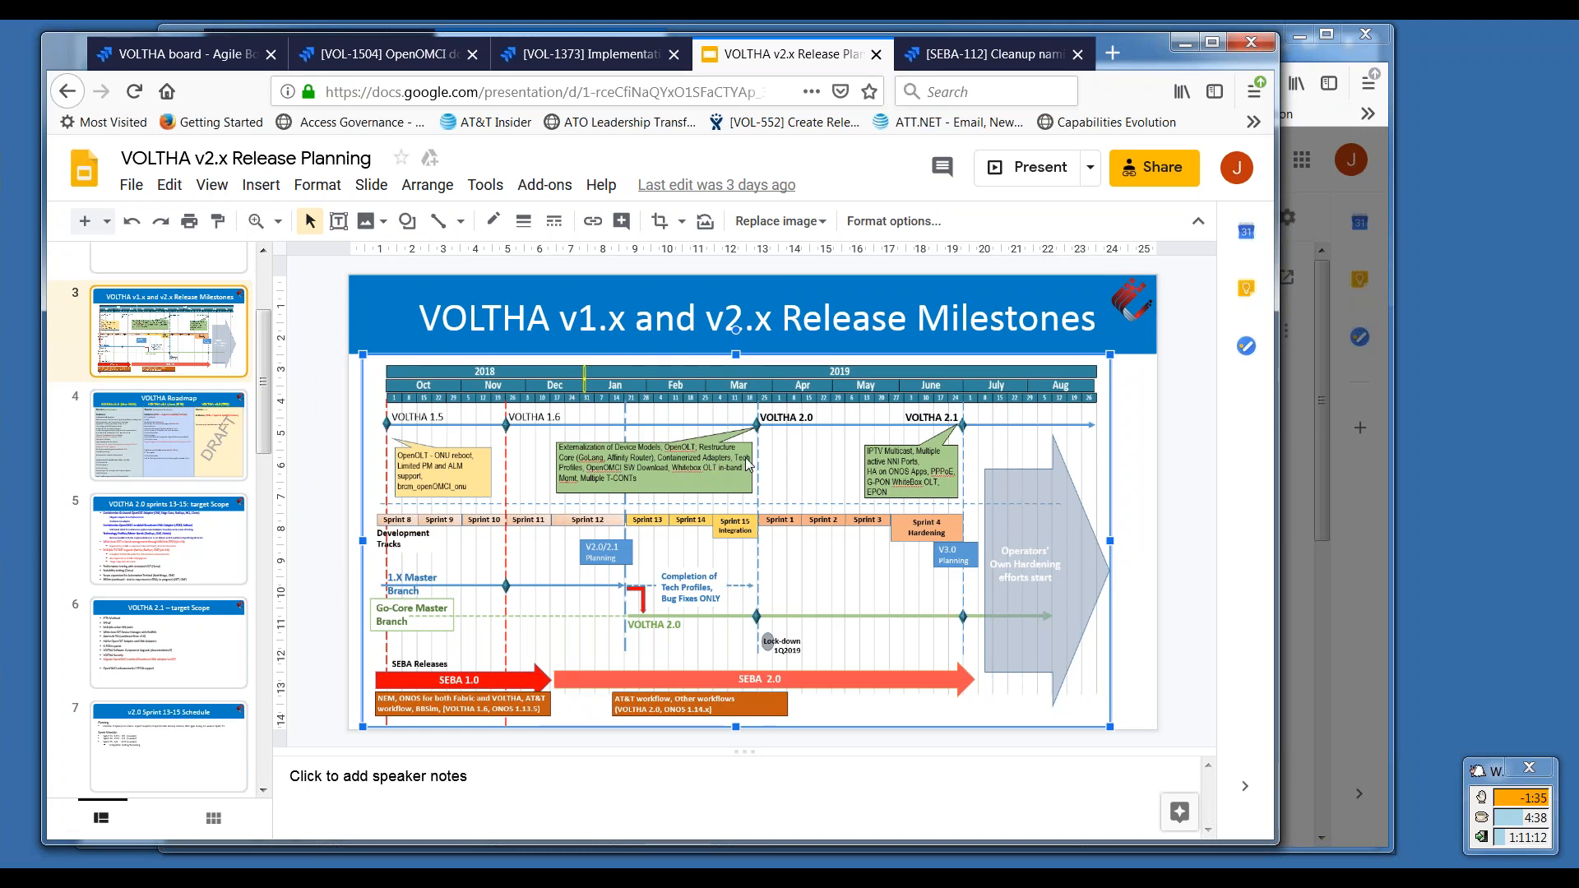
mouse_move(641, 479)
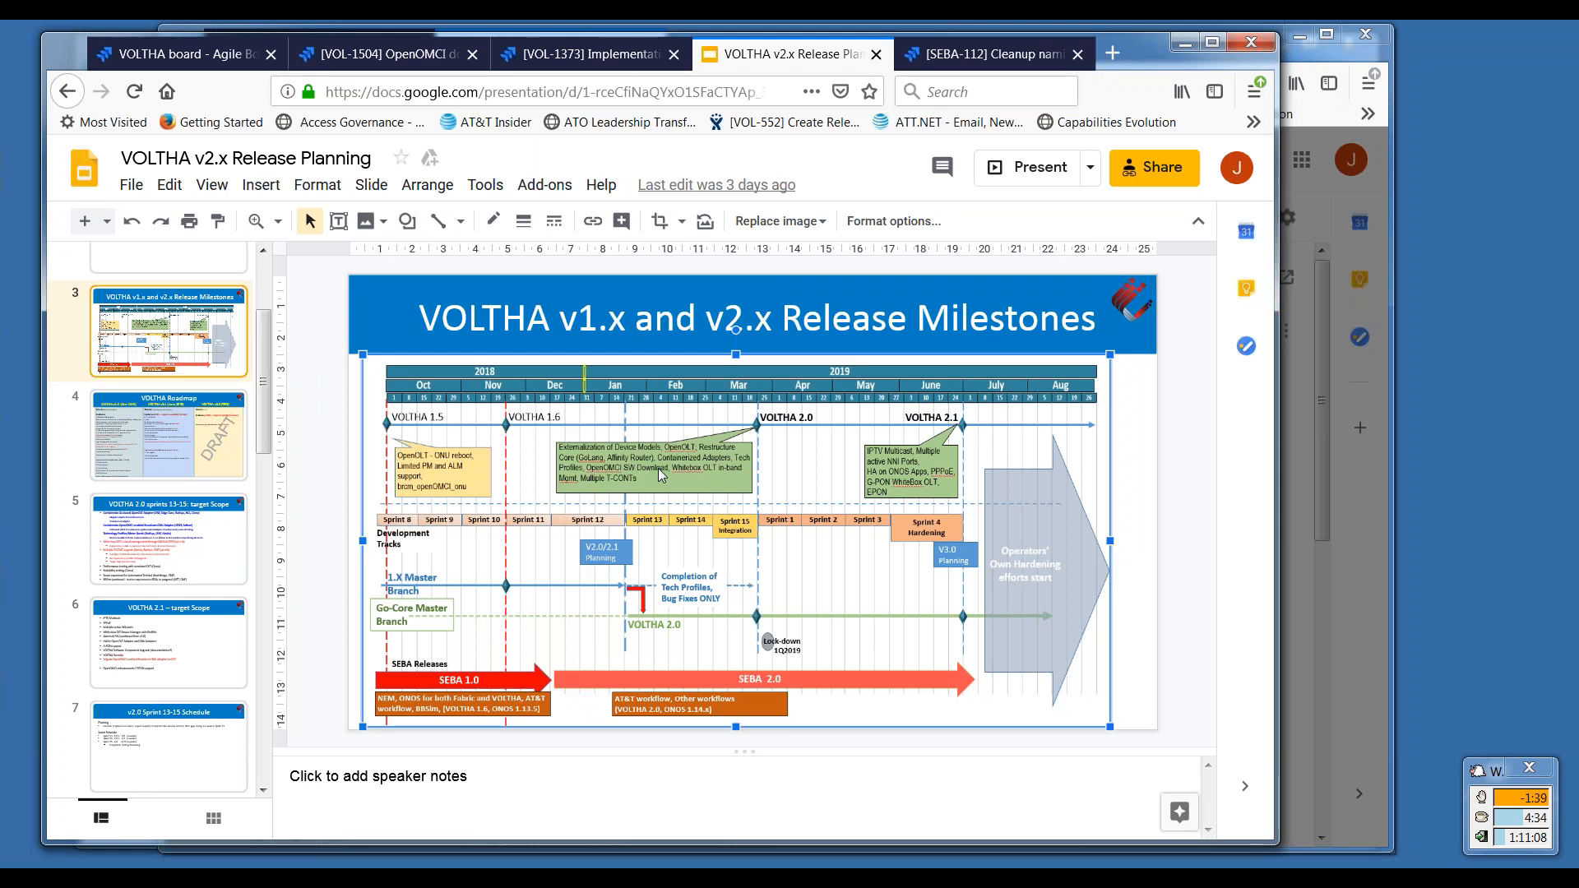
mouse_move(422, 568)
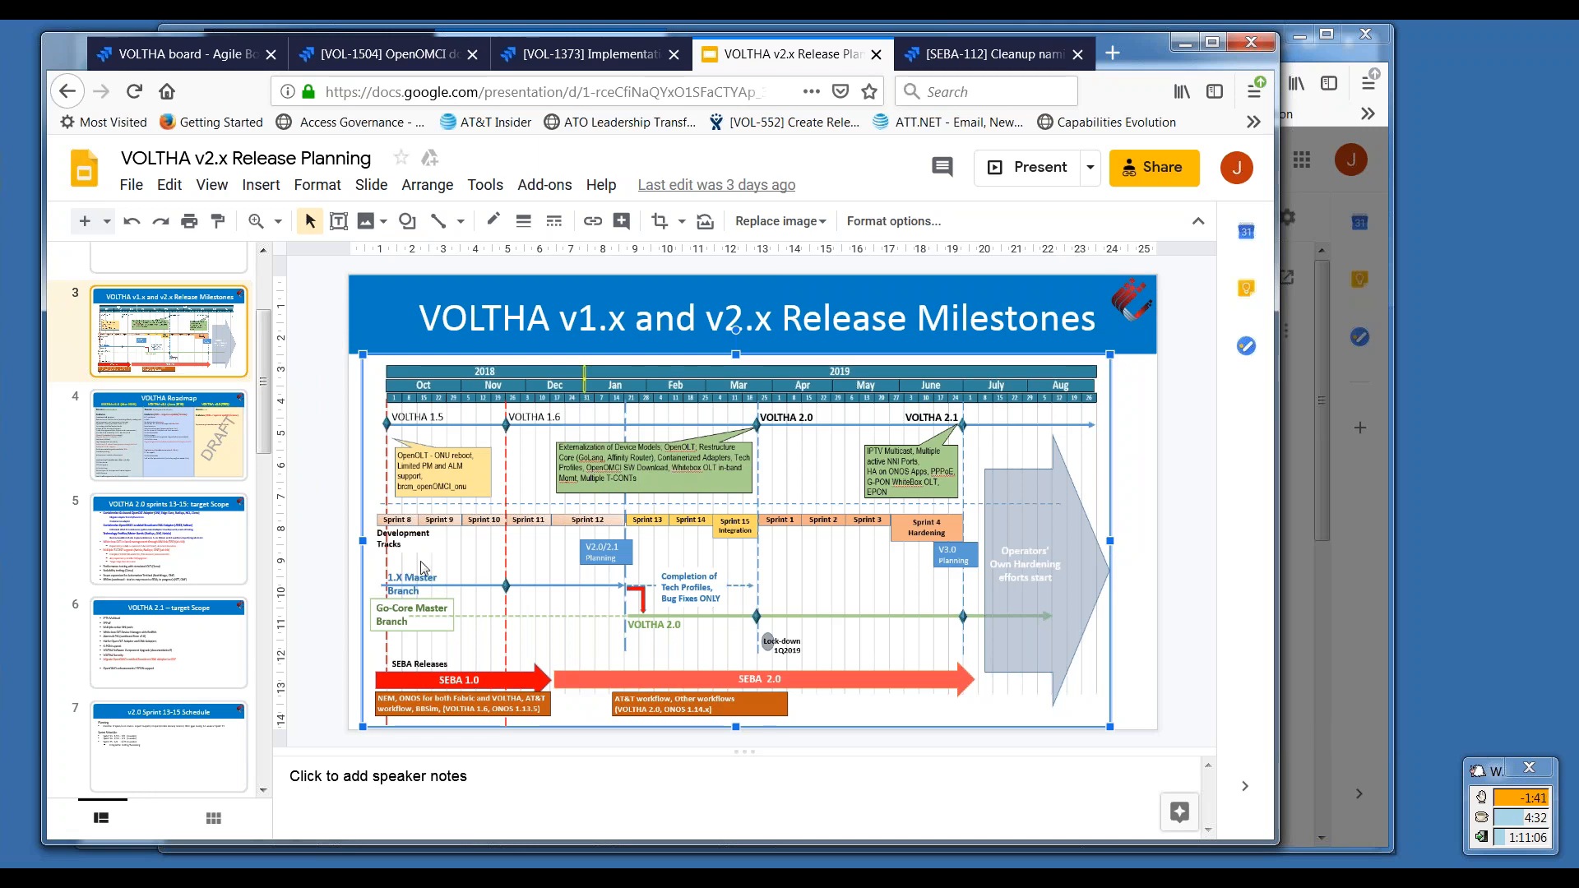
mouse_move(204, 548)
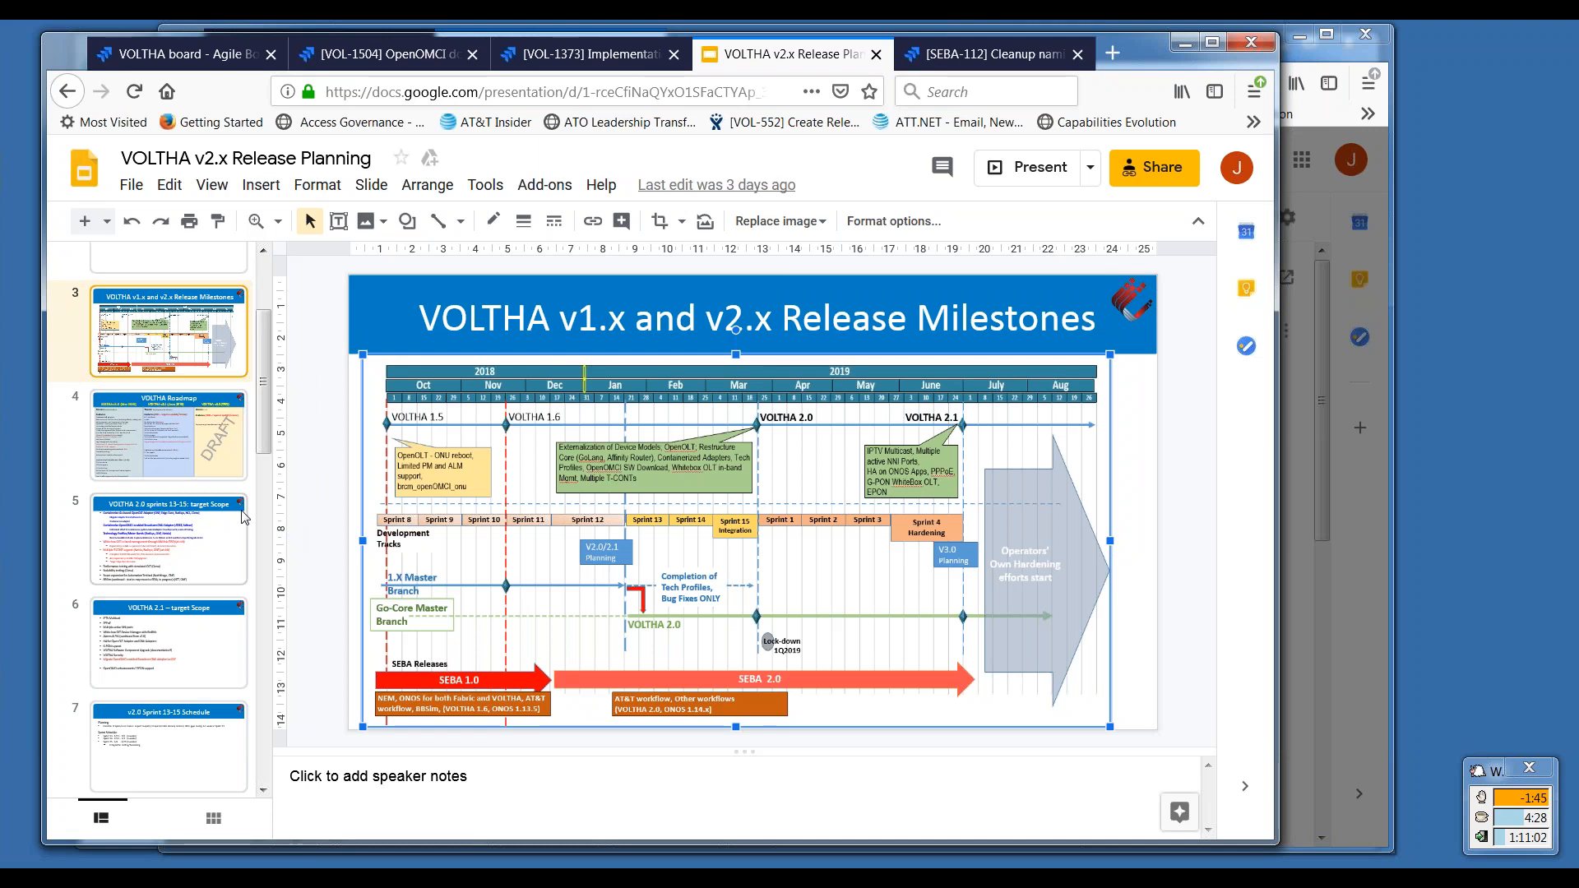
mouse_move(187, 552)
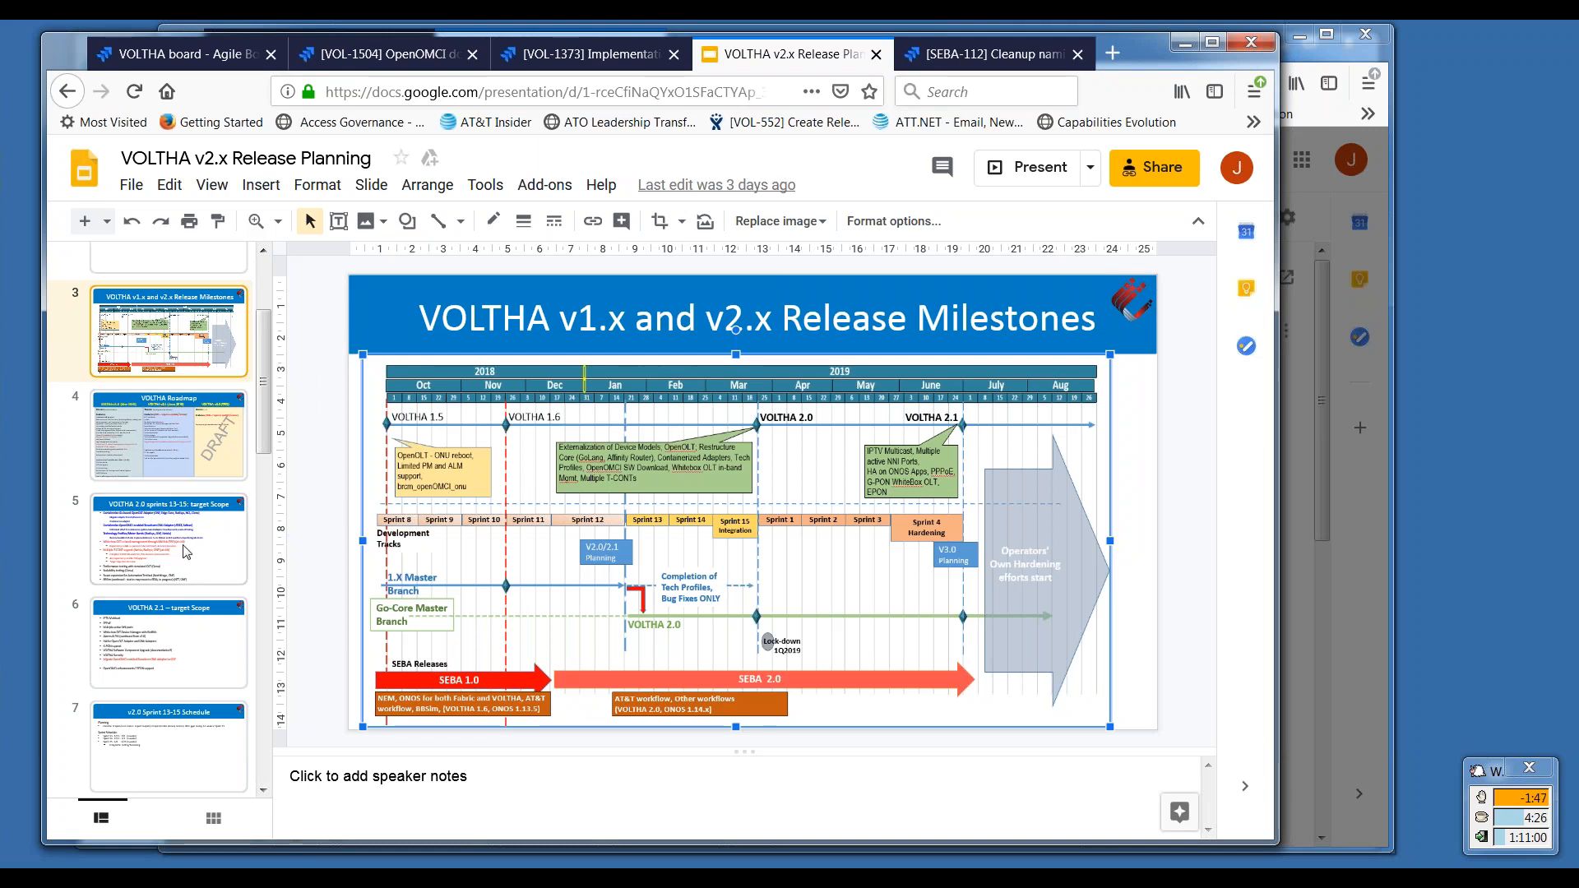
Open slide 5 and select scope bullets like Technology Profiles, 'simulated' and Performance testing.
click(168, 537)
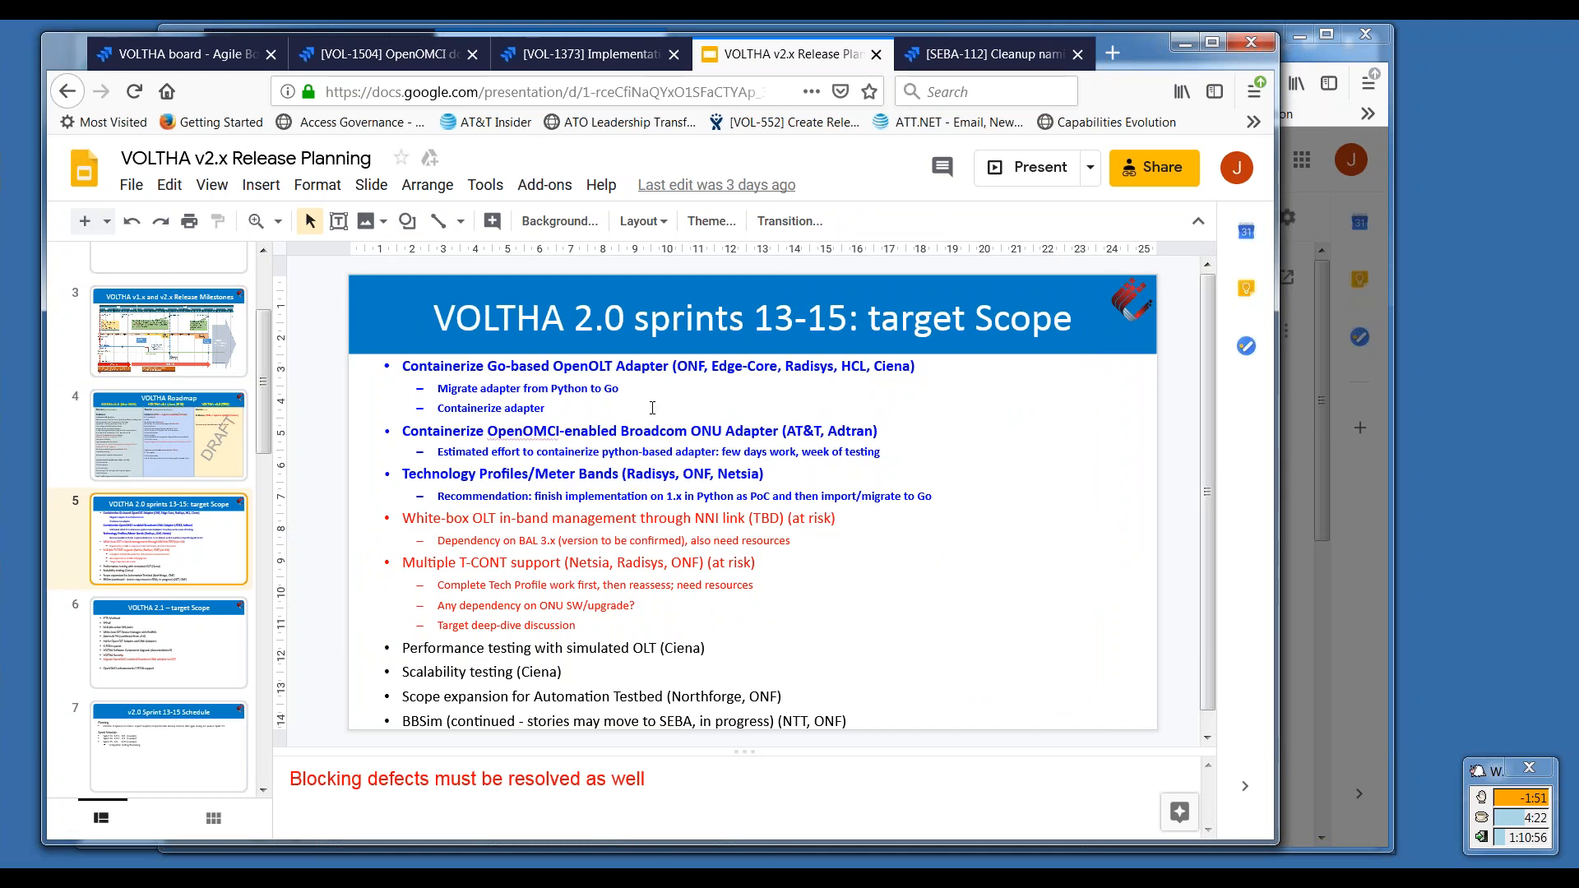
mouse_move(928, 503)
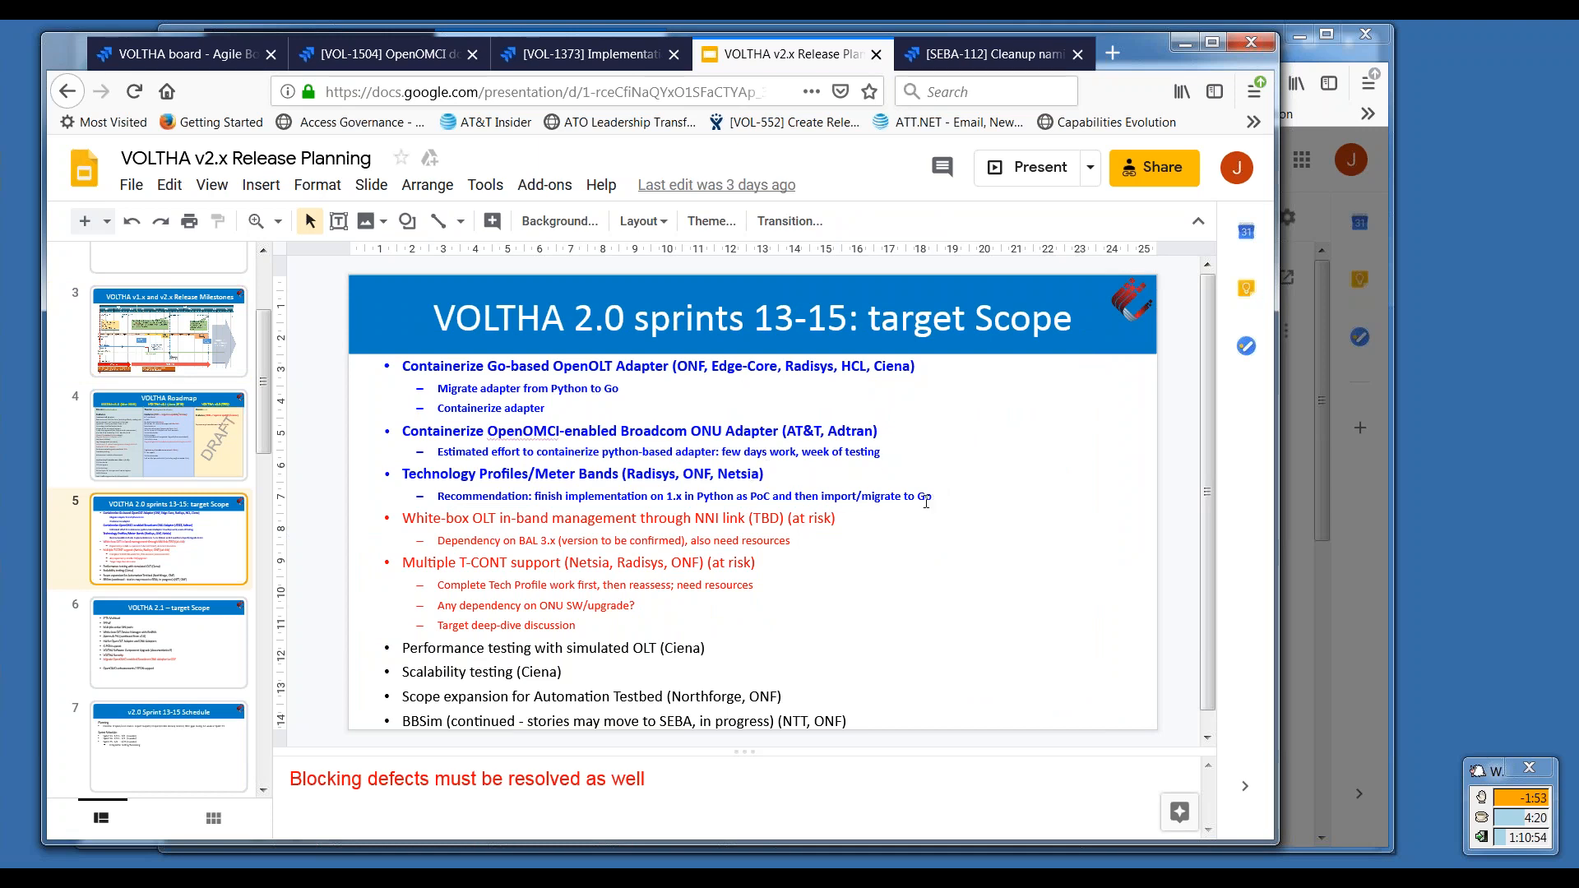
mouse_move(713, 440)
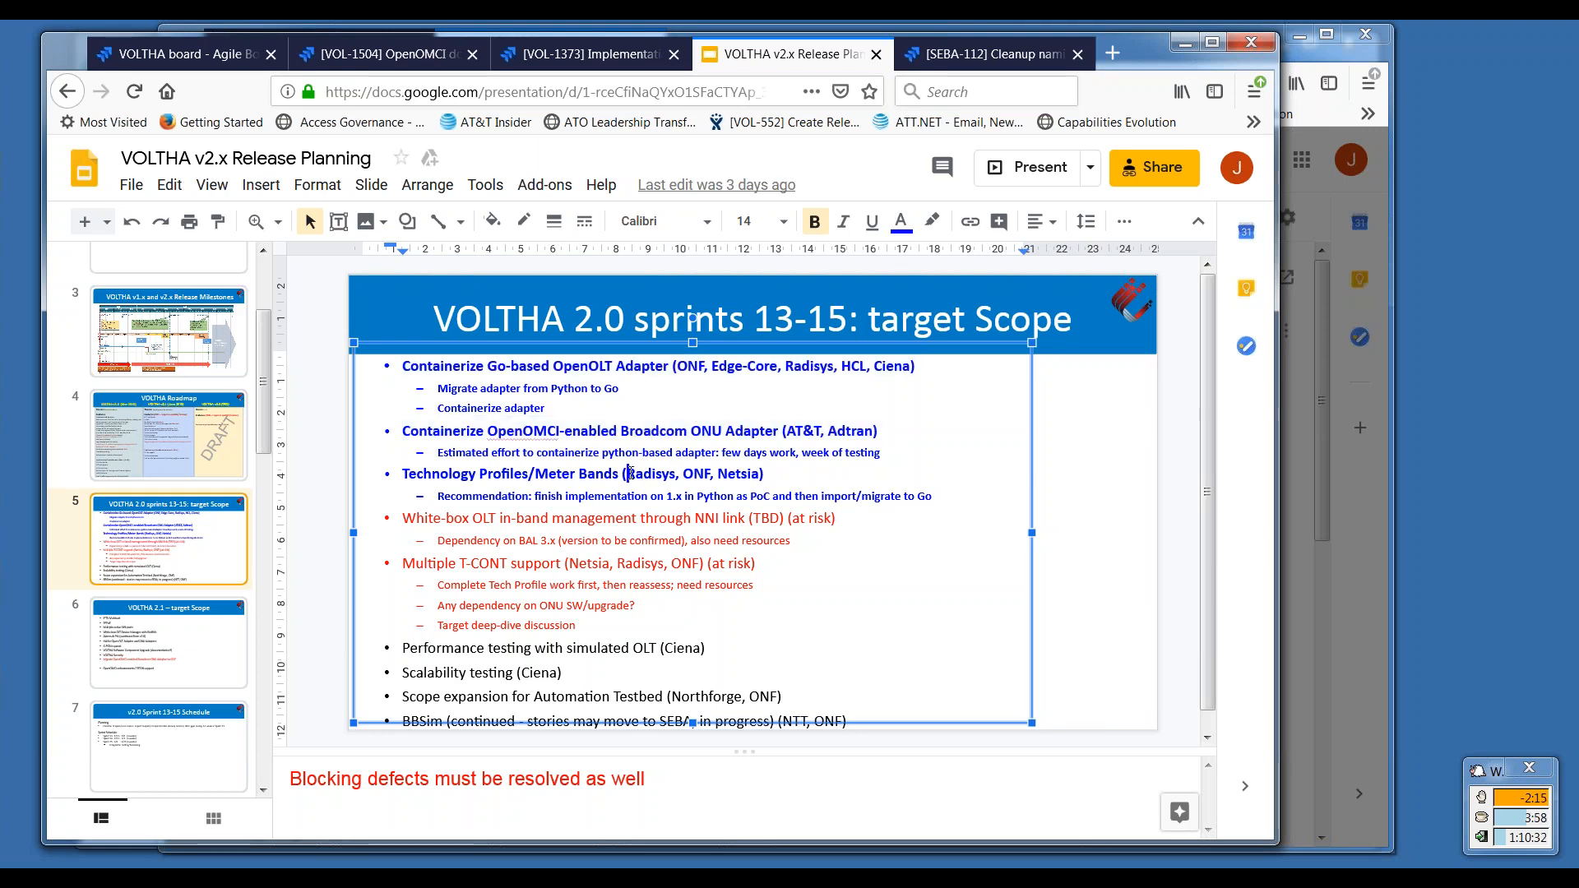
triple_click(582, 474)
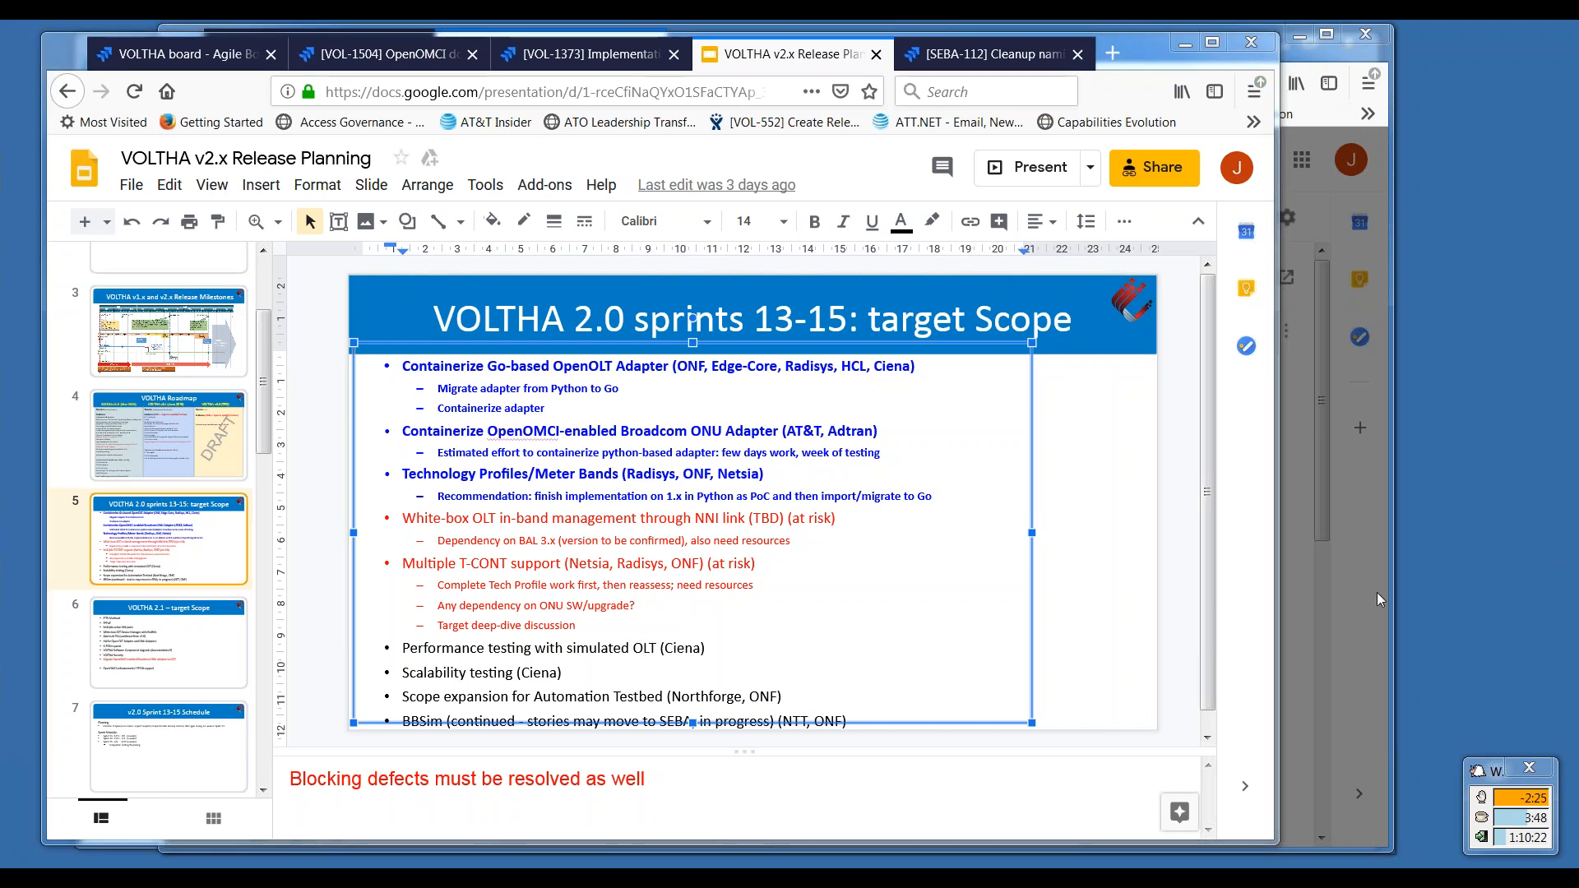
double_click(597, 648)
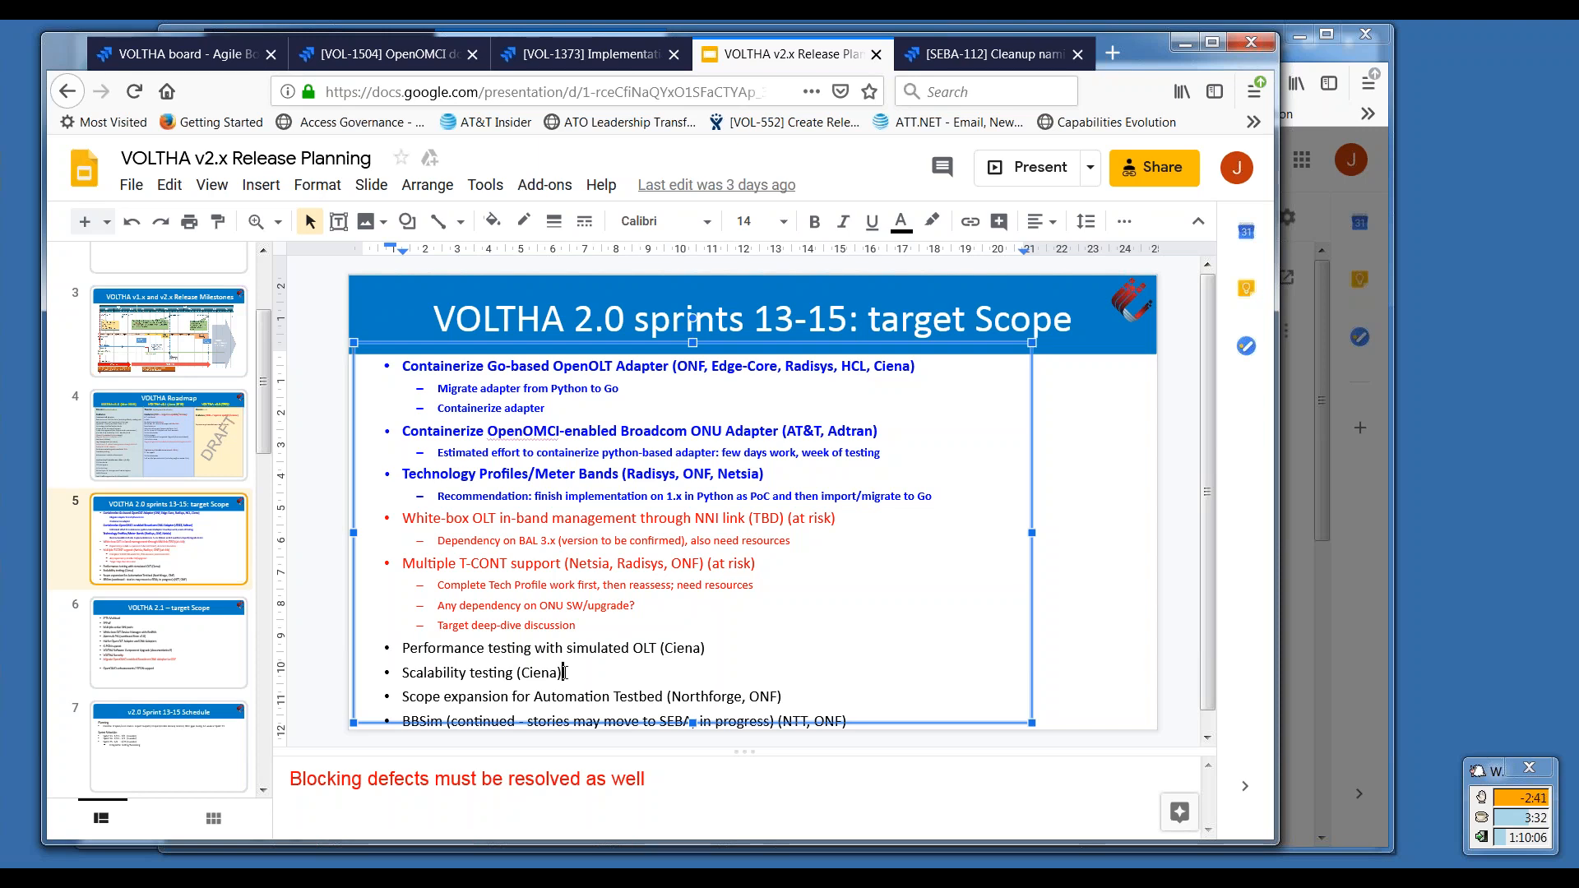
double_click(605, 647)
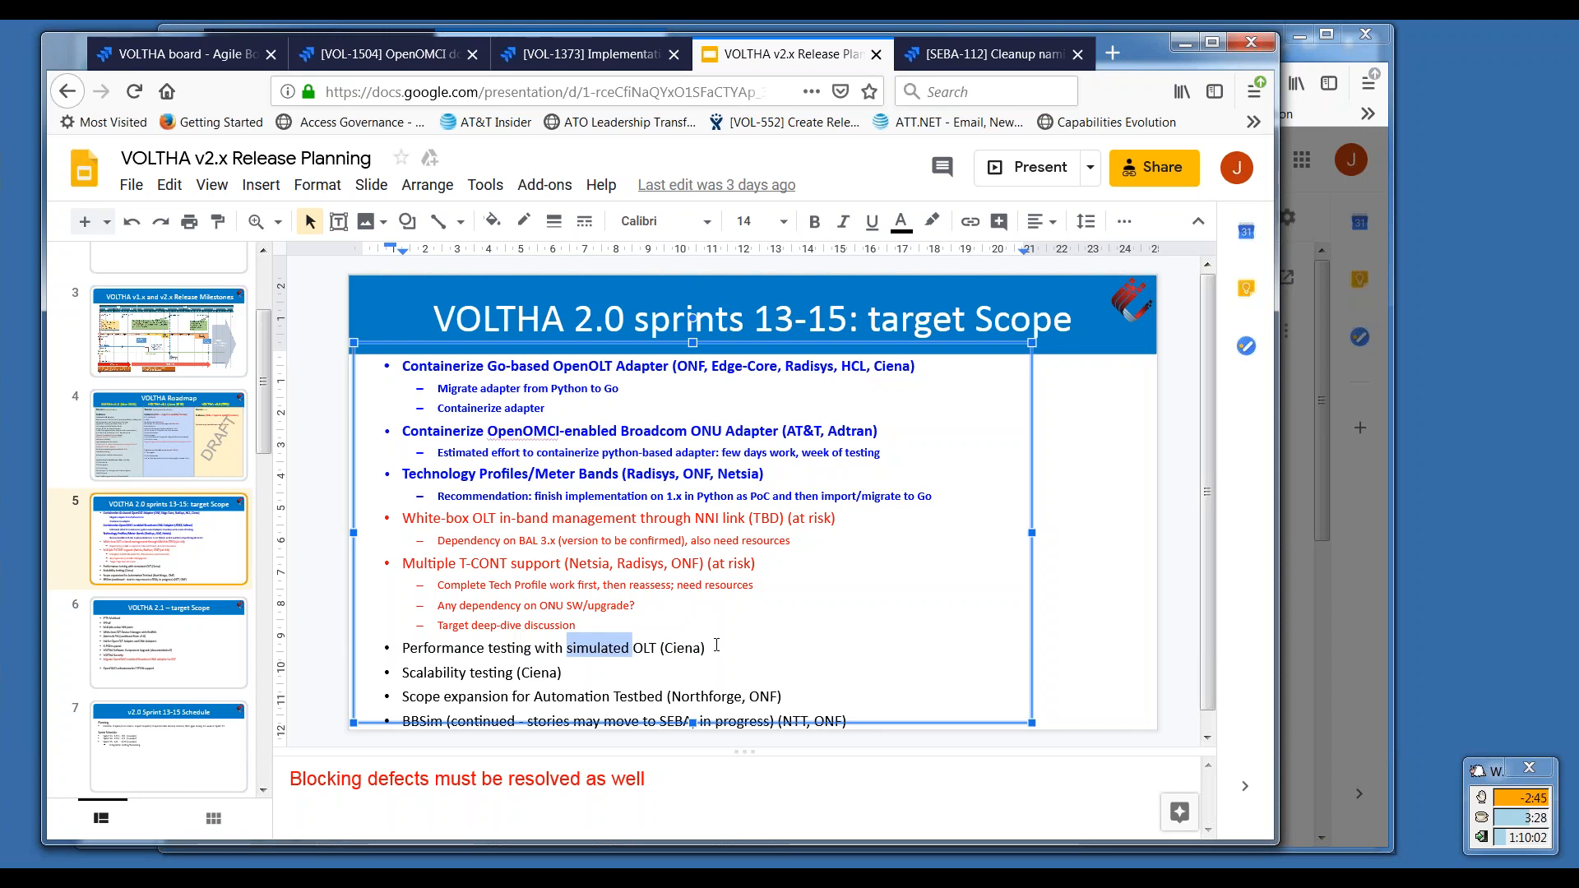
click(717, 647)
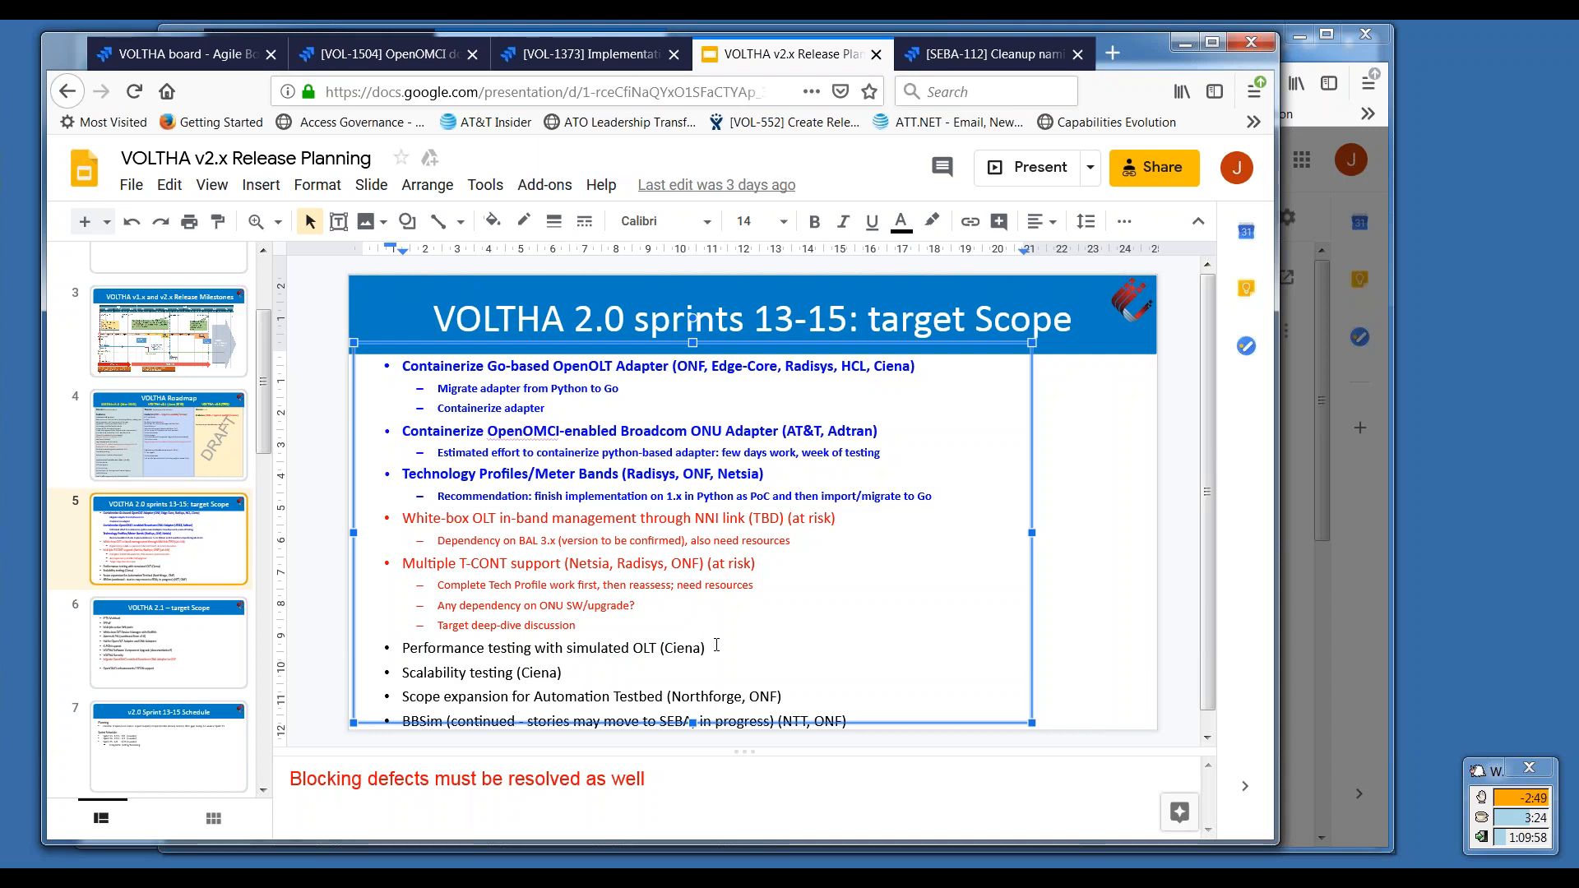
click(705, 648)
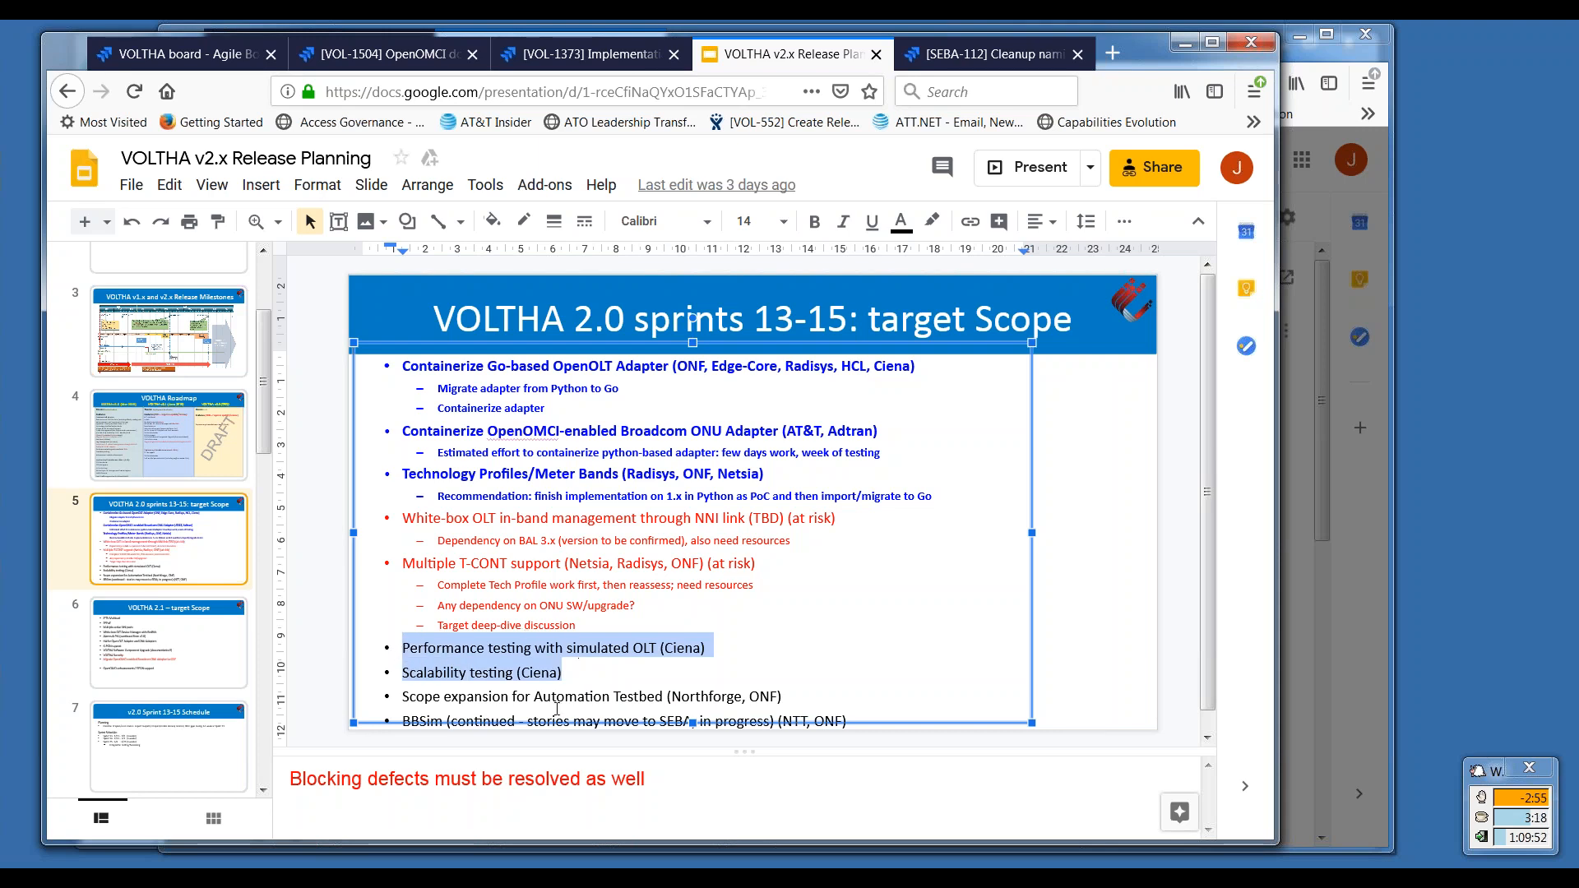
mouse_move(634, 708)
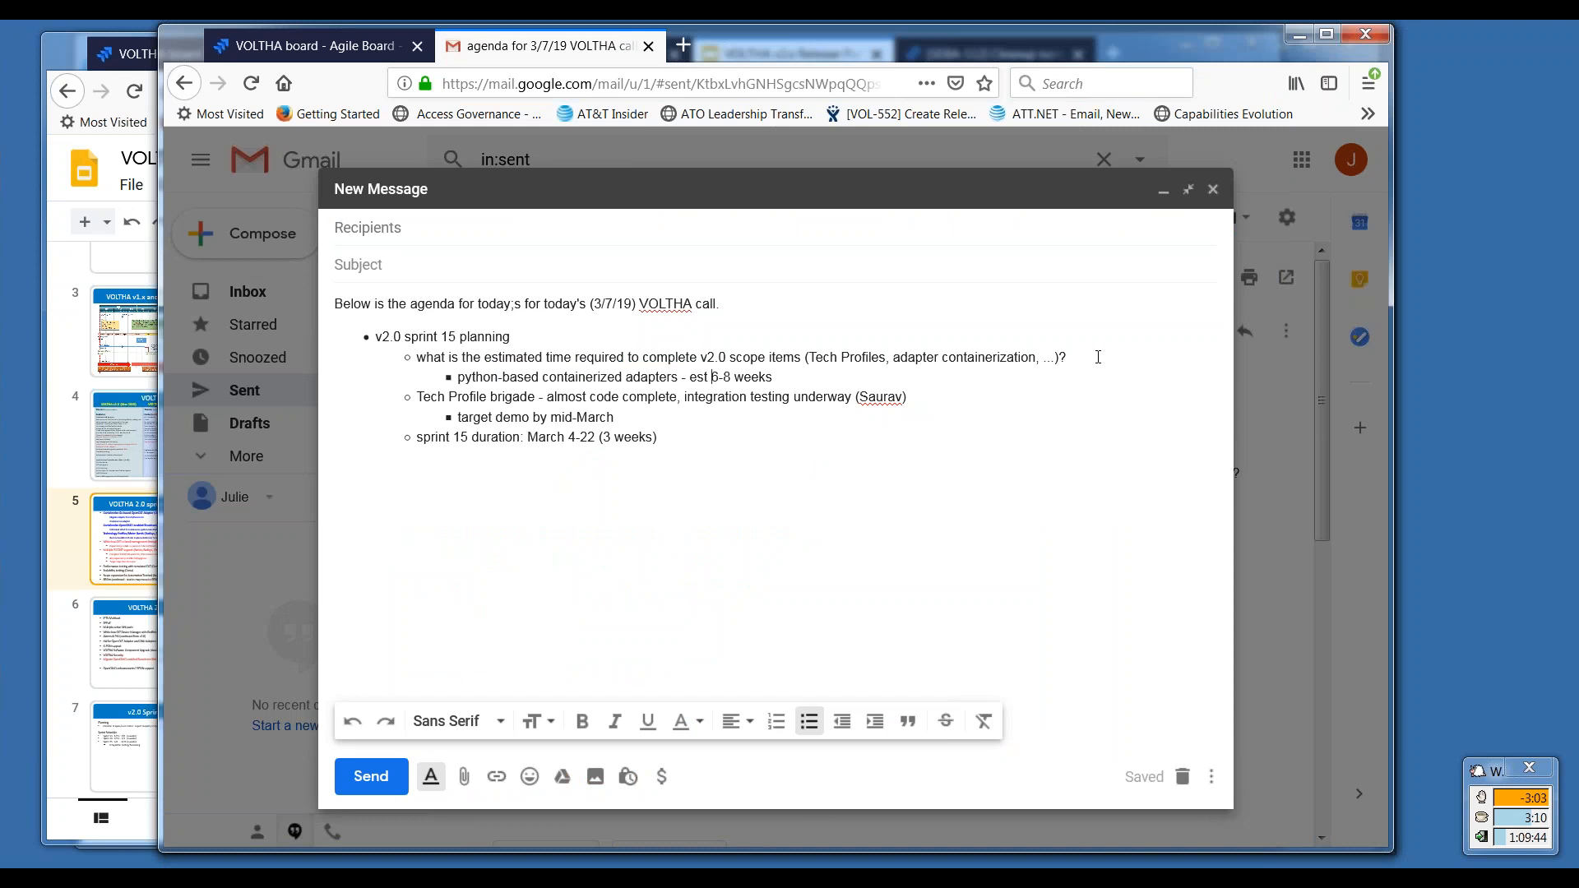
mouse_move(1080, 356)
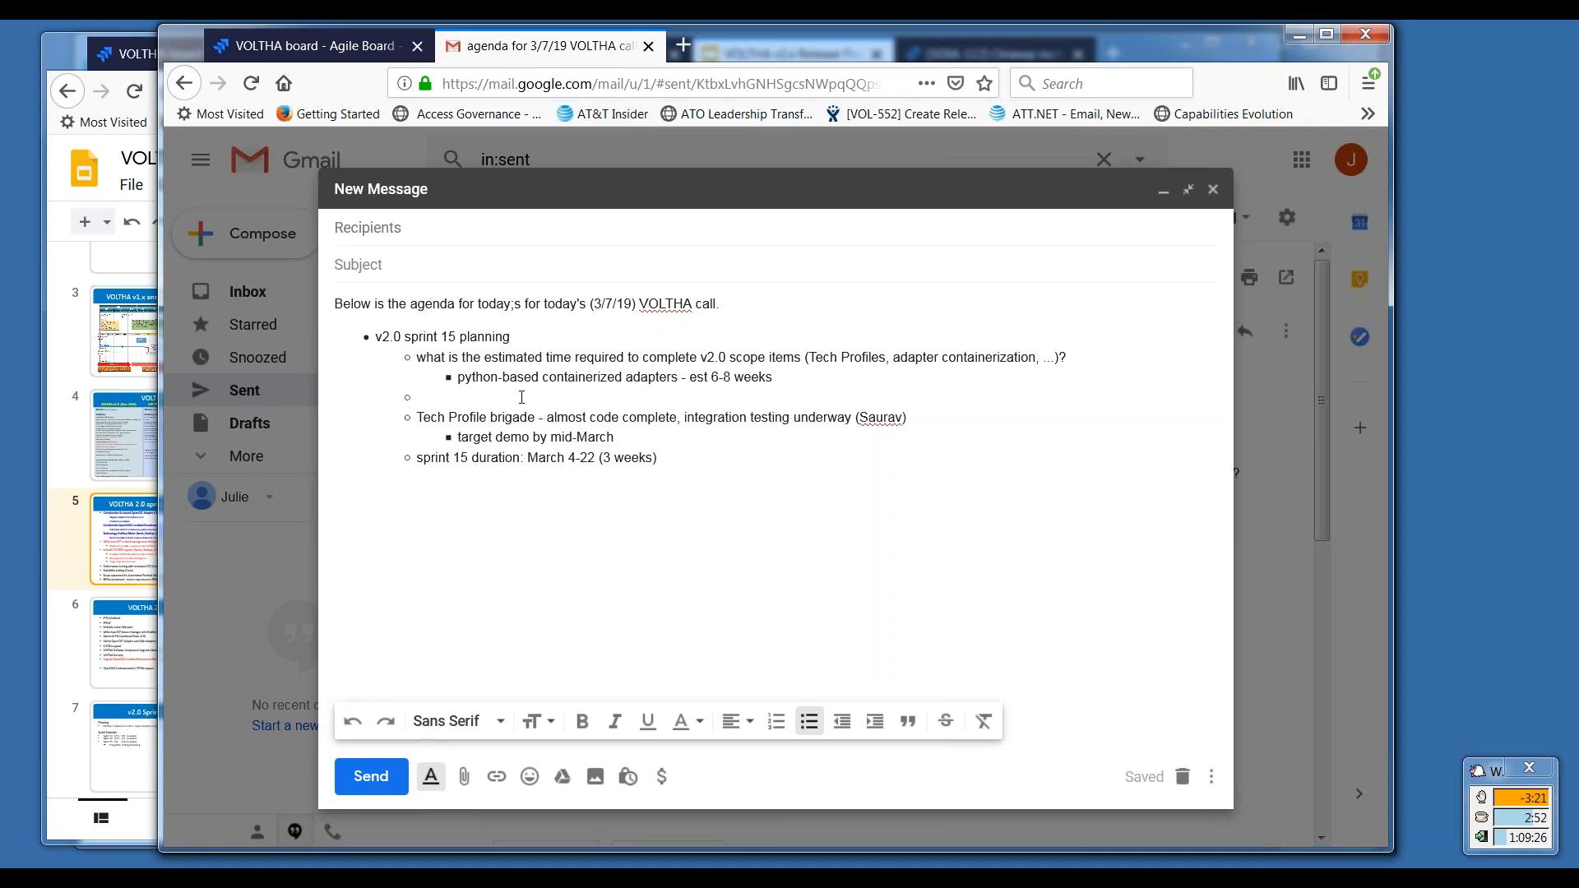
Type the agenda item 'performance testing - issues related to cluster mode'.
text(performance)
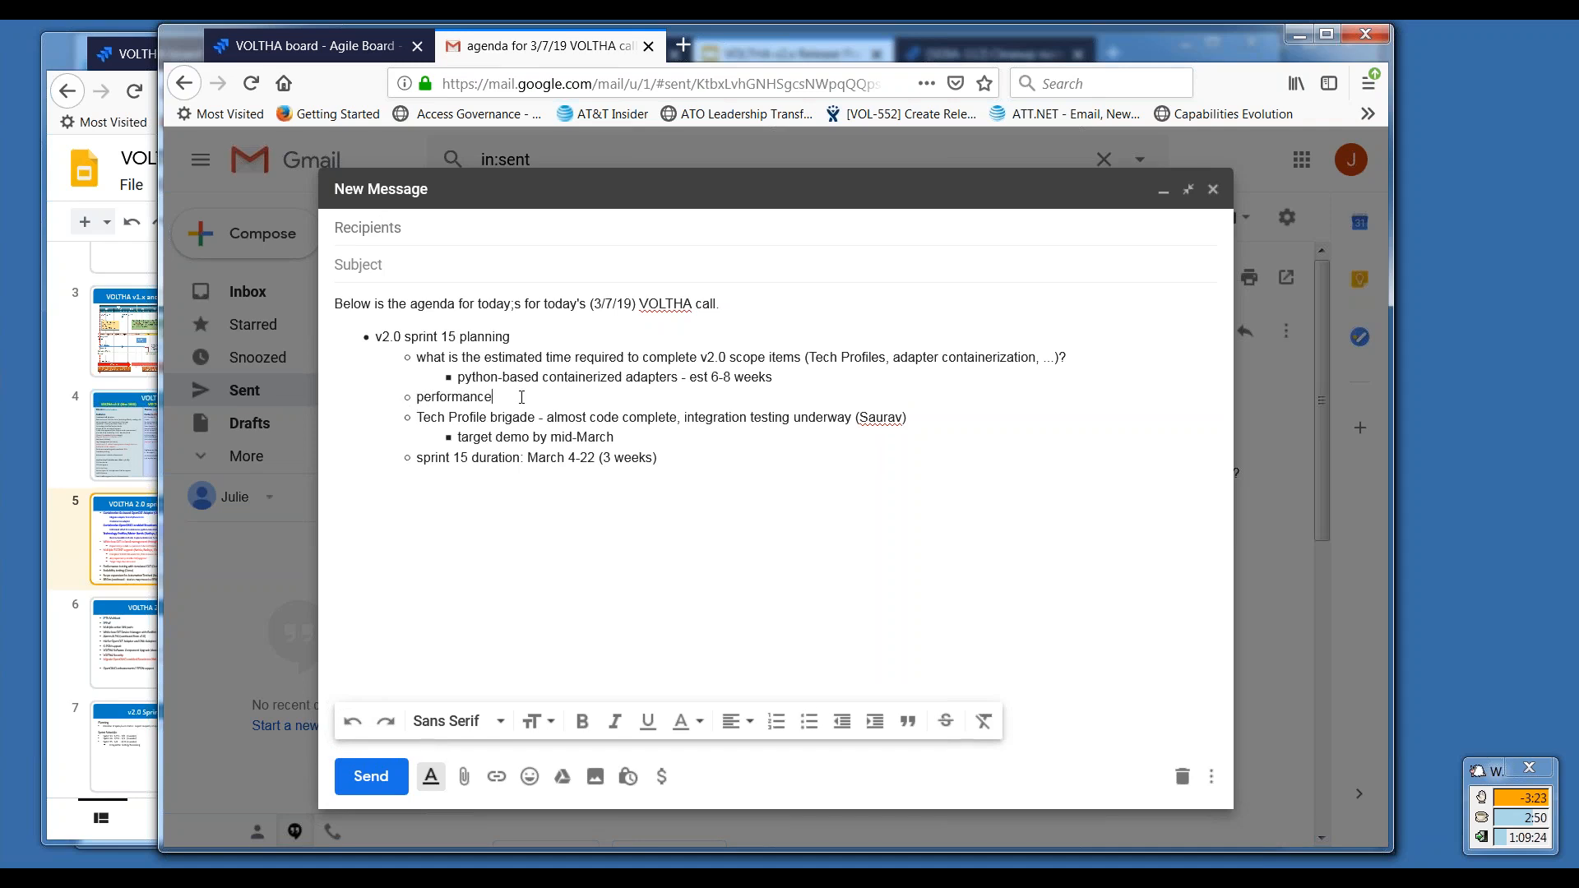
text(testing -)
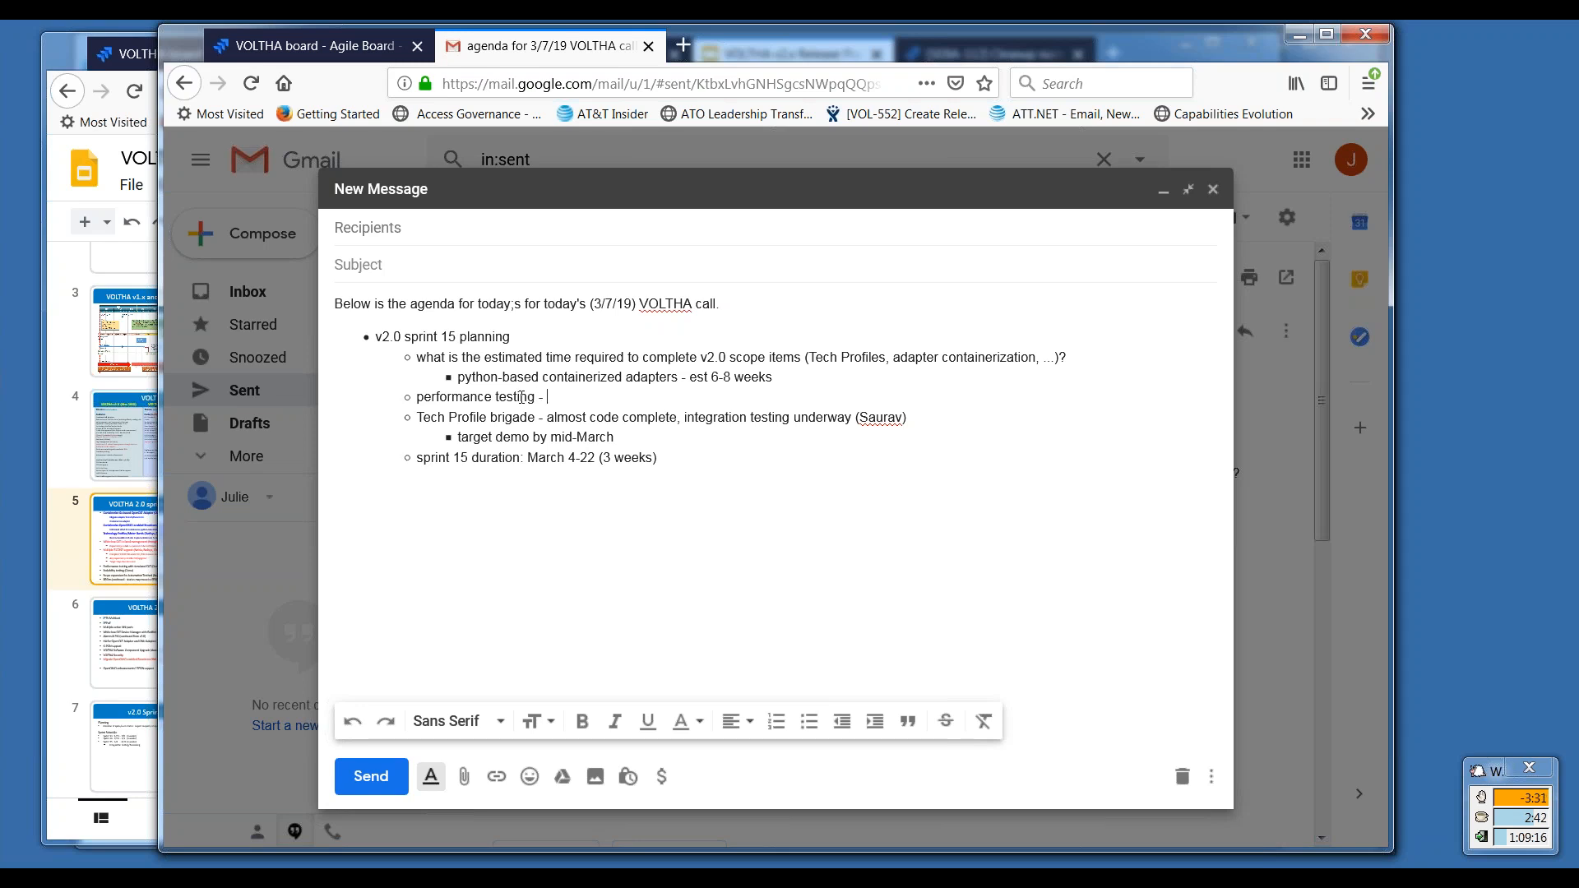
text(issure)
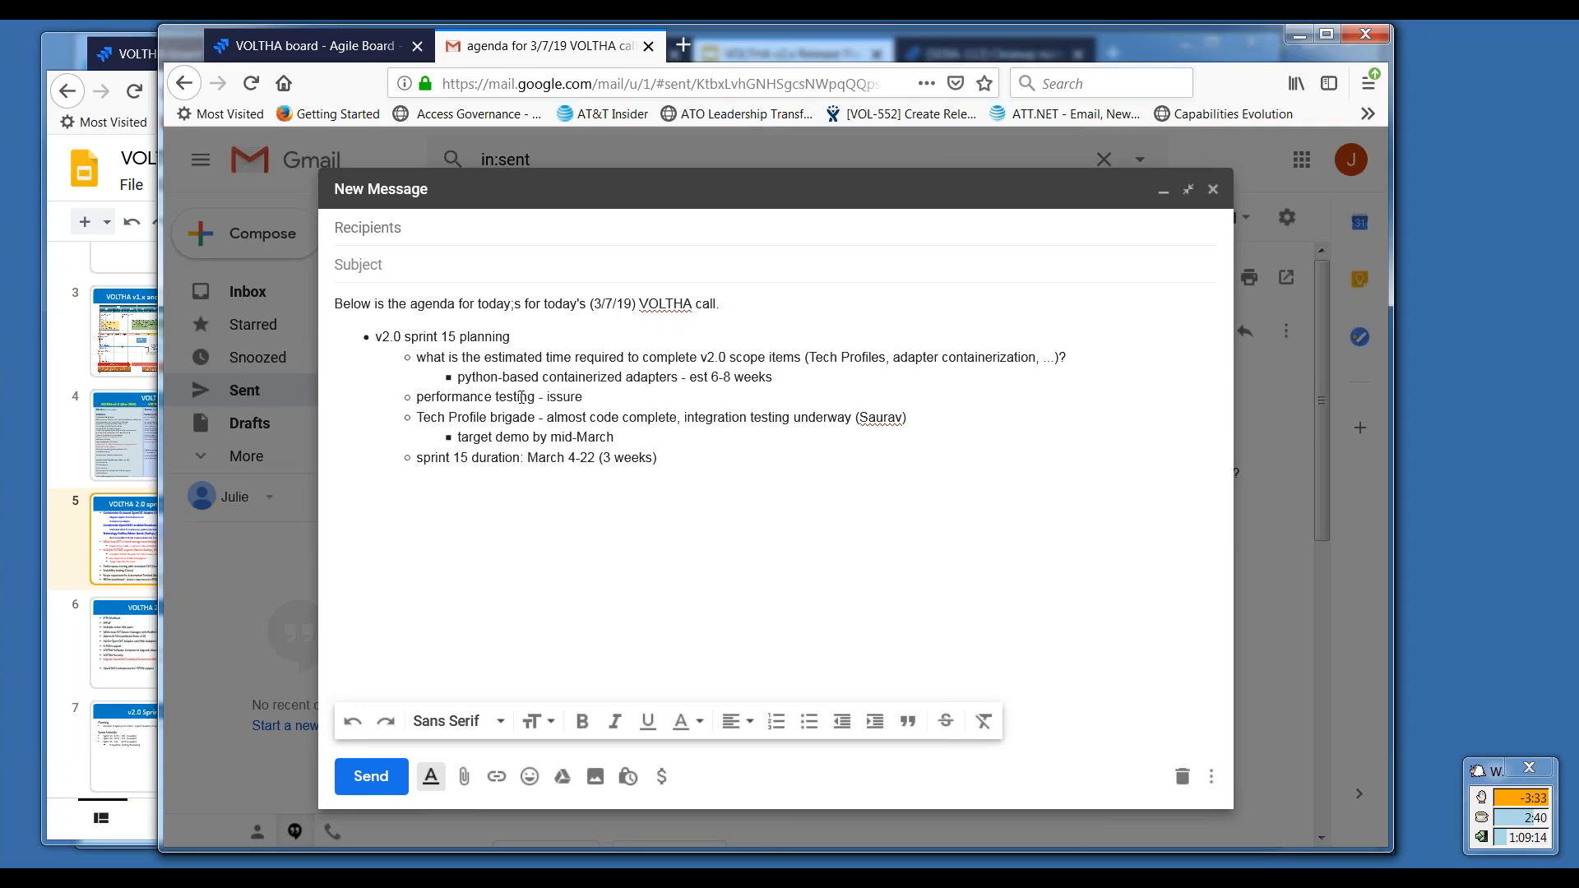
text(issues rela)
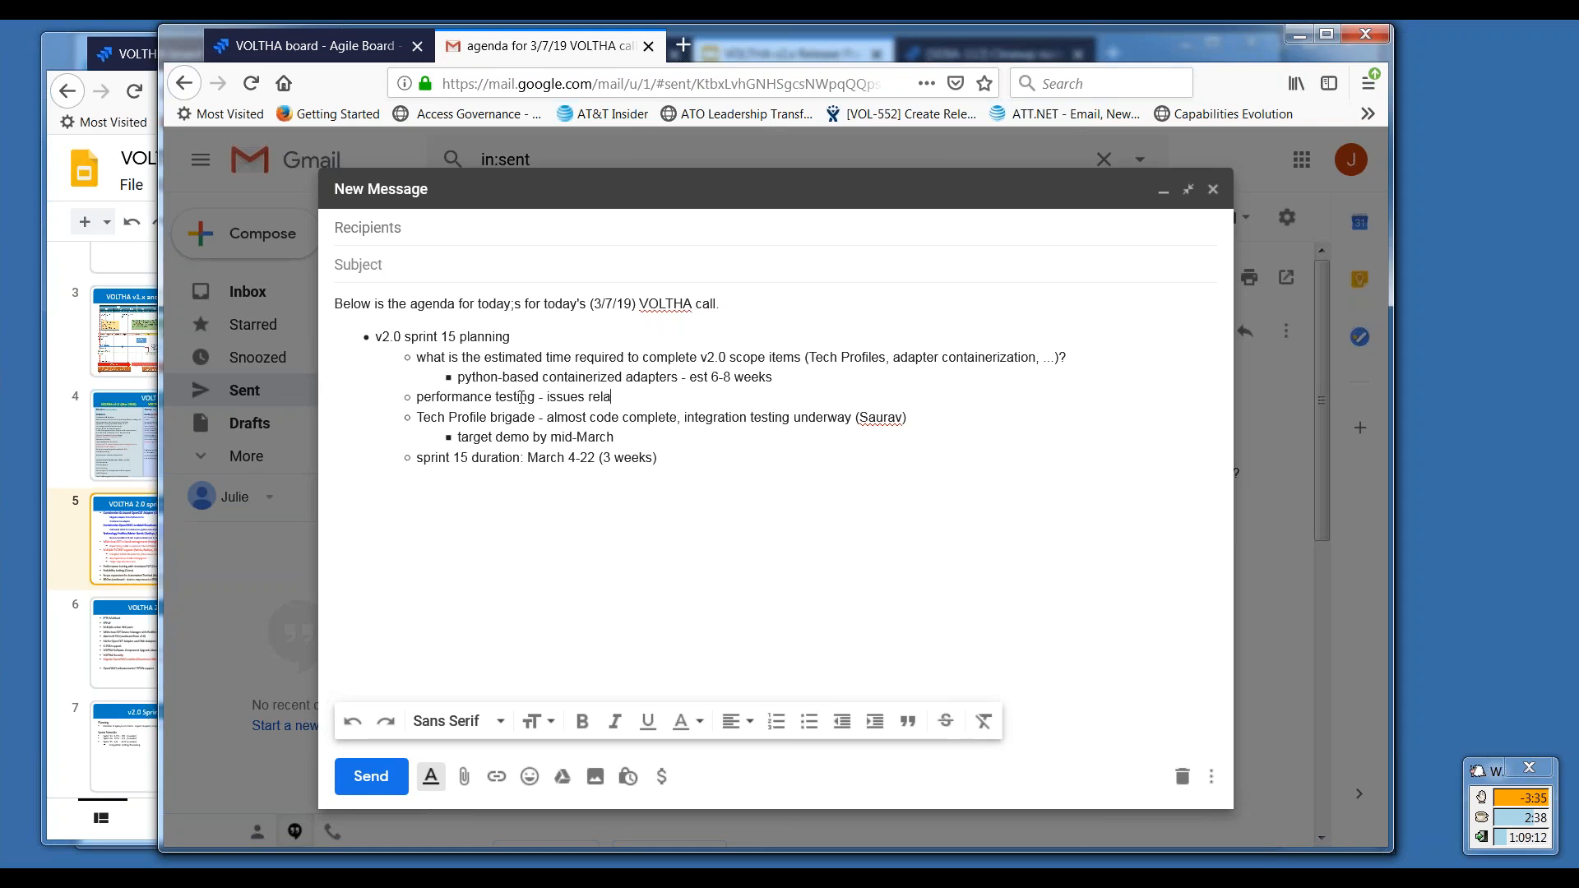
text(ted to cluster mode)
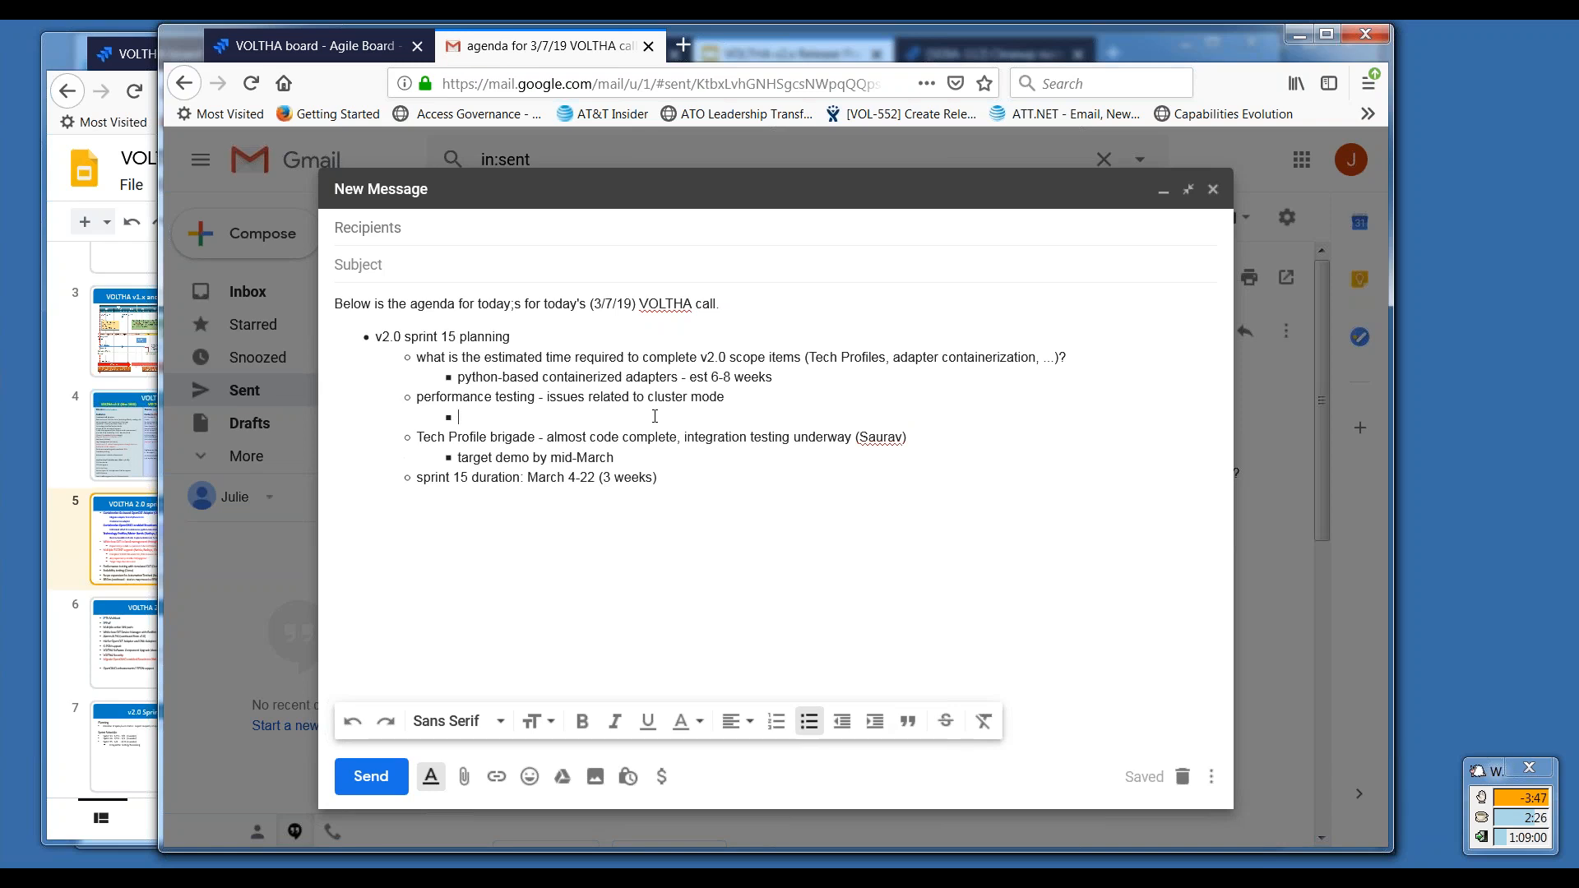
mouse_move(736, 398)
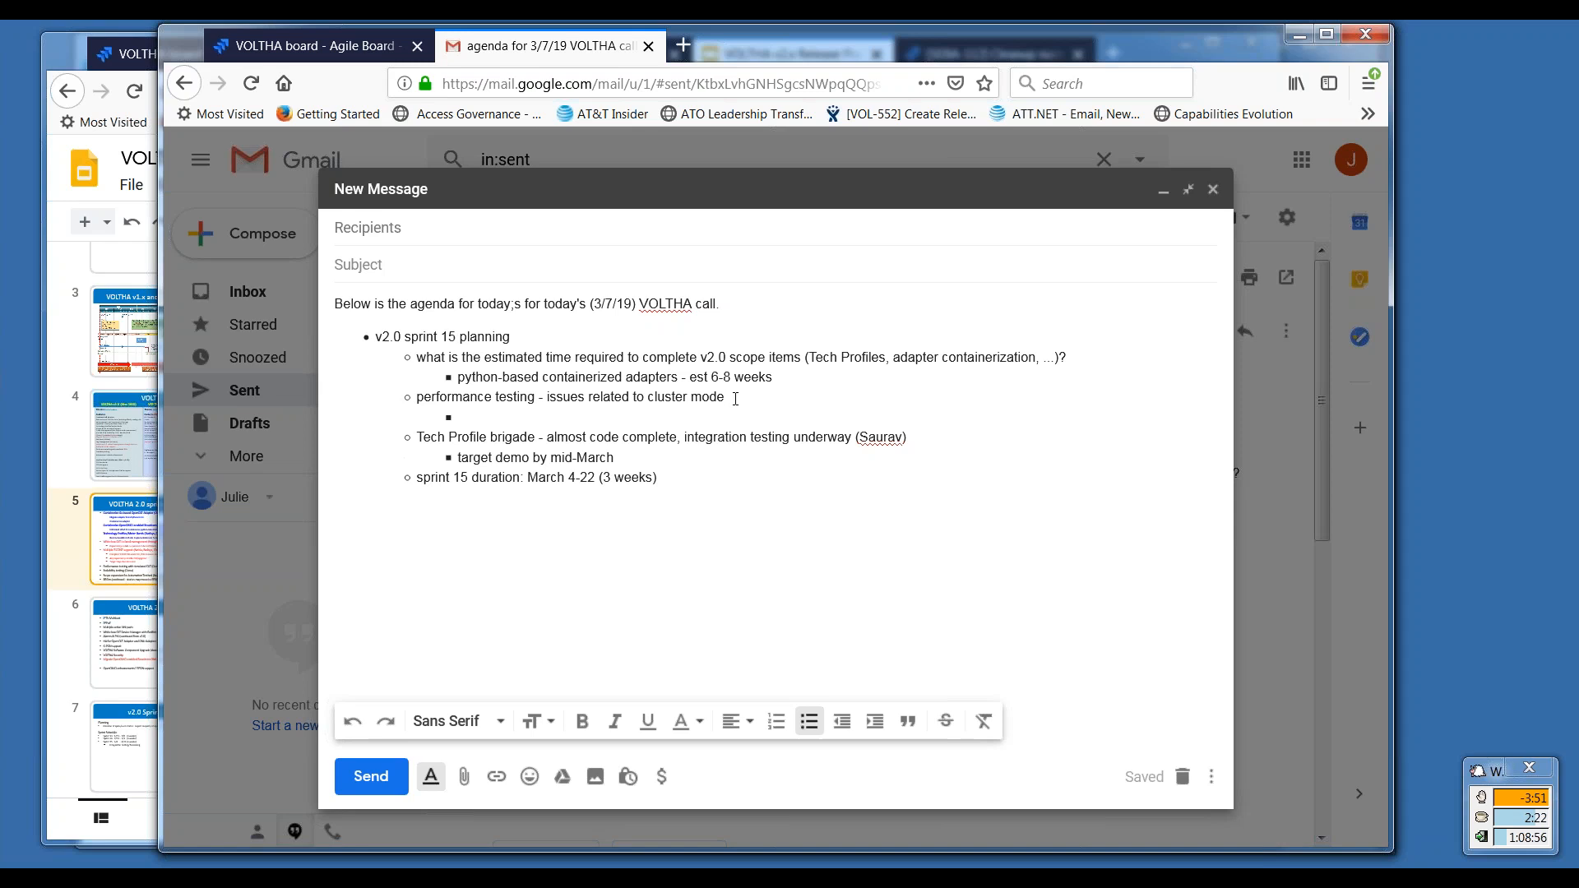
Append 'for core' to the performance testing item and place the cursor in the empty sub-point.
text(for core)
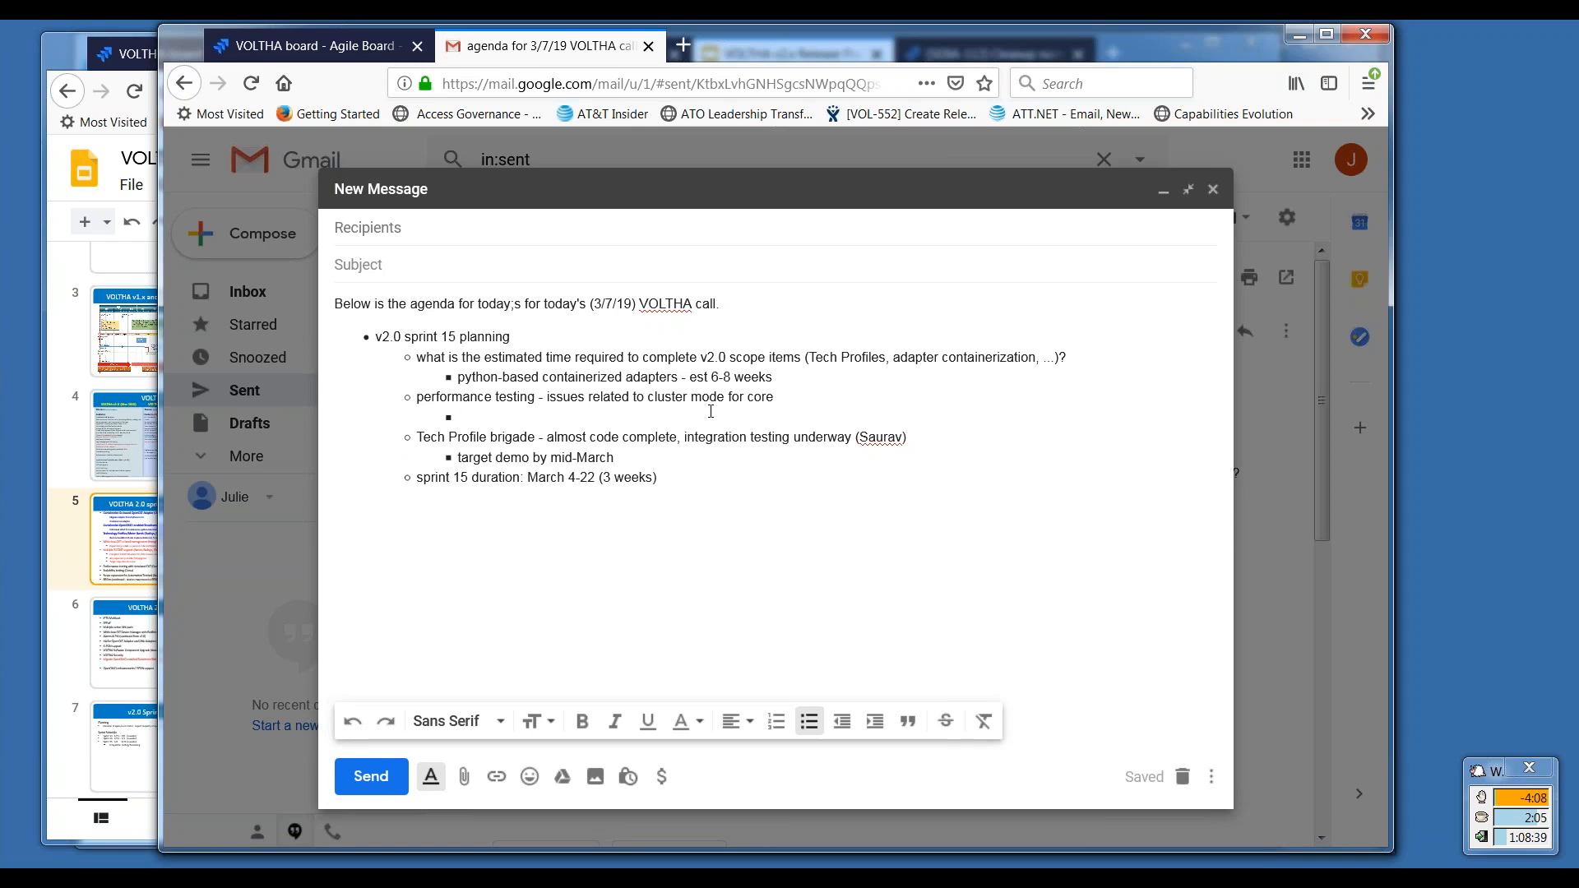
click(459, 417)
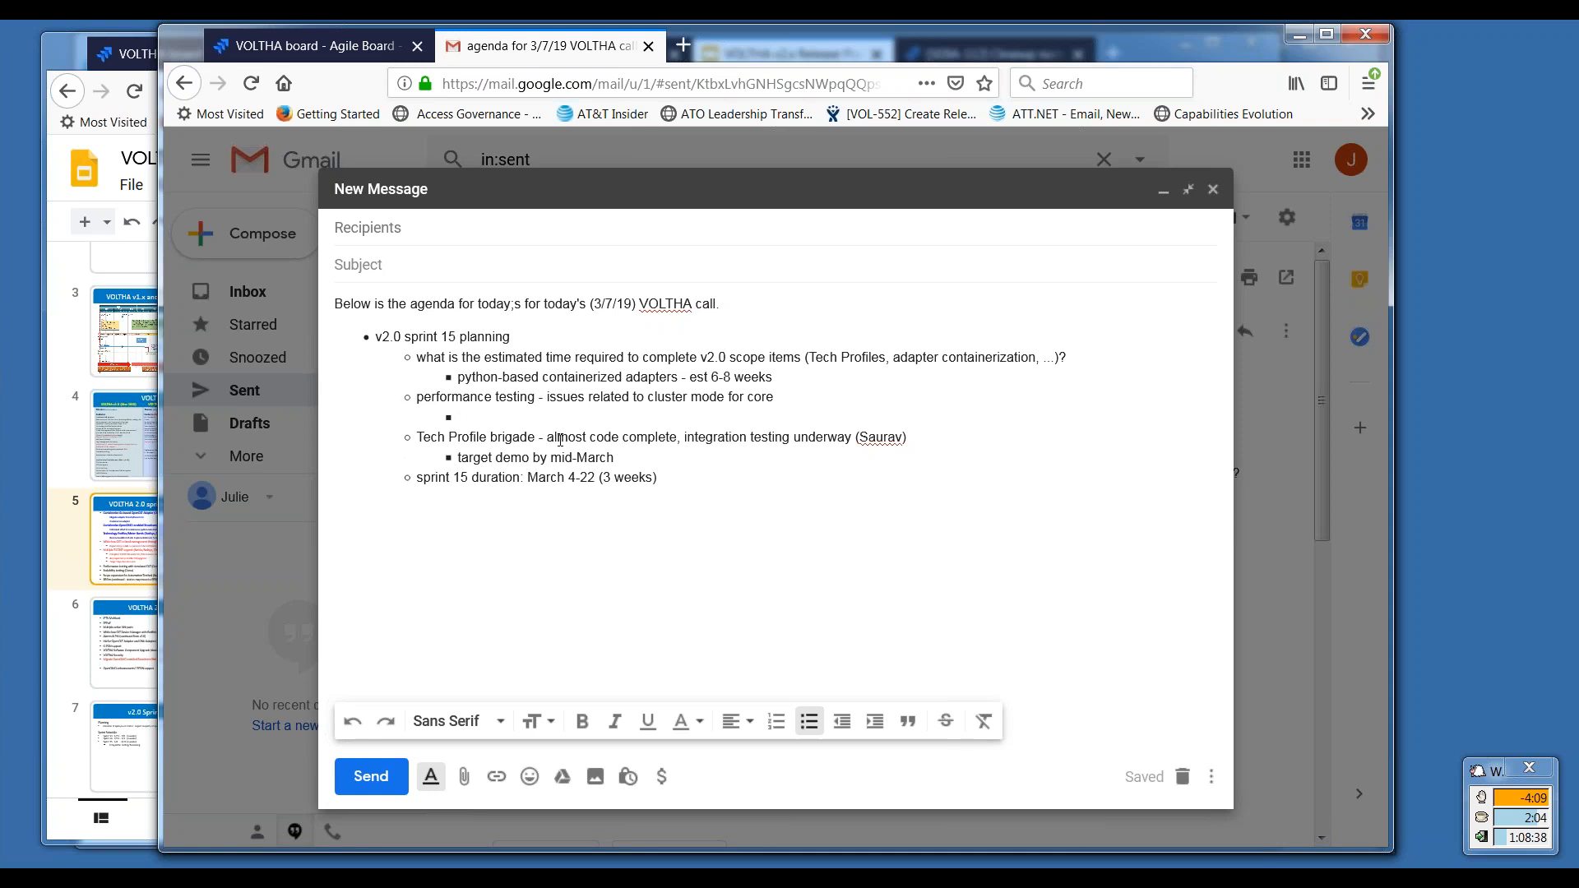
click(459, 417)
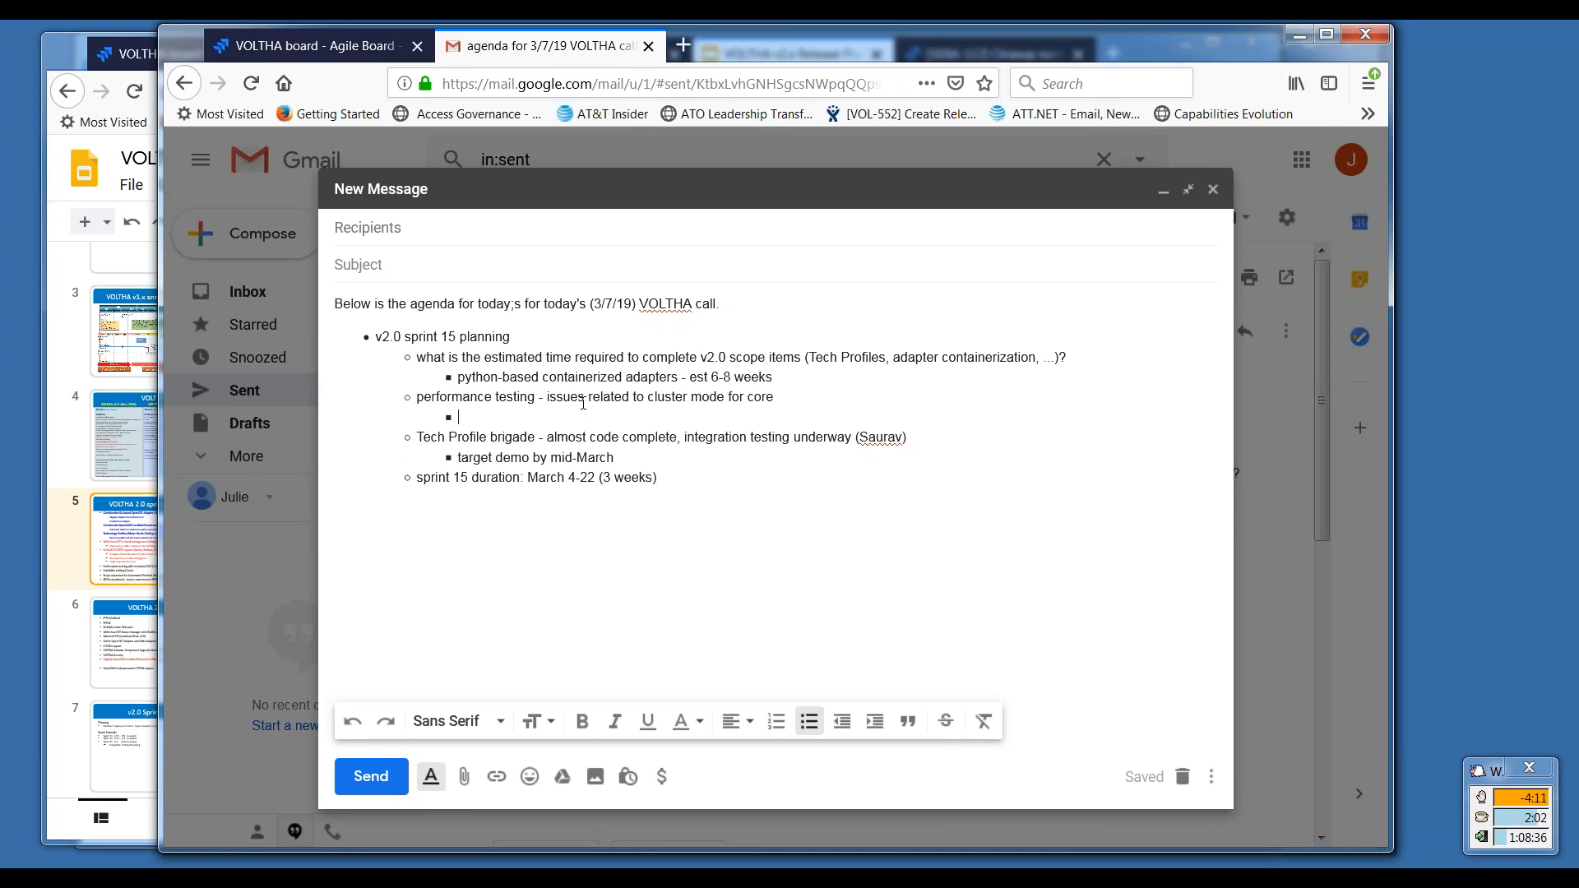
mouse_move(591, 411)
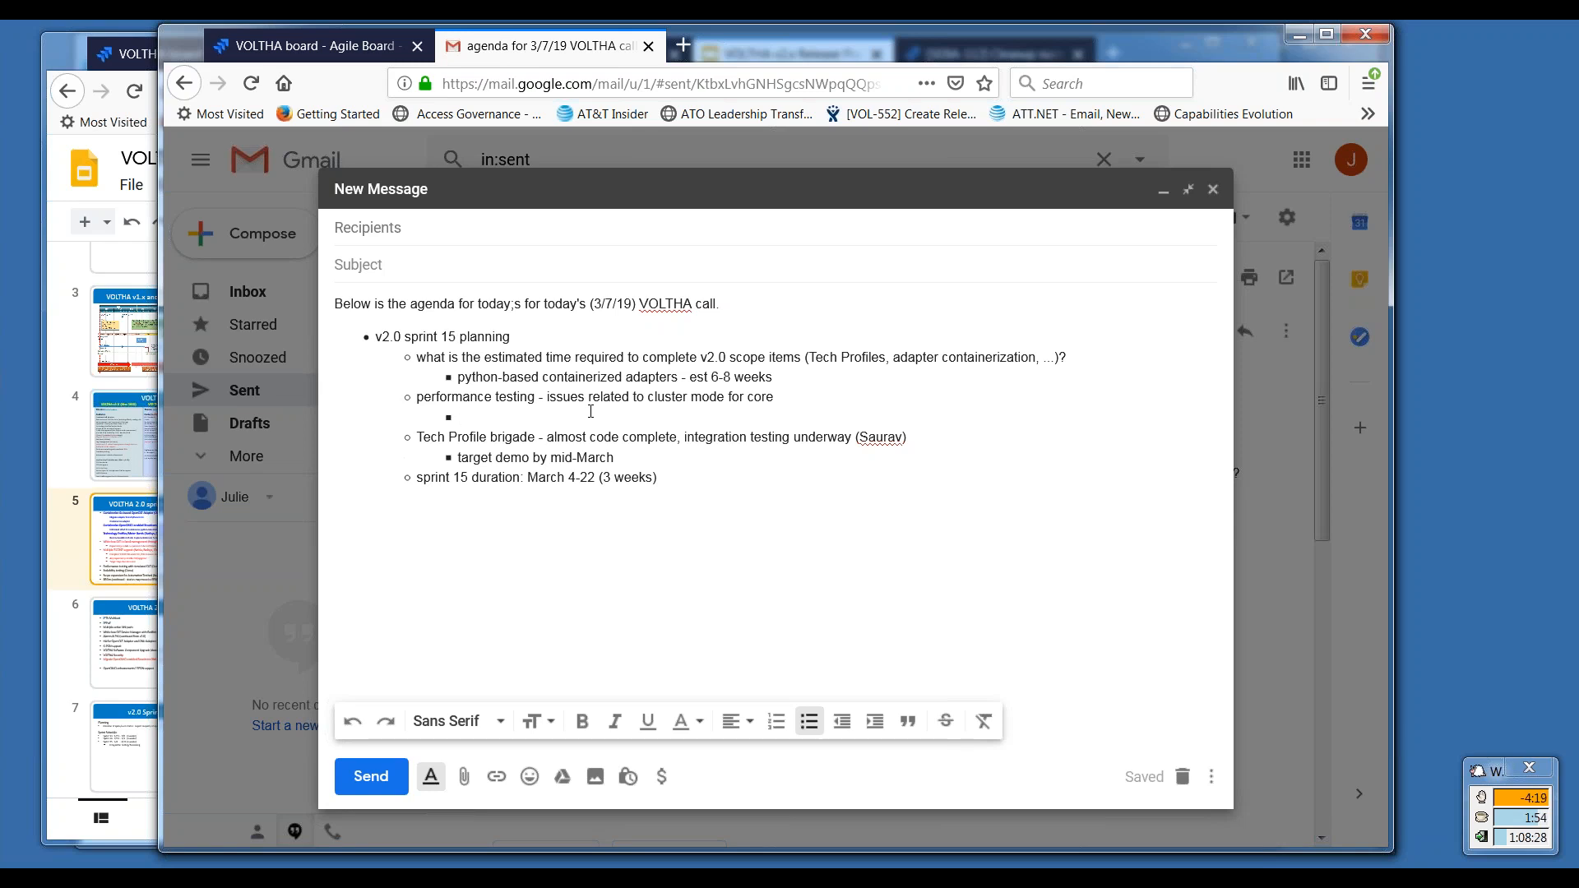
click(460, 417)
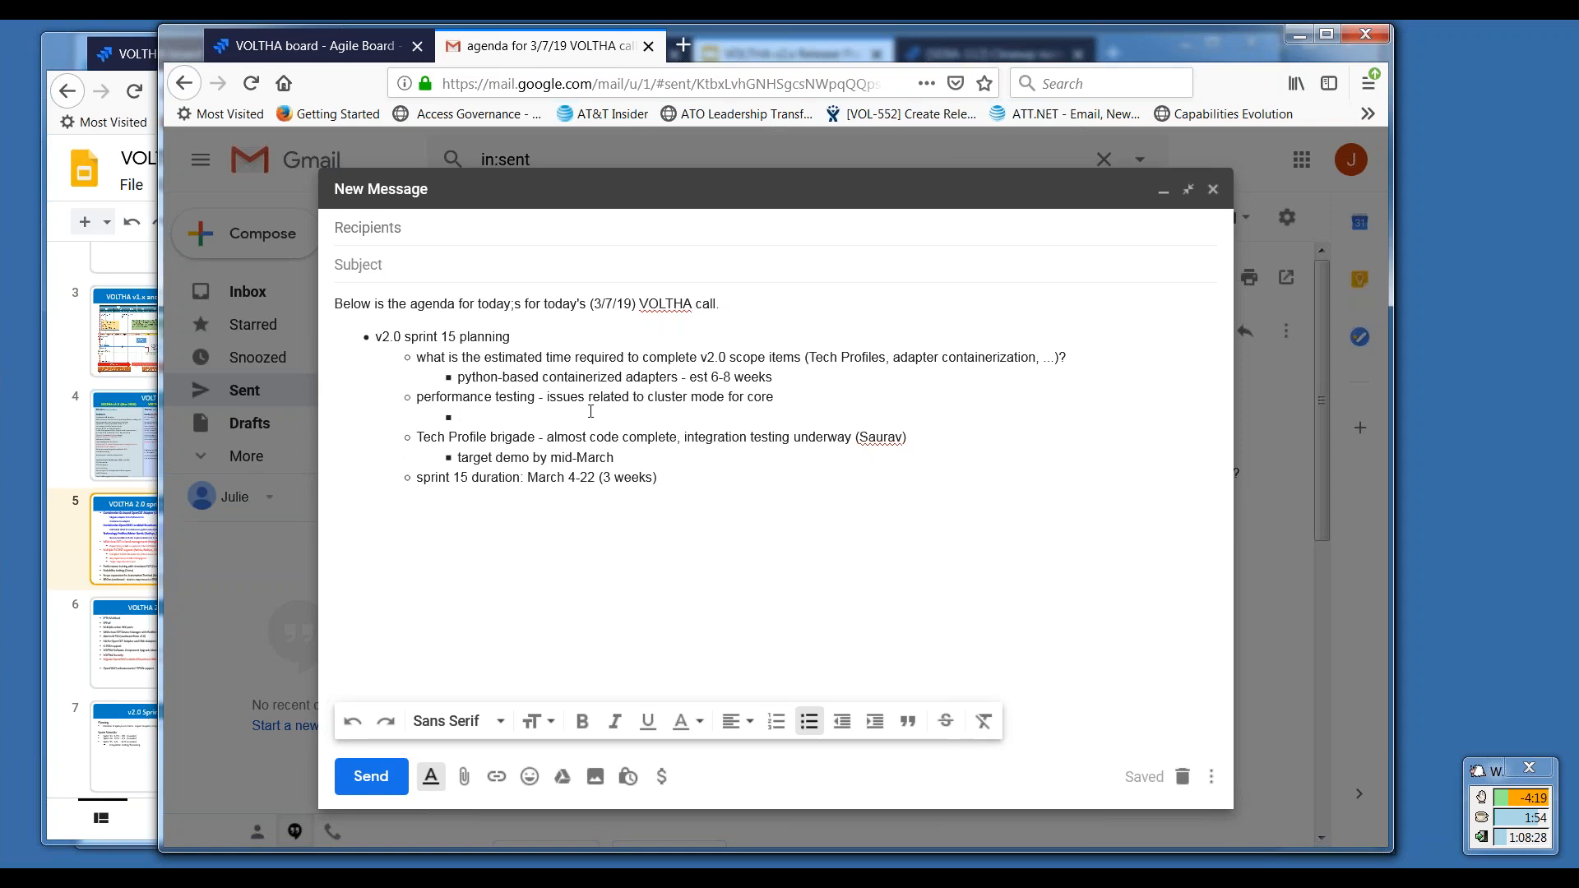
click(460, 417)
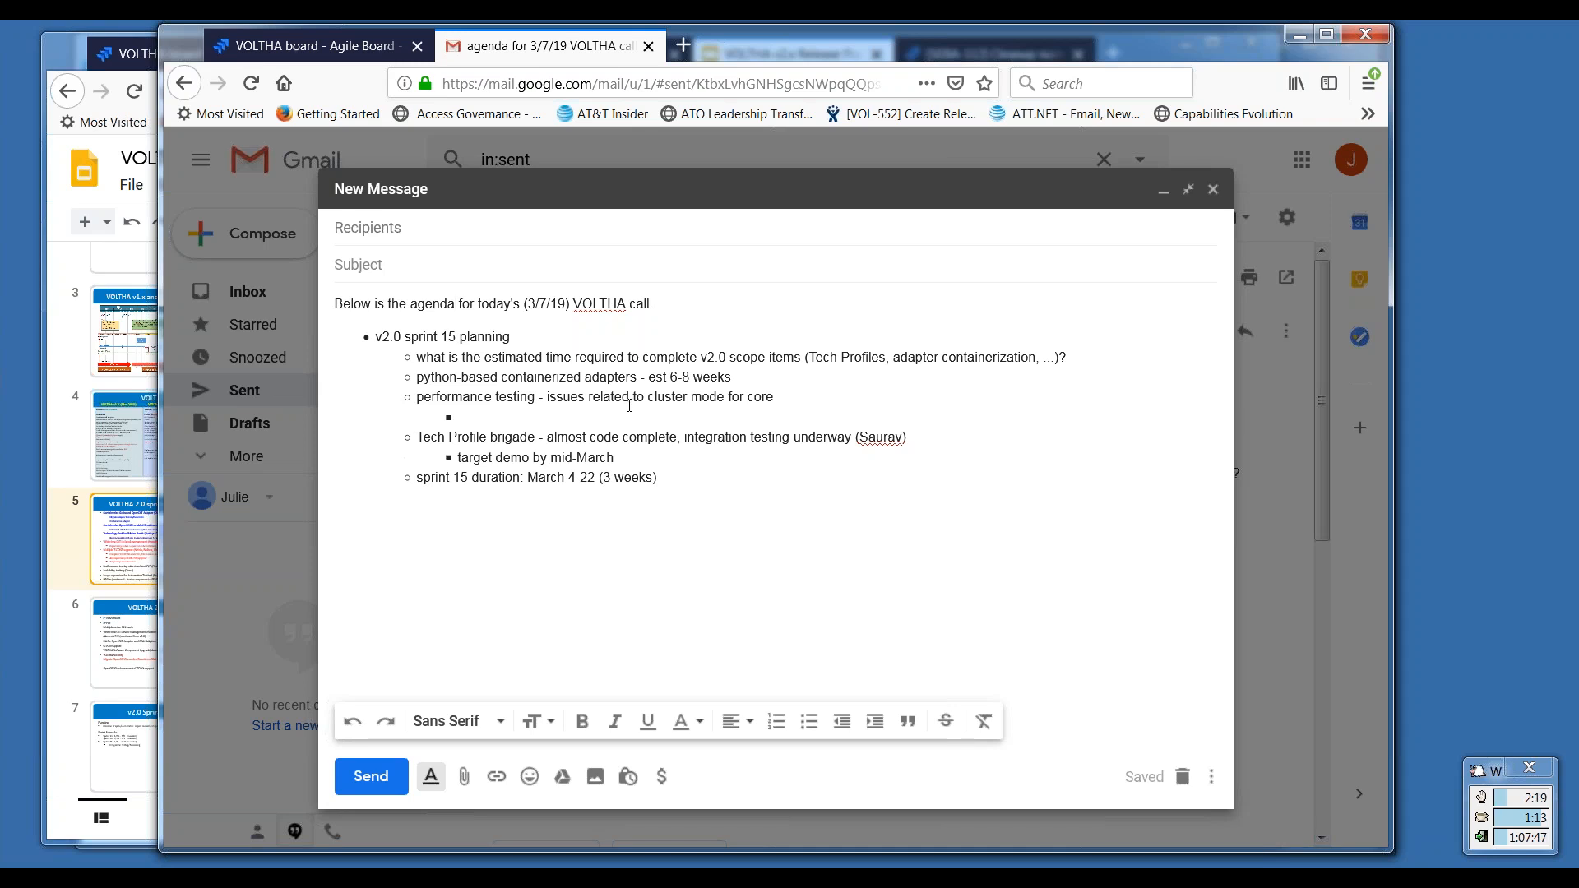
mouse_move(618, 401)
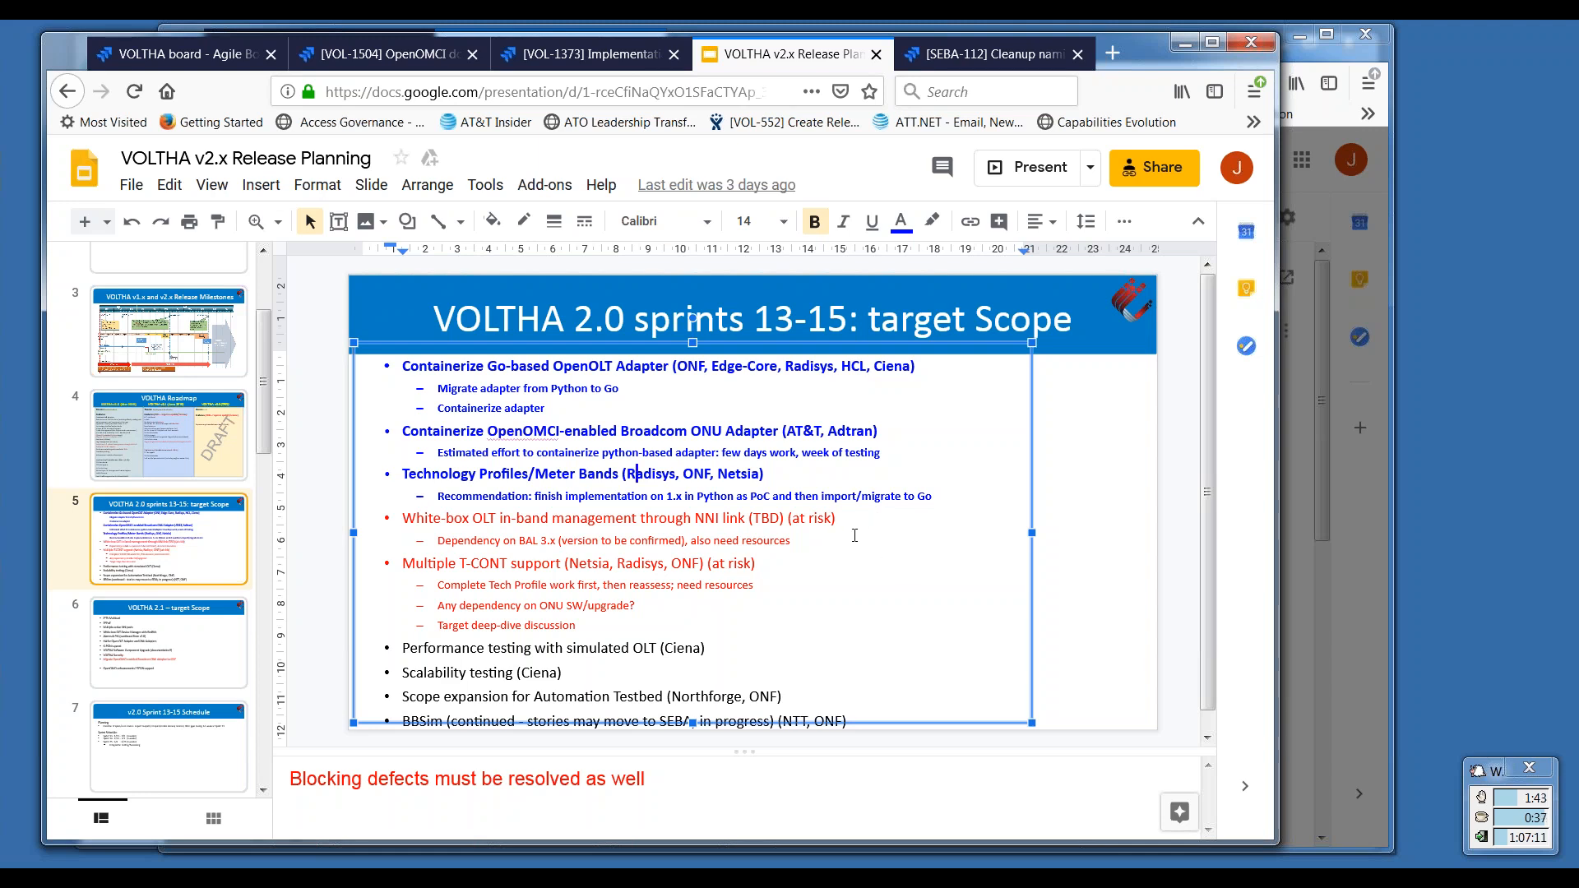
mouse_move(189, 341)
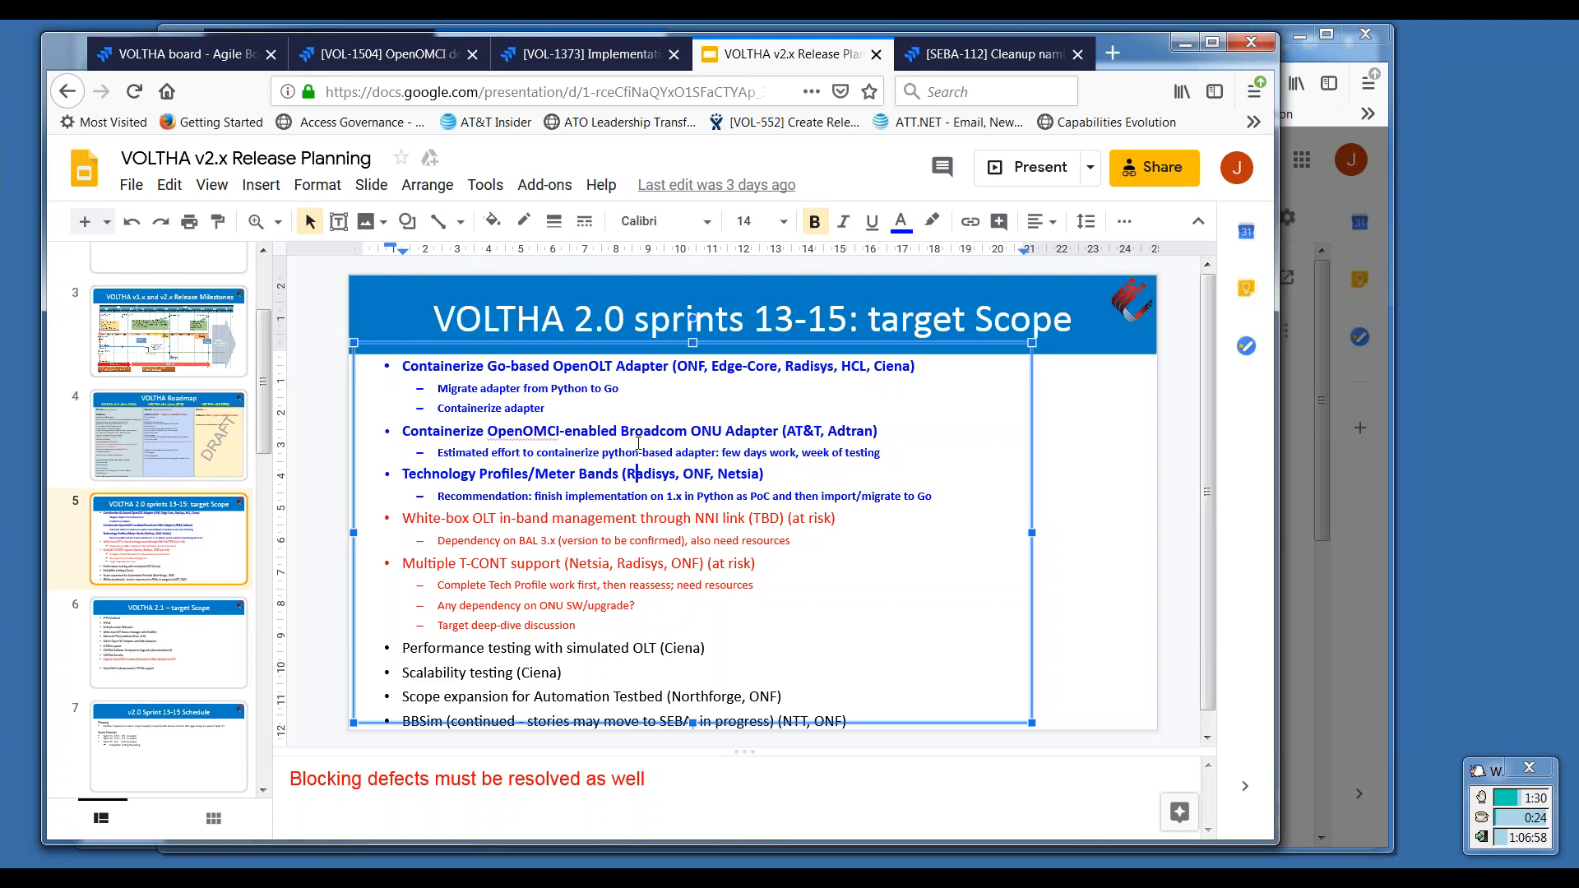
mouse_move(901, 451)
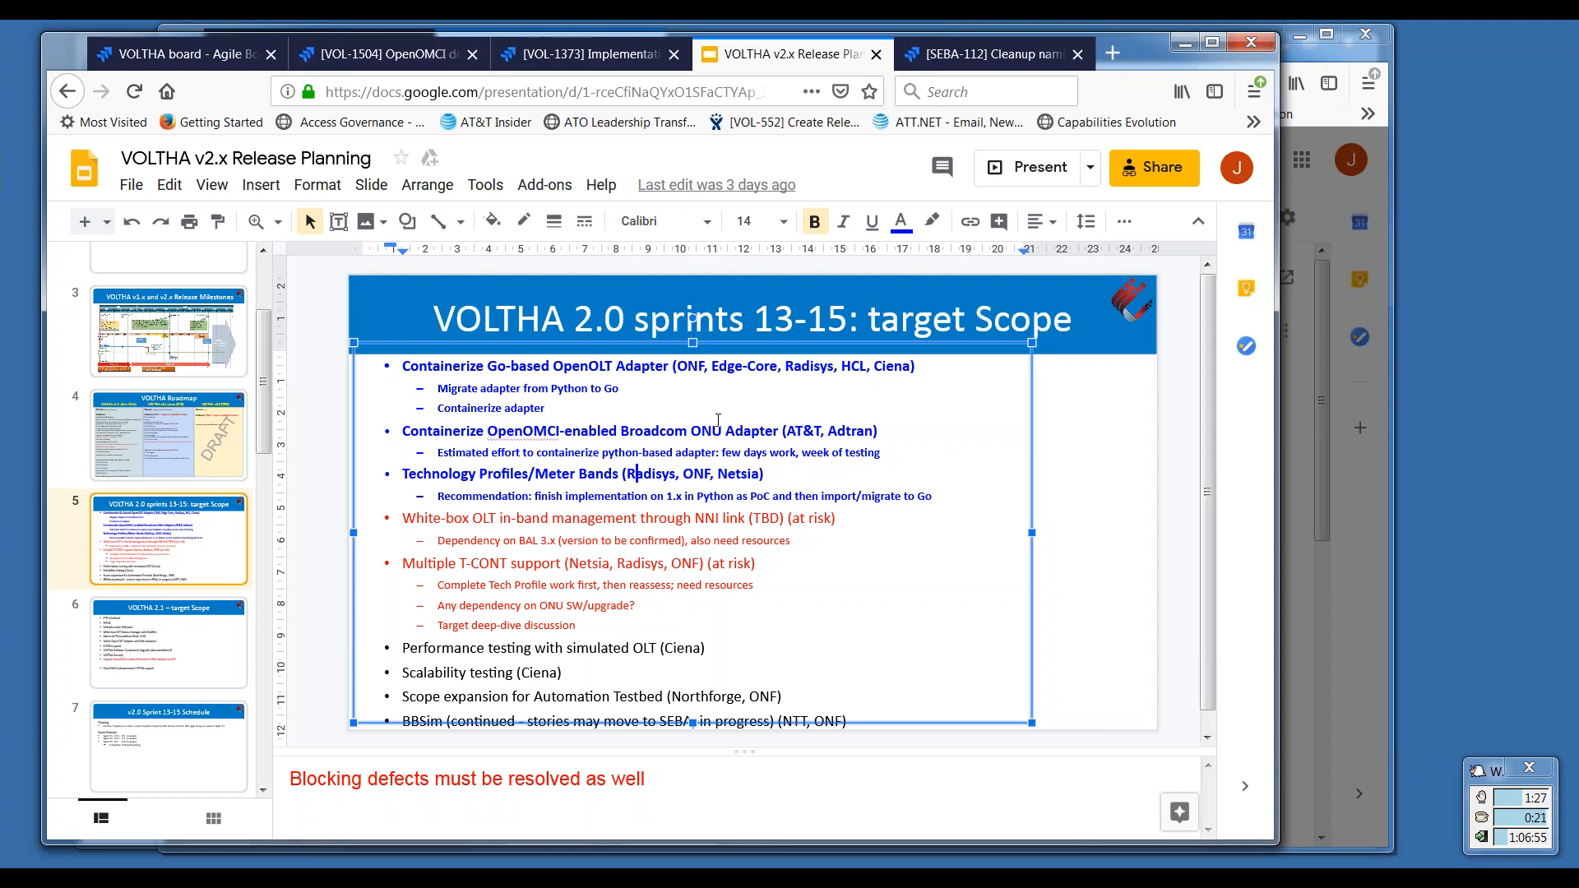
mouse_move(418, 430)
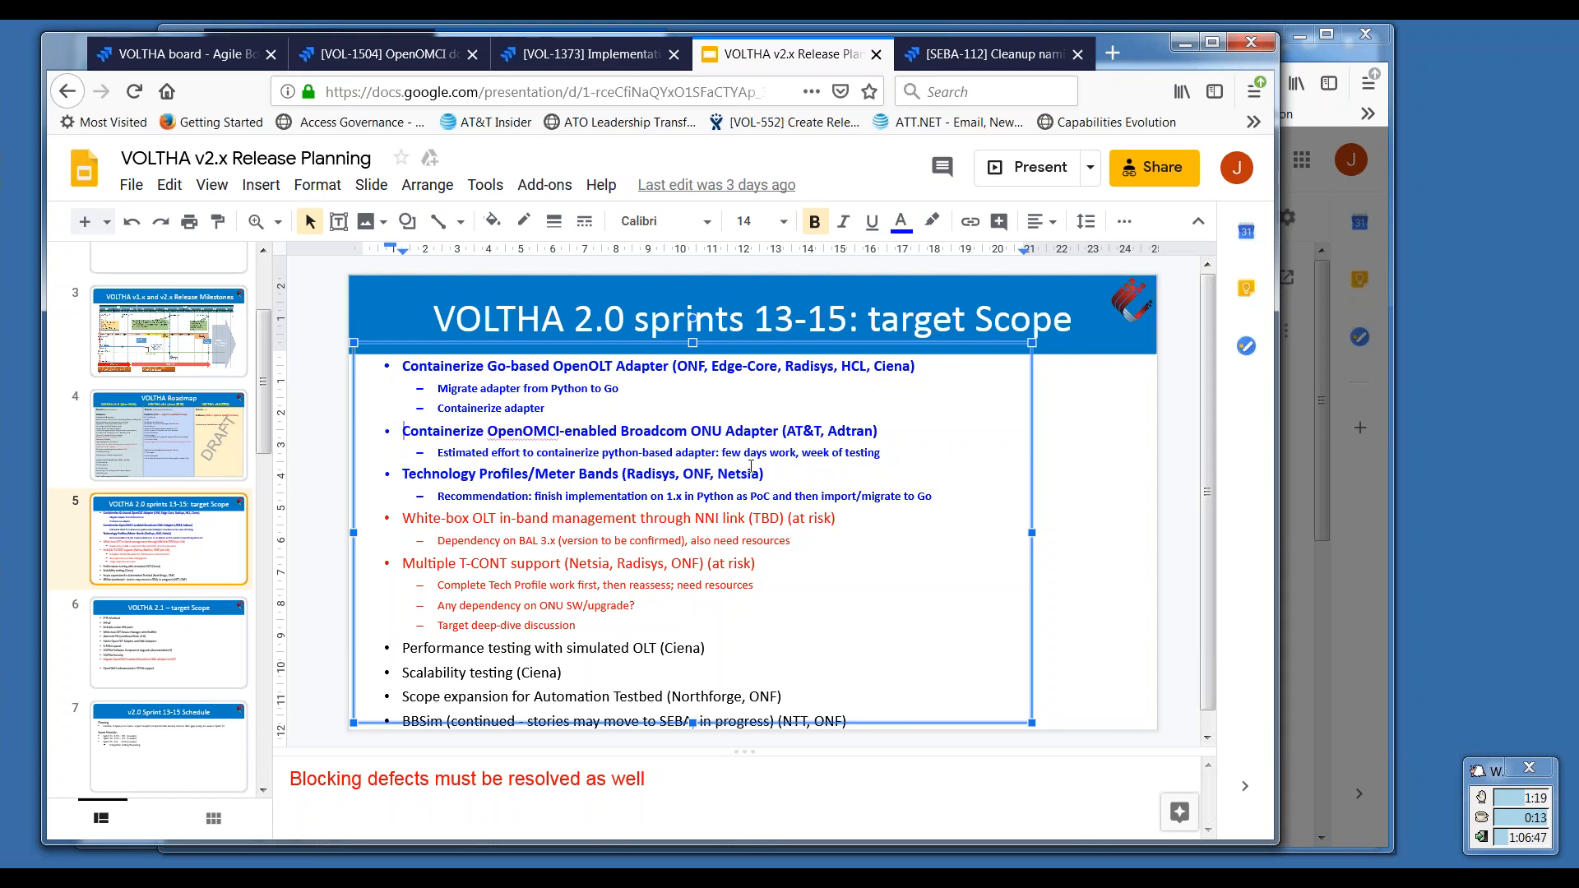
mouse_move(1007, 435)
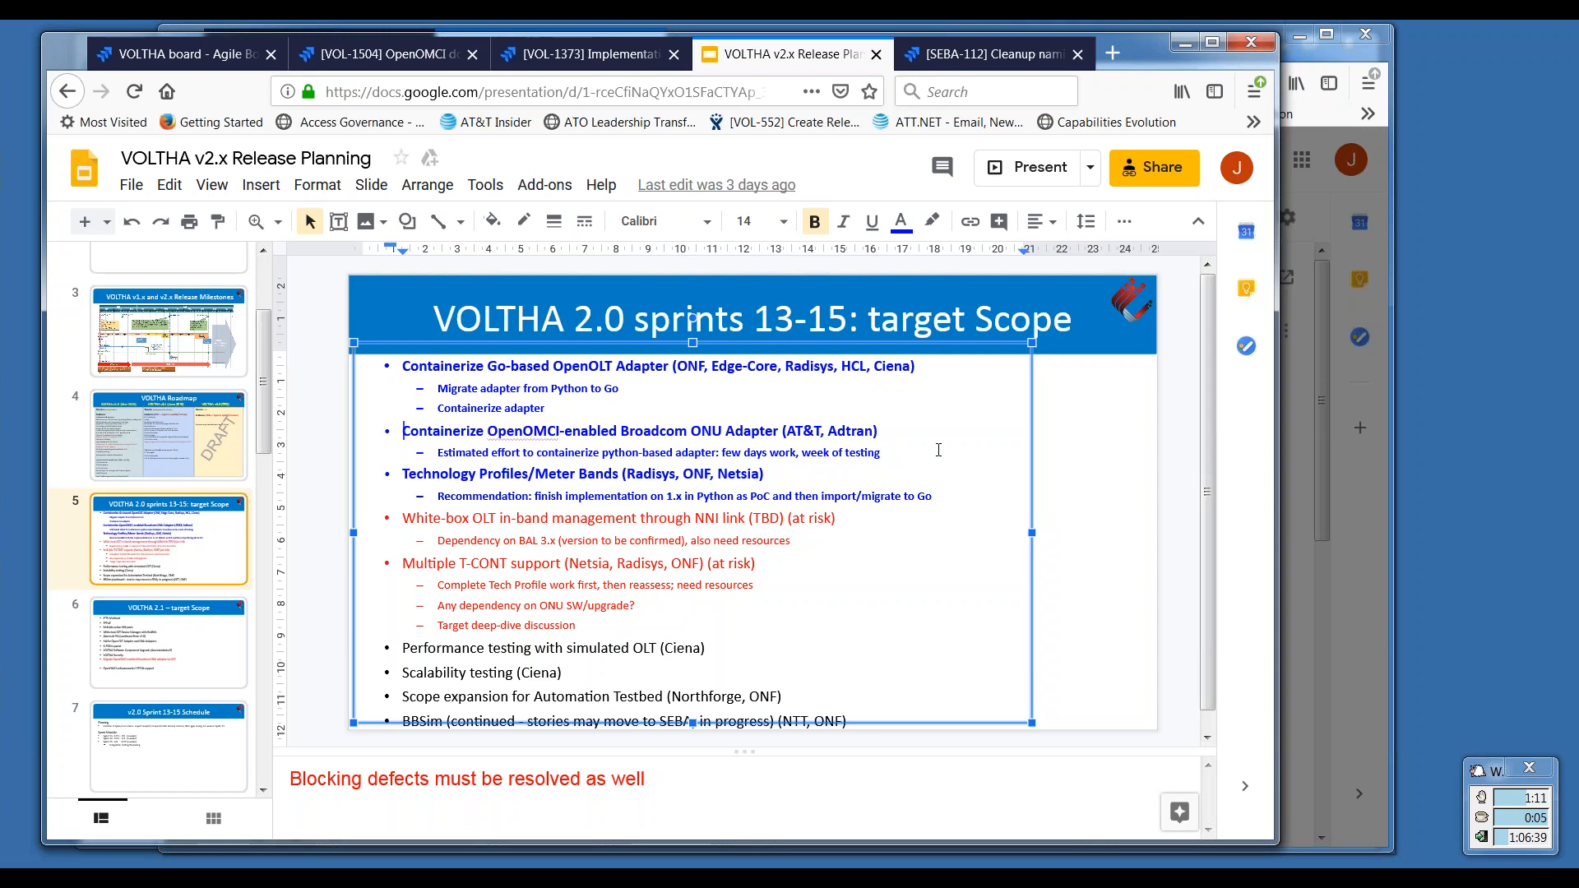
mouse_move(931, 450)
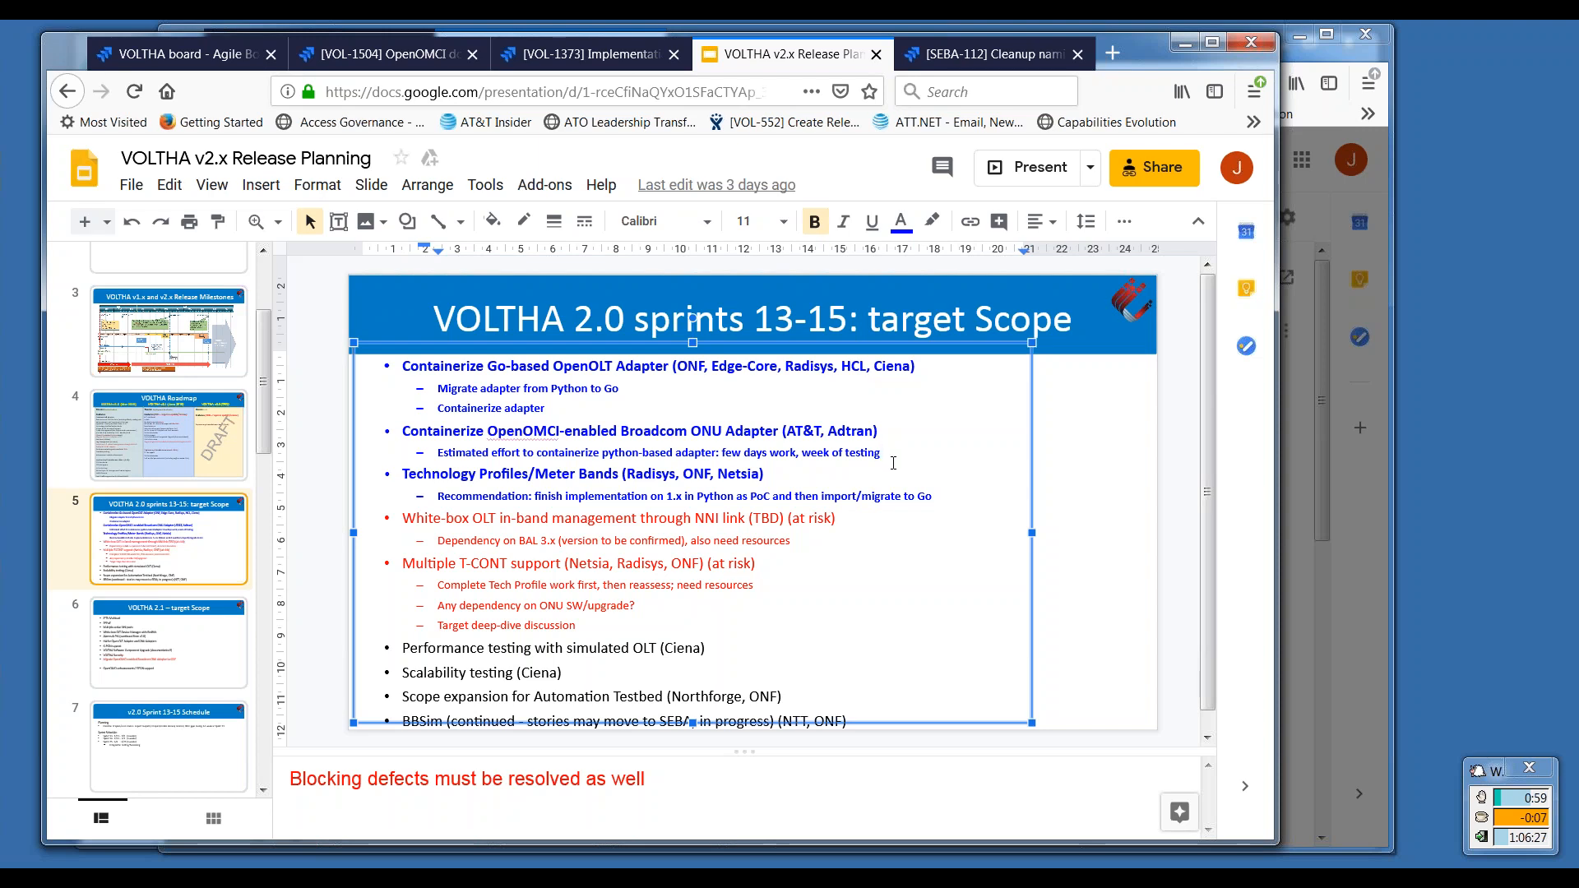
mouse_move(869, 436)
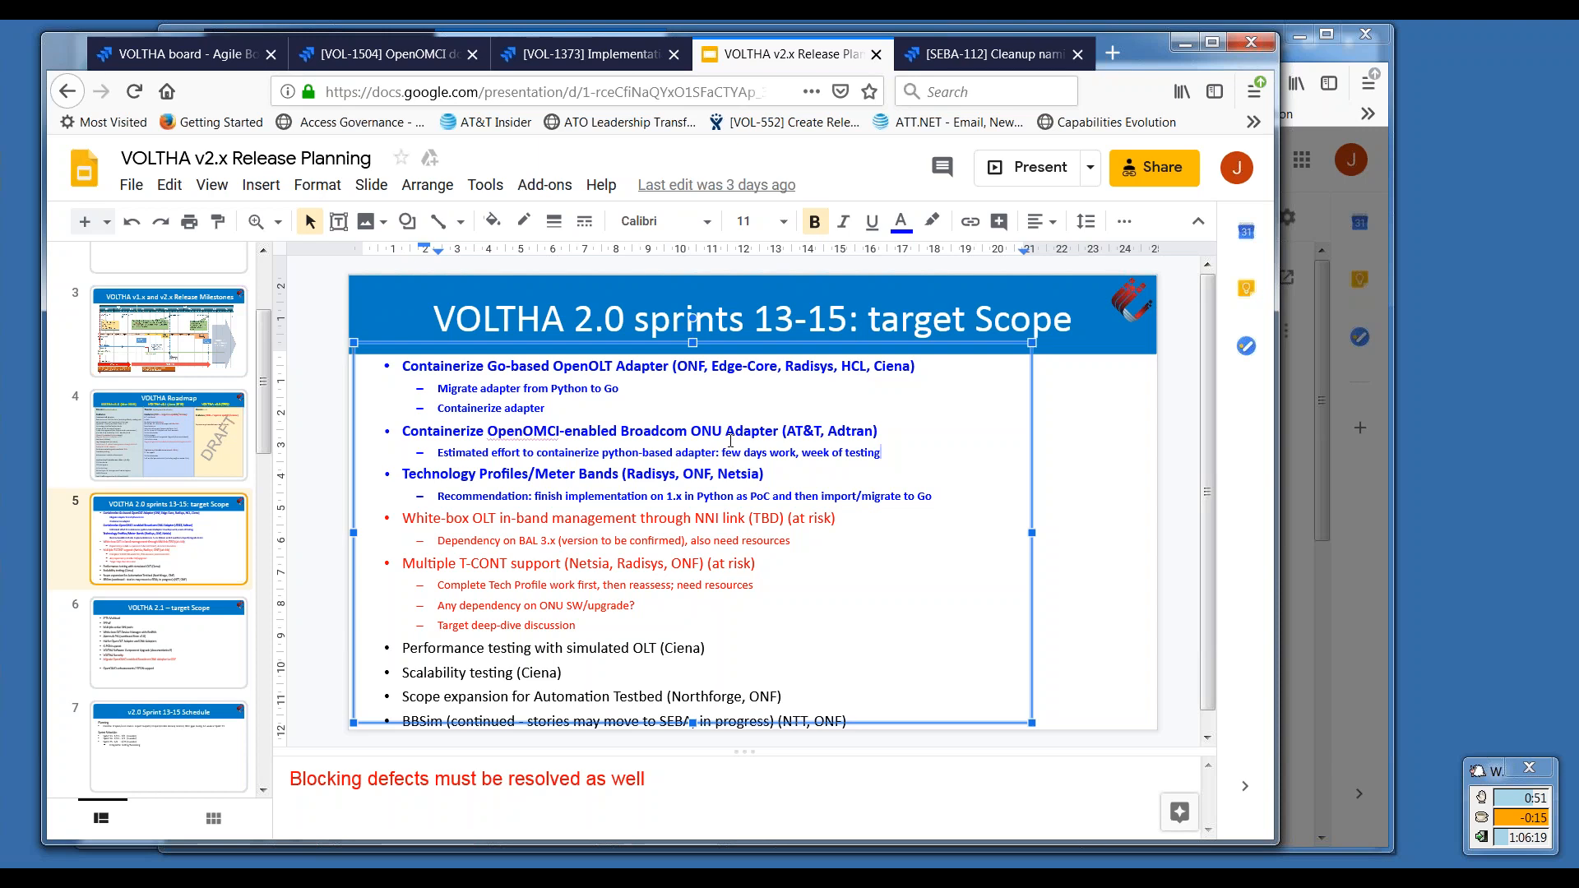
mouse_move(753, 404)
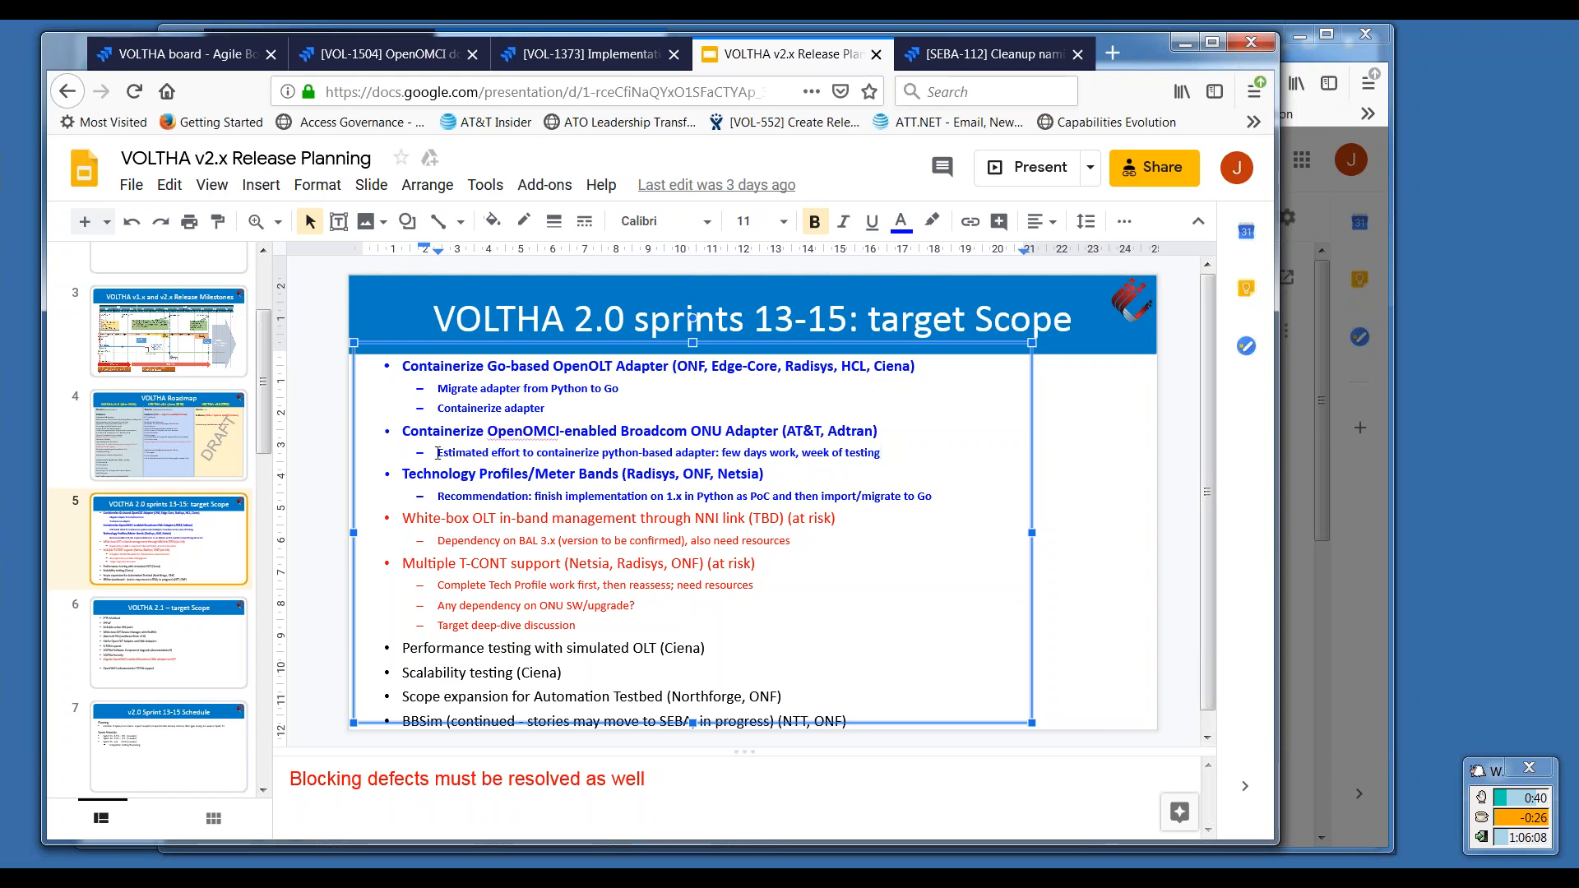
mouse_move(185, 345)
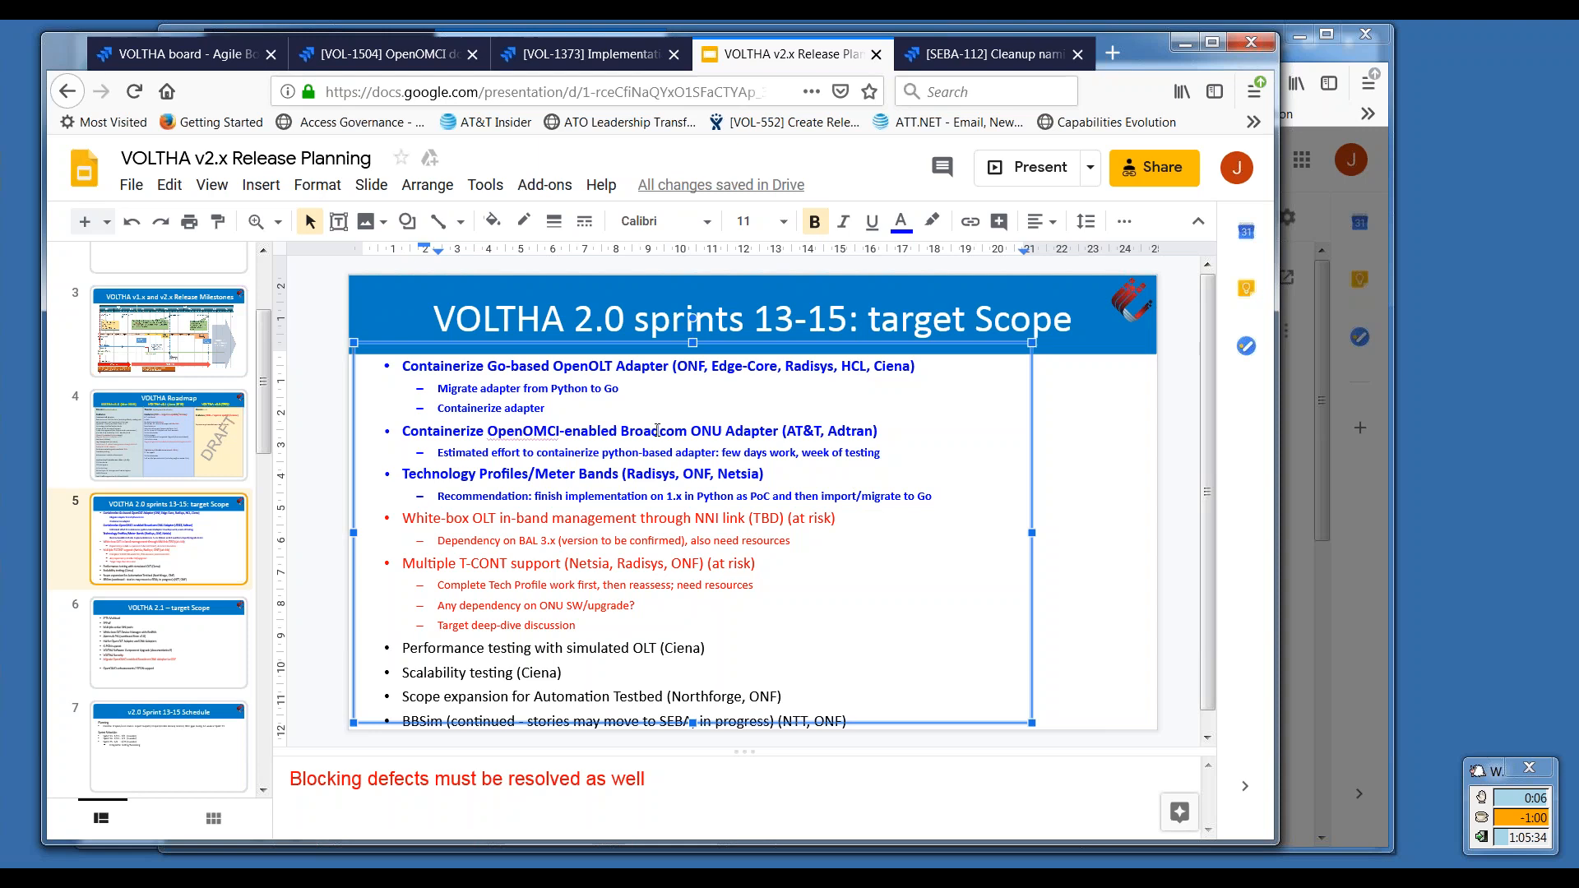
click(168, 330)
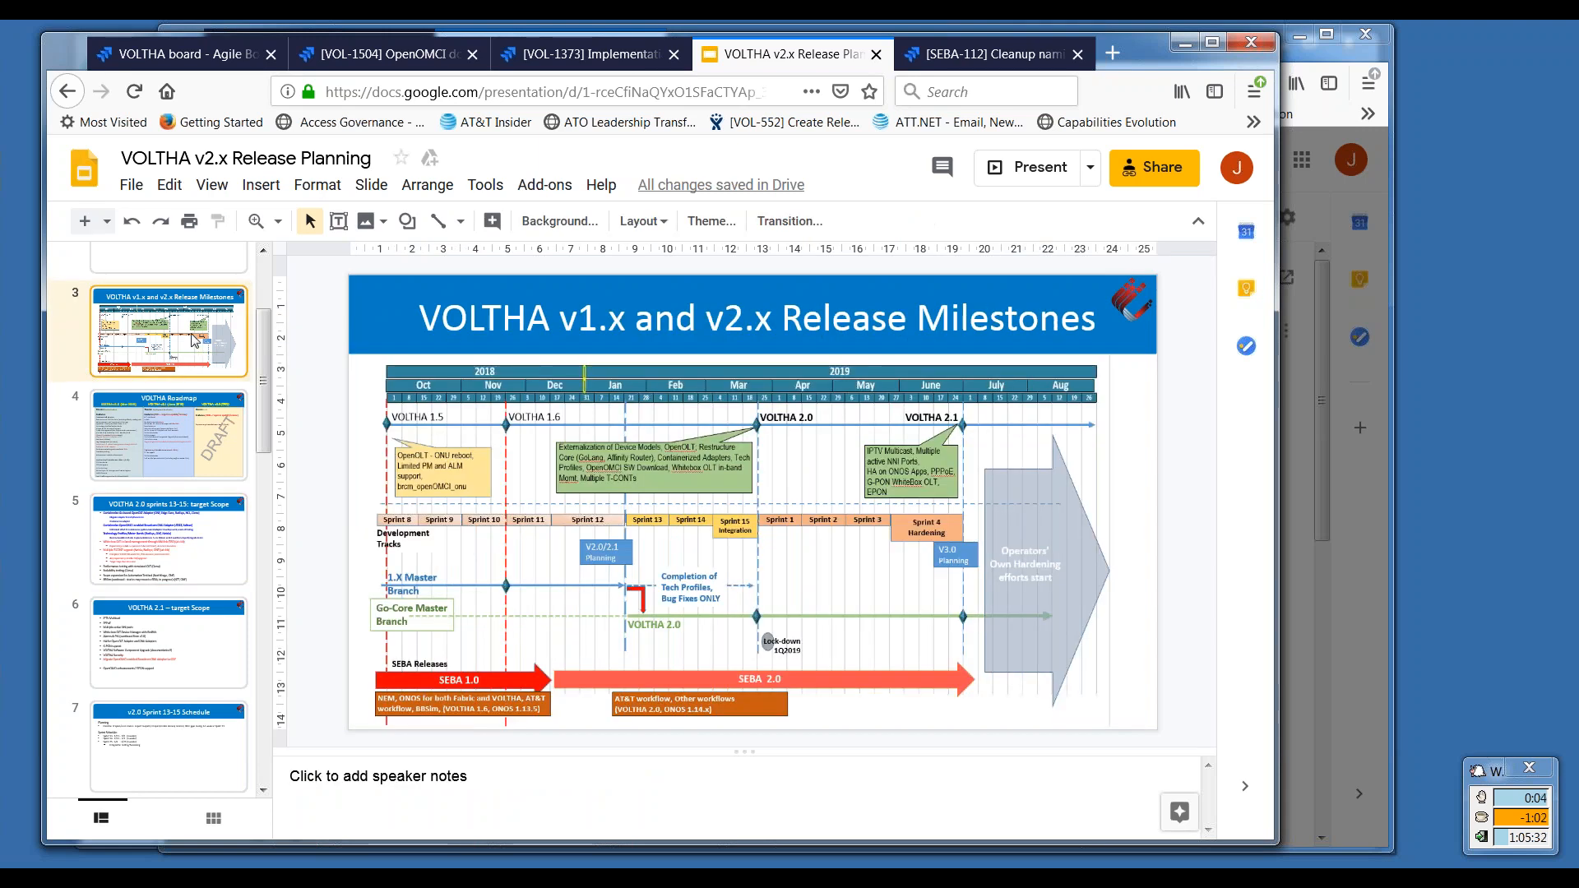
mouse_move(216, 355)
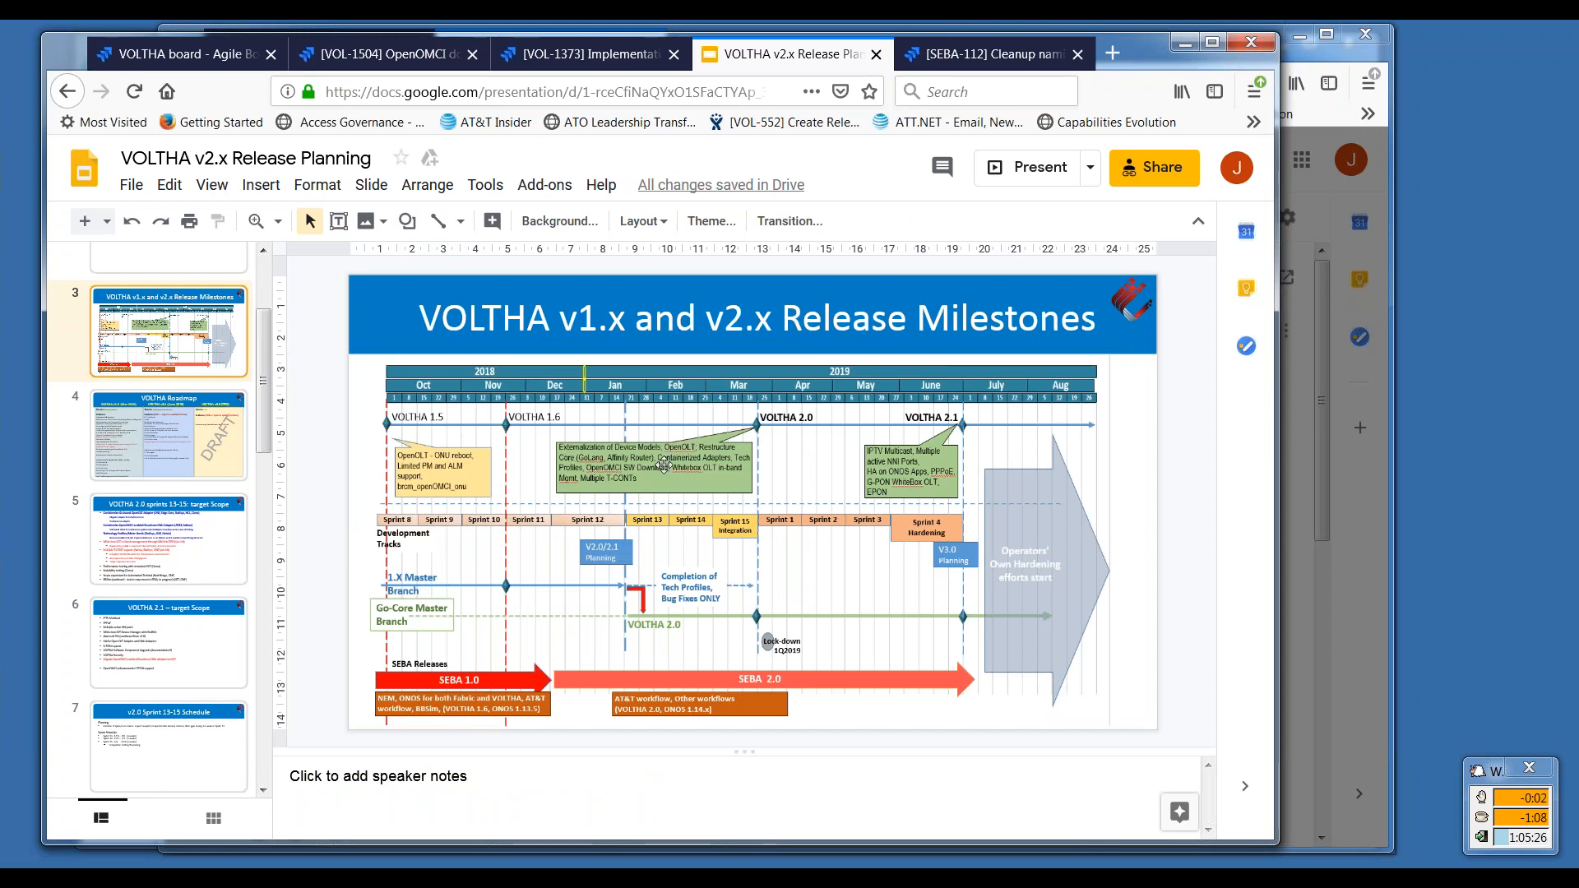
mouse_move(604, 423)
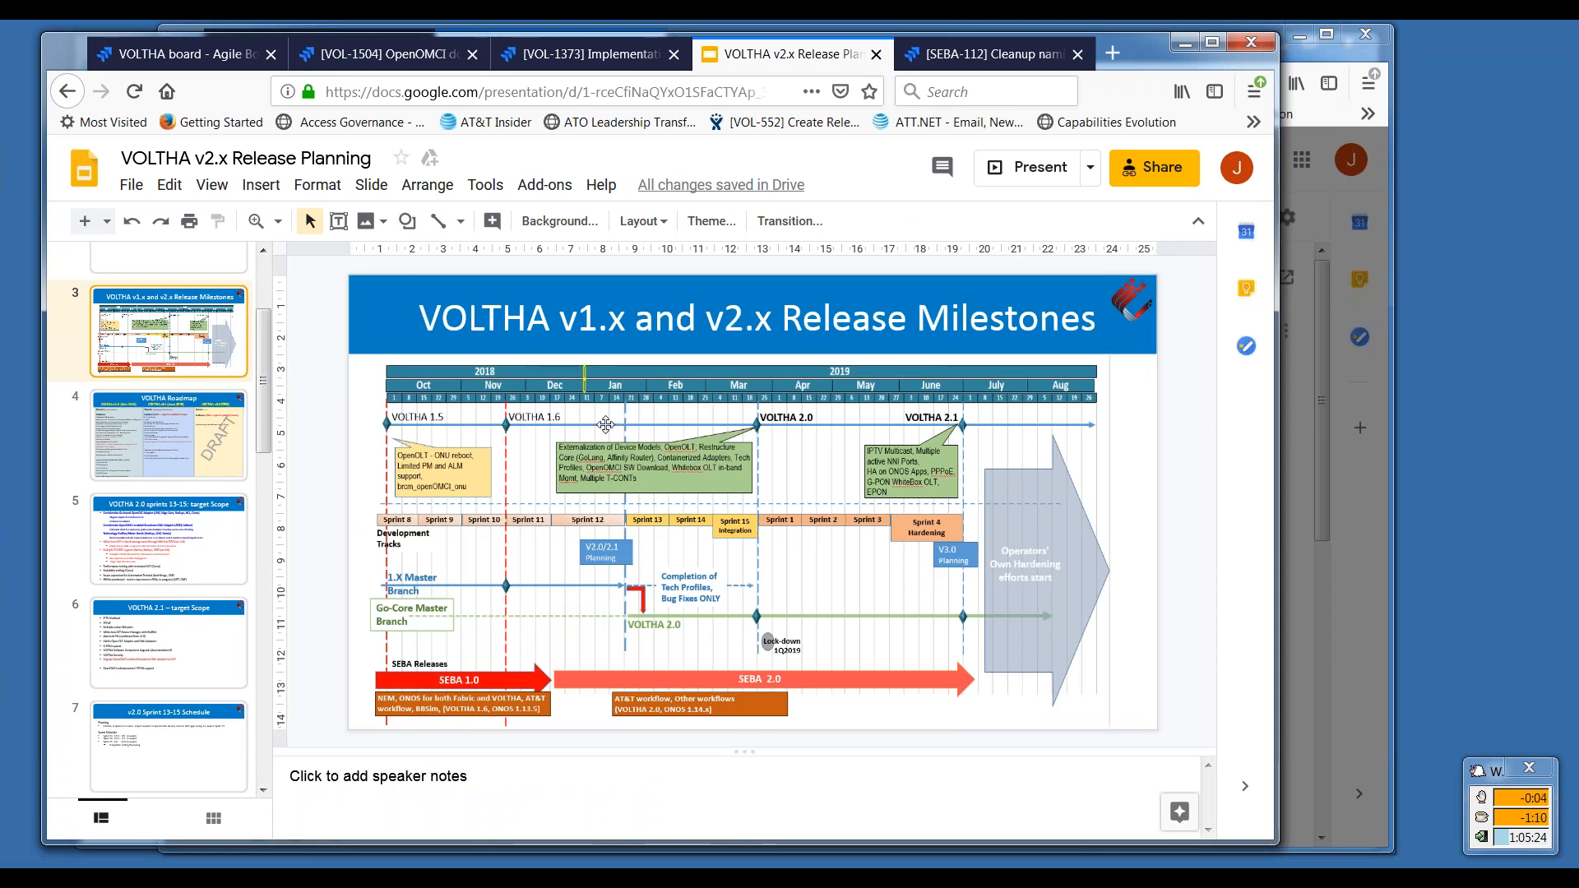
mouse_move(660, 438)
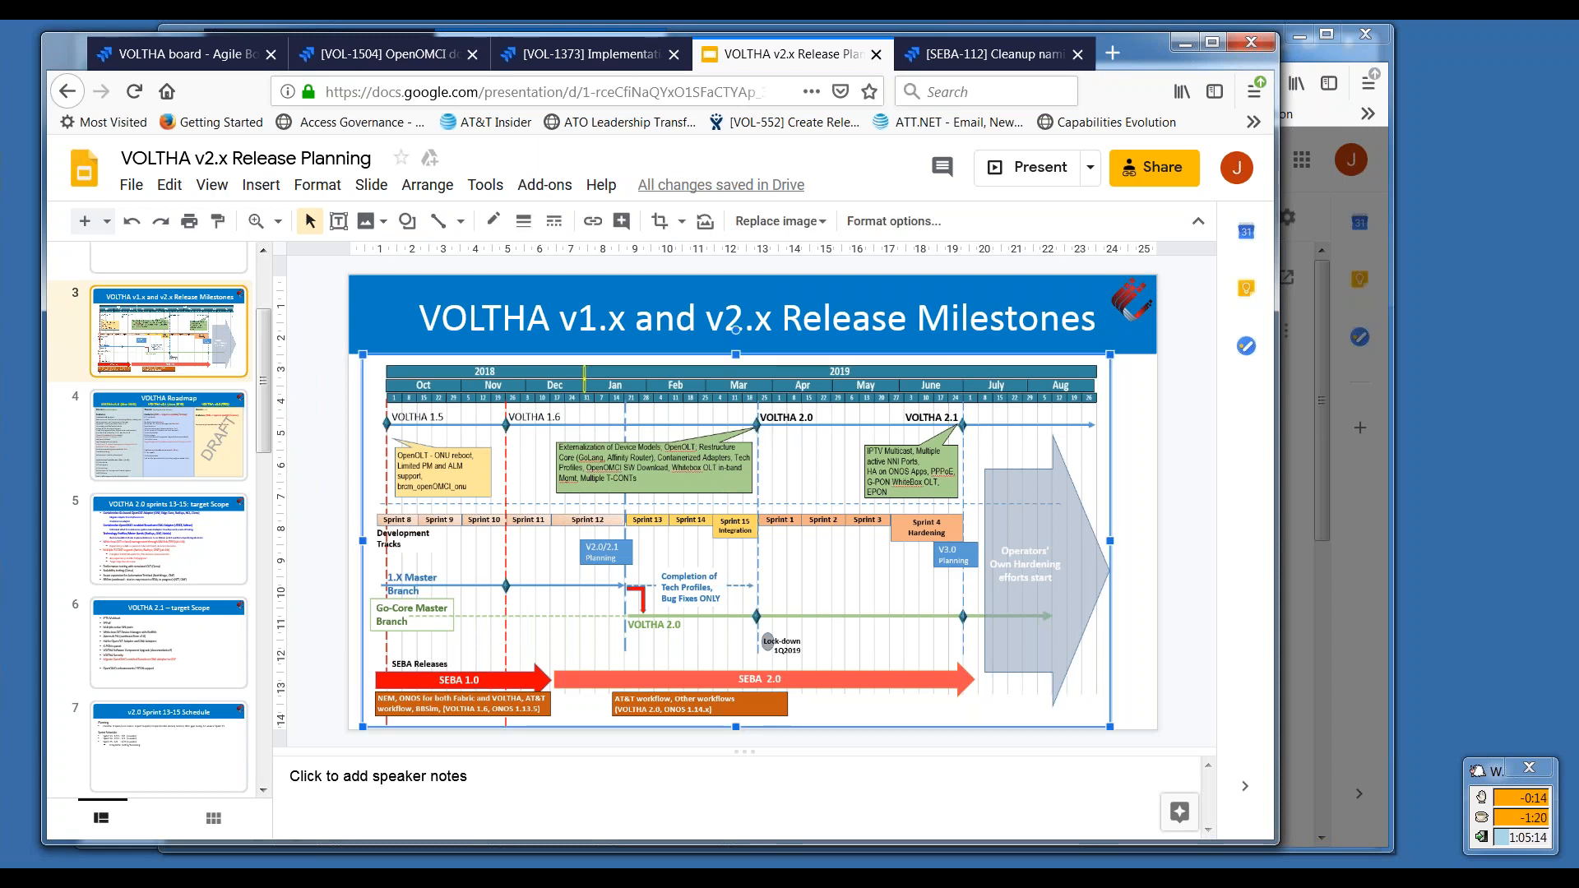
mouse_move(711, 435)
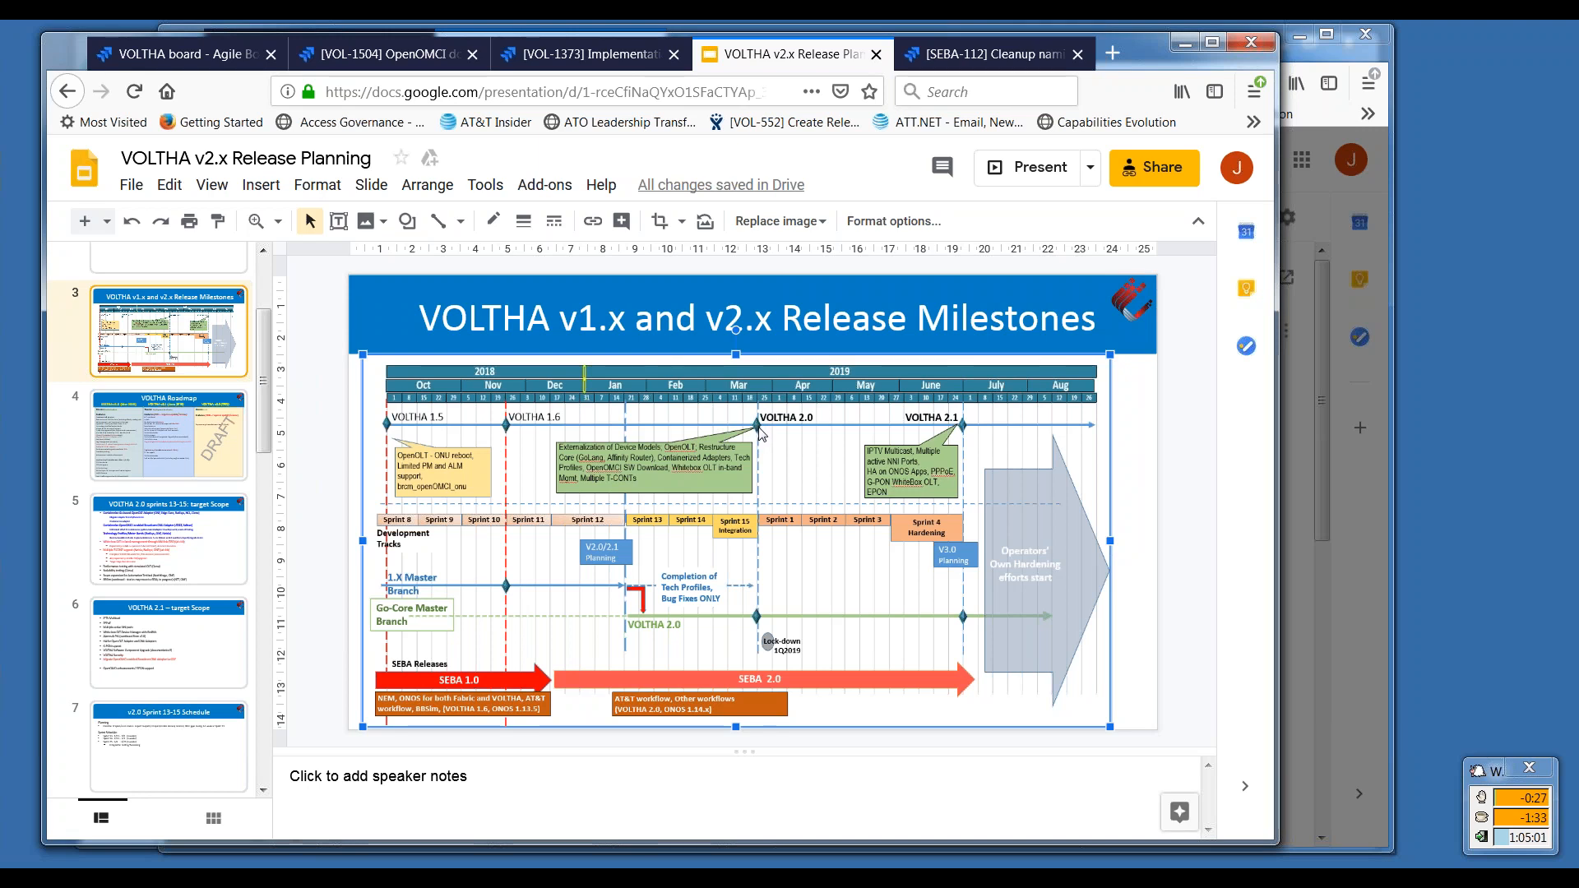
mouse_move(725, 473)
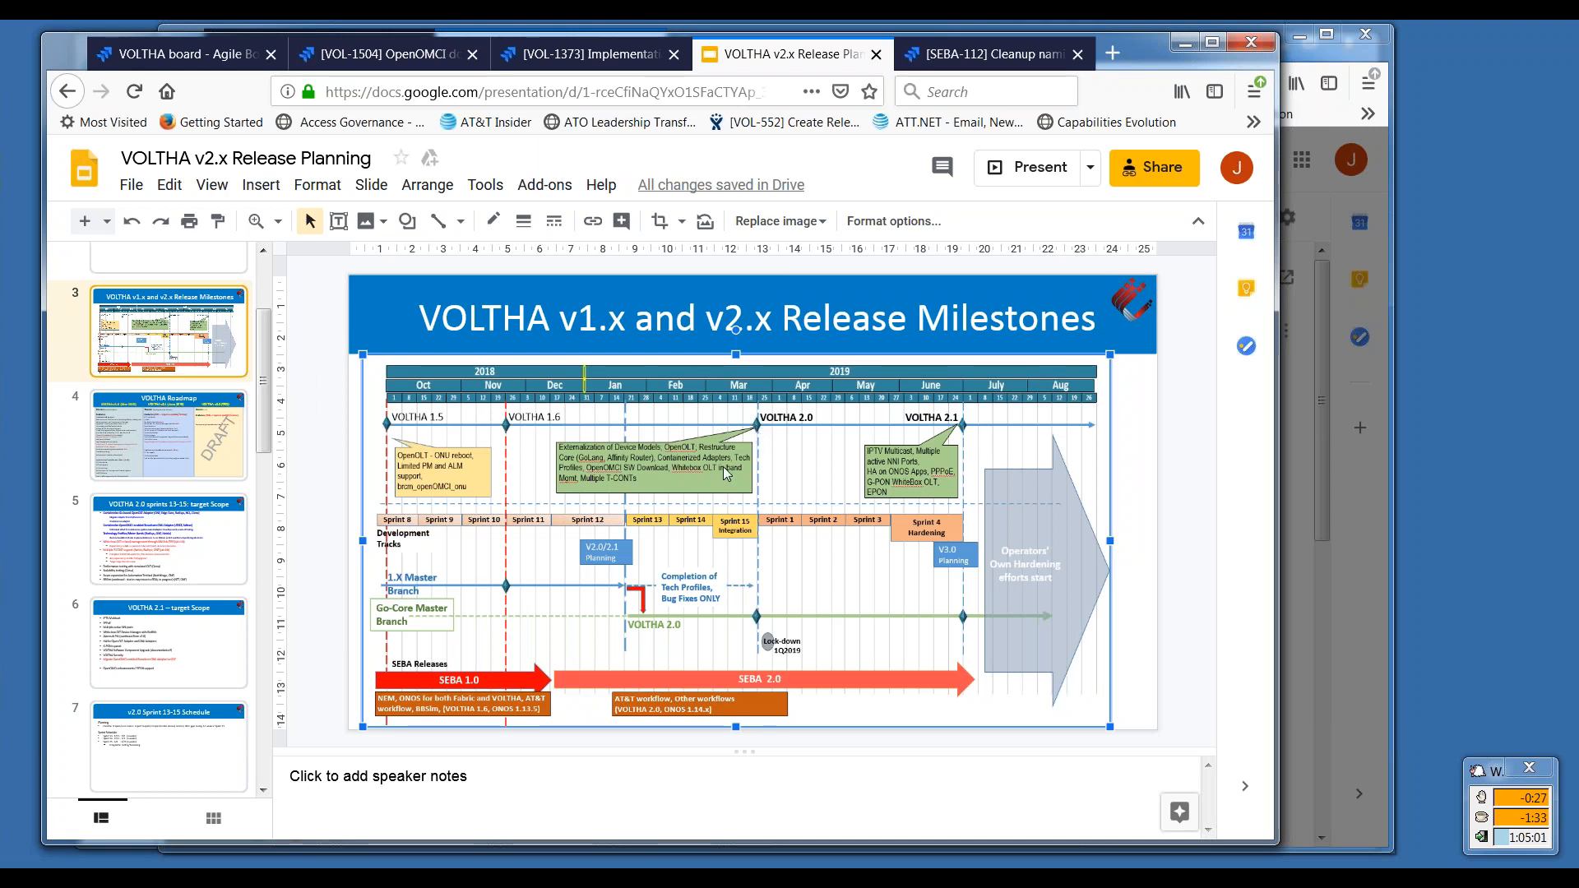
mouse_move(730, 473)
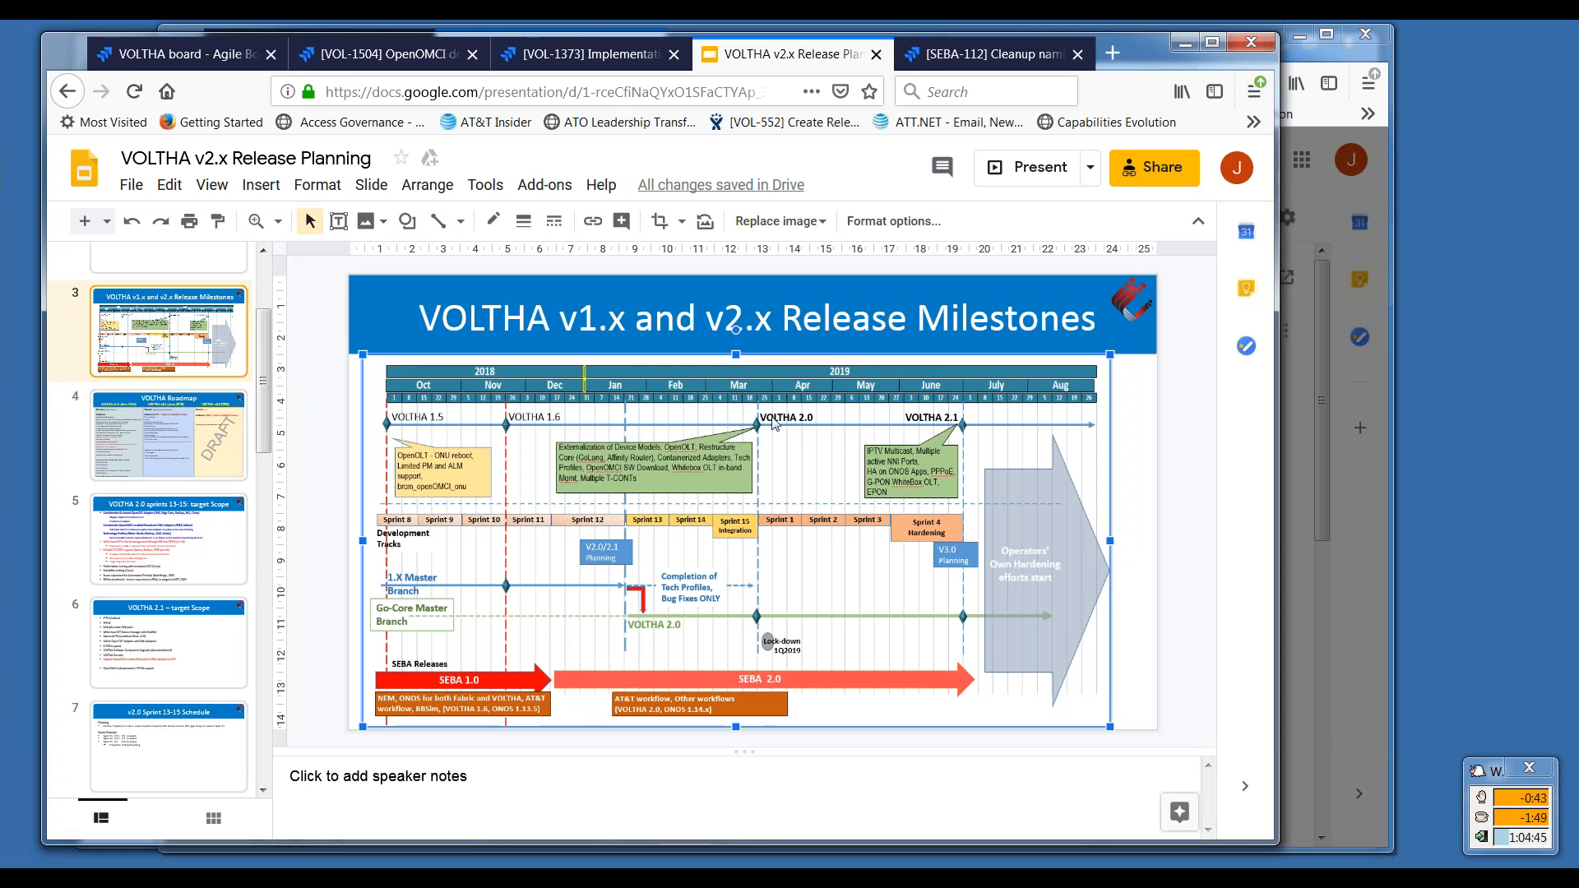
mouse_move(759, 428)
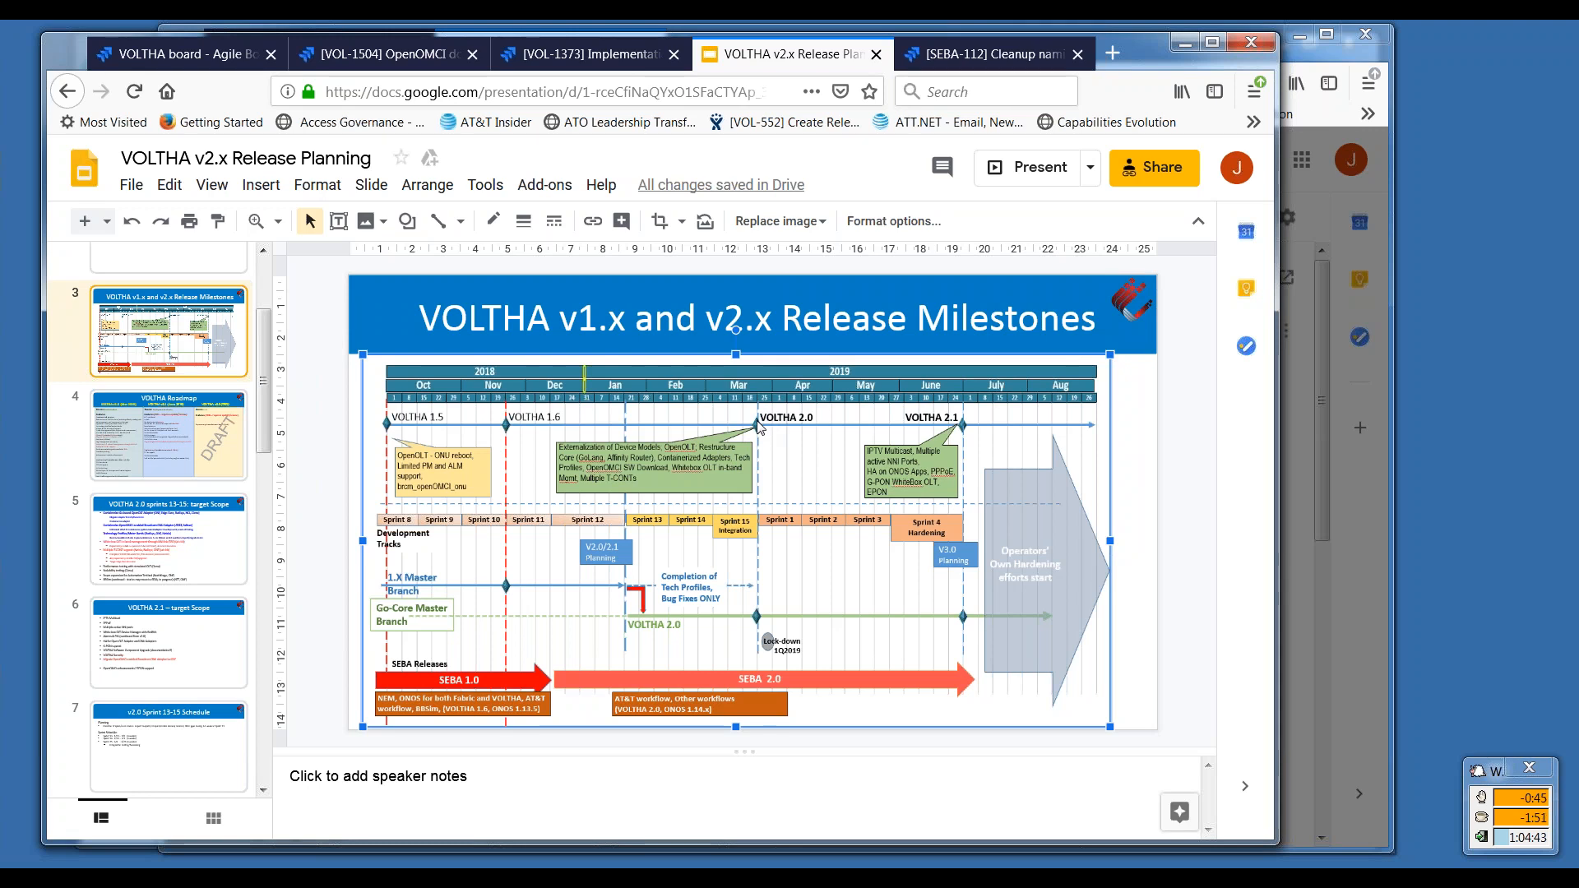
mouse_move(875, 426)
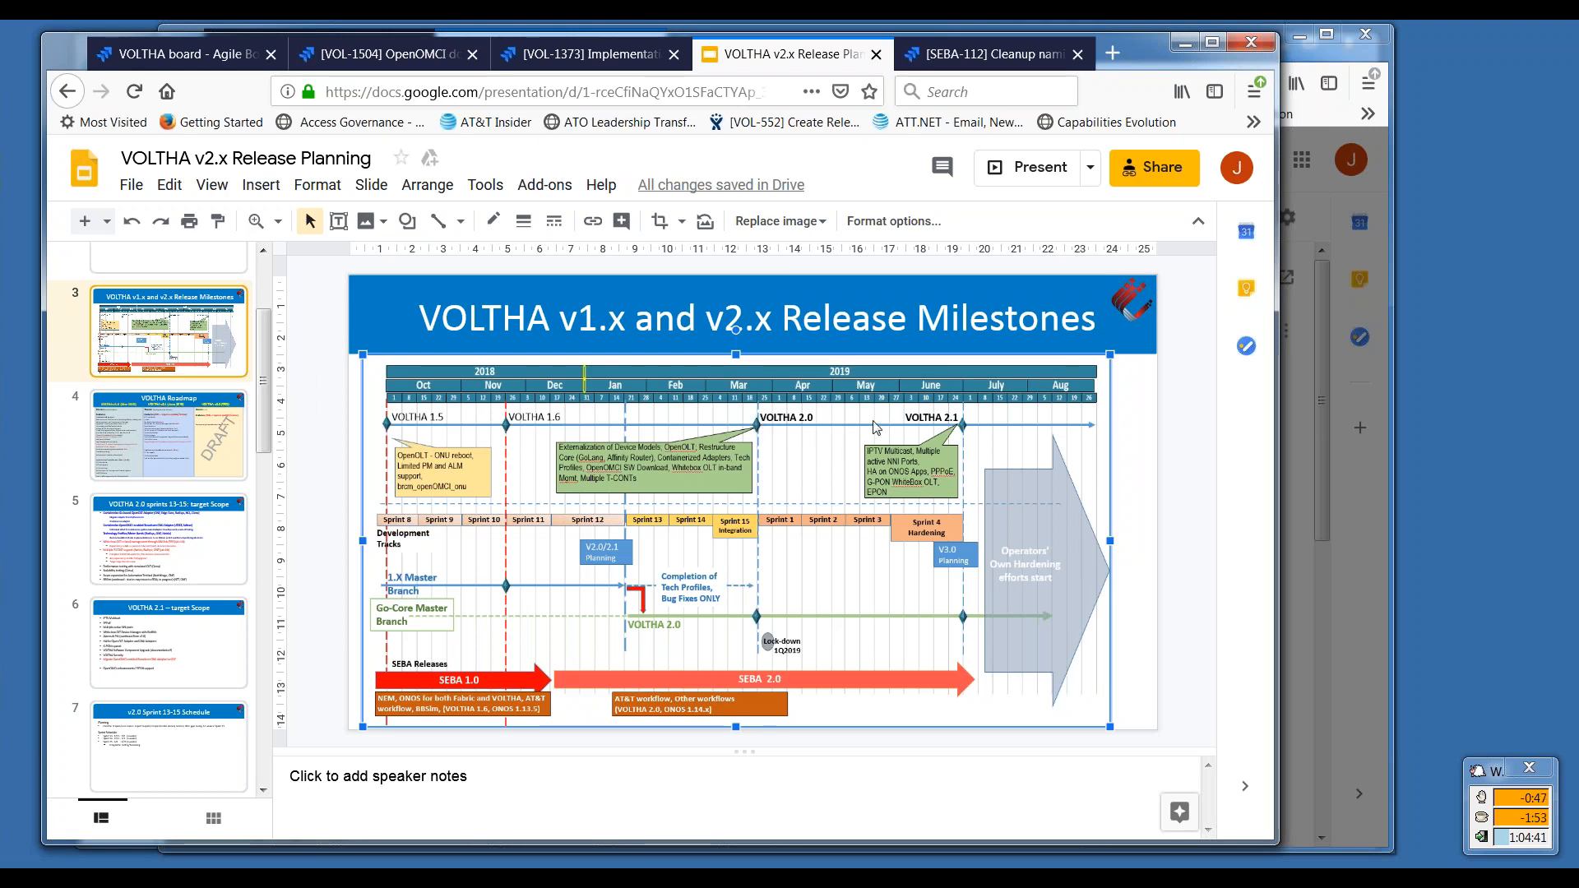
mouse_move(759, 431)
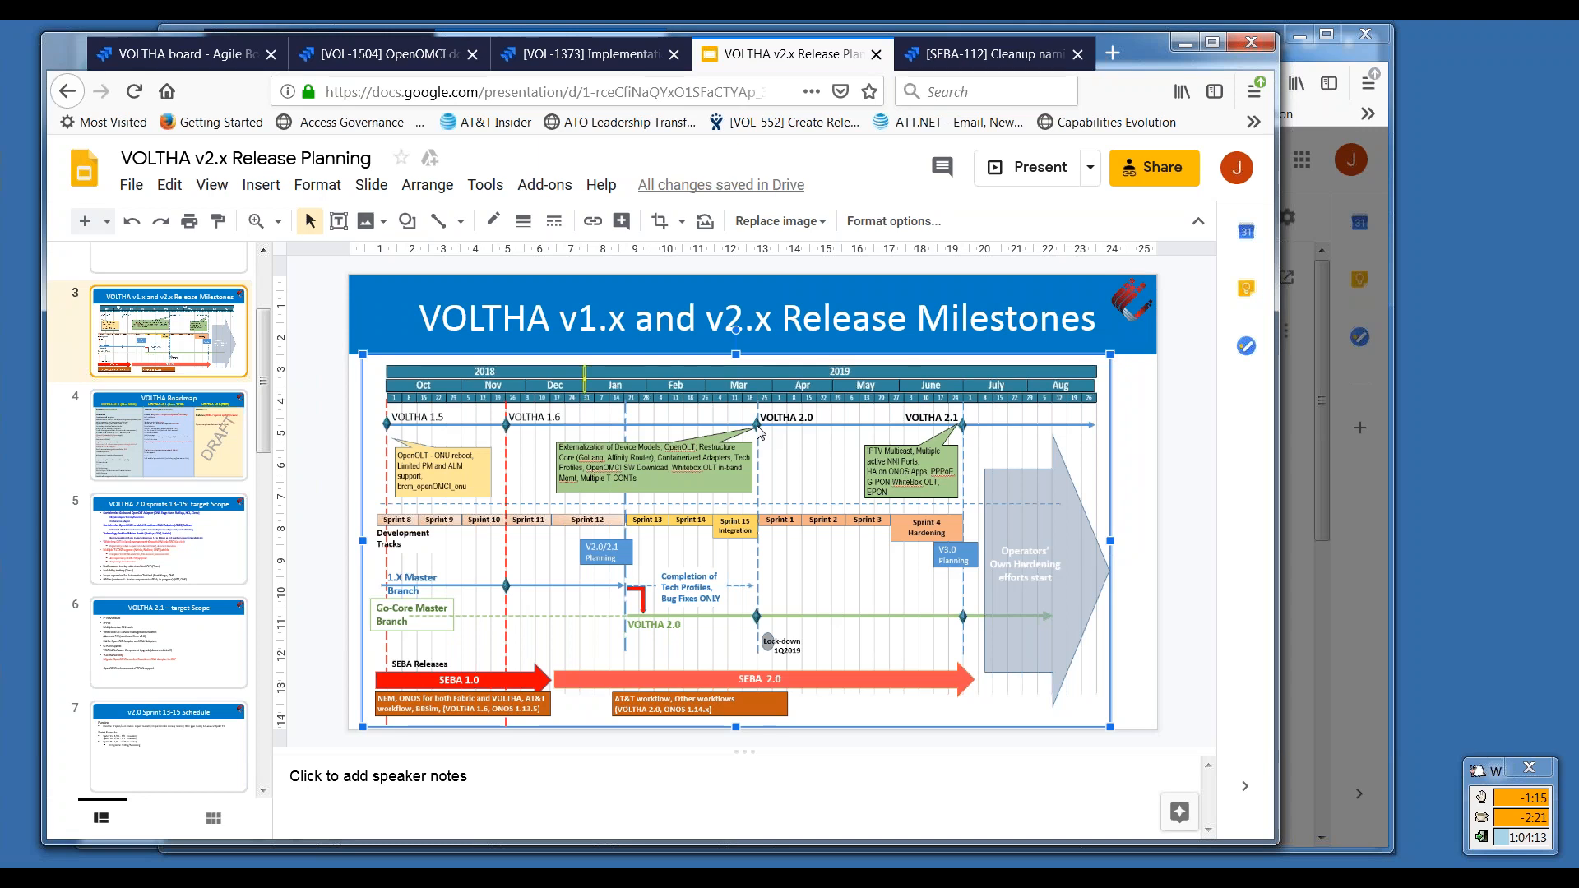
mouse_move(813, 429)
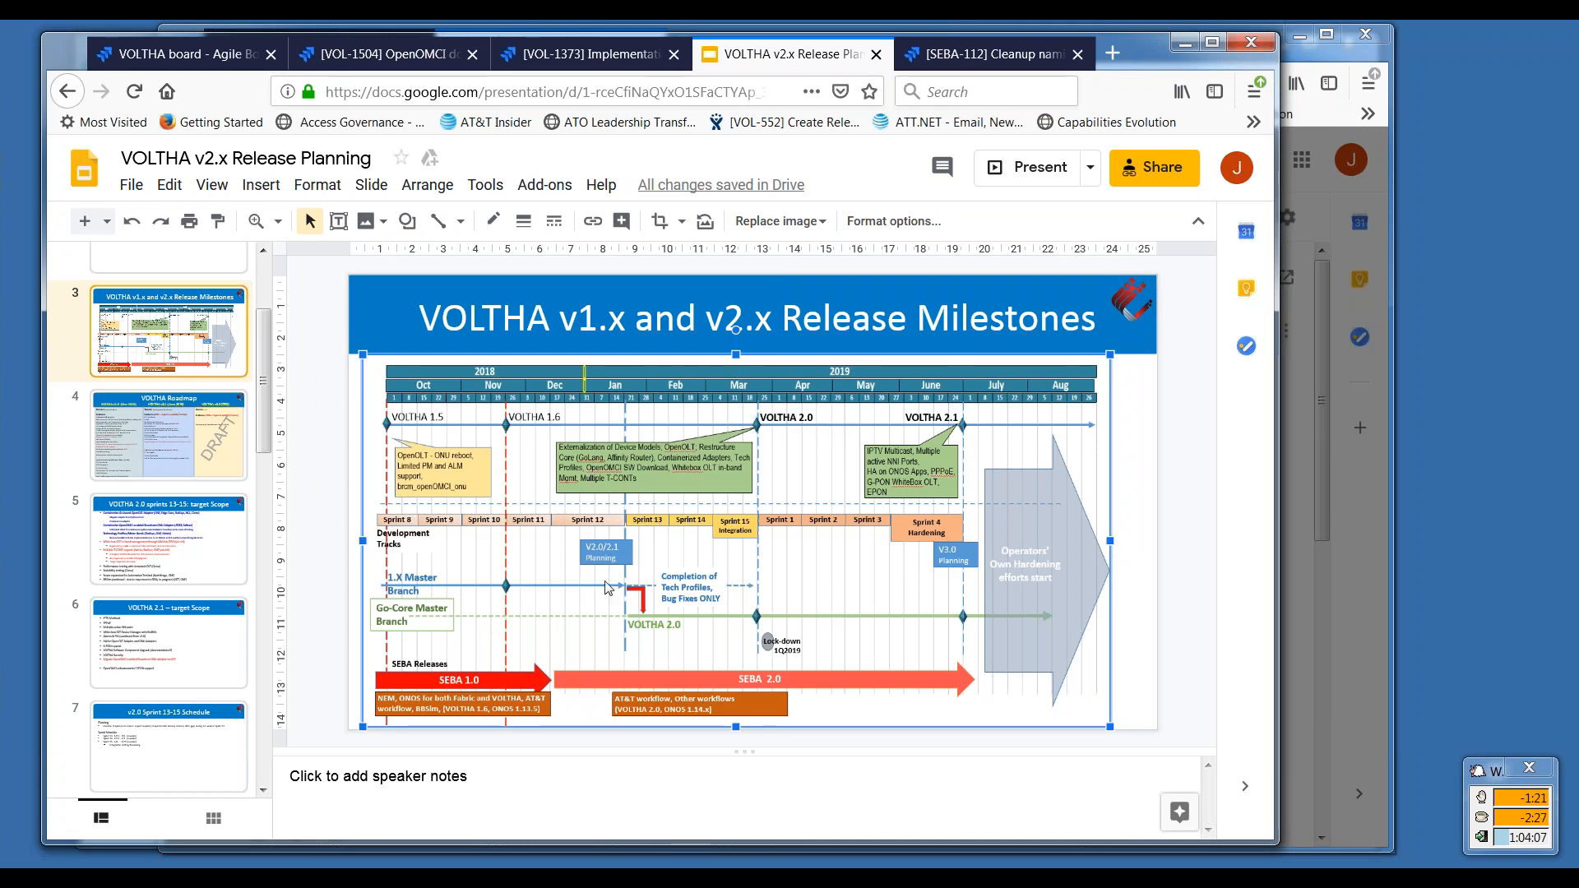
mouse_move(857, 570)
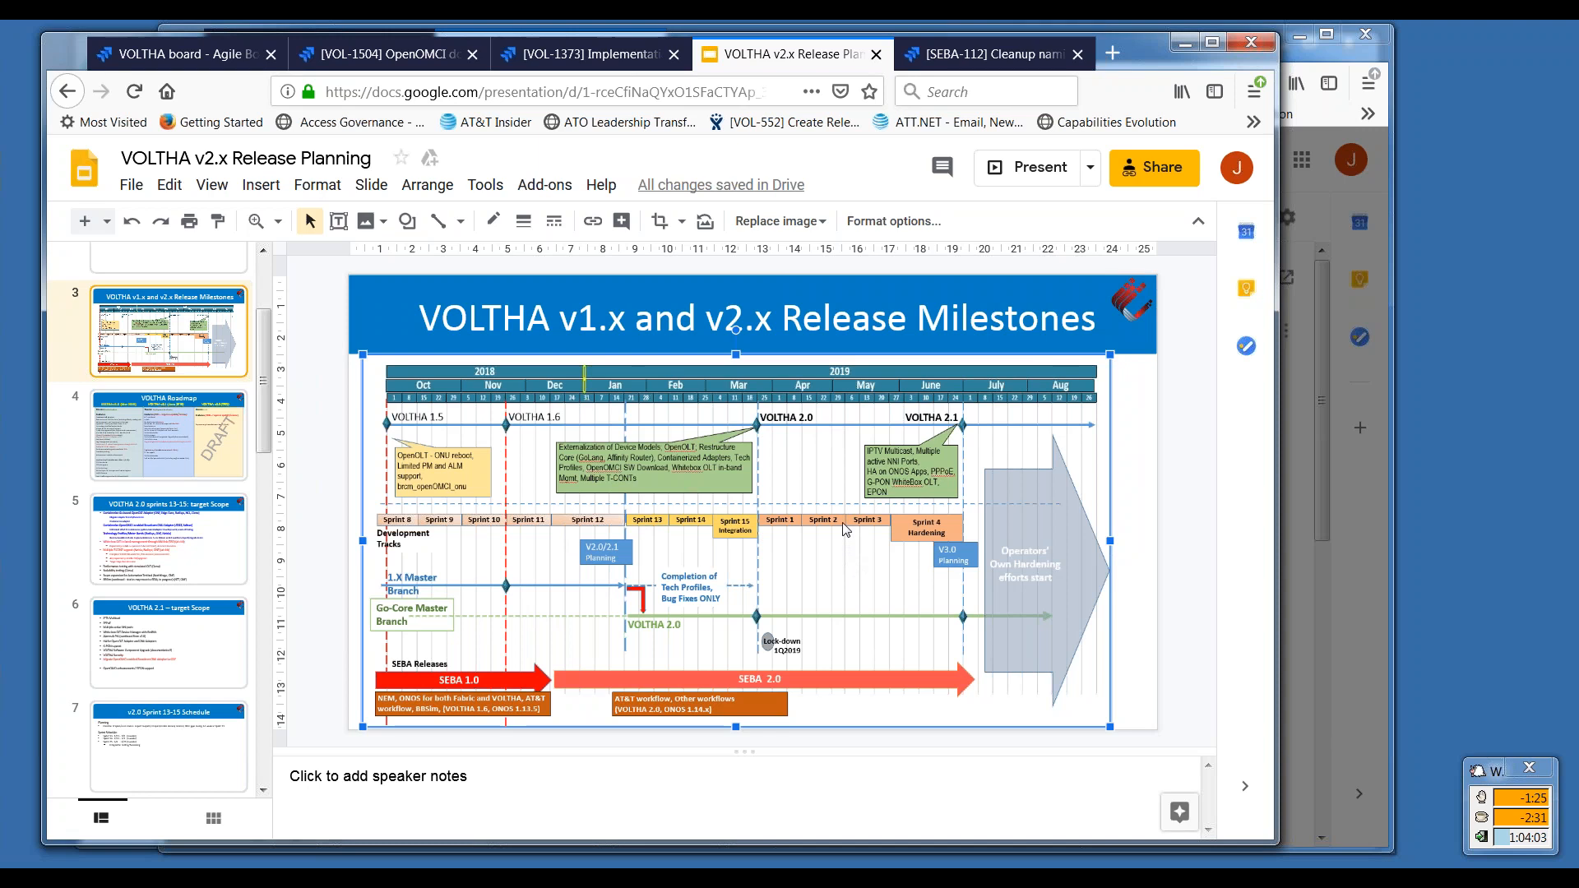
mouse_move(836, 531)
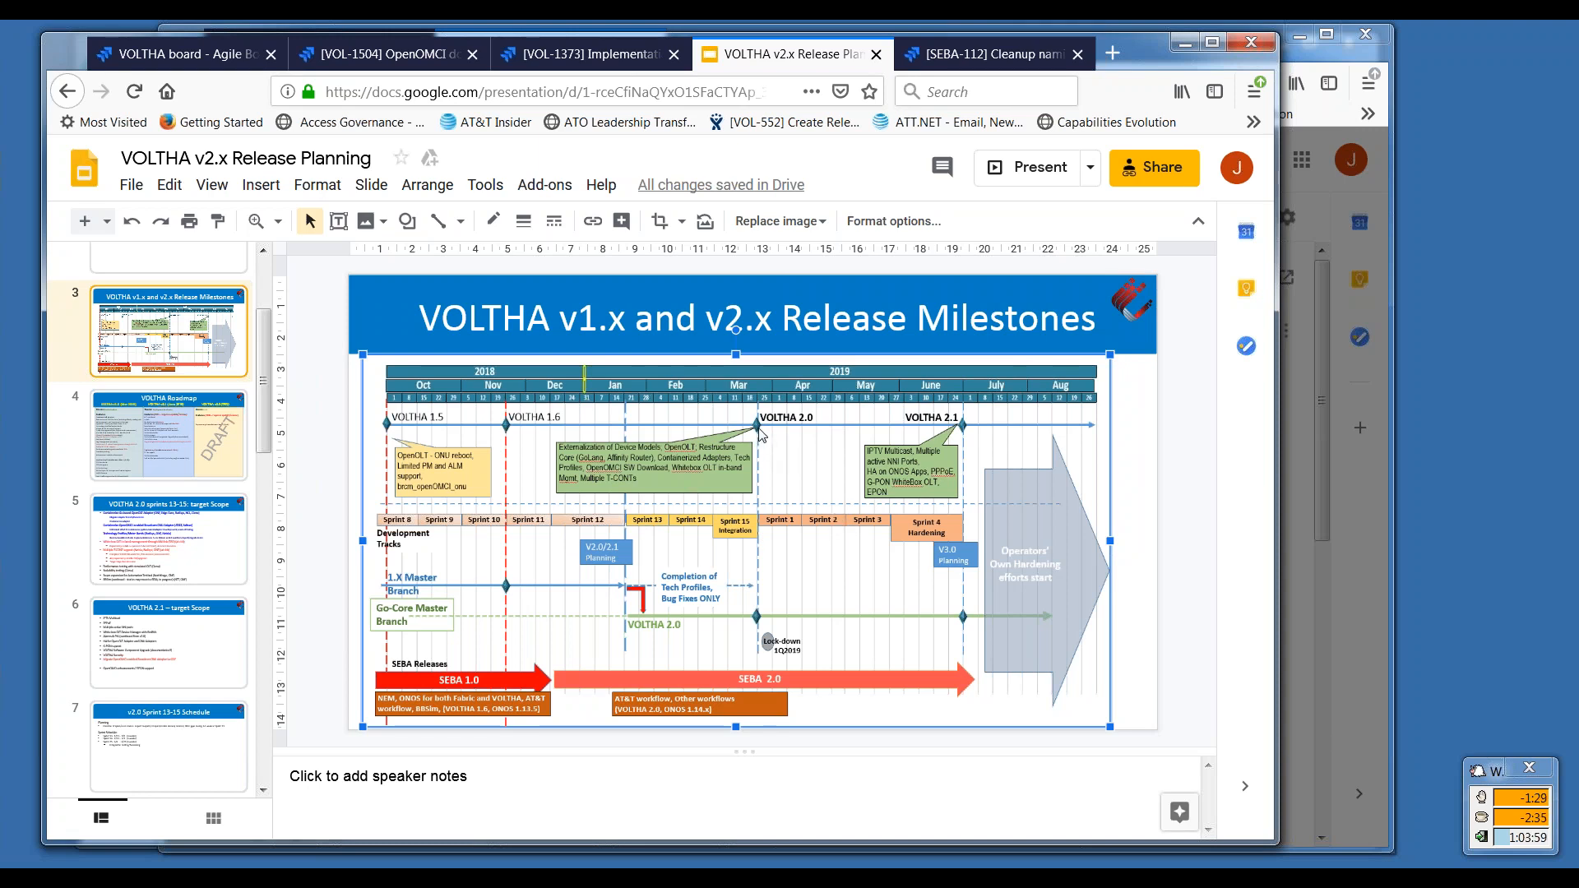
mouse_move(806, 405)
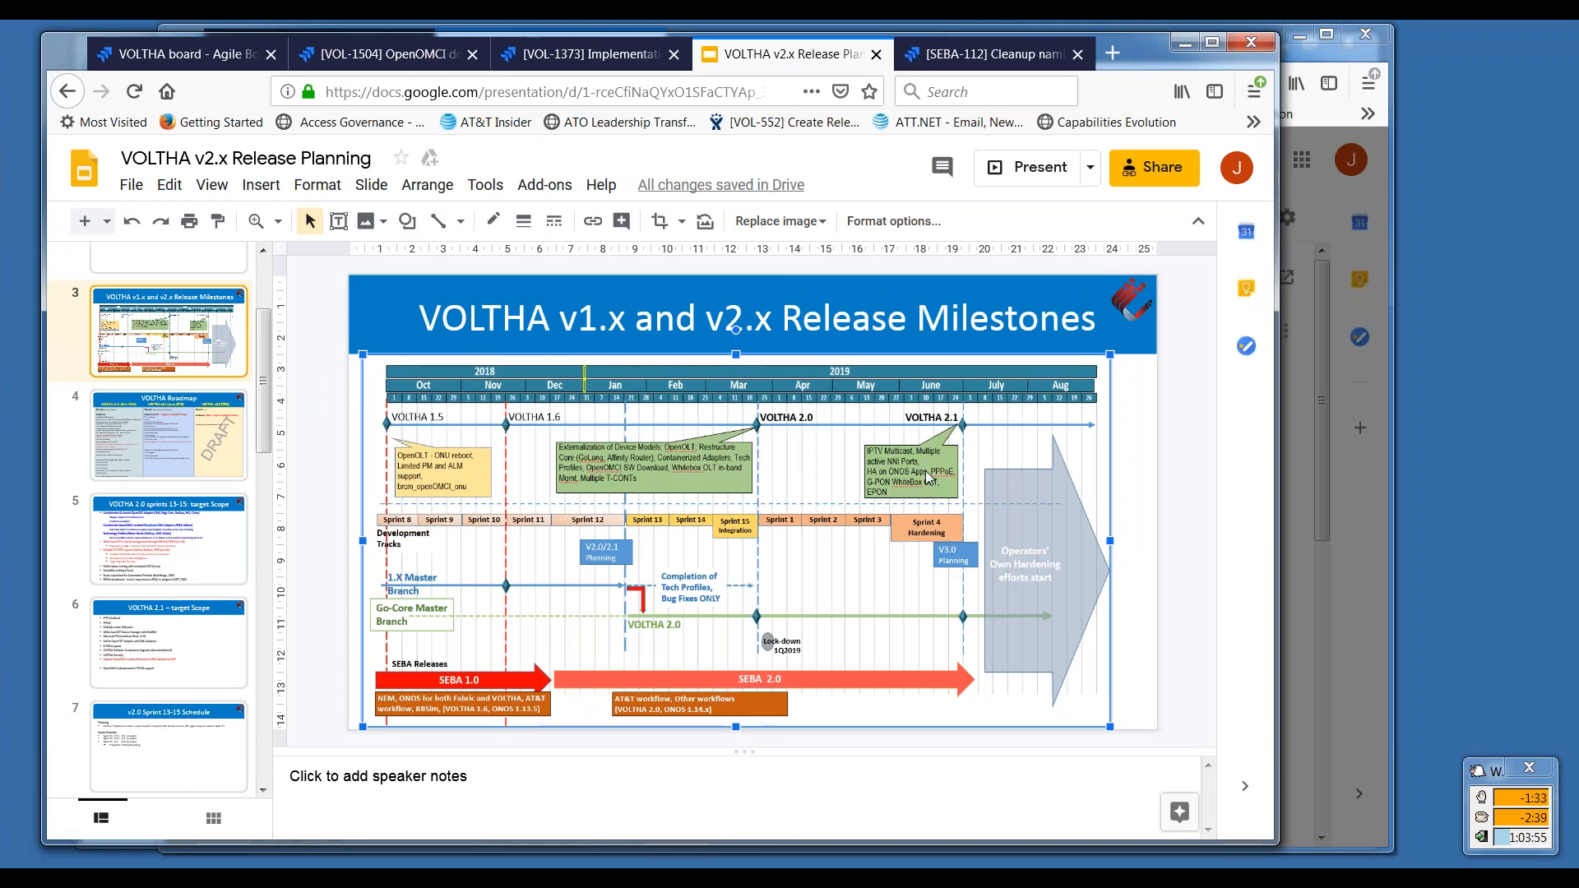
mouse_move(933, 482)
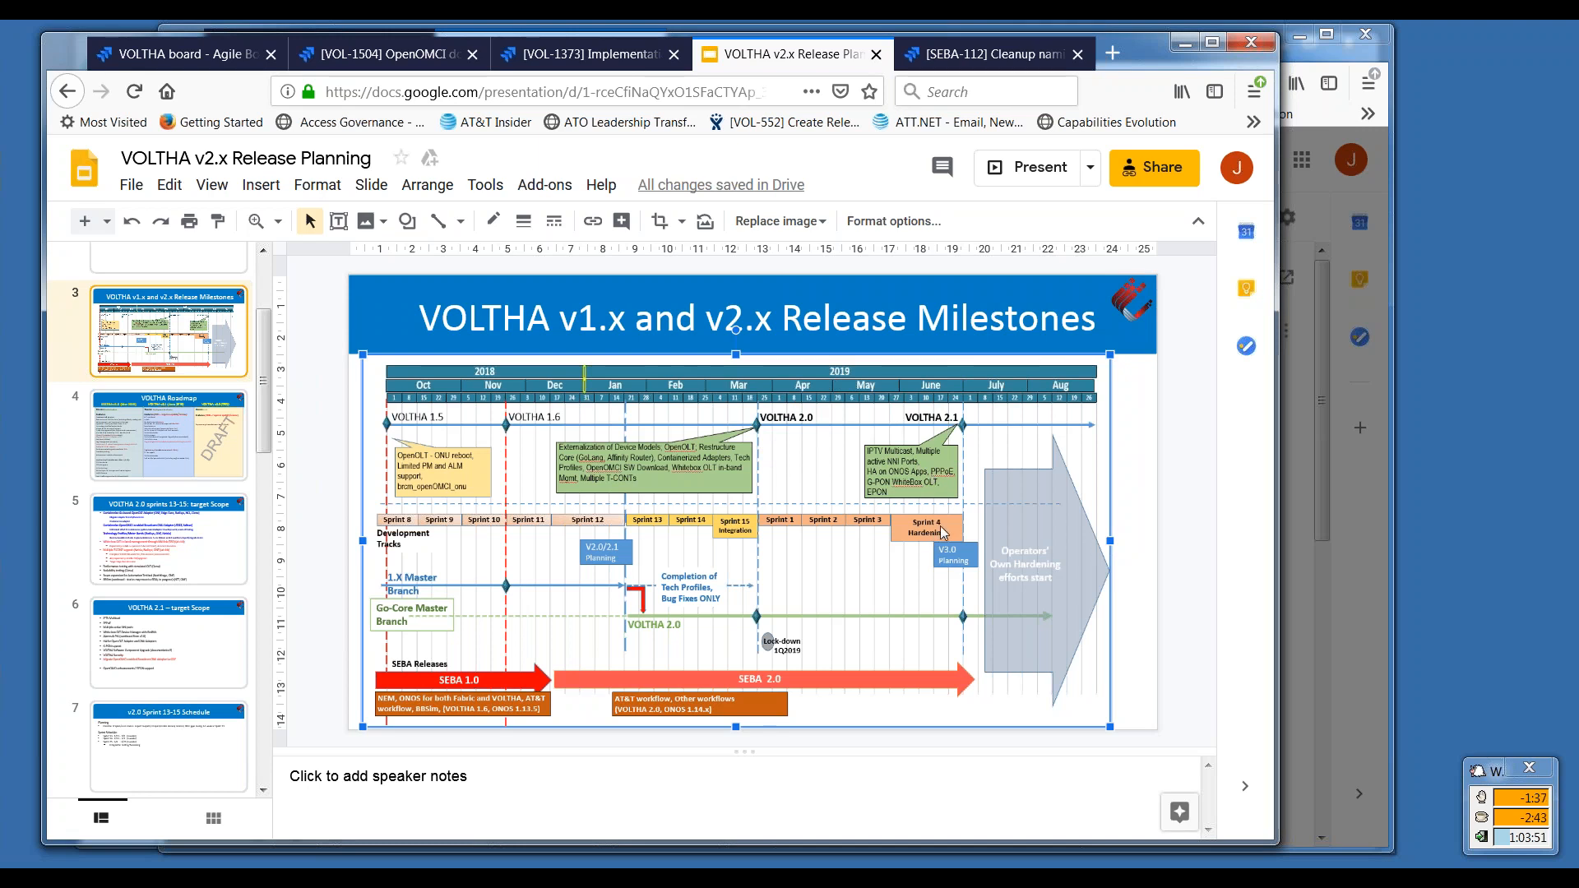
mouse_move(966, 431)
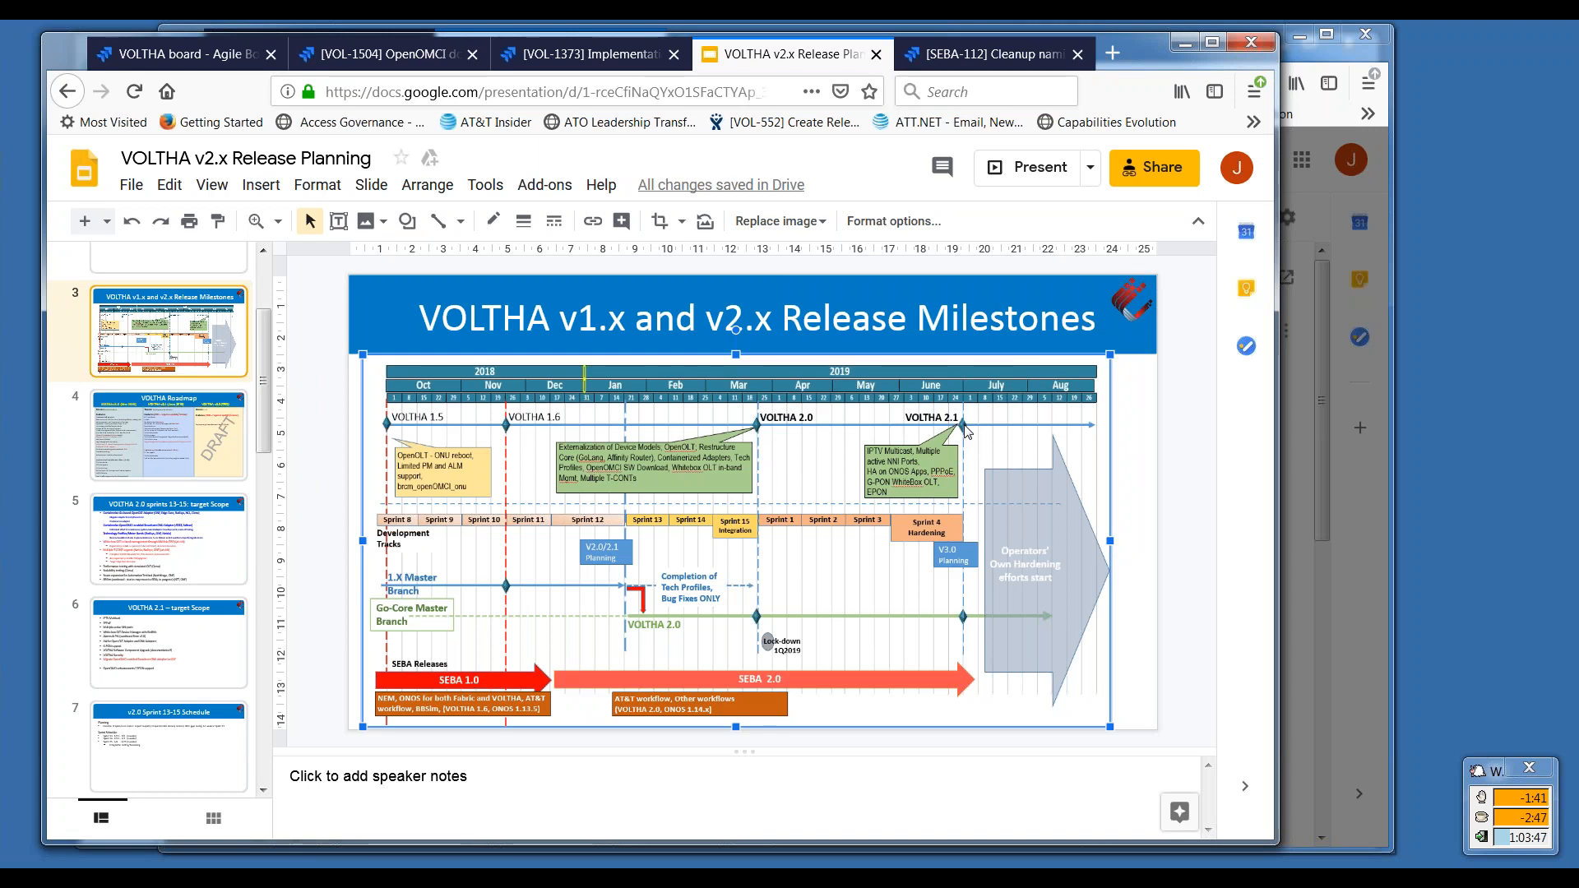
mouse_move(852, 433)
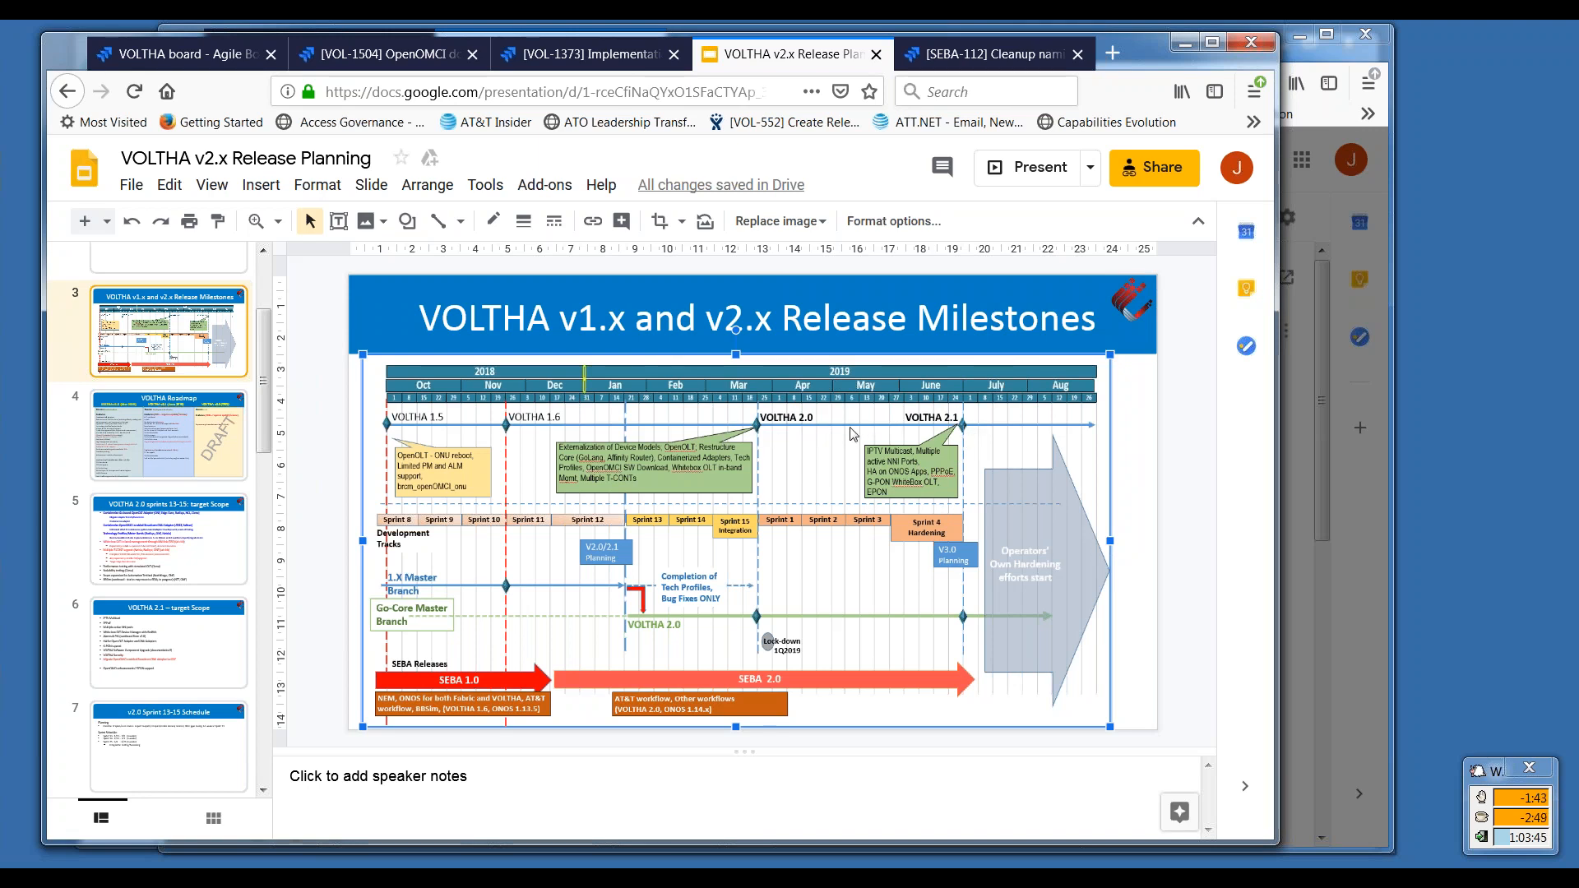
mouse_move(786, 425)
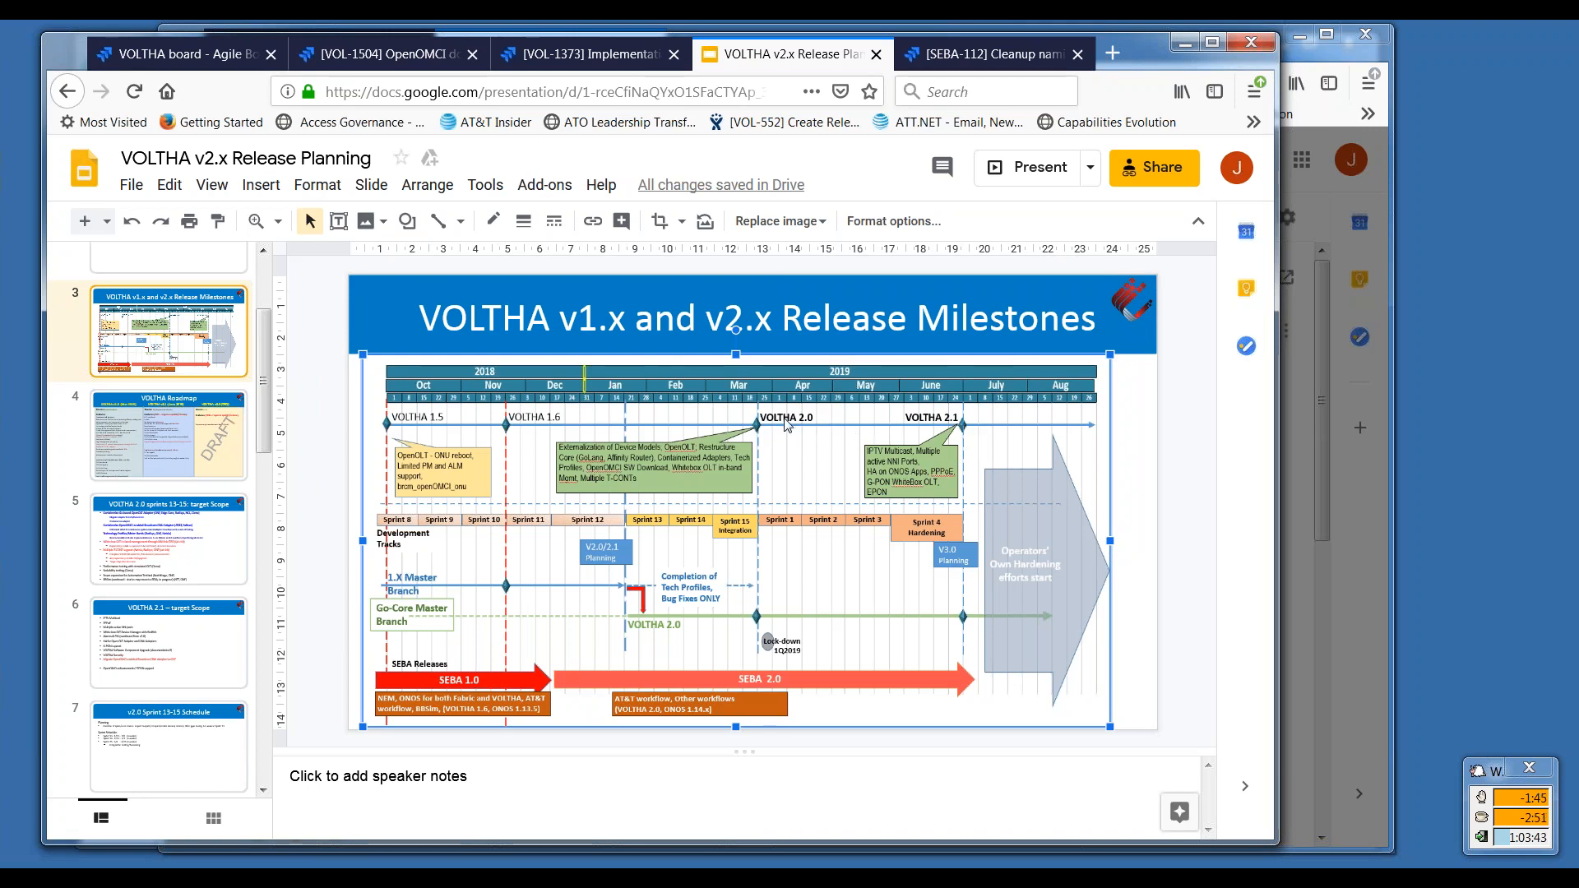
mouse_move(825, 478)
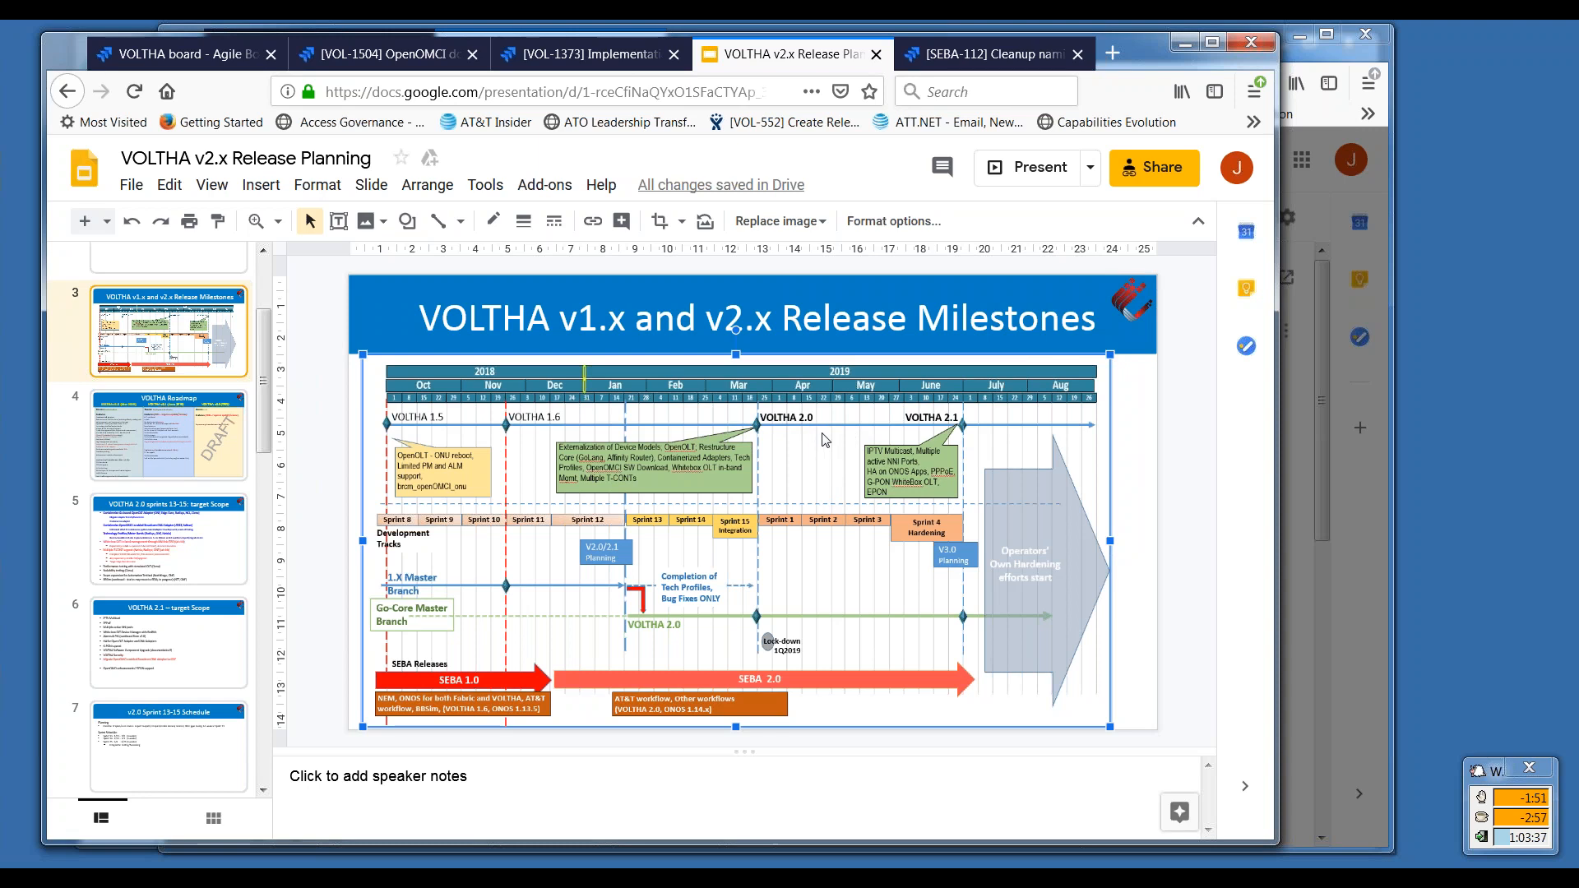
mouse_move(847, 412)
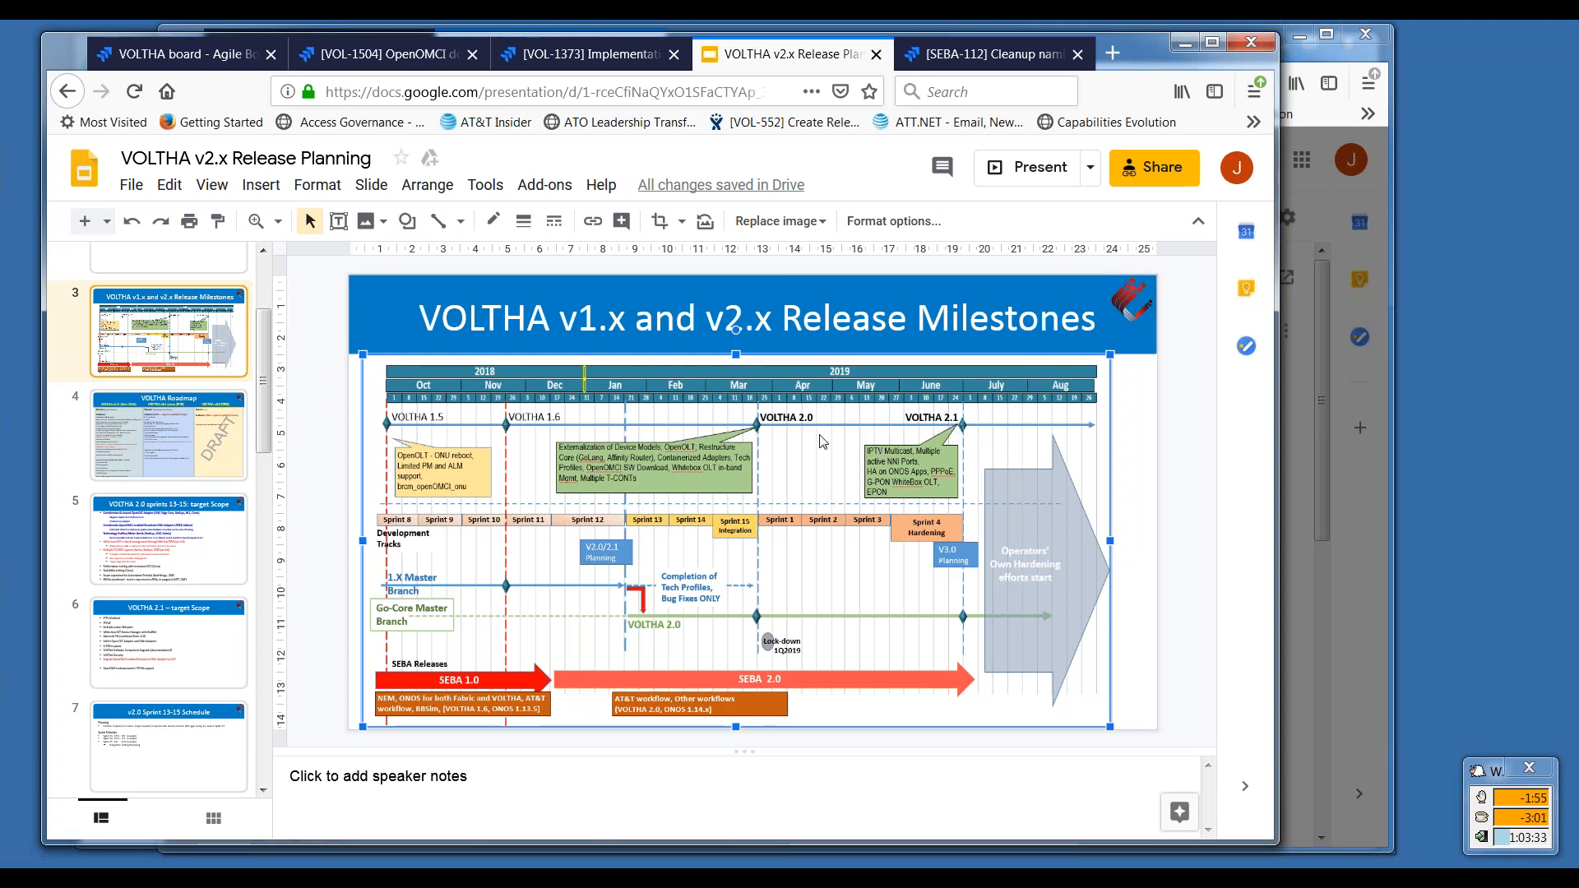
mouse_move(943, 482)
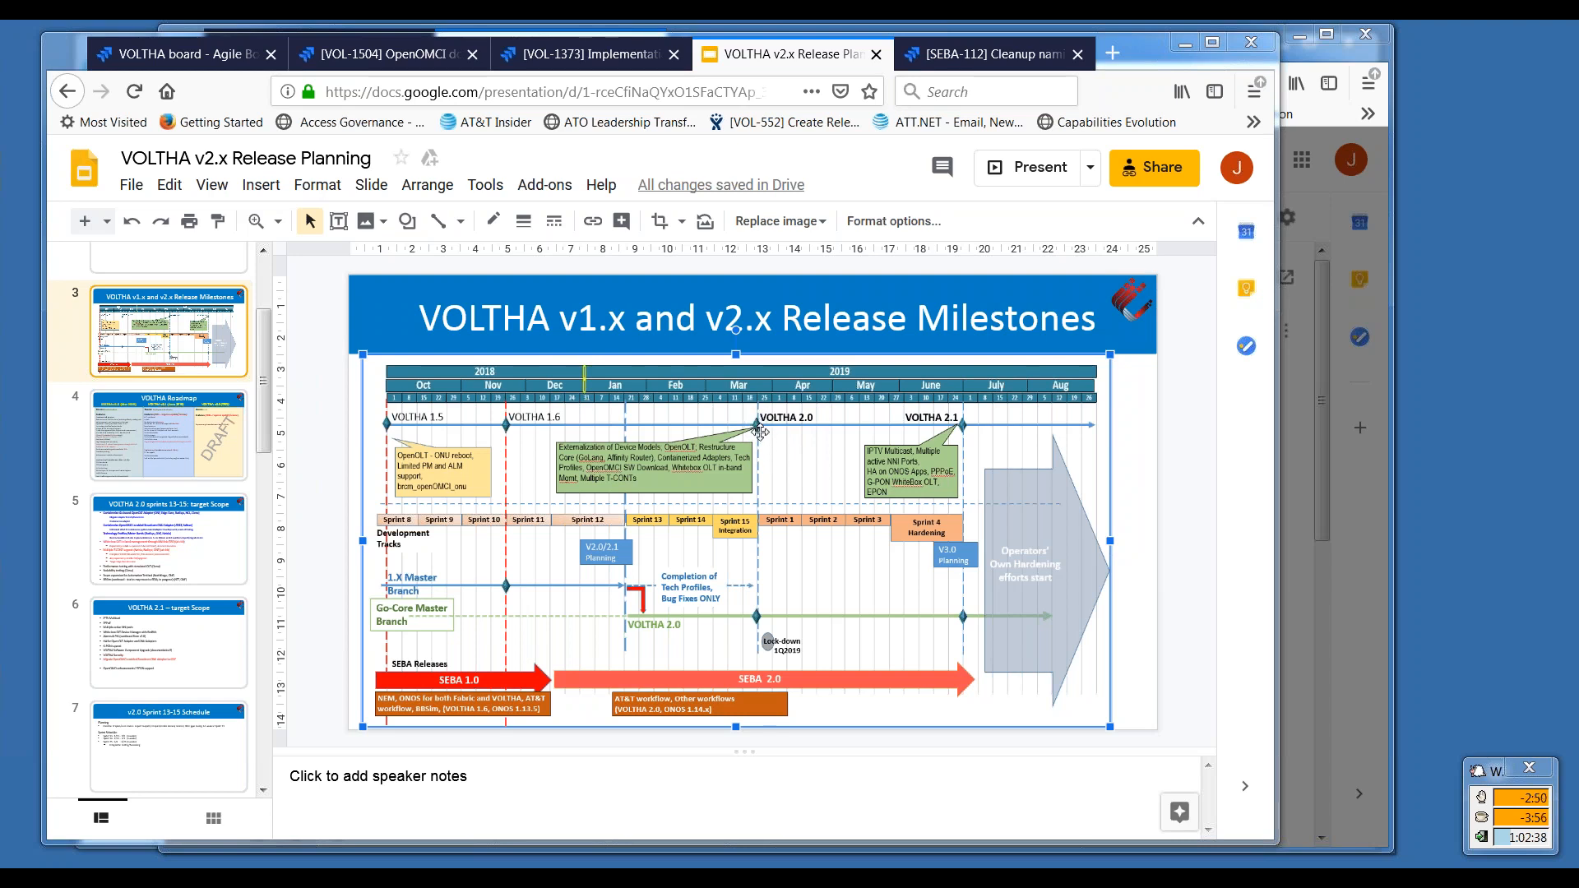
mouse_move(755, 427)
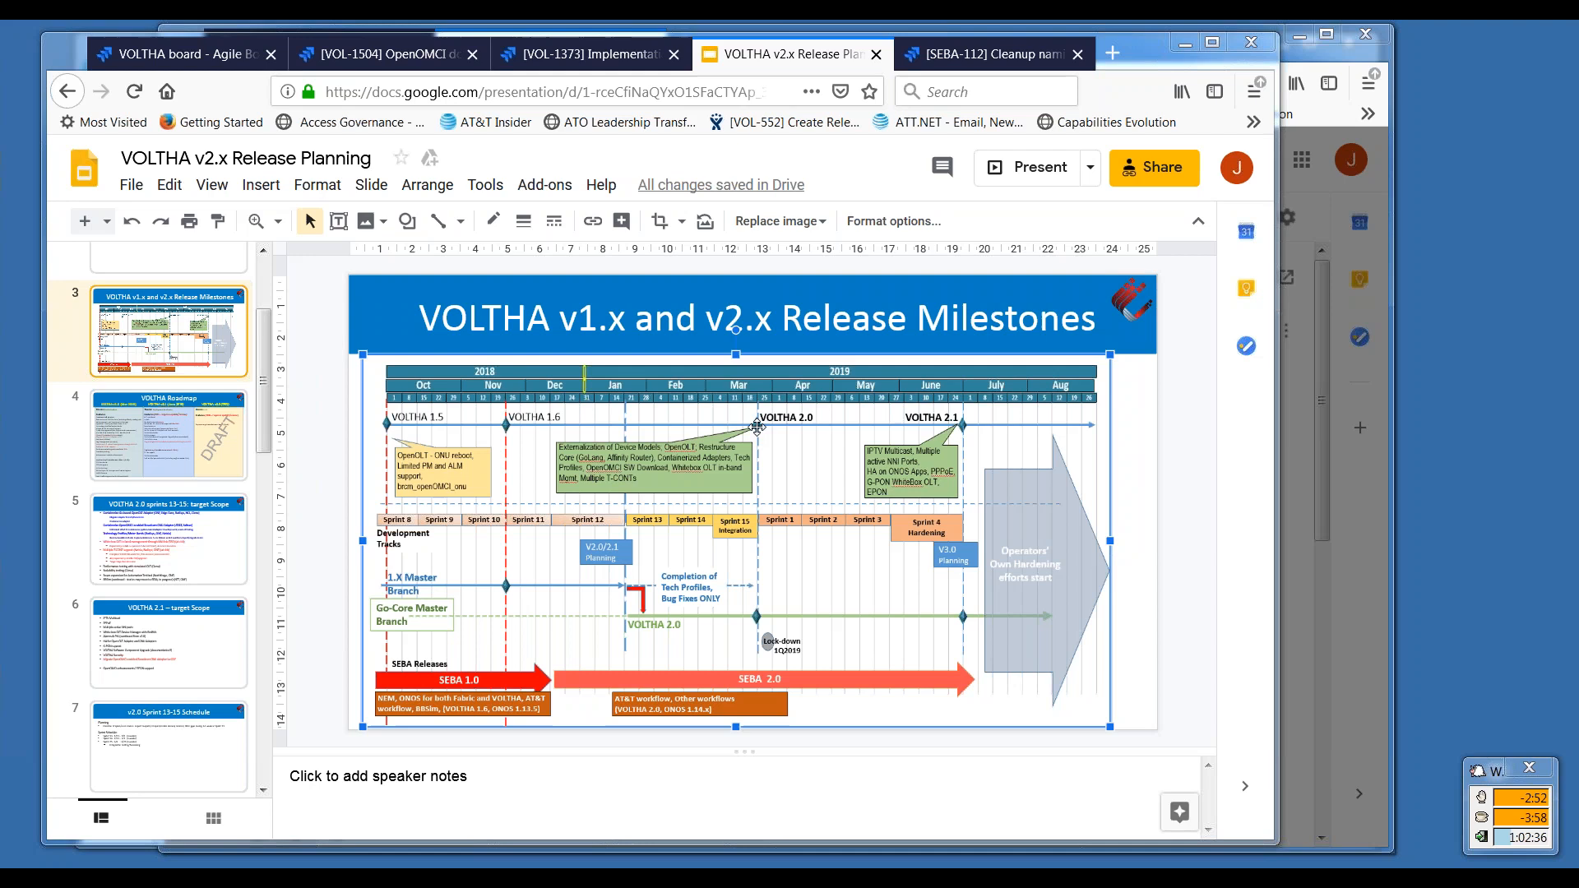
mouse_move(760, 421)
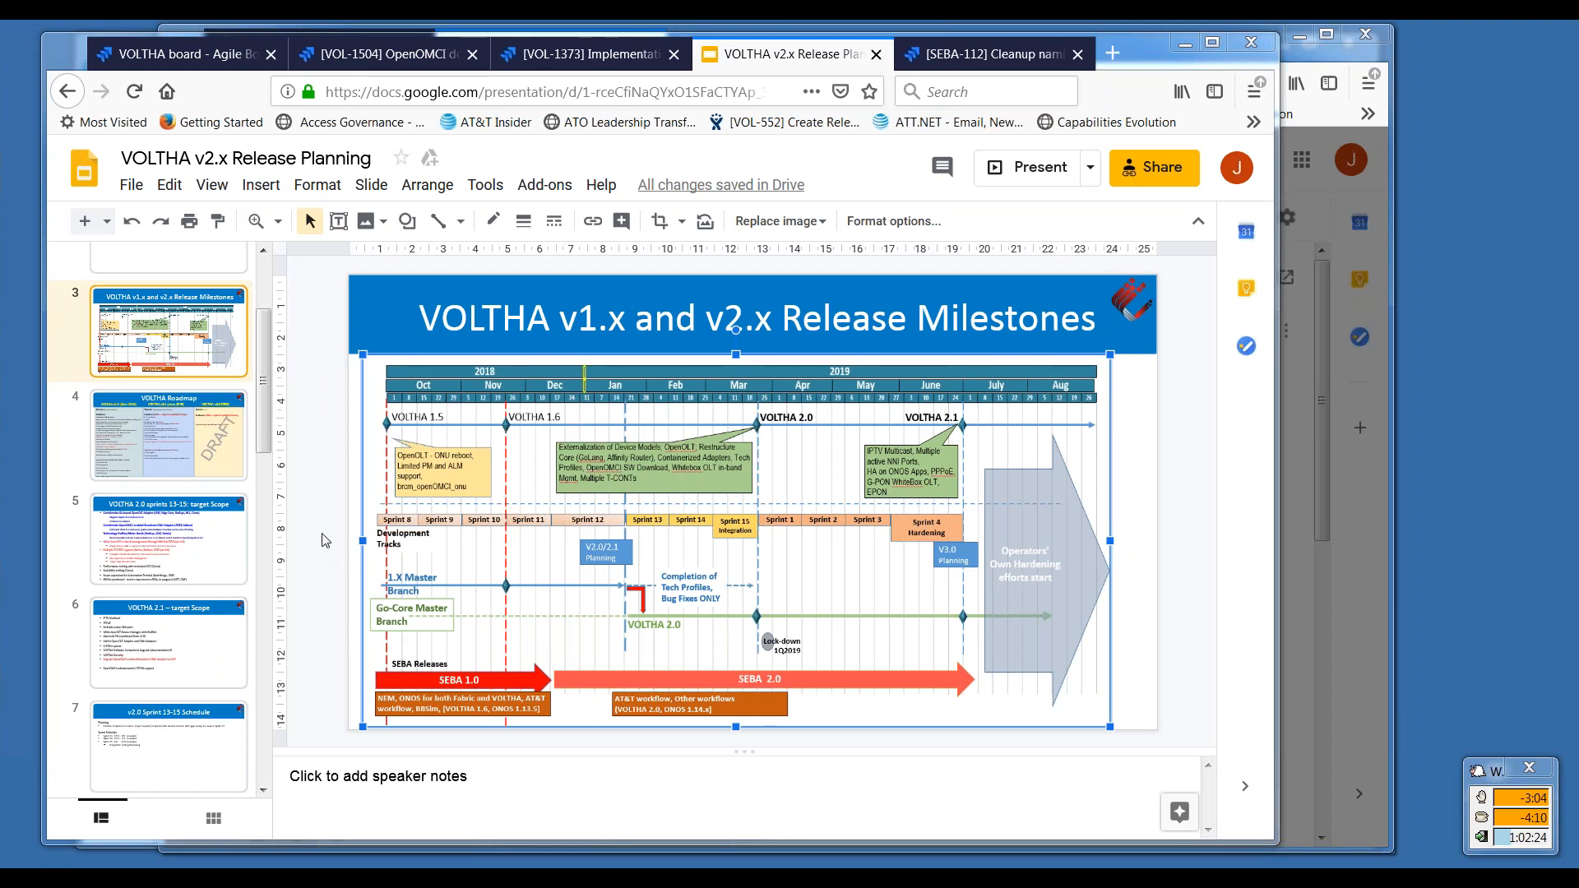
mouse_move(334, 412)
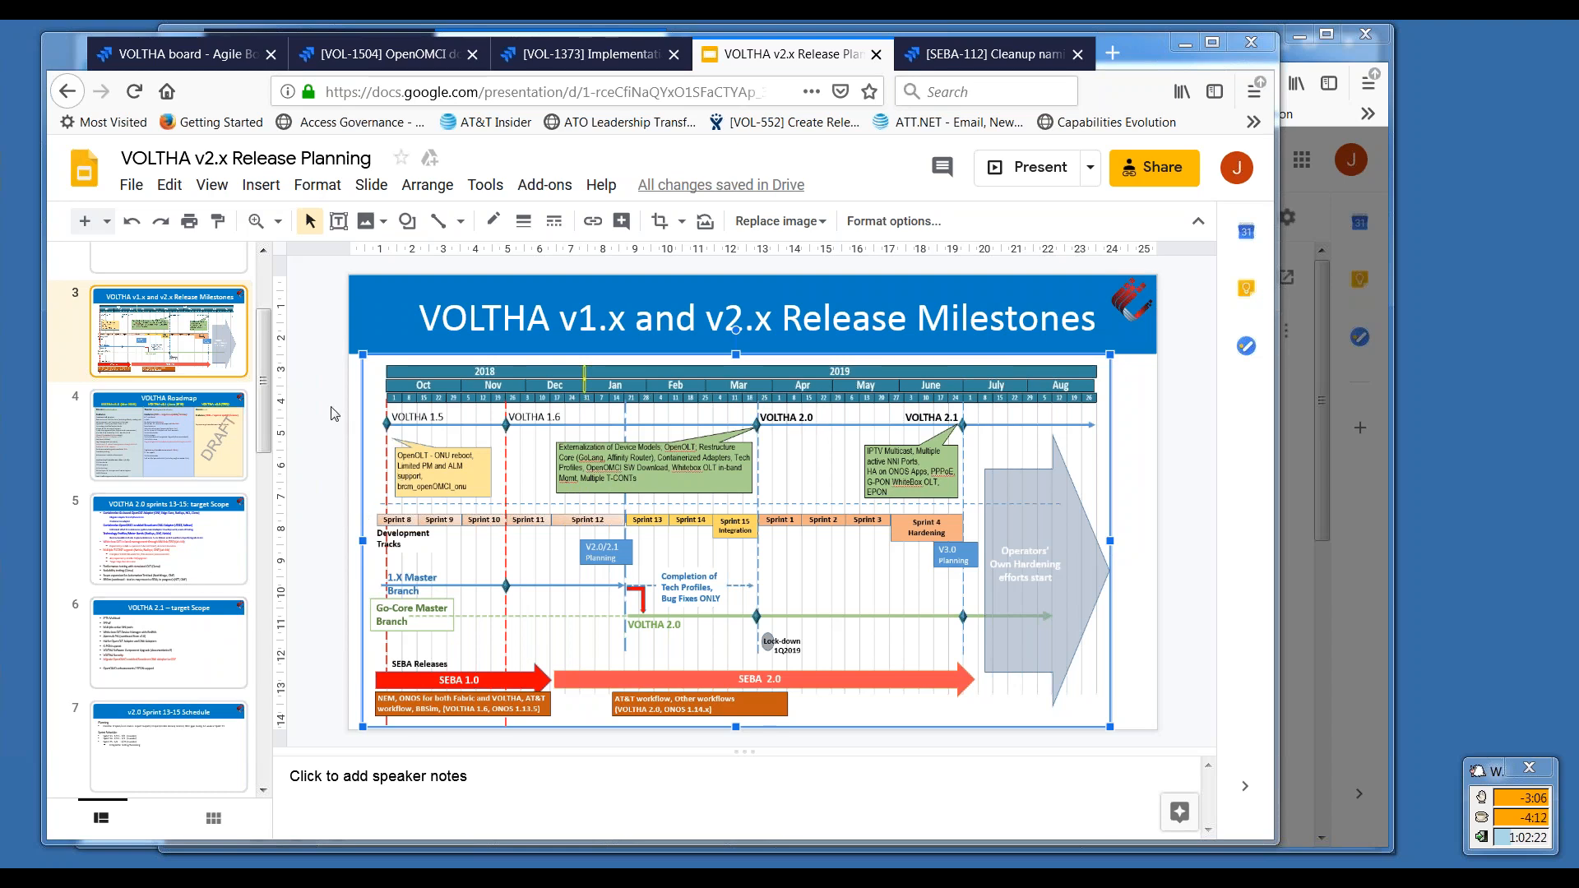
mouse_move(204, 346)
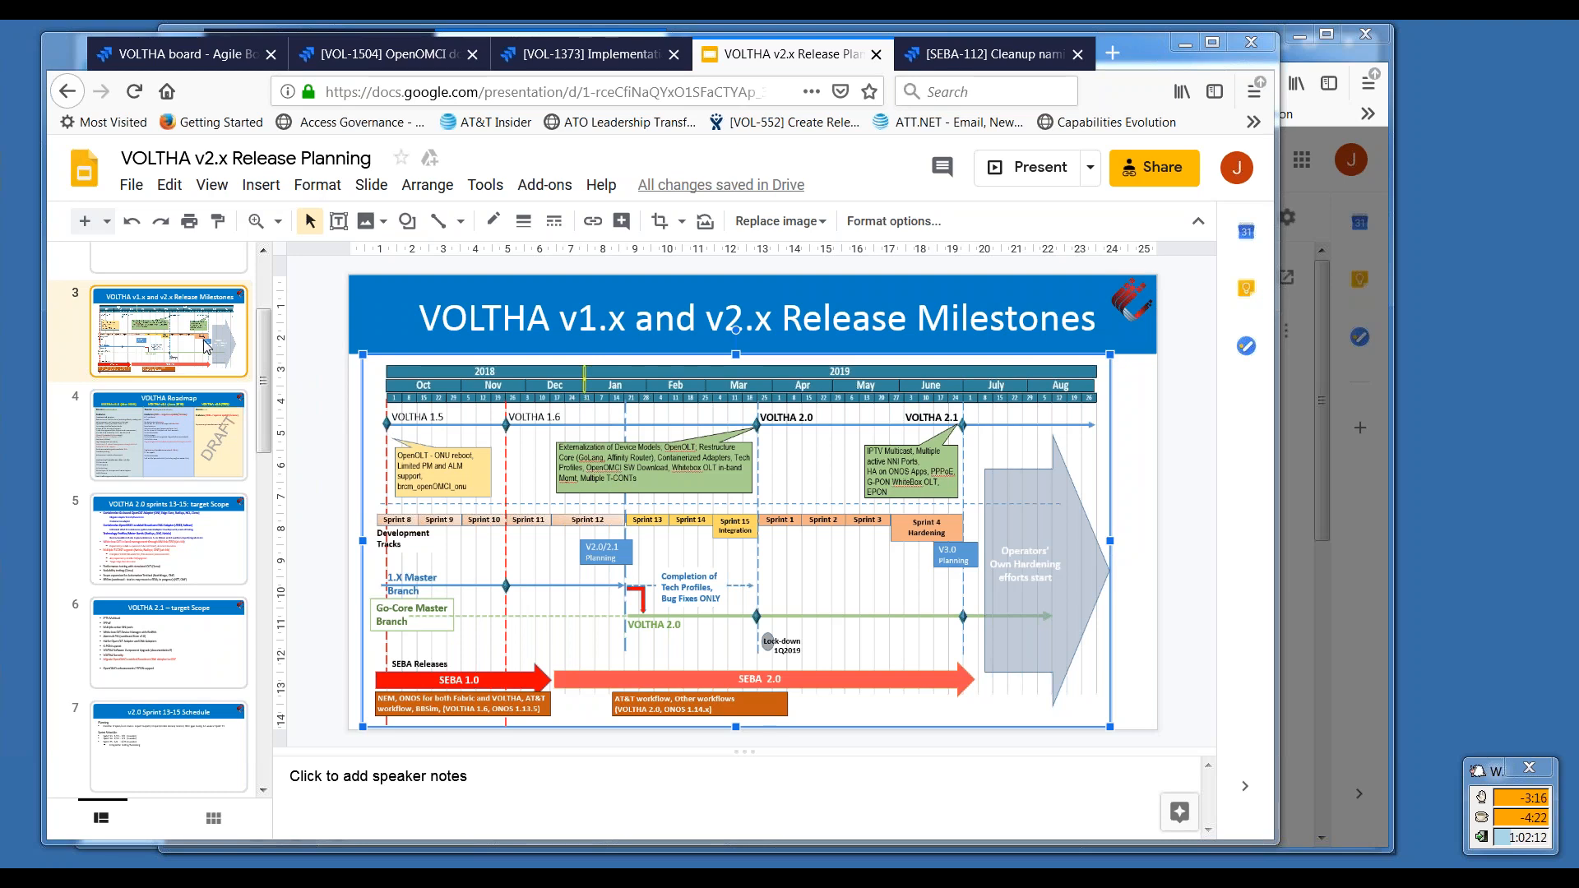
mouse_move(236, 373)
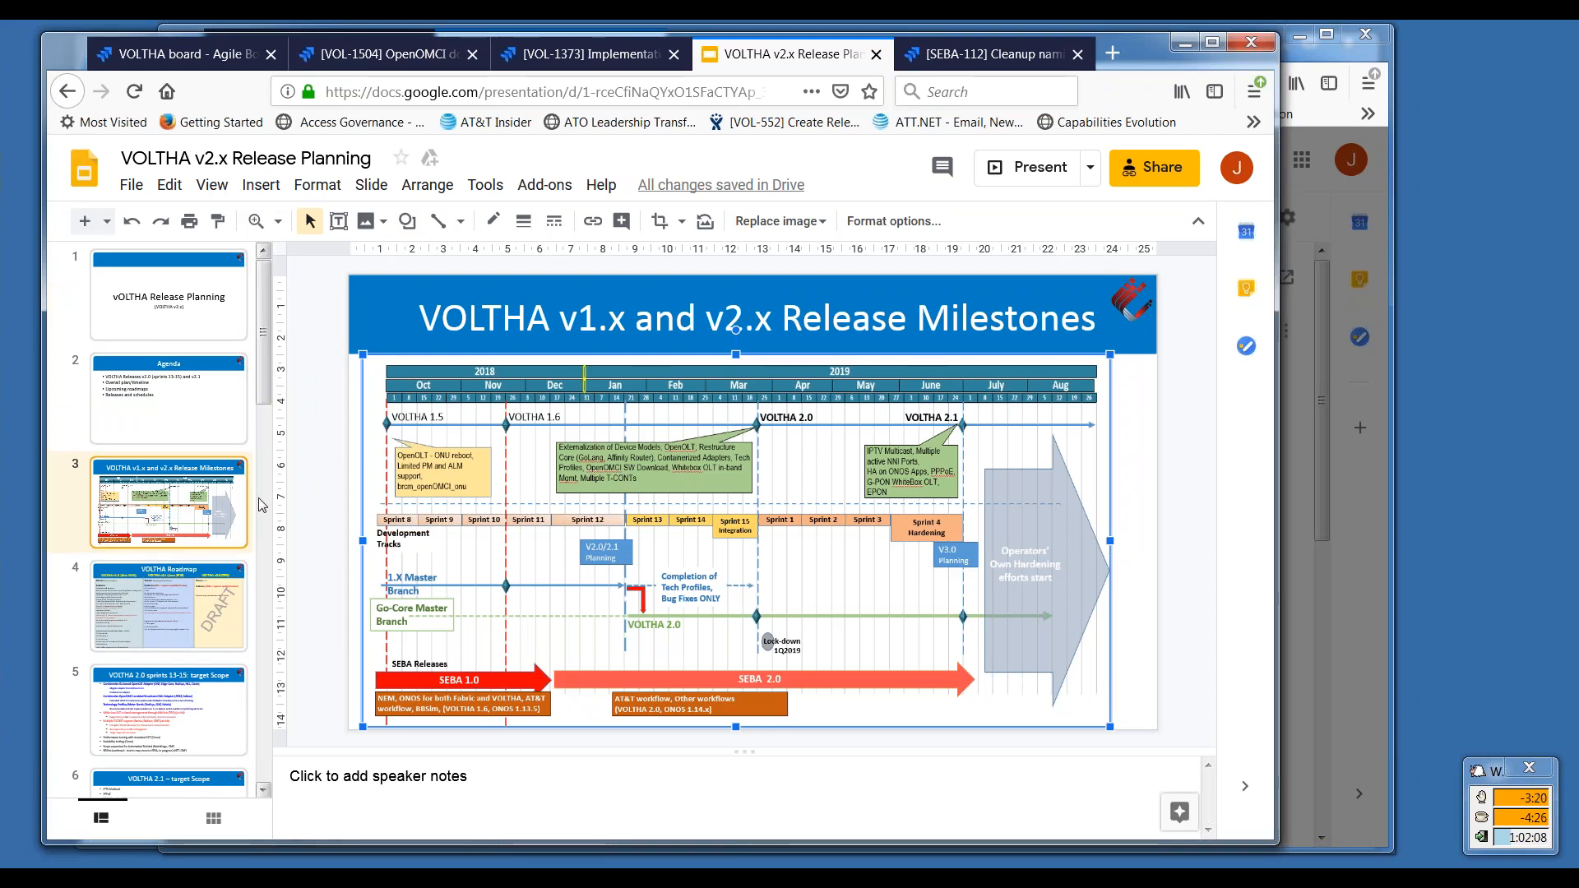
mouse_move(300, 521)
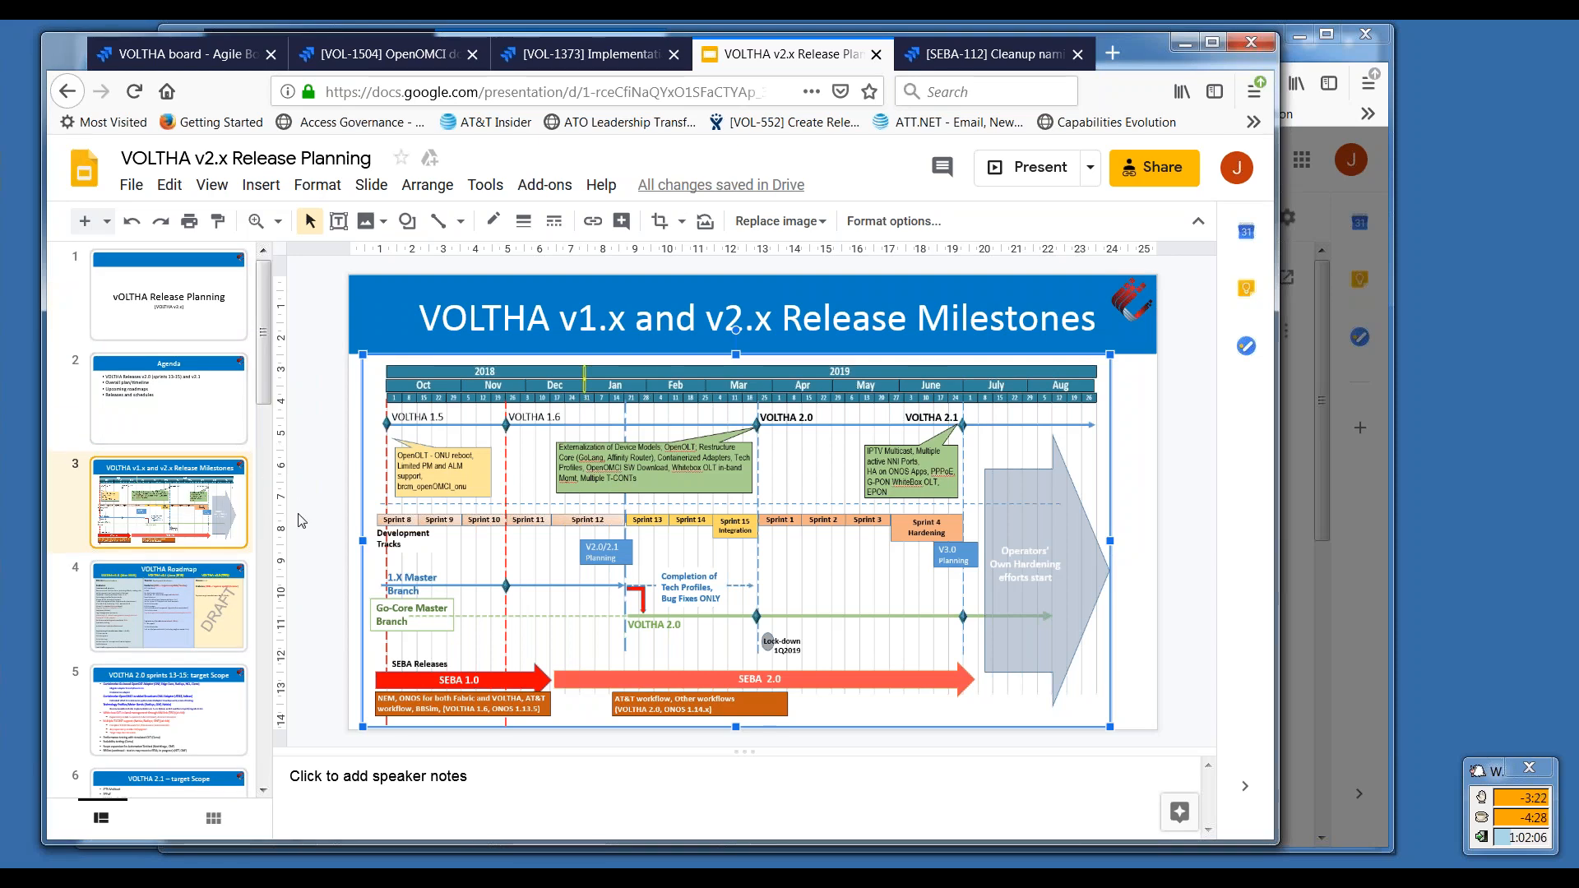
mouse_move(179, 727)
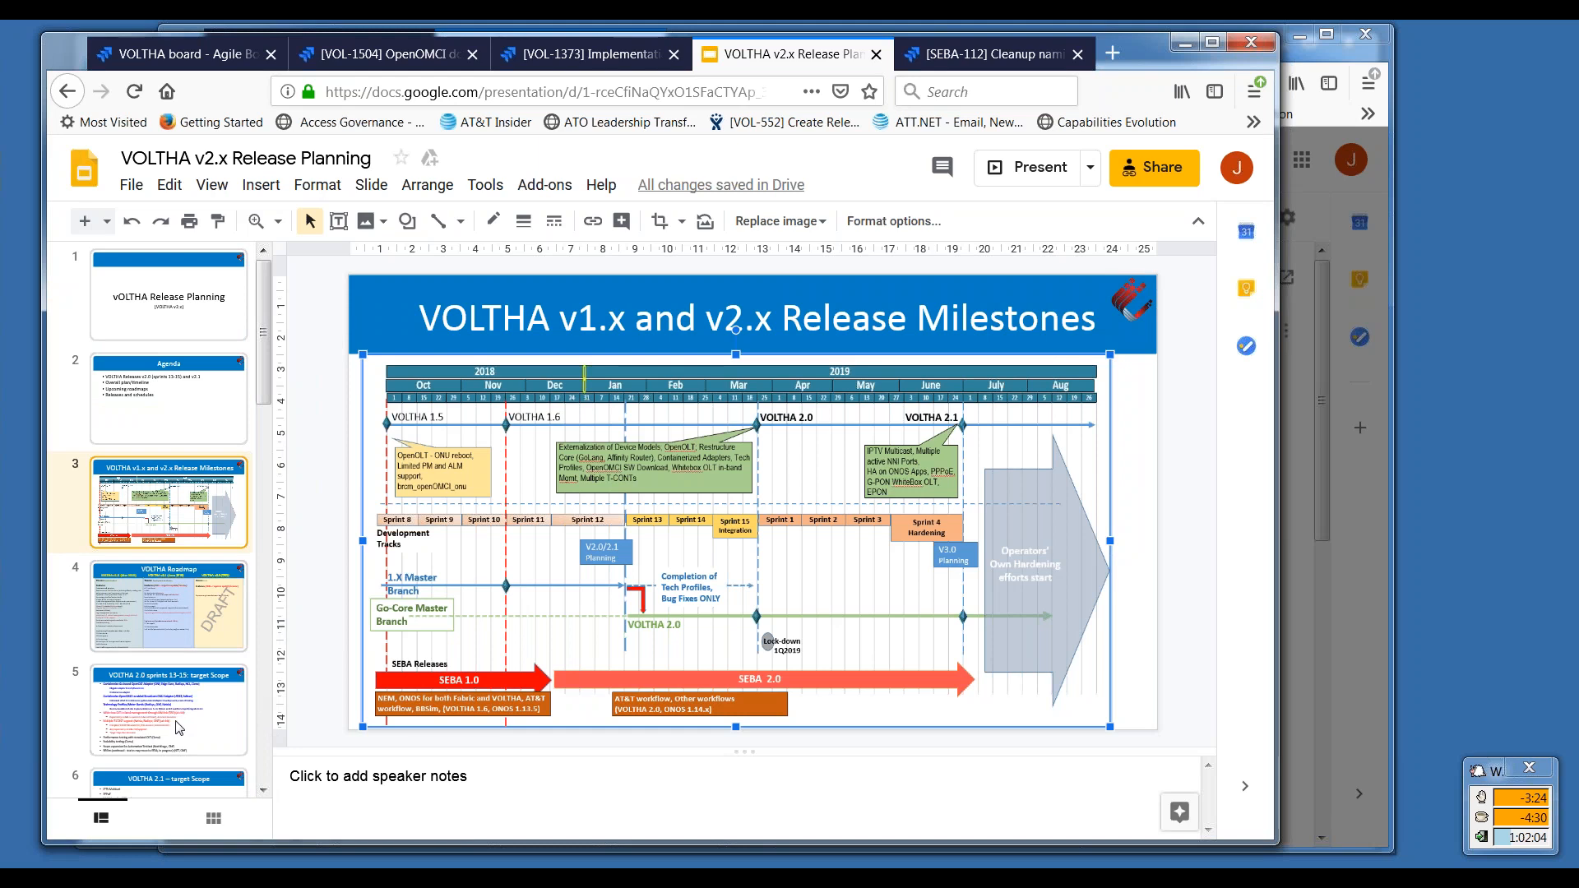
Open slide 5, the sprints 13-15 target Scope slide, from the filmstrip.
click(167, 710)
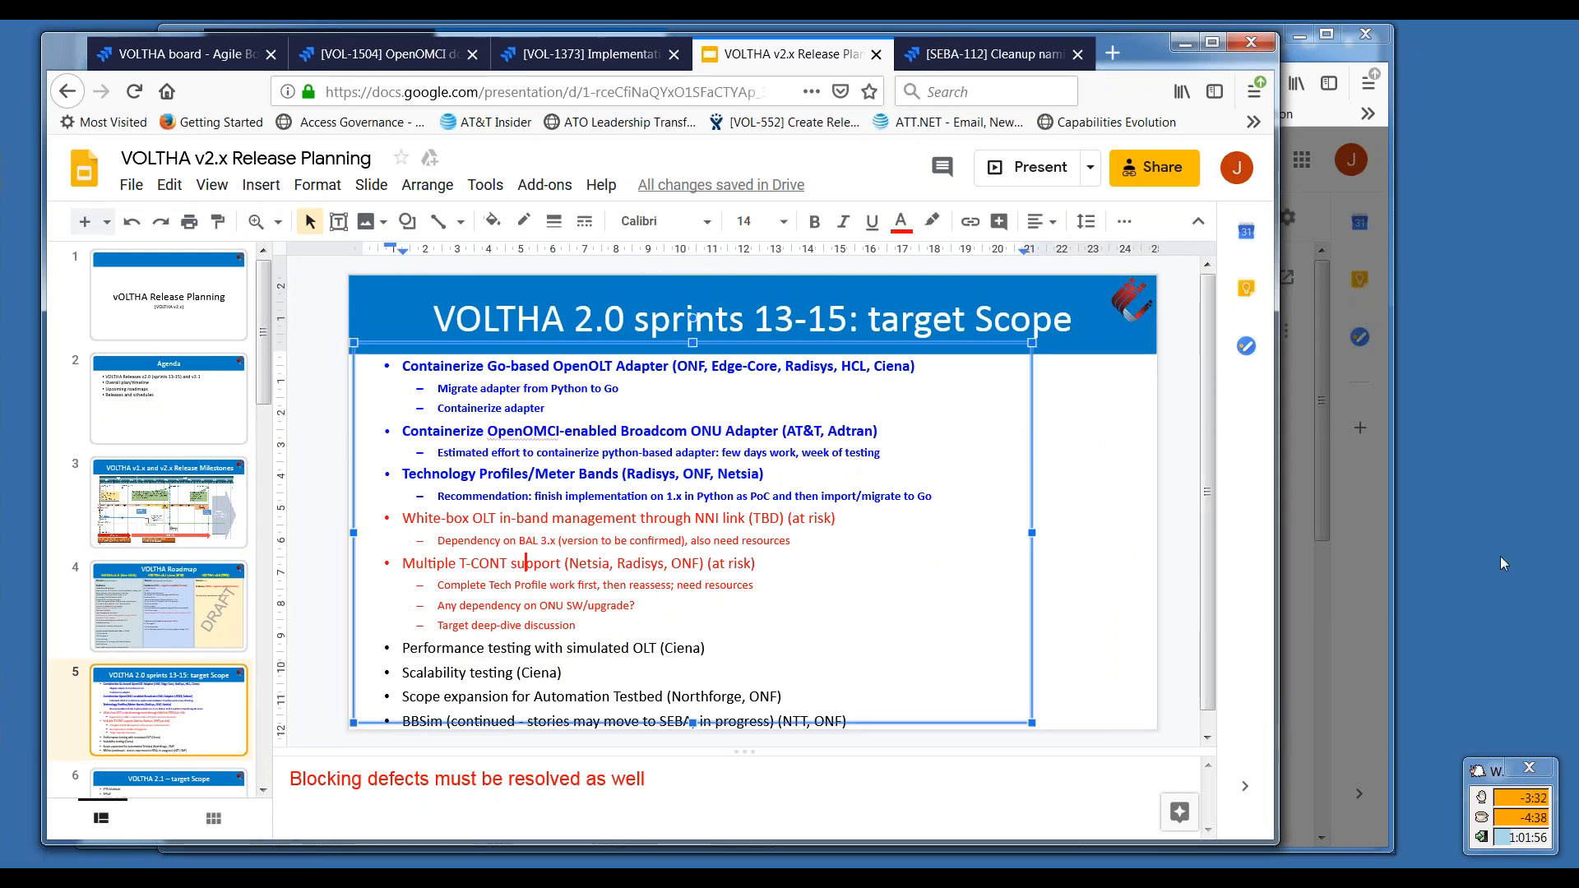
mouse_move(1569, 537)
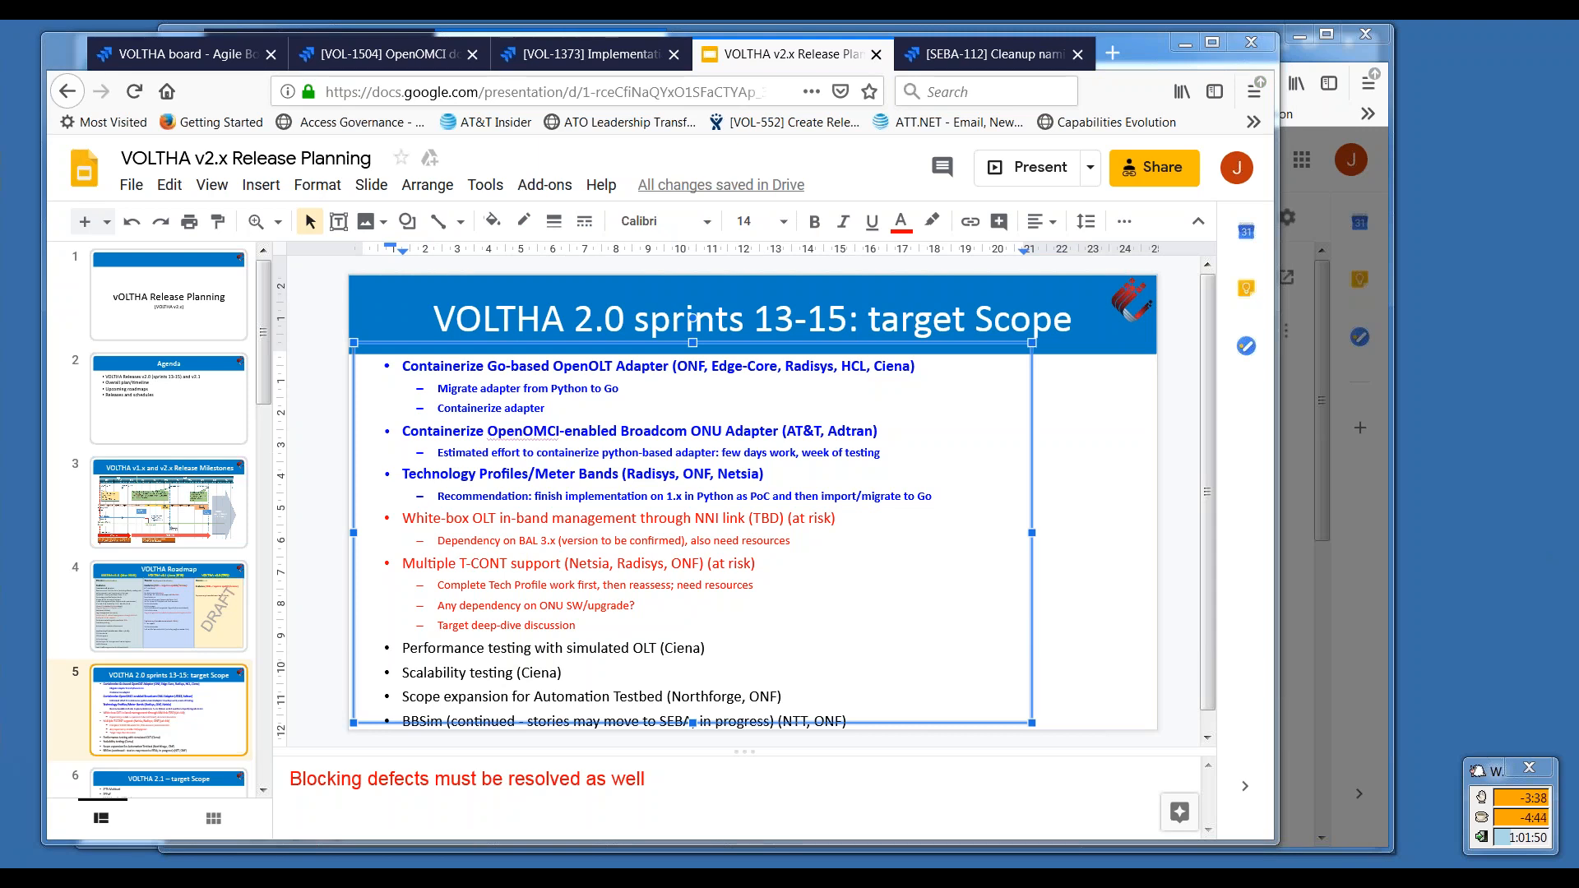
mouse_move(1397, 575)
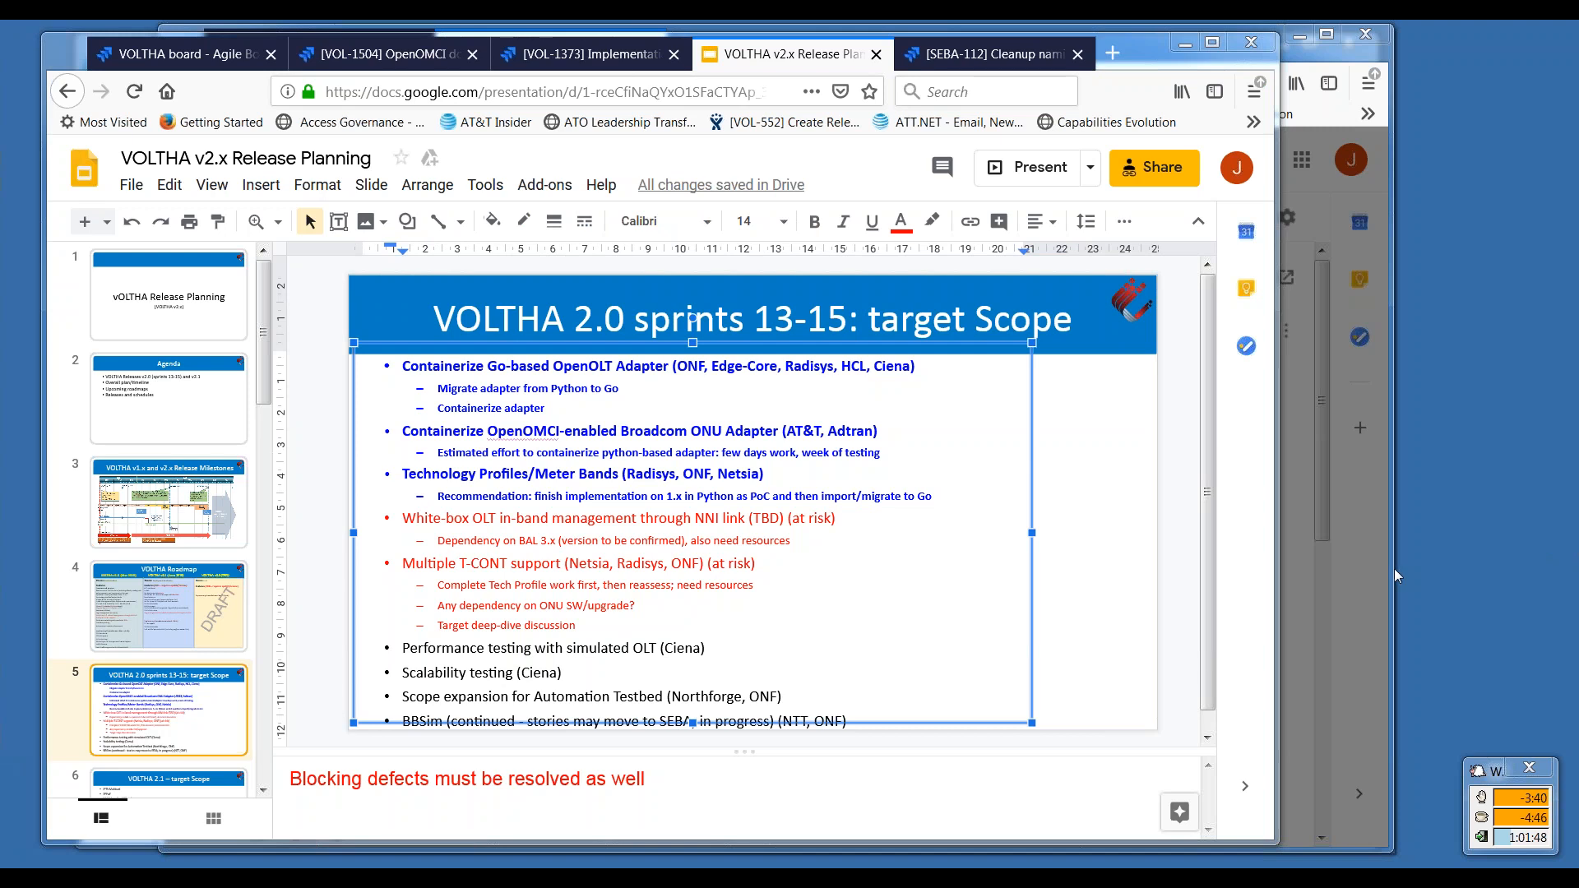
mouse_move(525, 570)
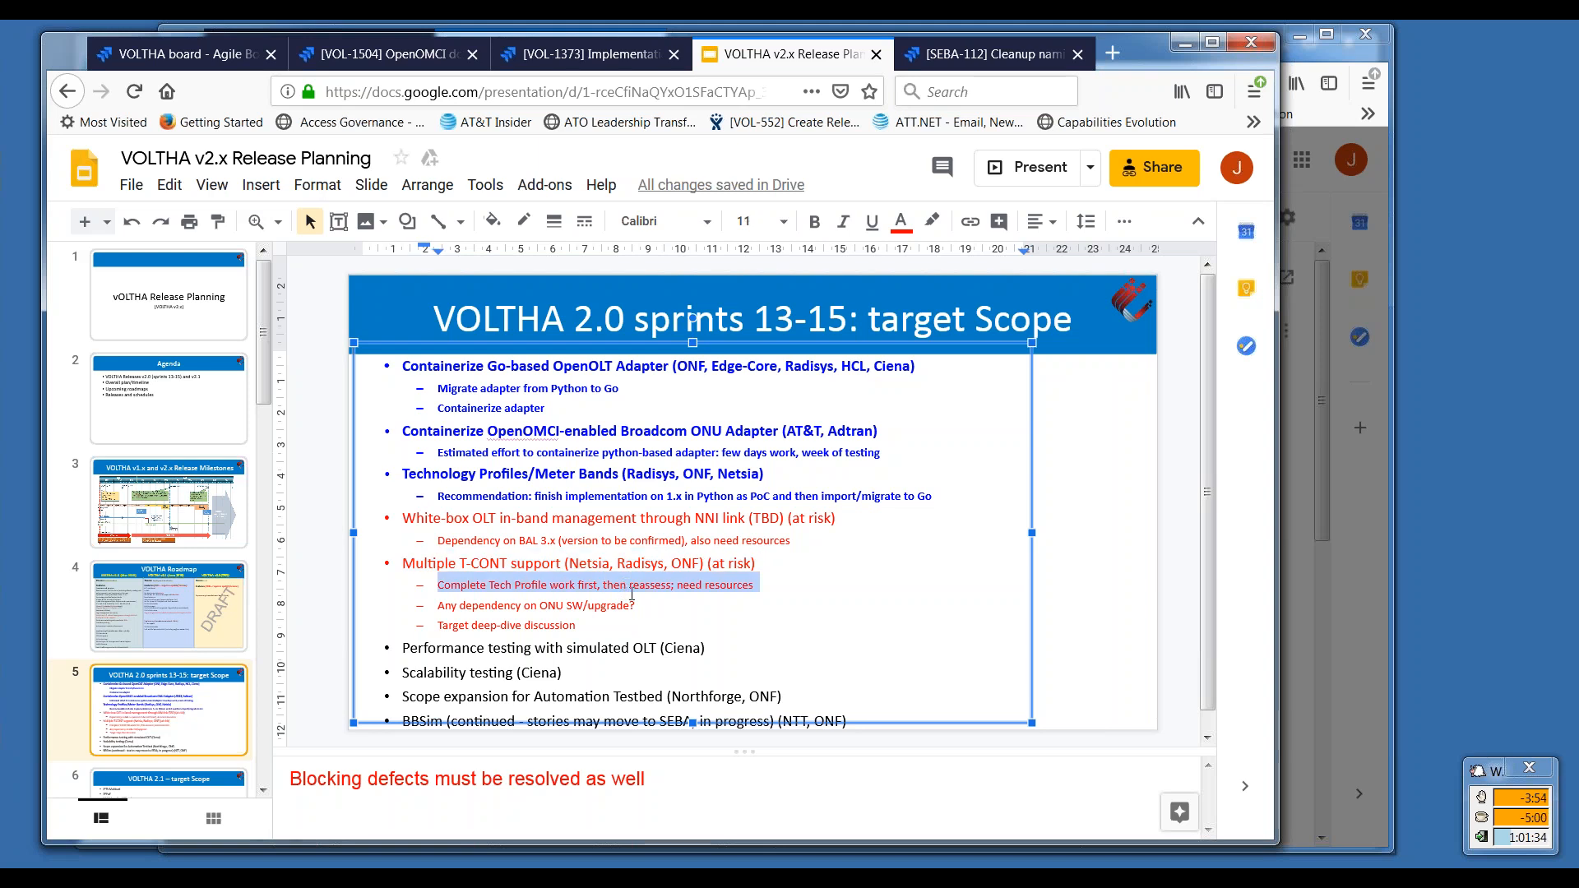
mouse_move(609, 584)
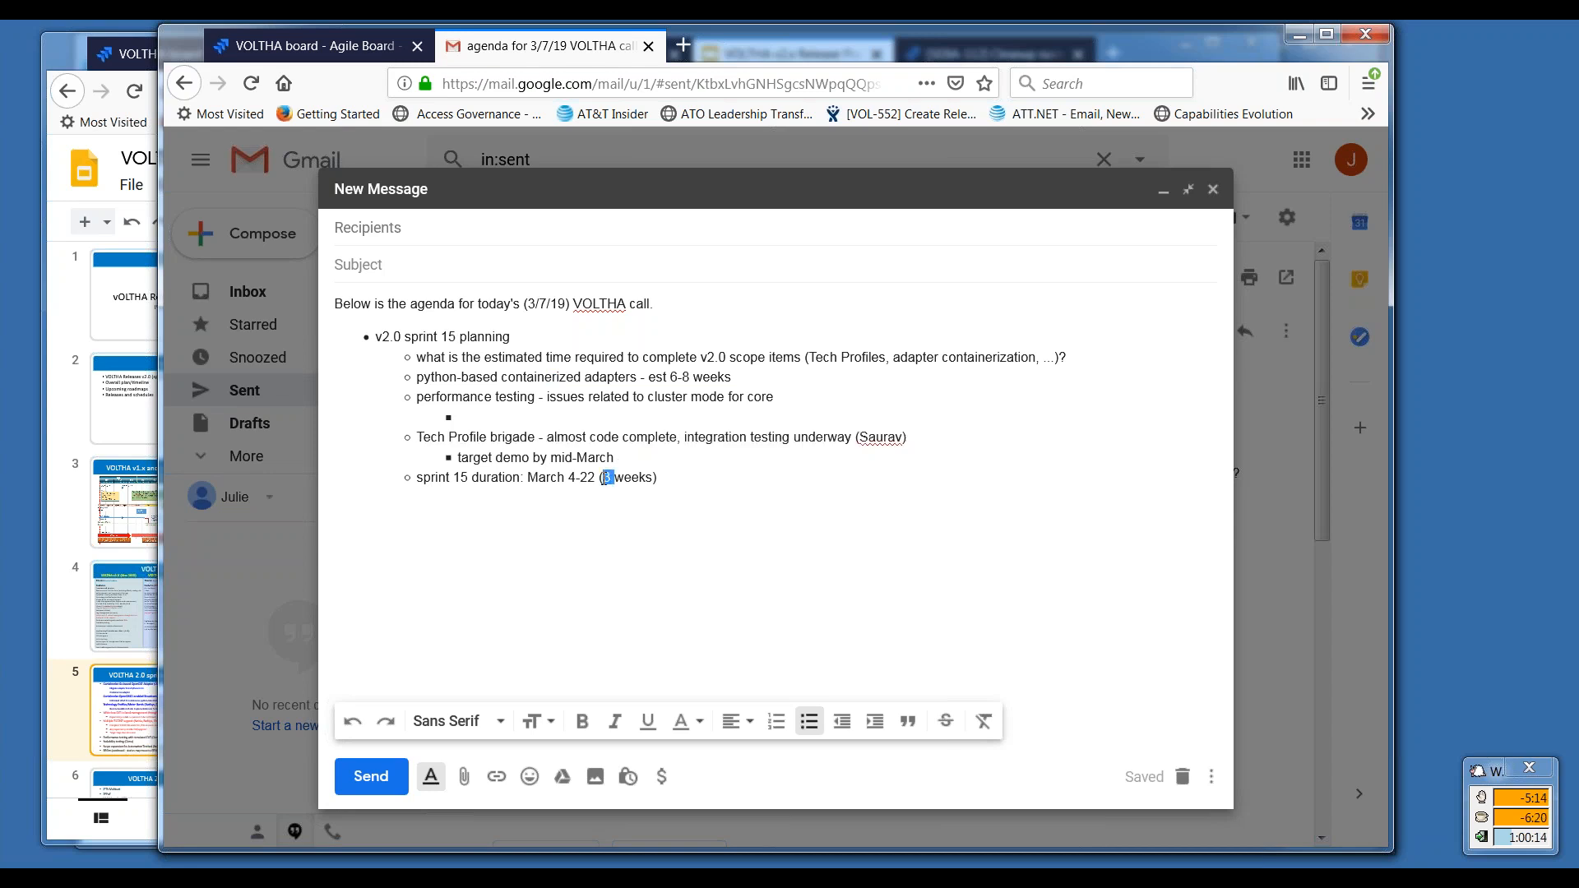
Select the 'sprint 15 duration' bullet in the Gmail agenda draft.
triple_click(526, 477)
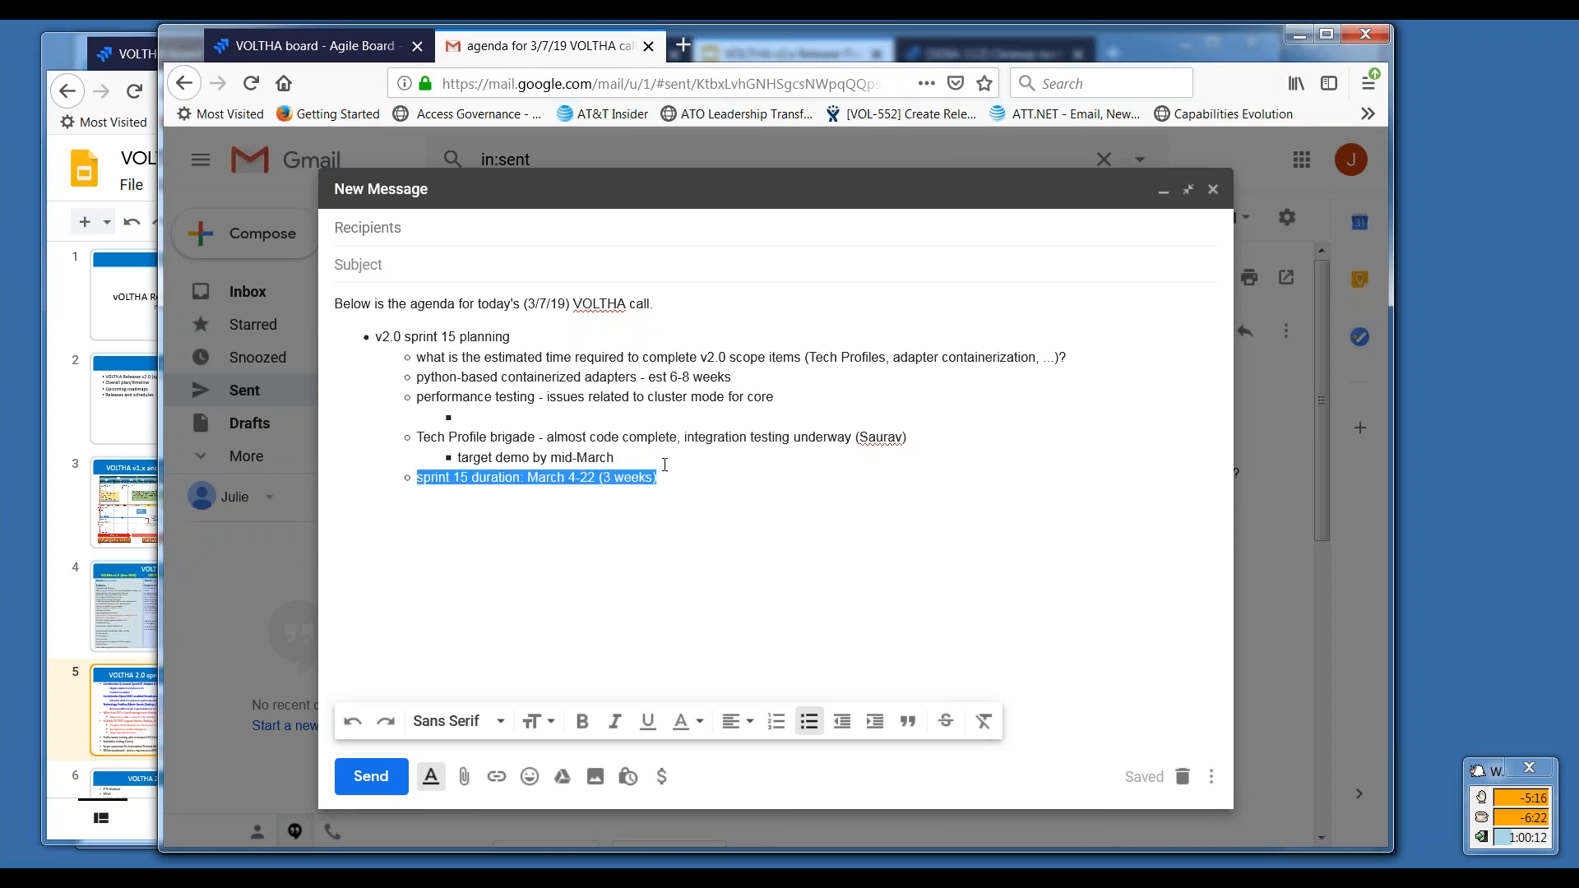
mouse_move(292, 191)
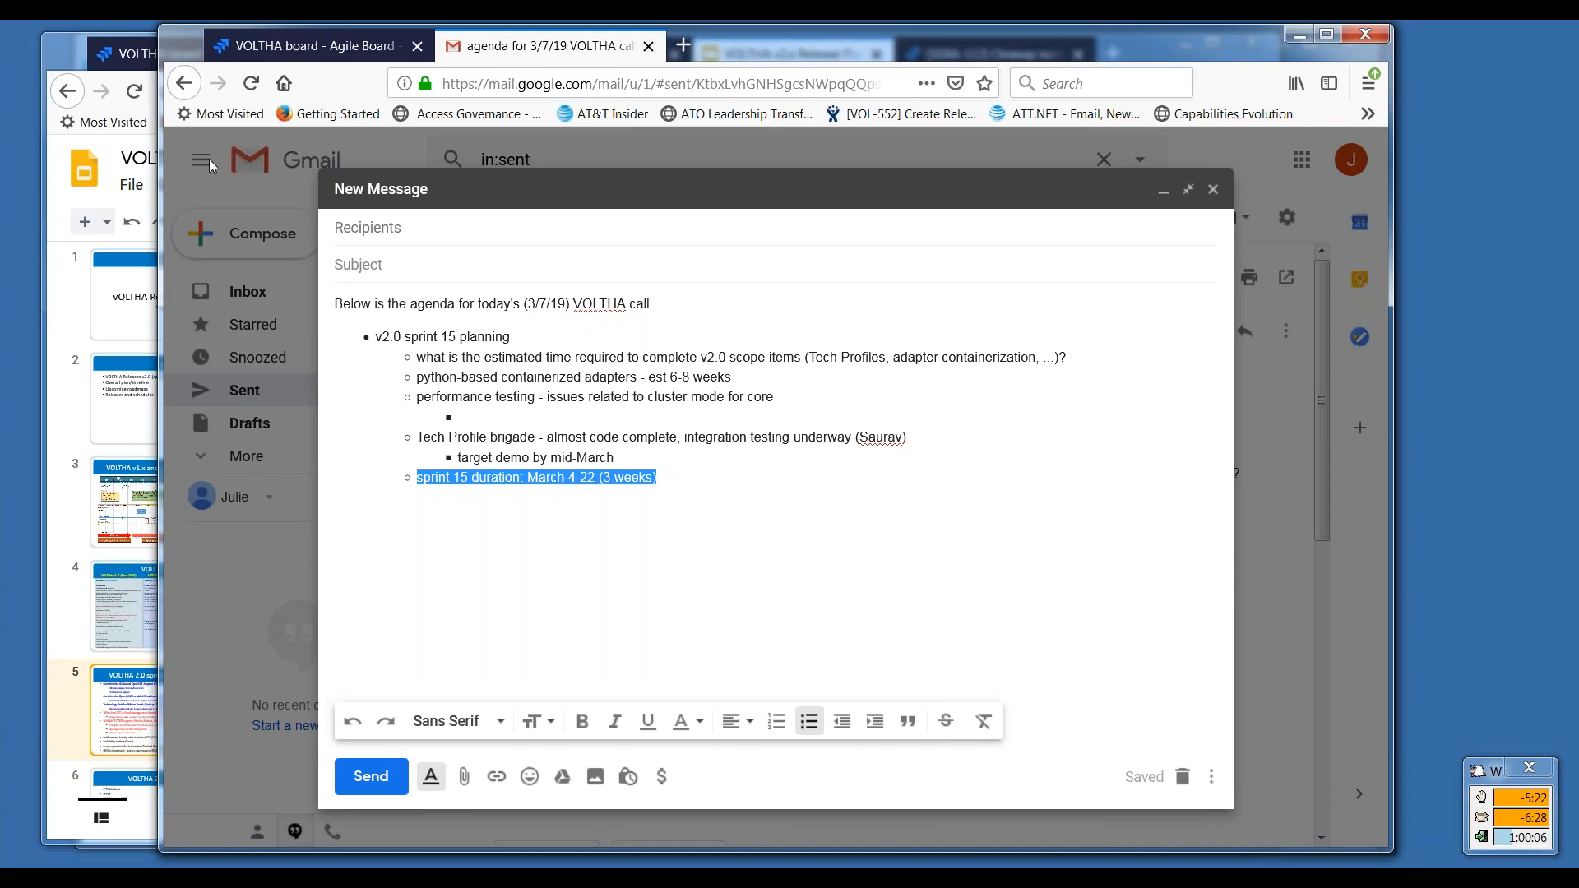
mouse_move(134, 55)
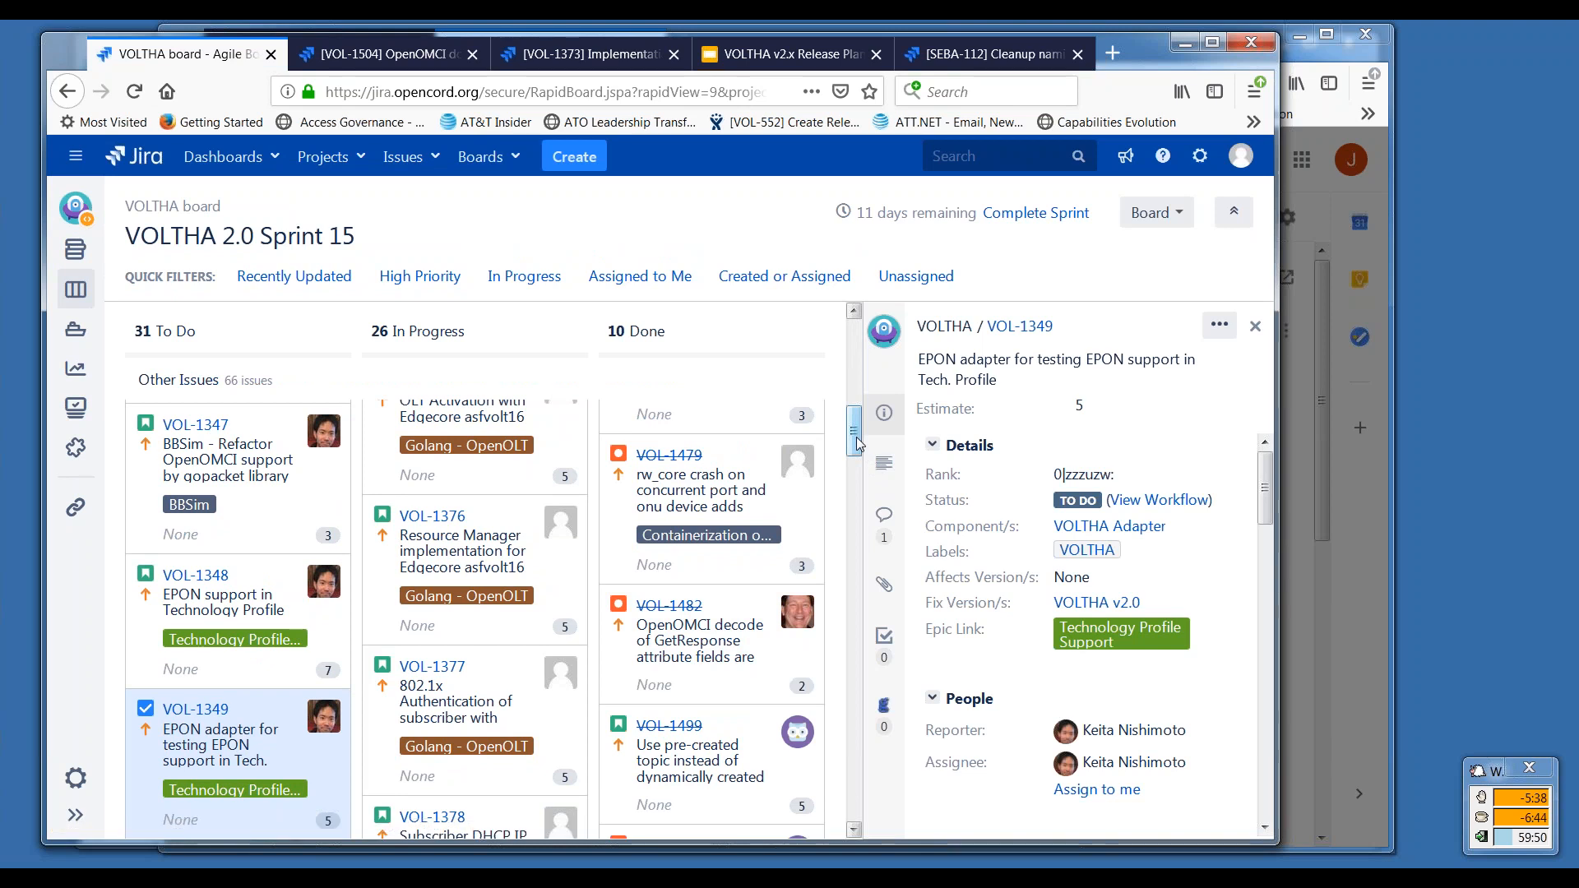
Scroll down through the Sprint 15 board's To Do, In Progress and Done issues.
scroll(down, 3)
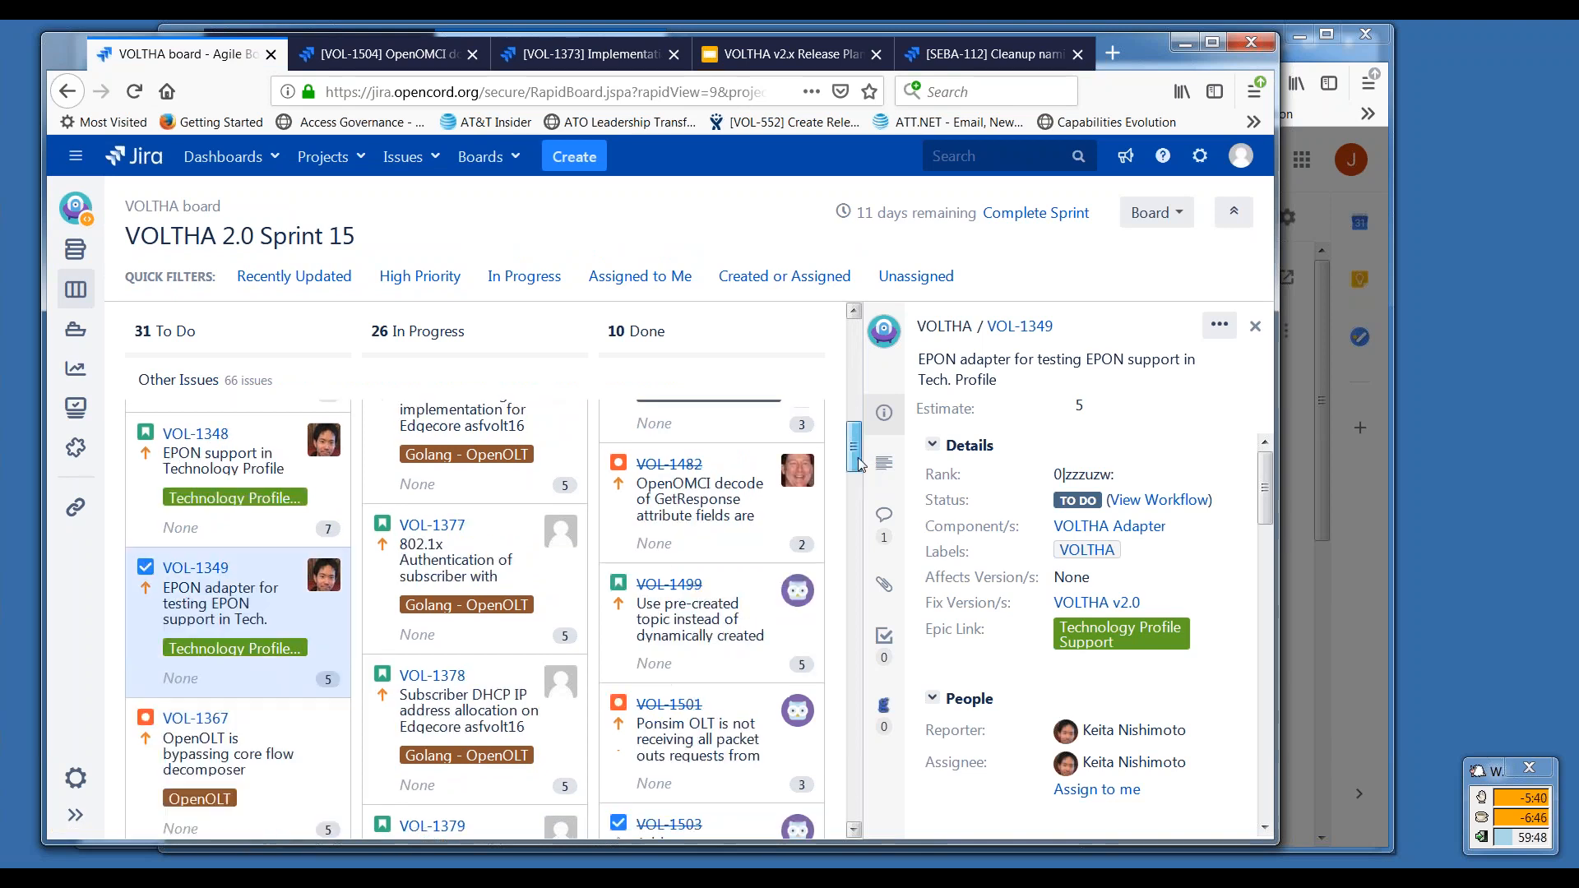
scroll(down, 3)
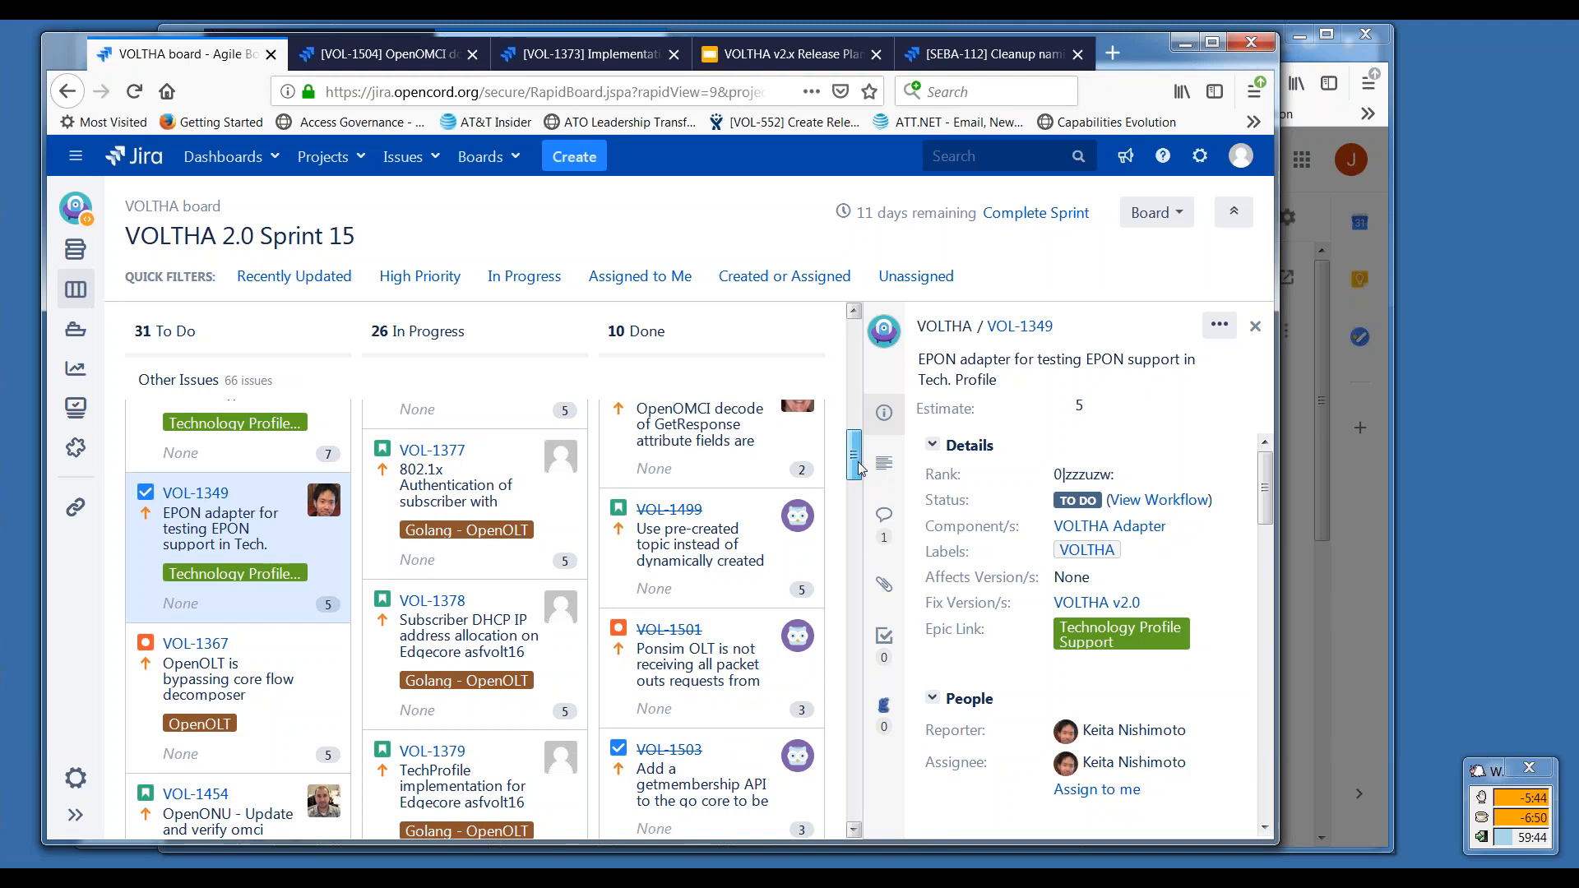
scroll(down, 3)
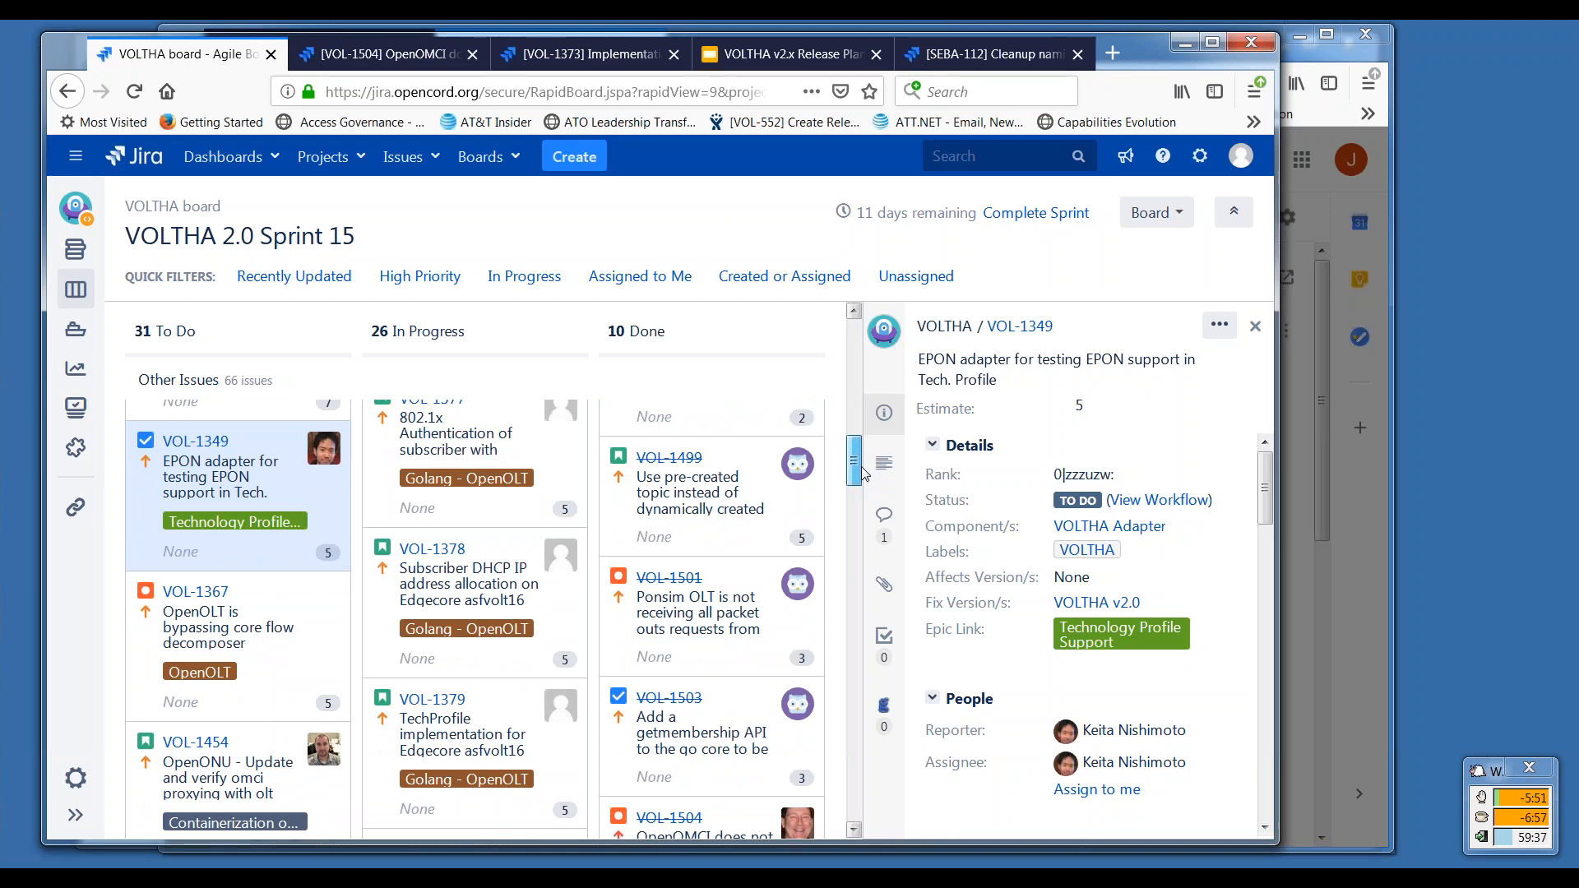
scroll(down, 3)
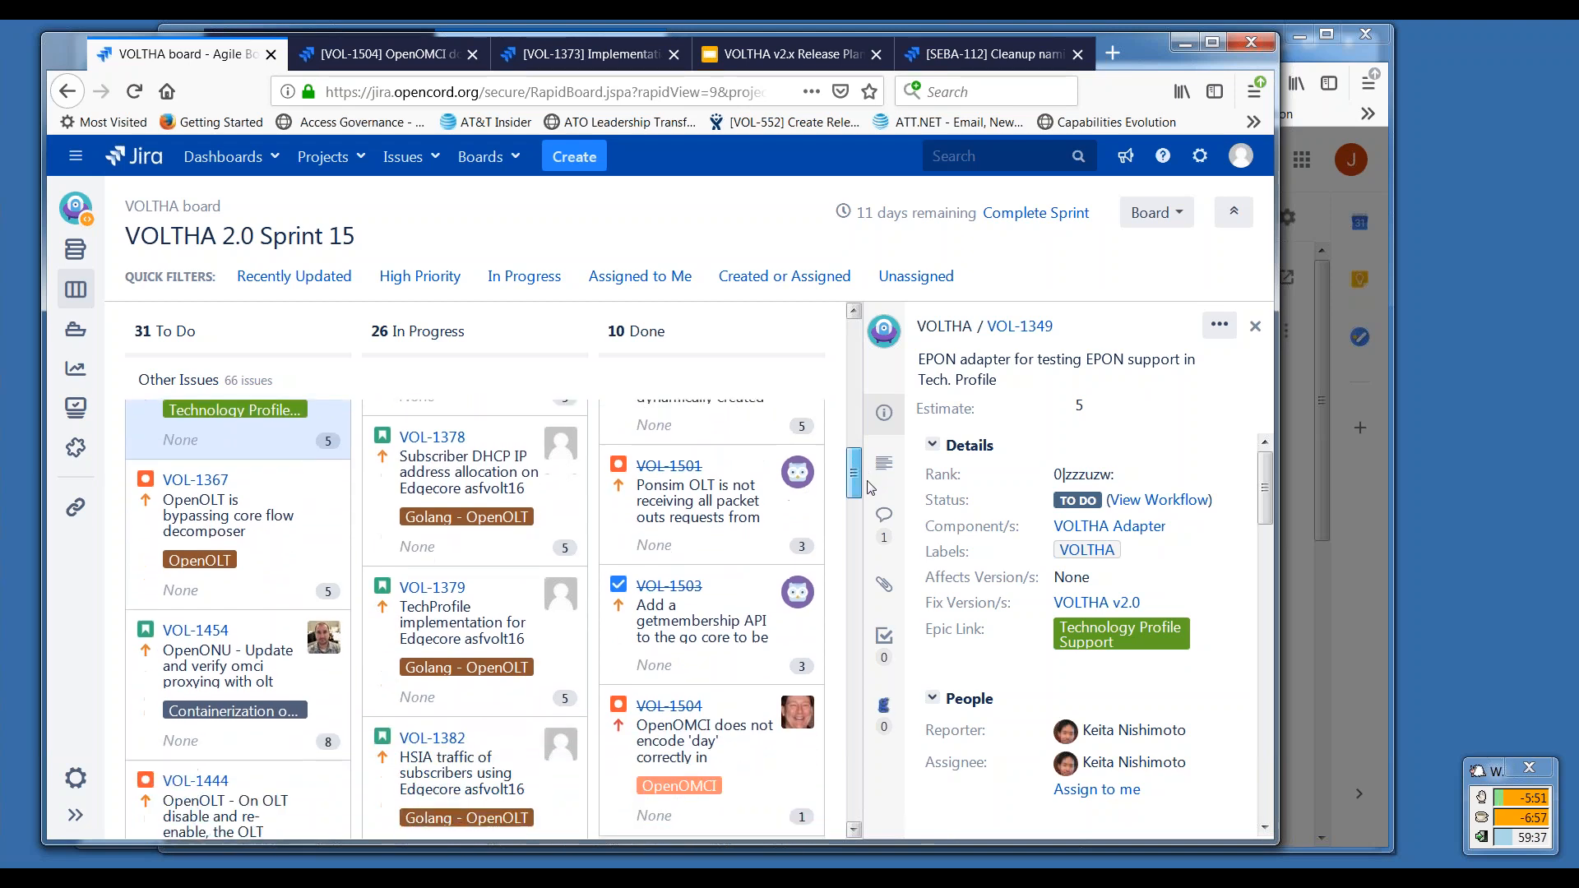
scroll(down, 3)
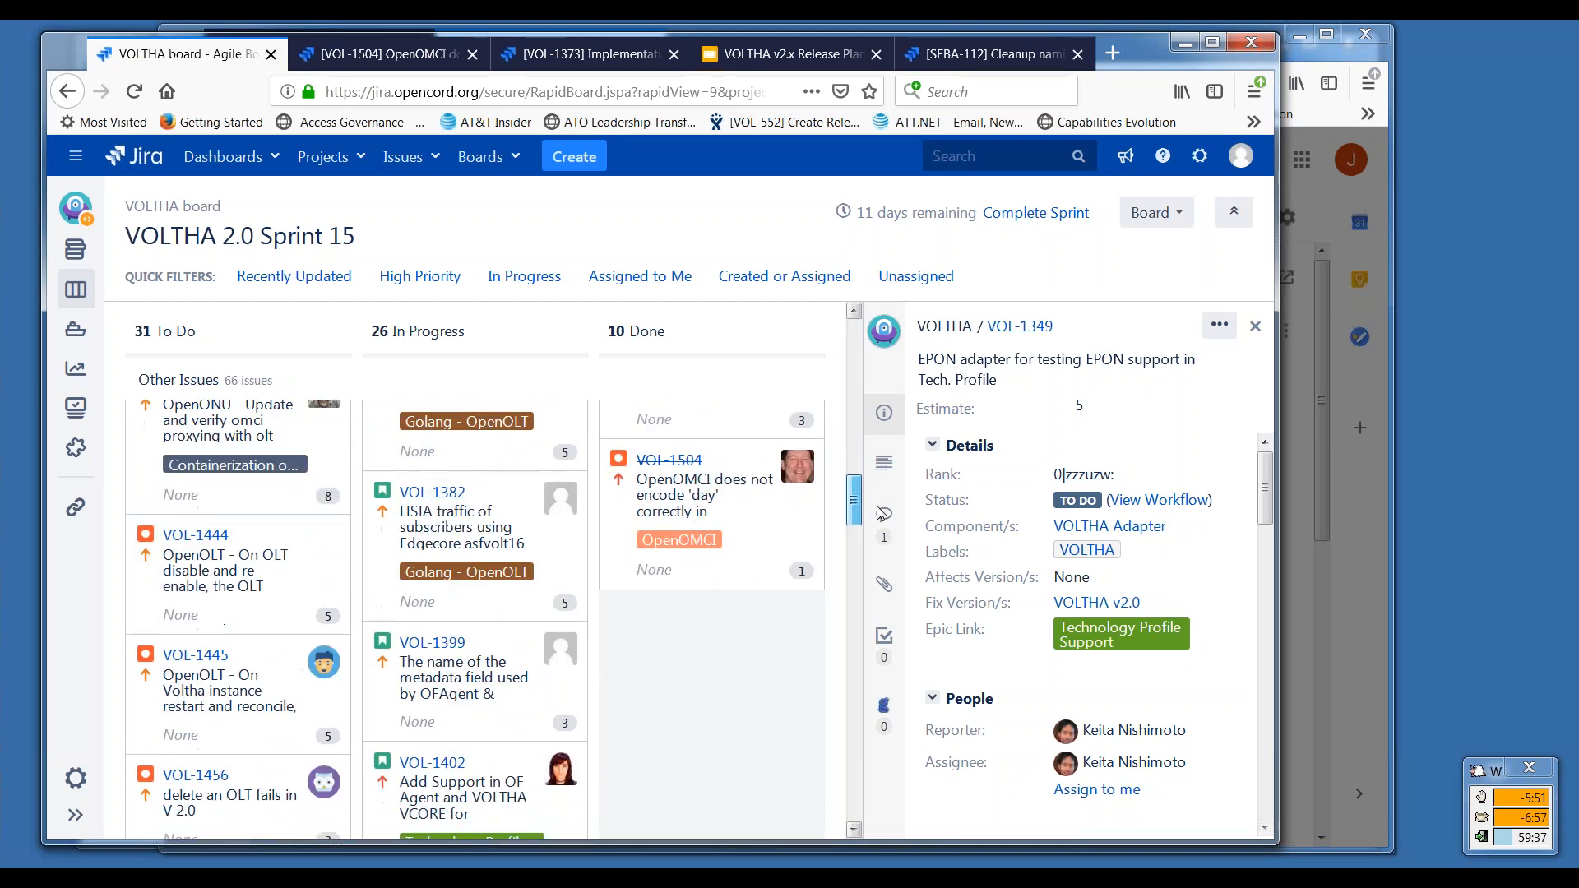
scroll(down, 3)
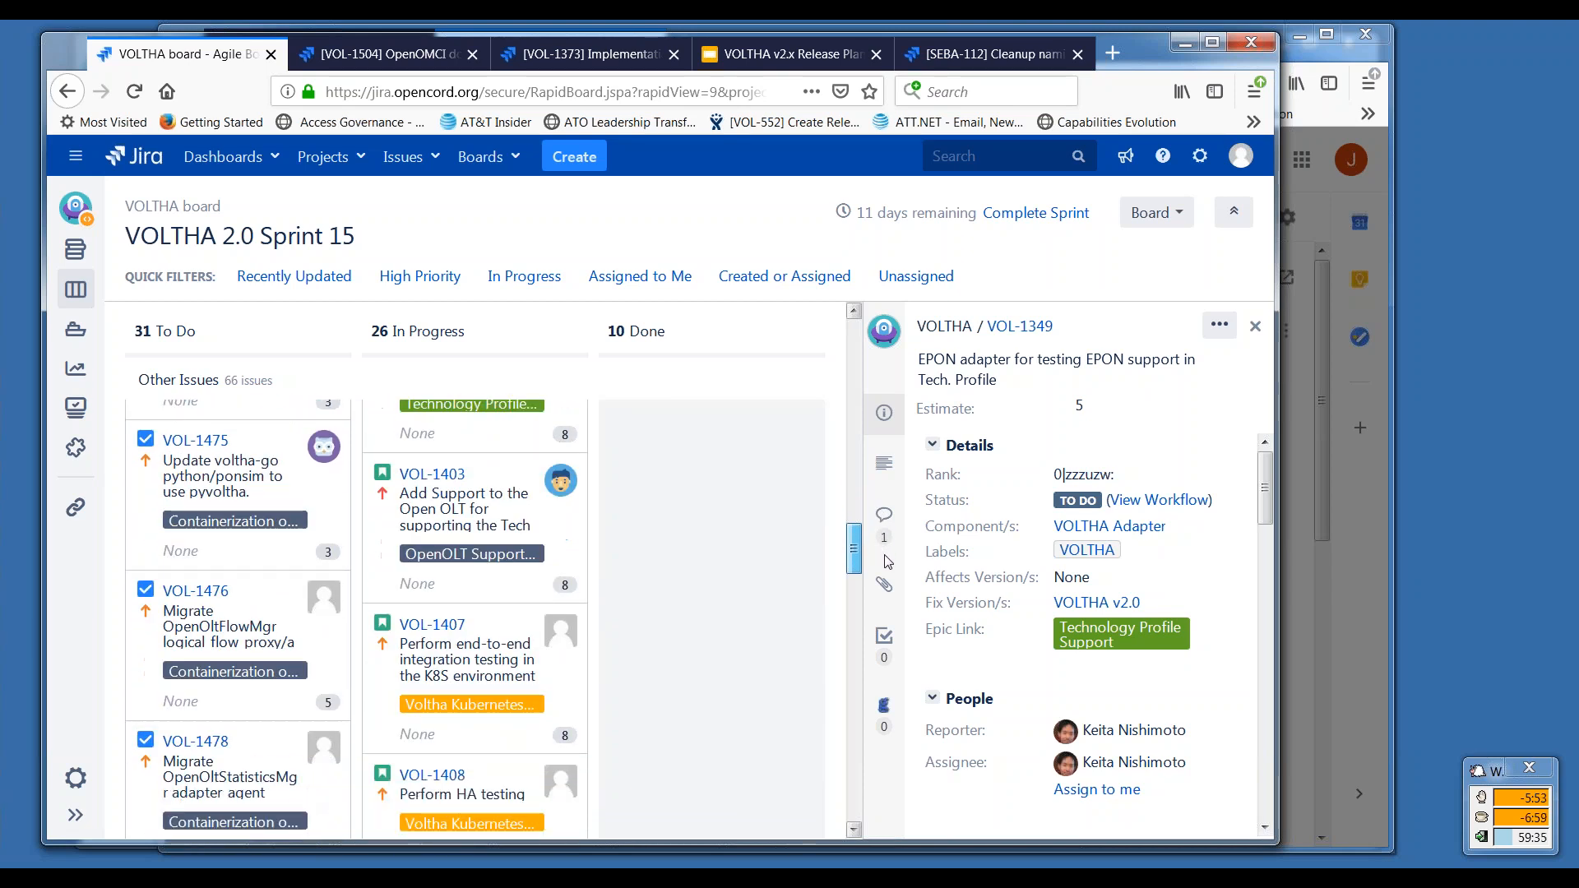
scroll(down, 3)
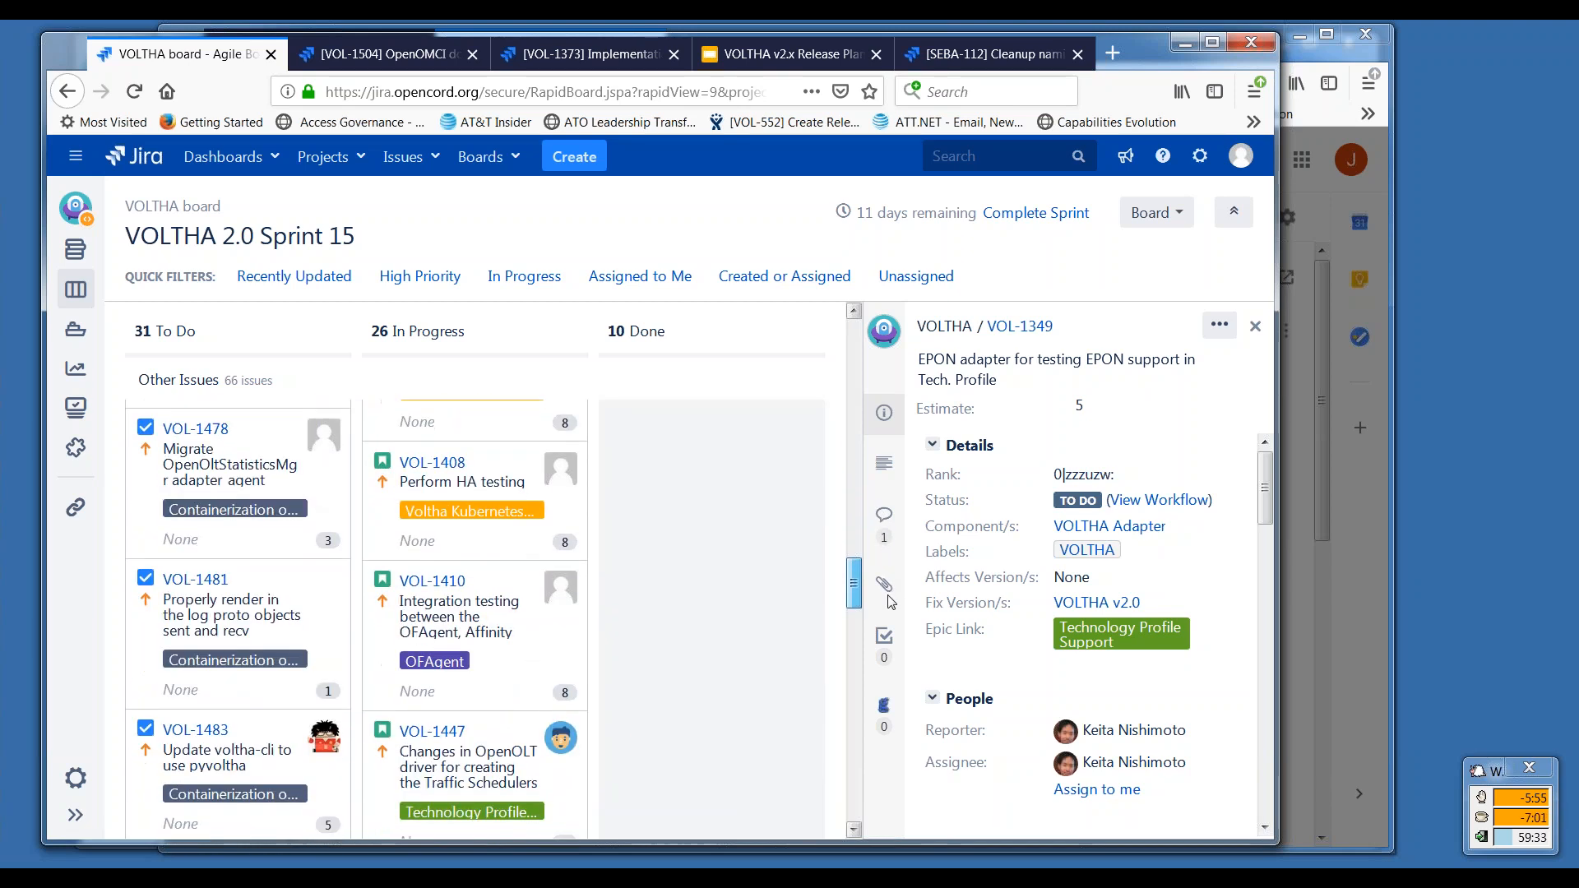
scroll(down, 3)
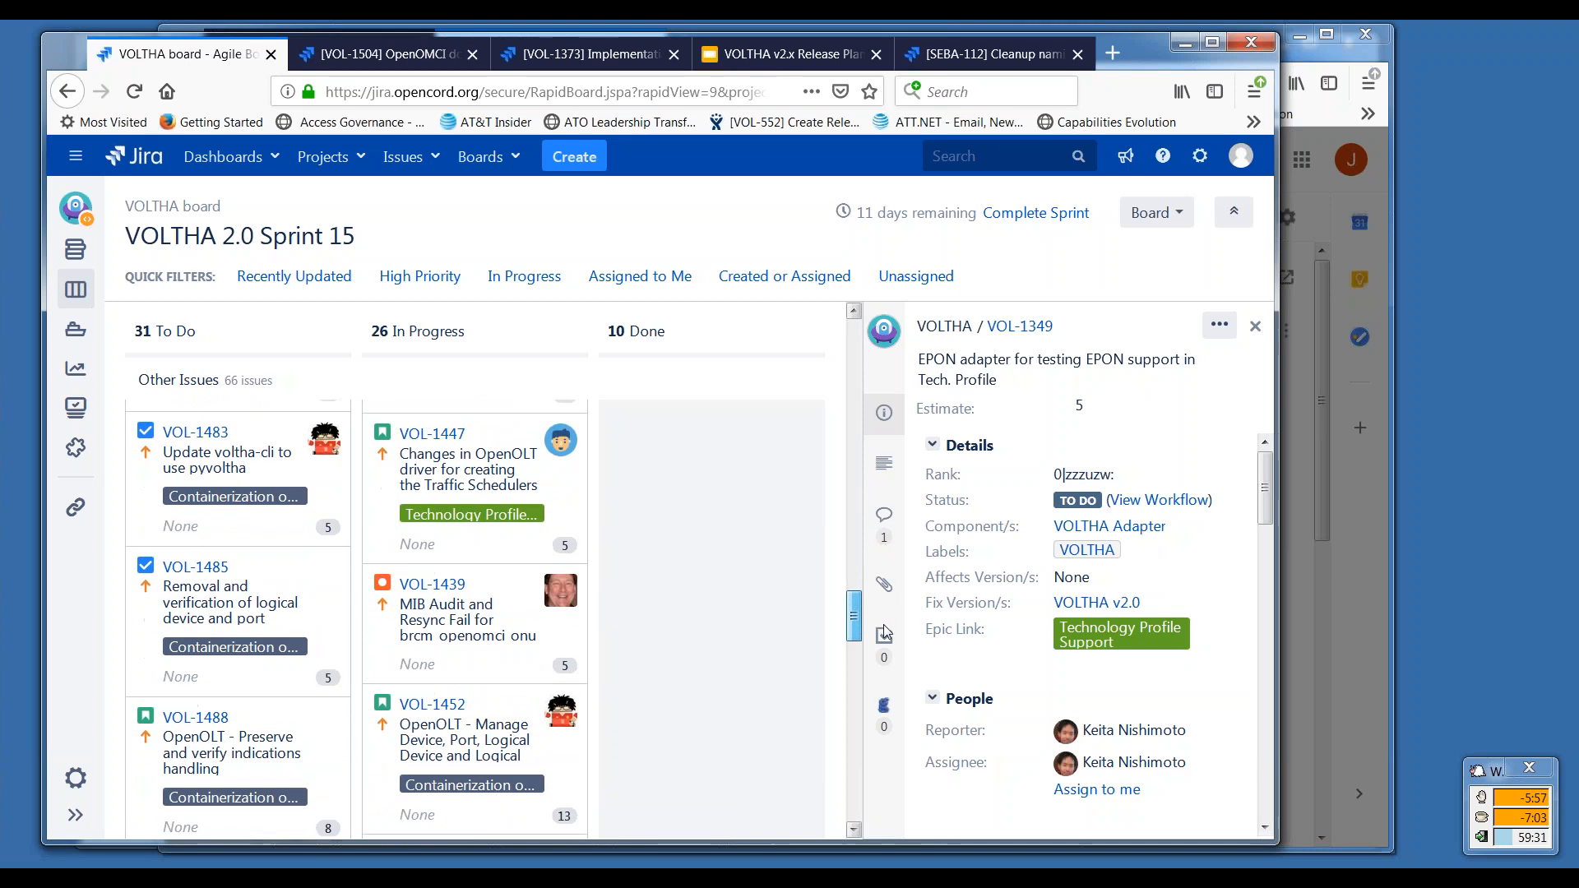
scroll(down, 3)
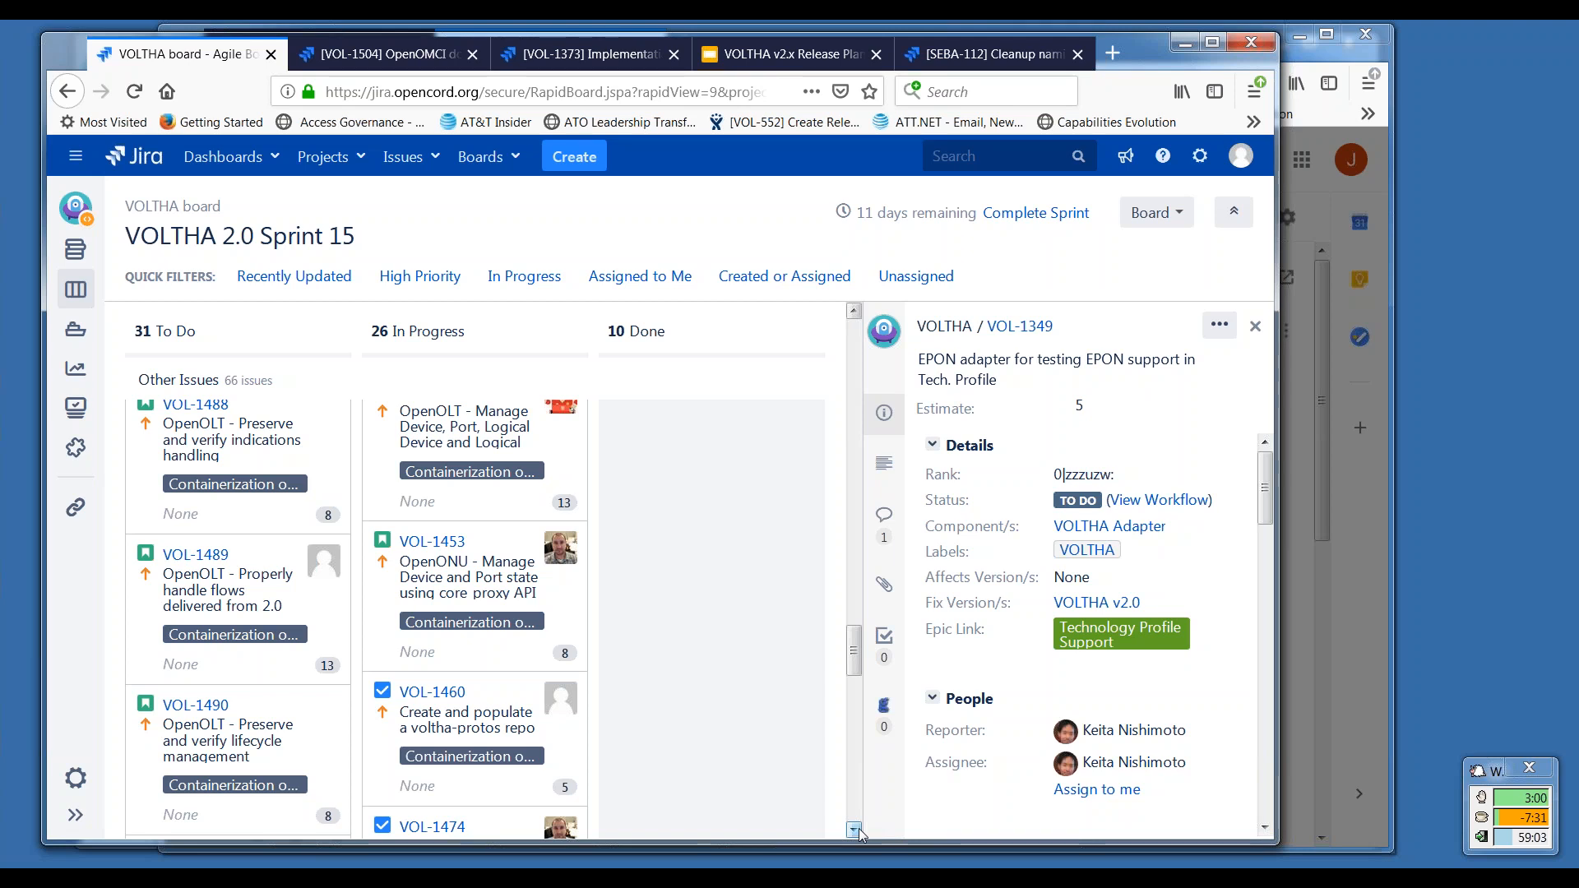
mouse_move(831, 746)
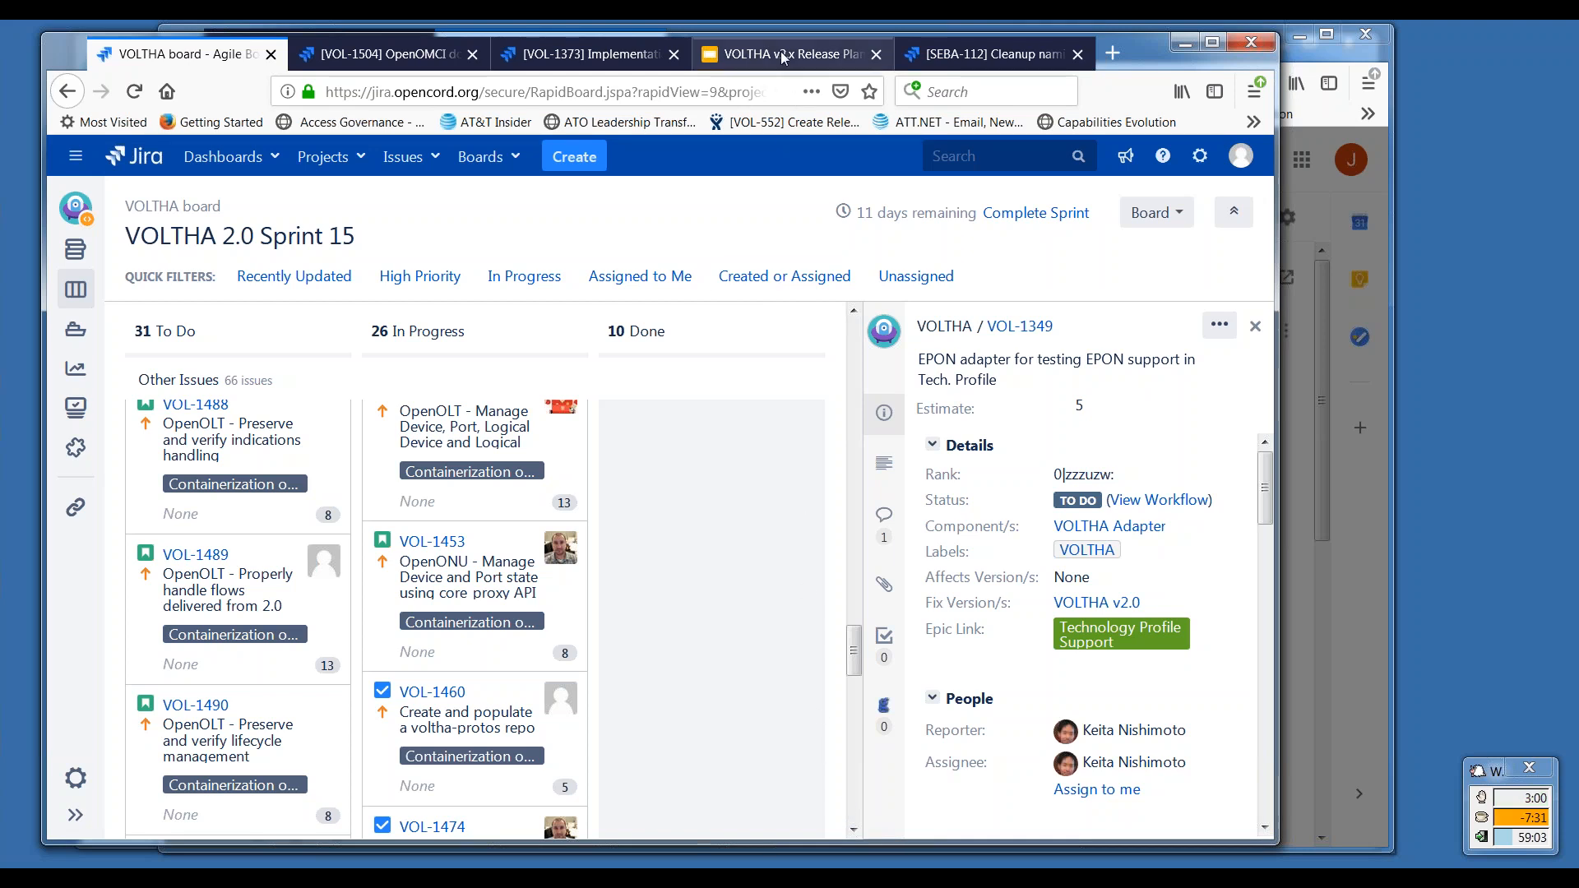
Return to the release planning deck, clear the scope slide selection and open the Roadmap slide.
click(790, 54)
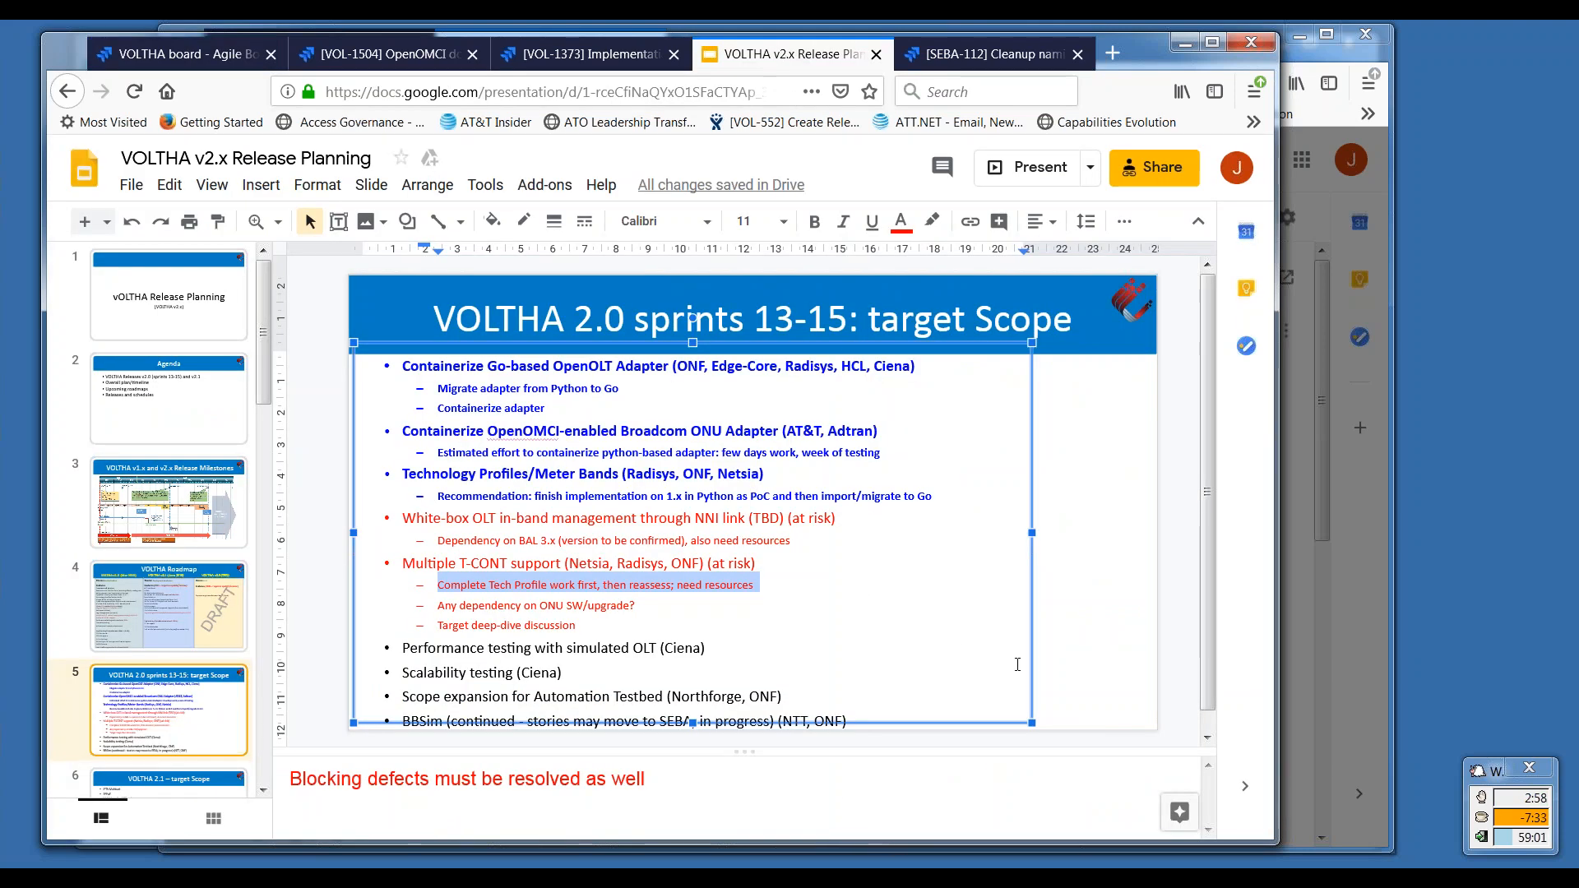
click(1072, 641)
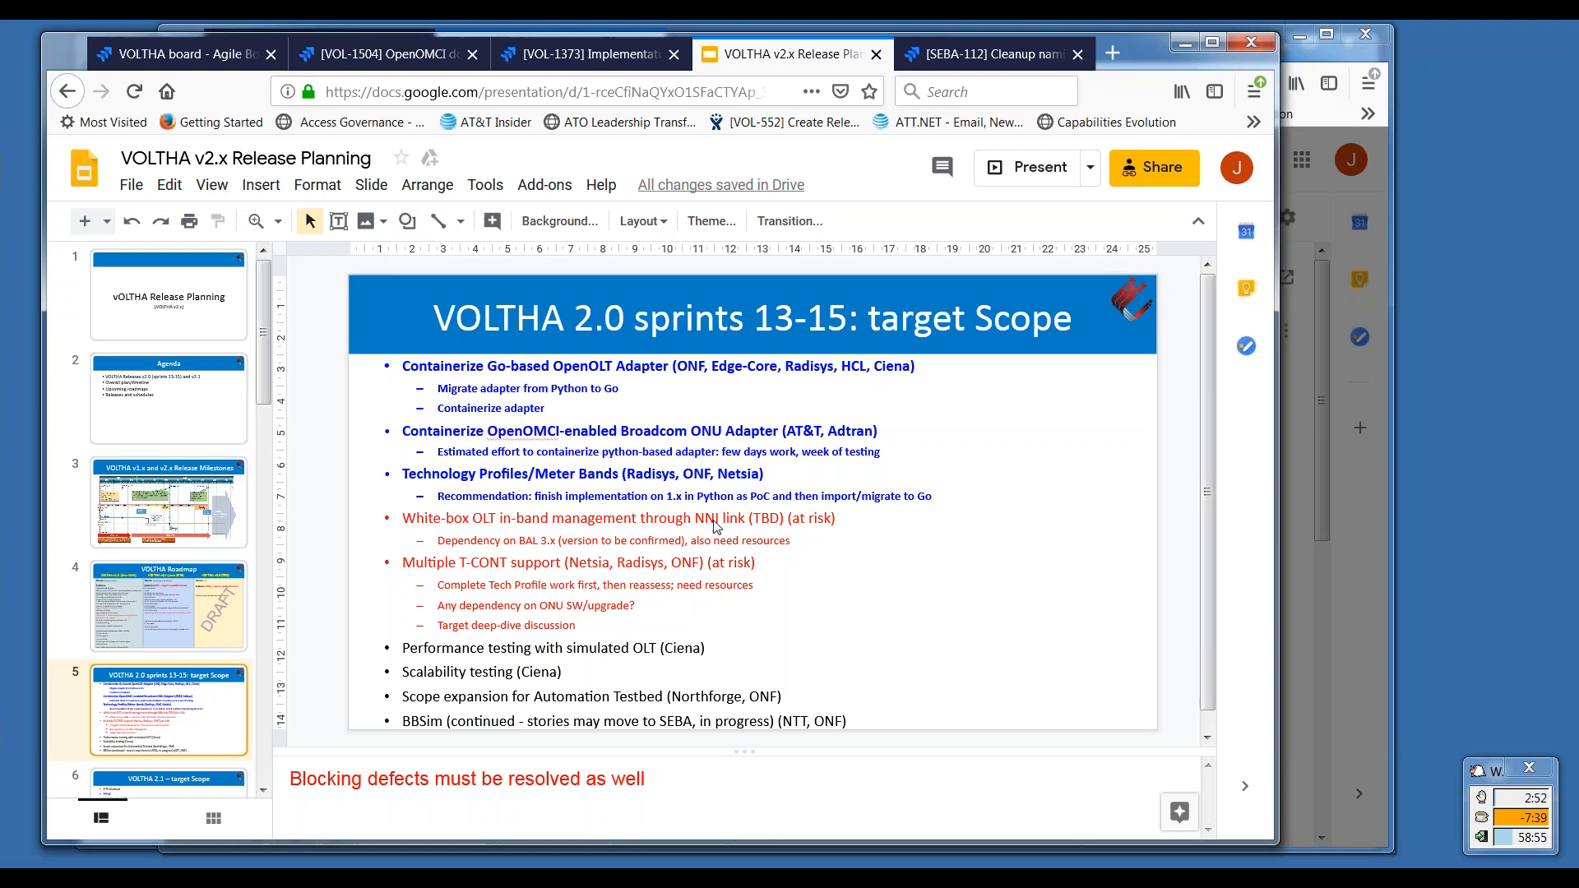
mouse_move(709, 528)
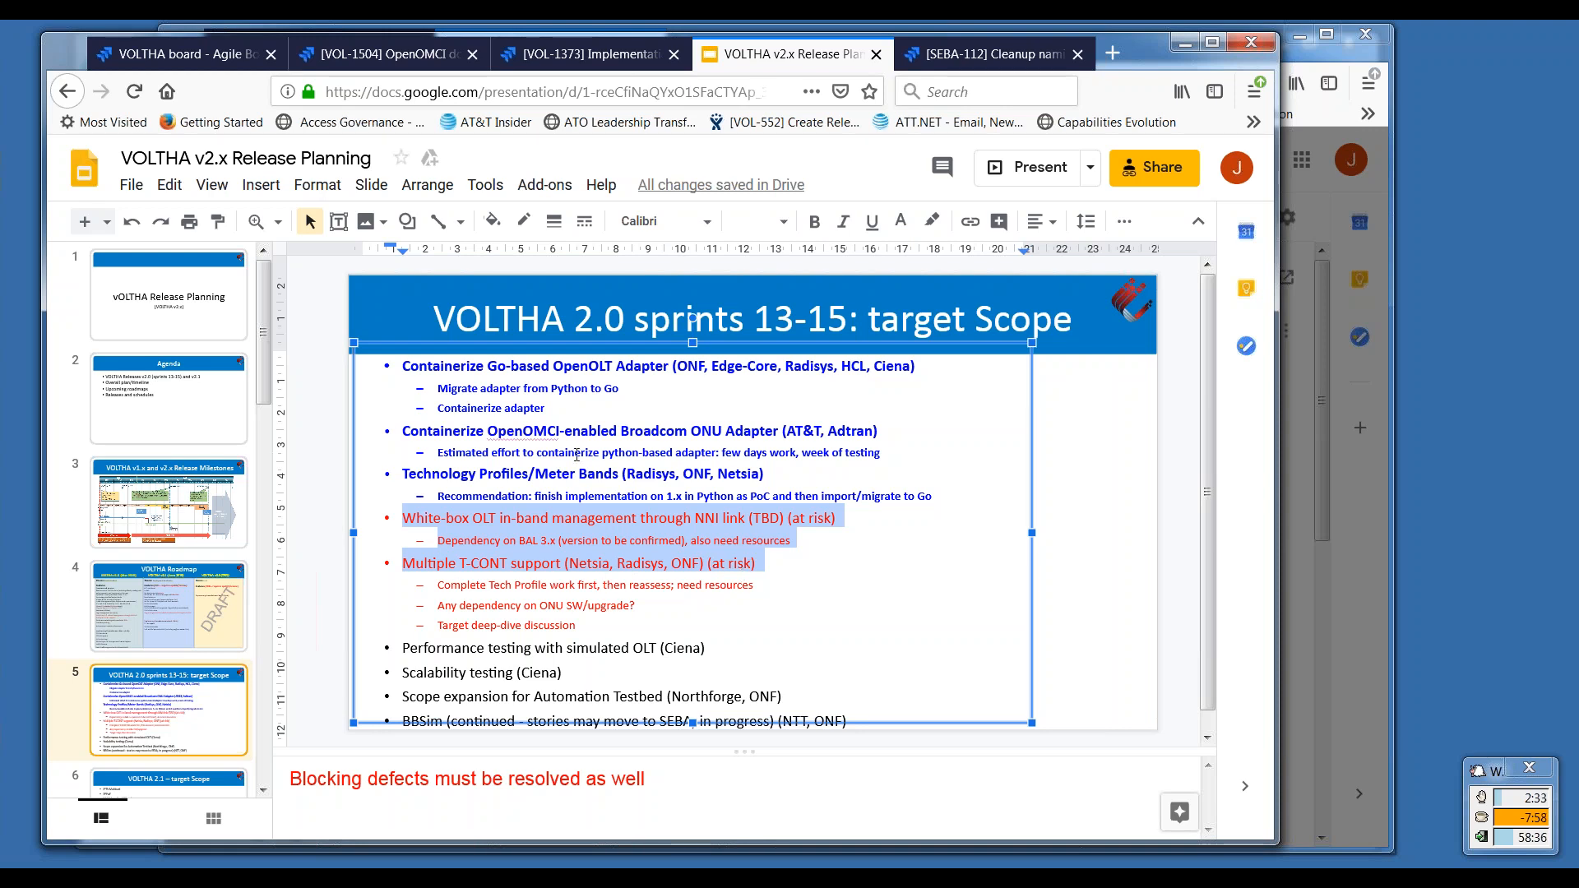
mouse_move(627, 505)
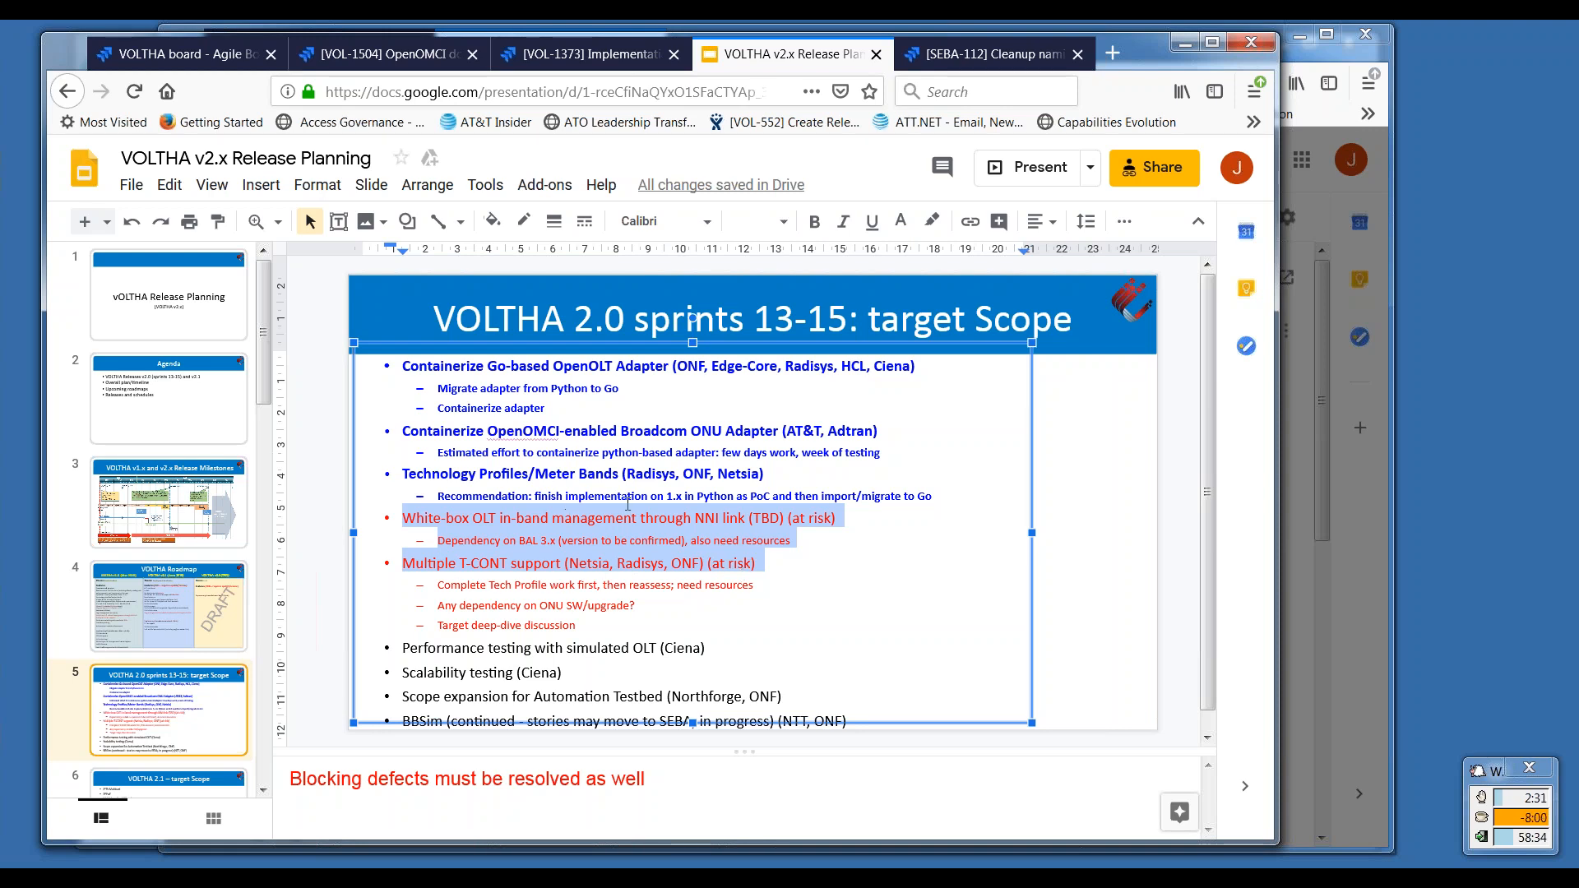
mouse_move(298, 602)
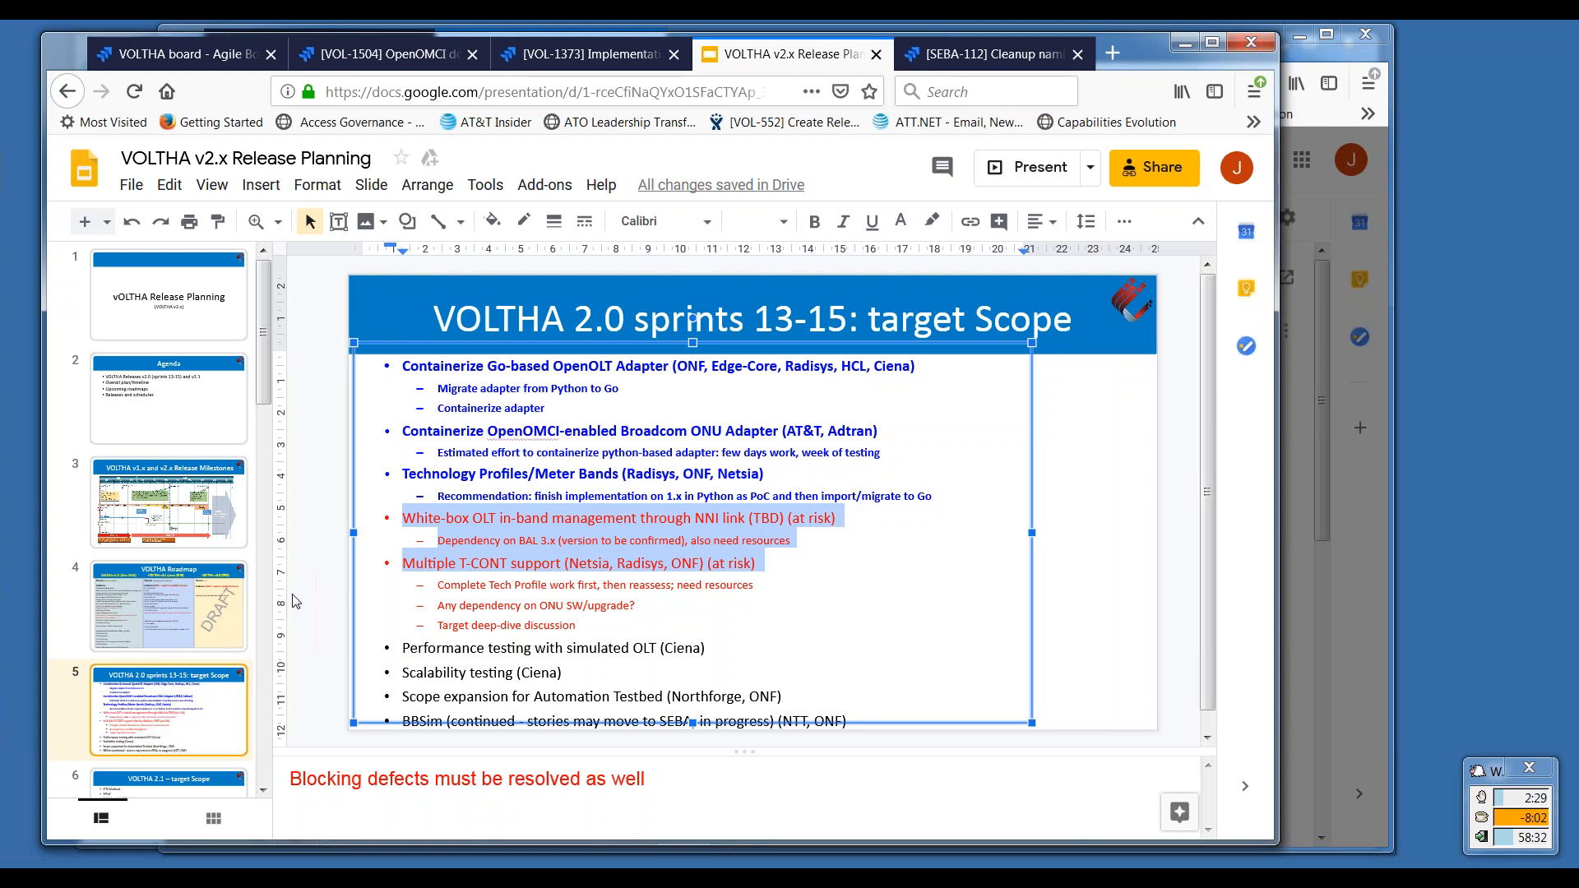
click(169, 605)
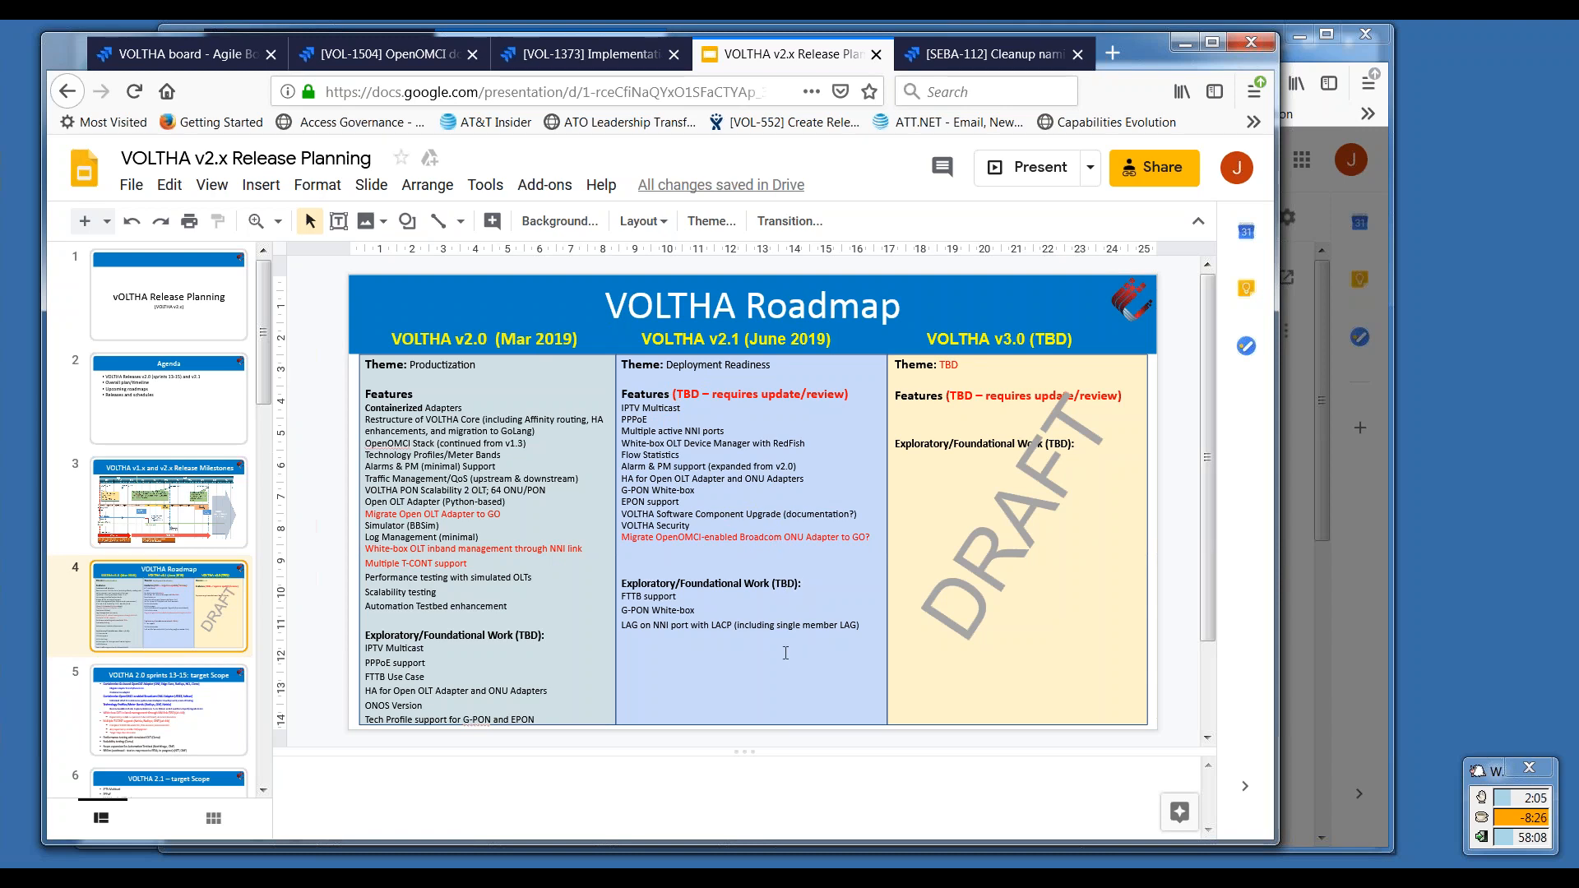
mouse_move(777, 602)
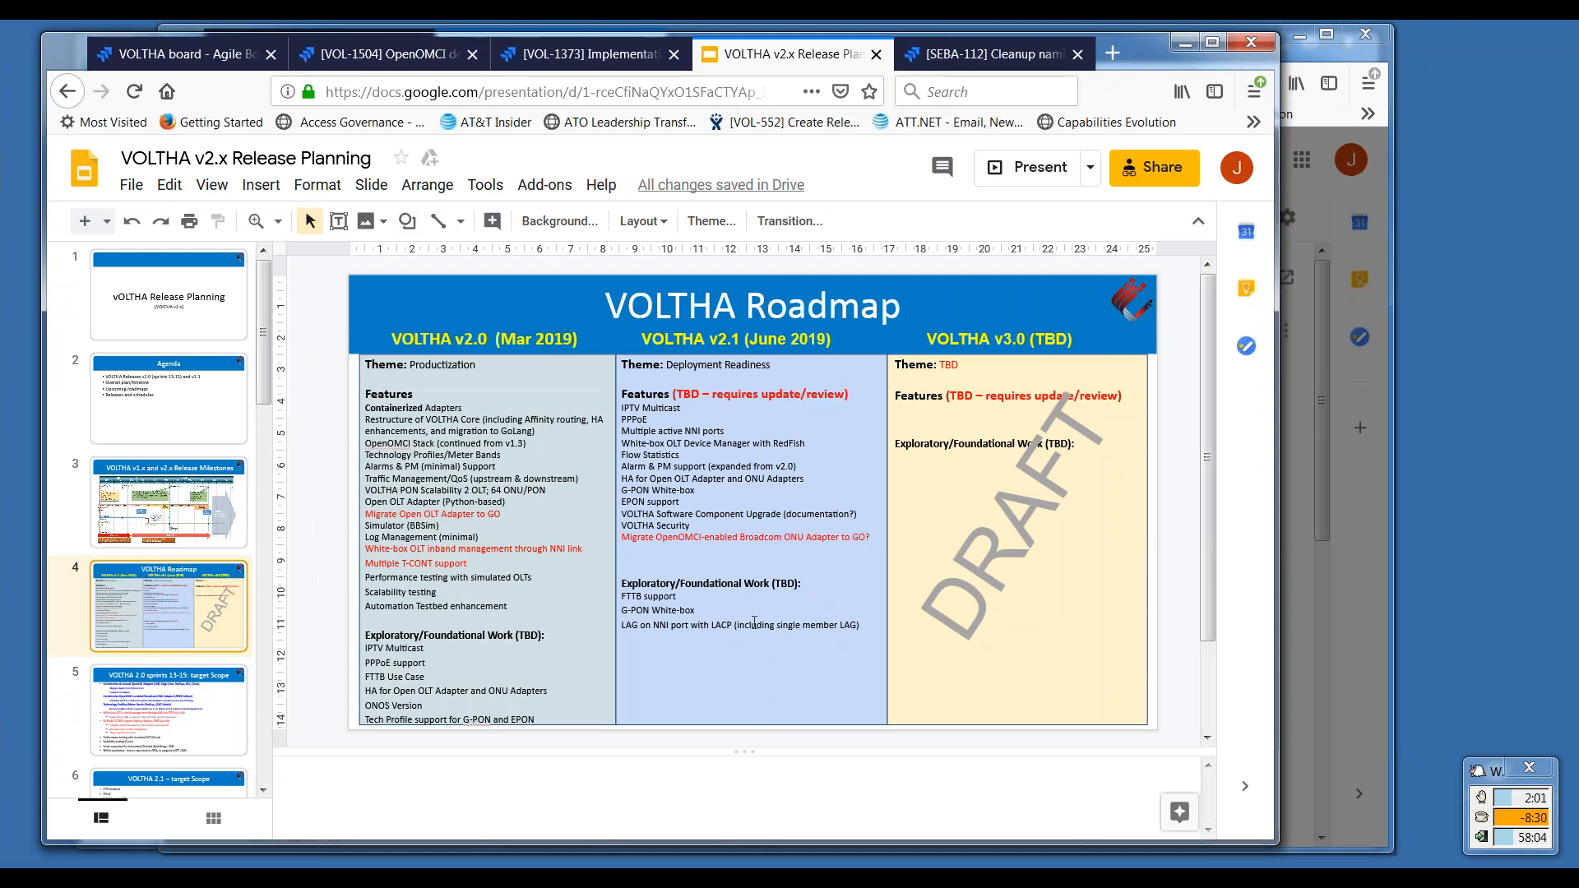
mouse_move(787, 601)
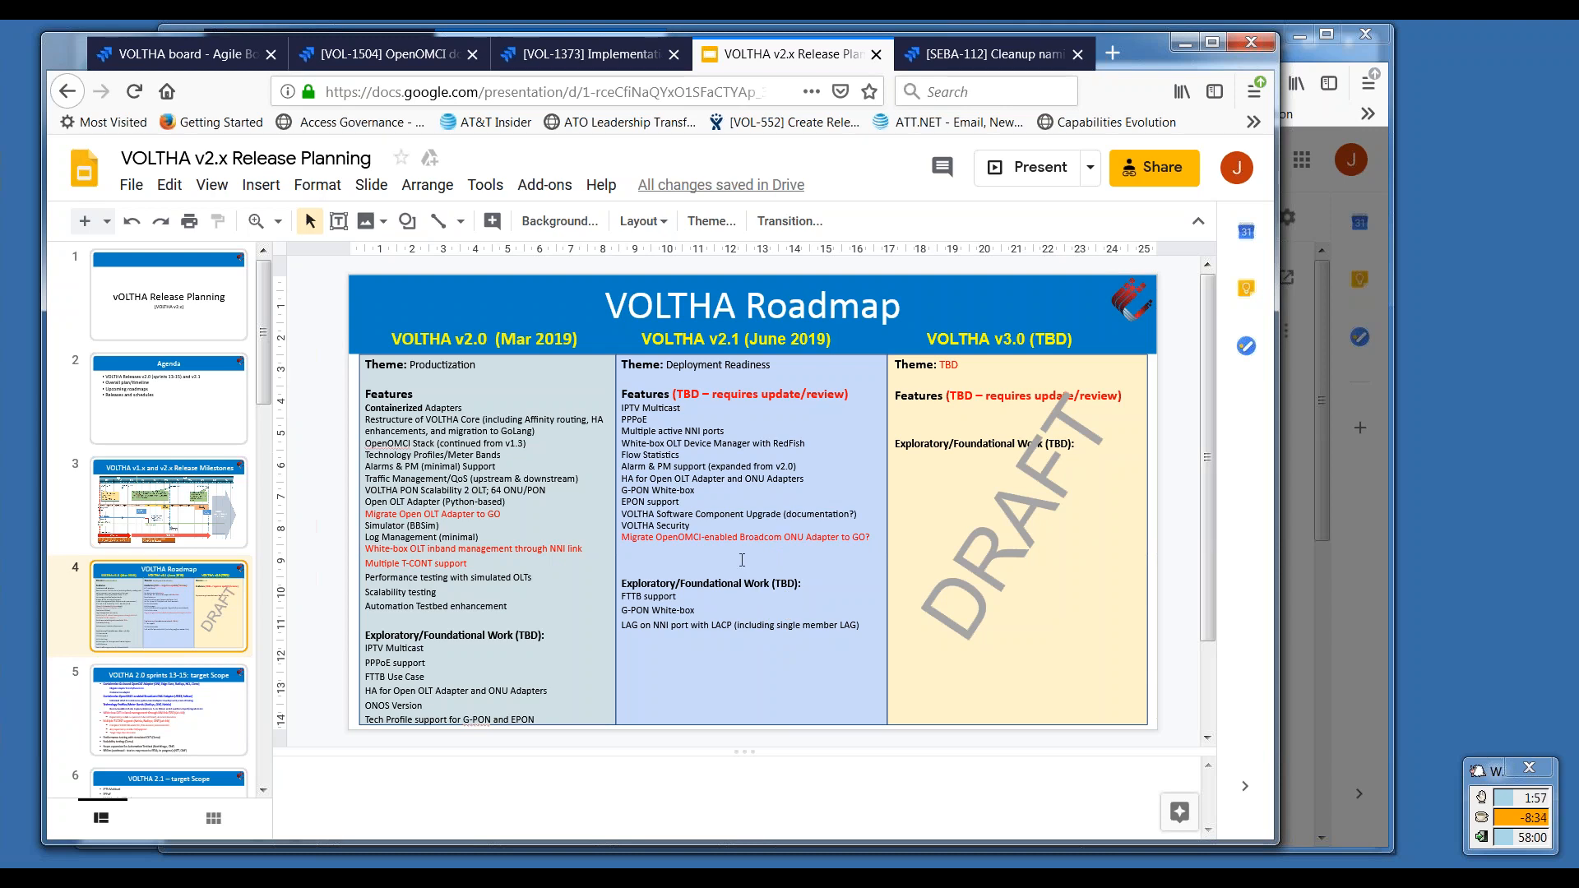
mouse_move(729, 479)
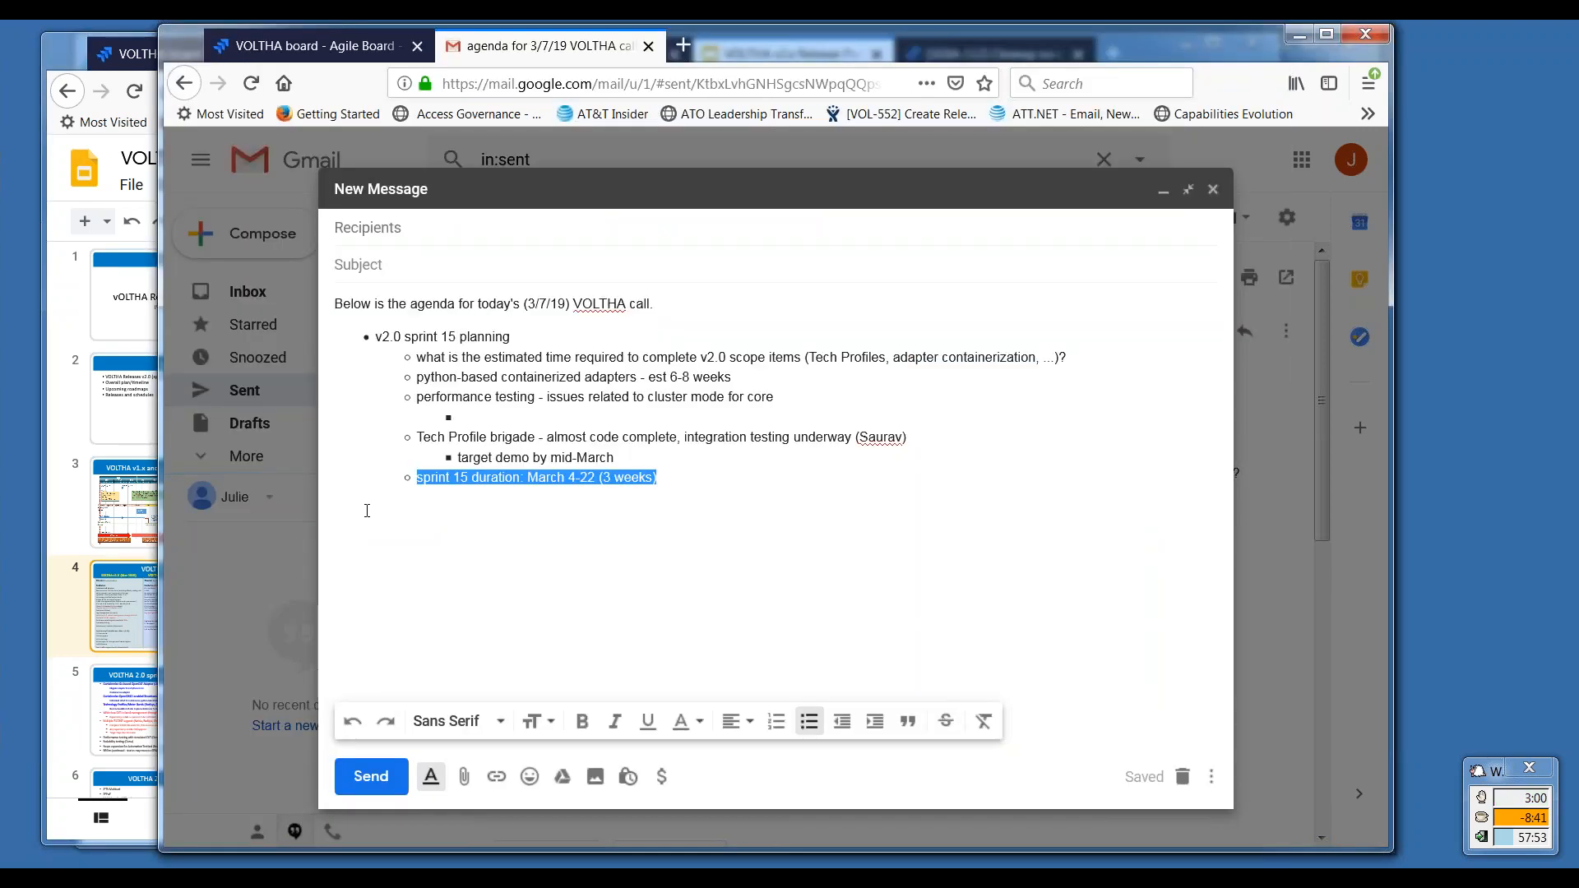
click(735, 442)
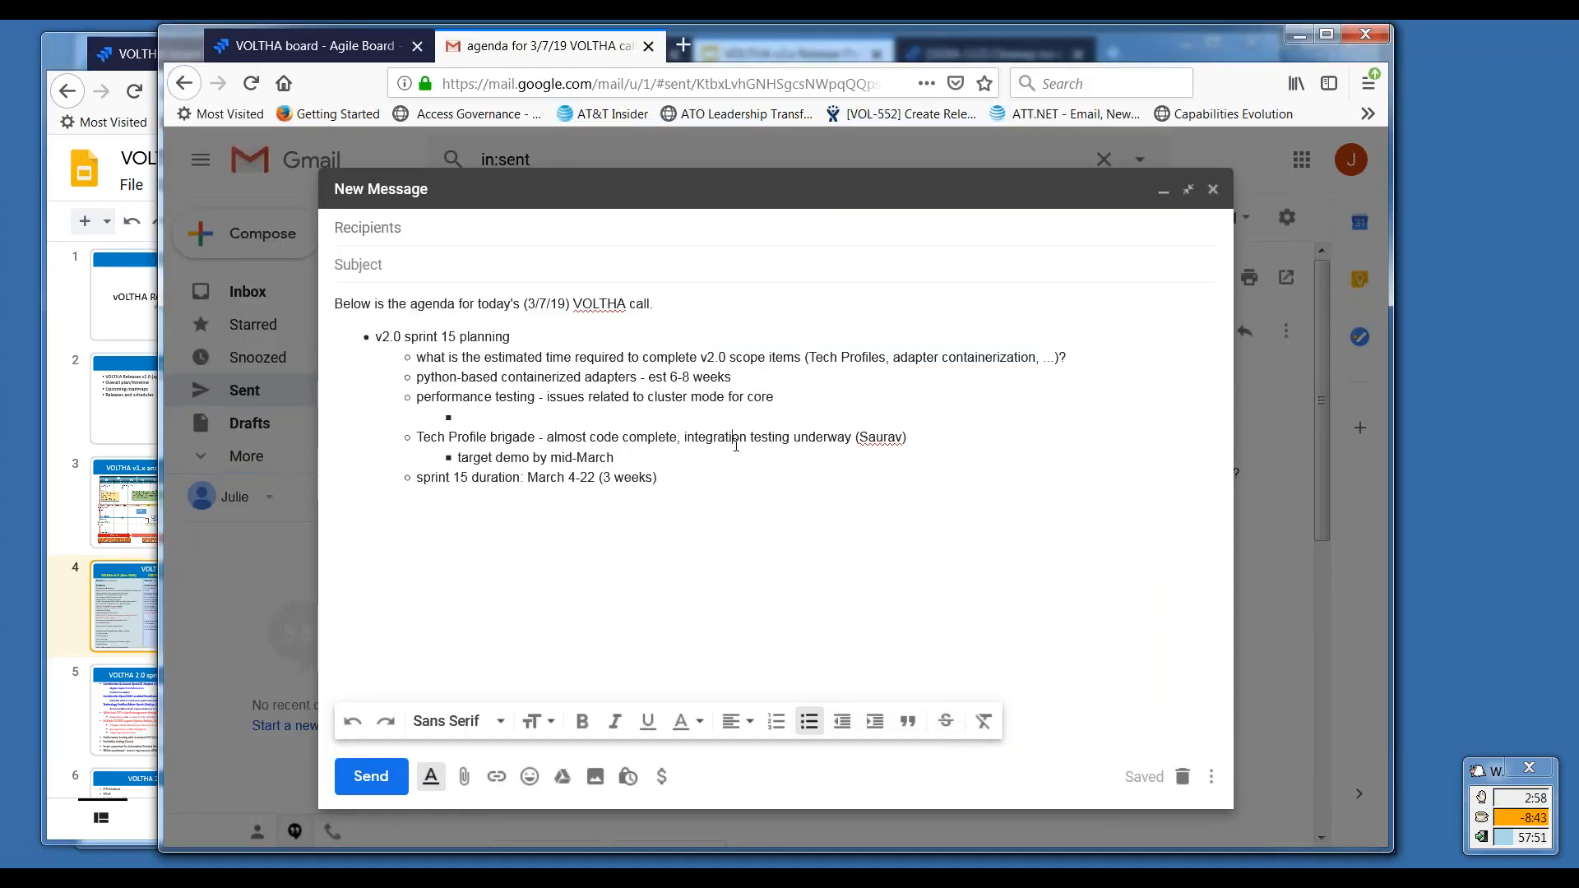
drag(416, 436, 614, 458)
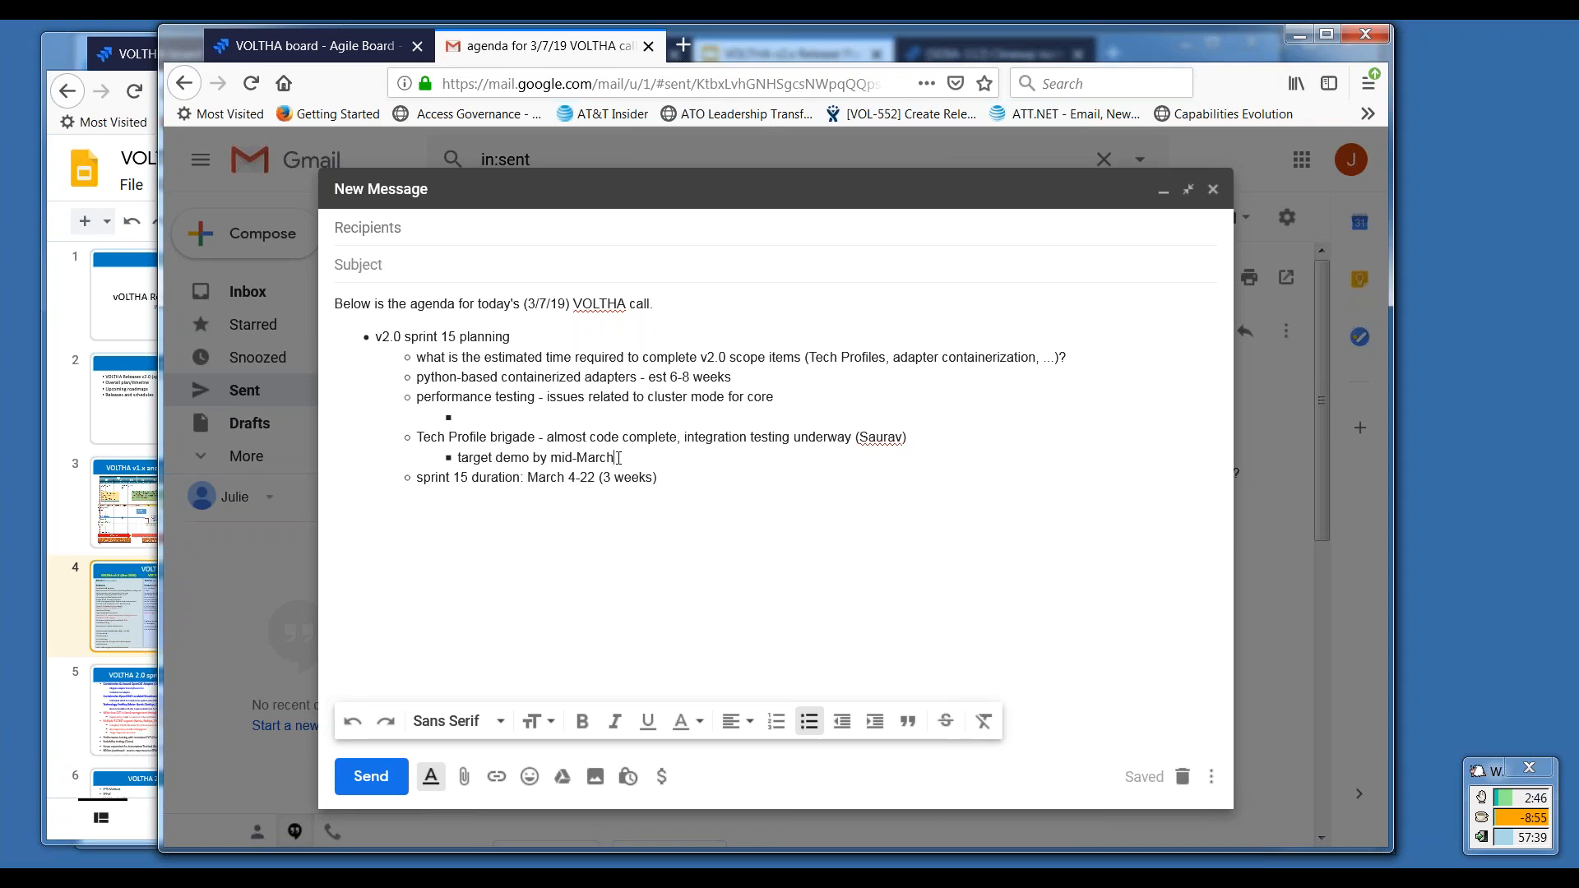
mouse_move(1332, 762)
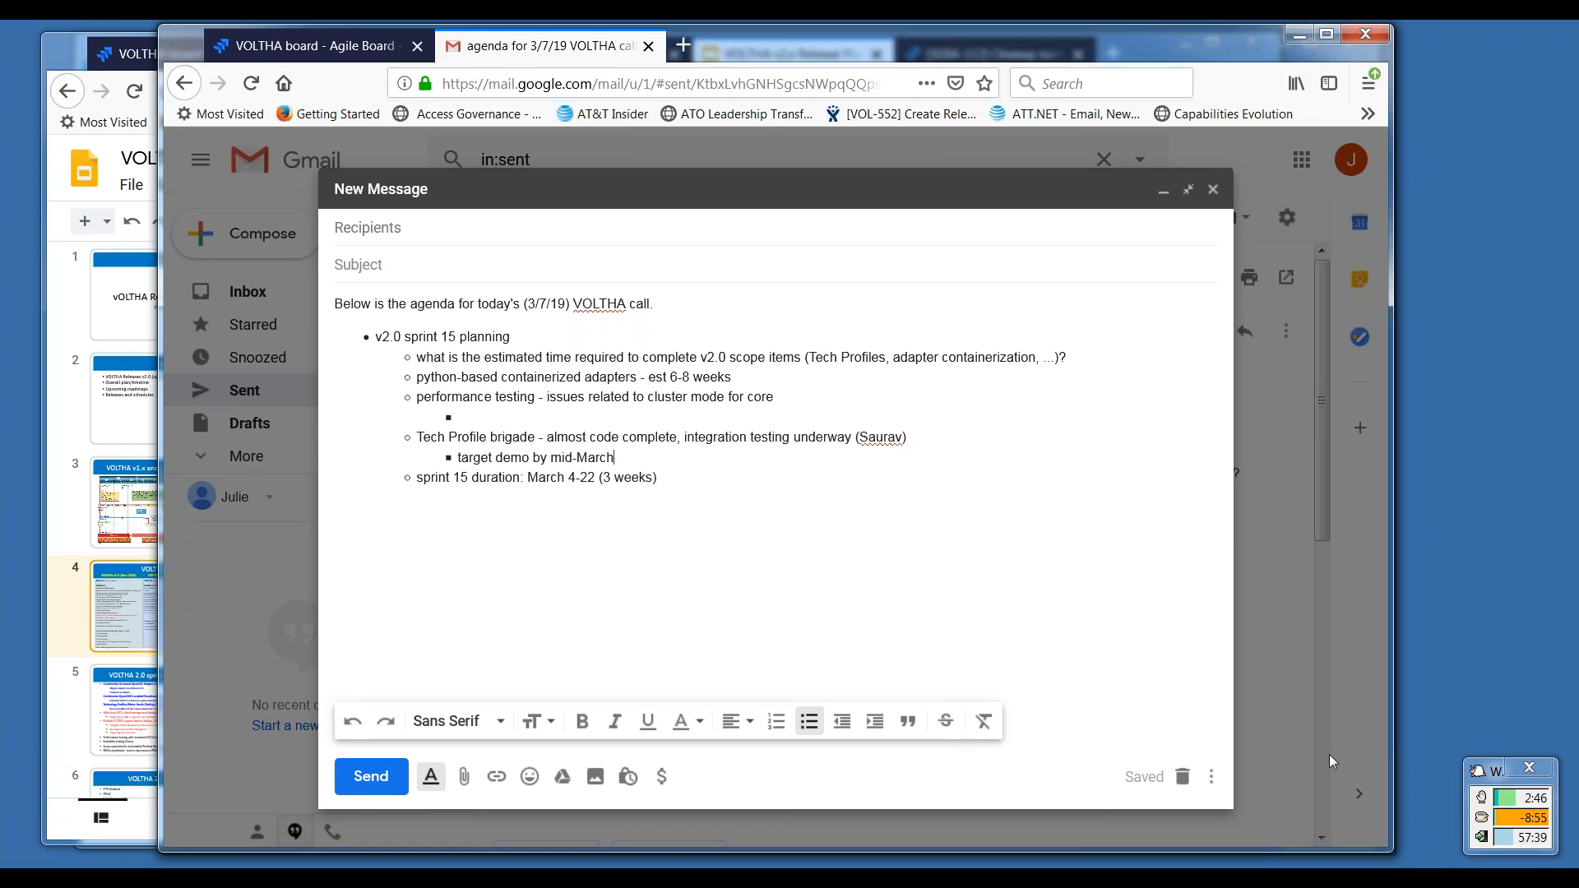